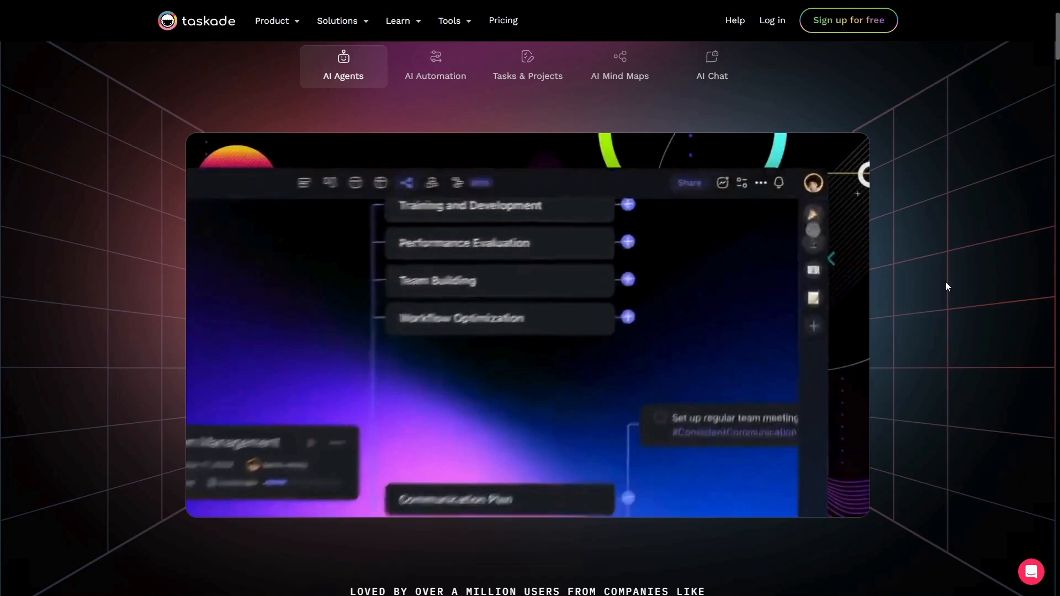
# View the AI Automation demo, then the Tasks & Projects demo on the homepage
pyautogui.click(435, 66)
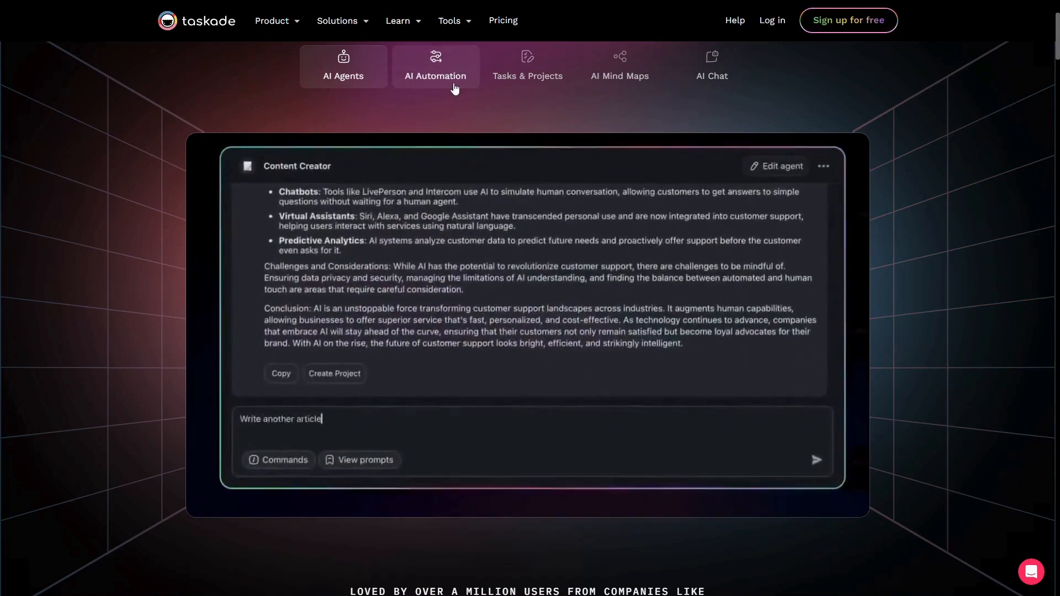
pyautogui.click(435, 66)
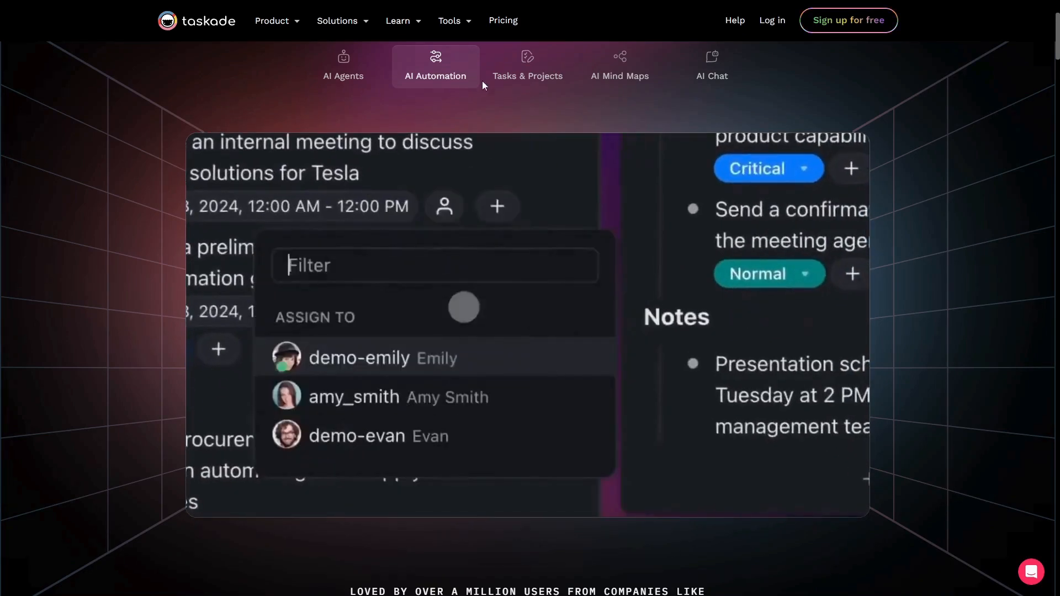
pyautogui.click(527, 65)
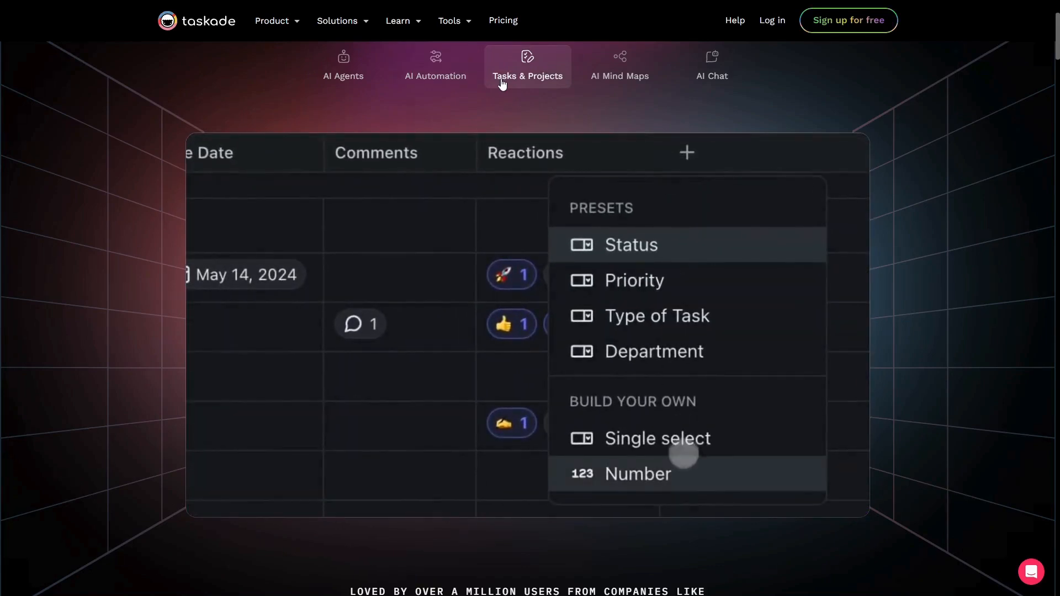
pyautogui.click(637, 473)
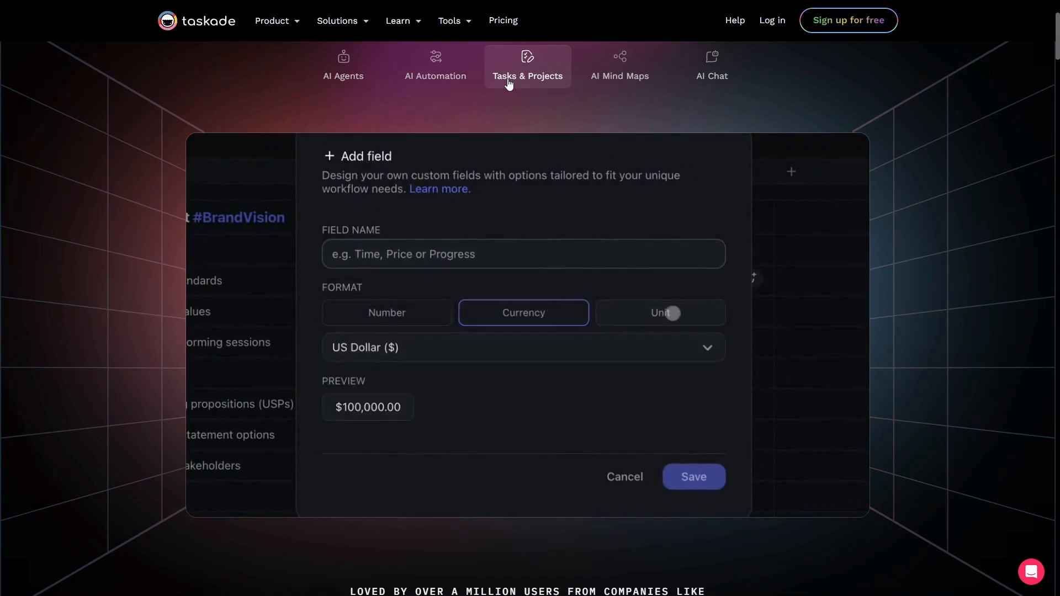
pyautogui.click(618, 66)
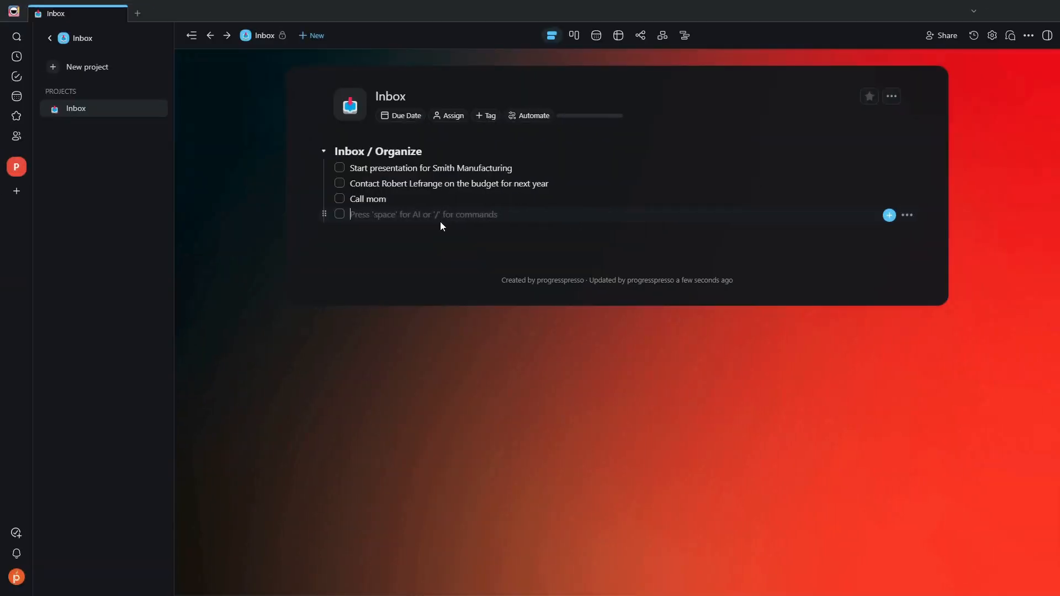
# Add the task 'Send email for Final Budget Approval'
pyautogui.write('Send email for')
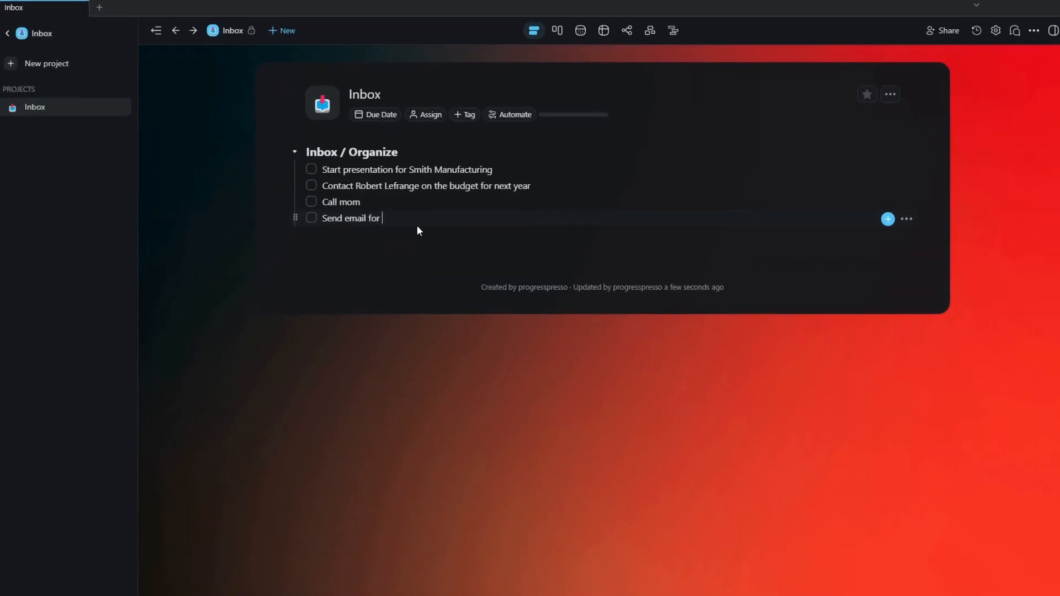
pyautogui.write('Final Budget')
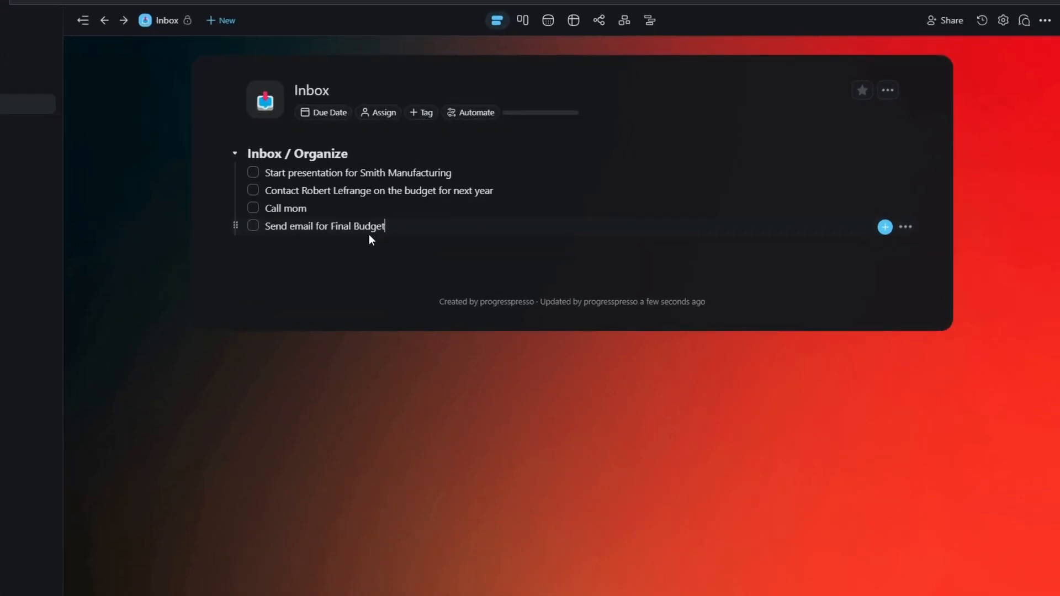
pyautogui.write('Approval')
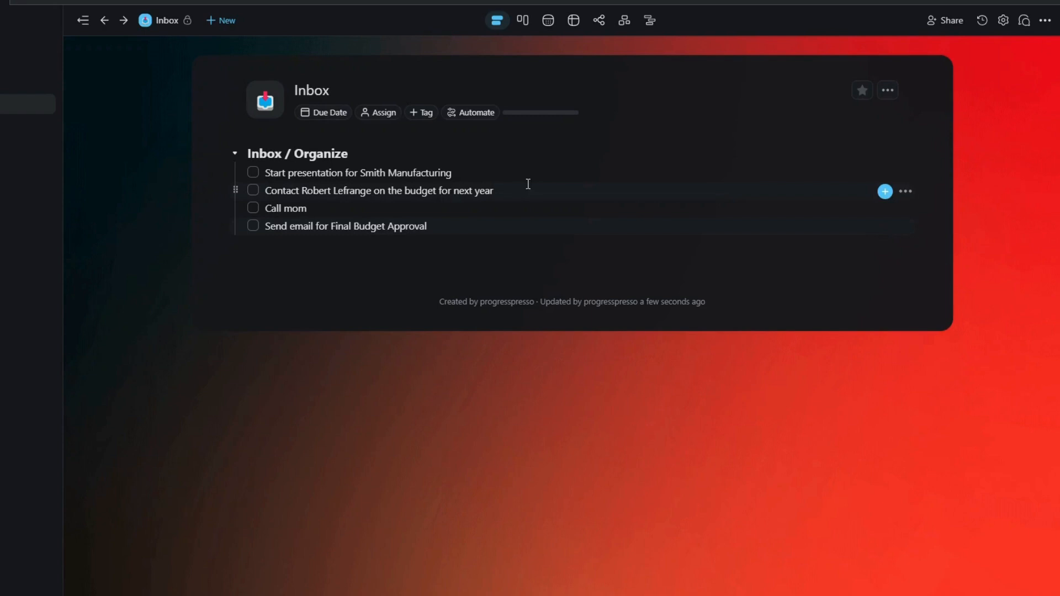
# Give the Smith Manufacturing presentation a Sep 14 due date and assign it to yourself
pyautogui.click(884, 174)
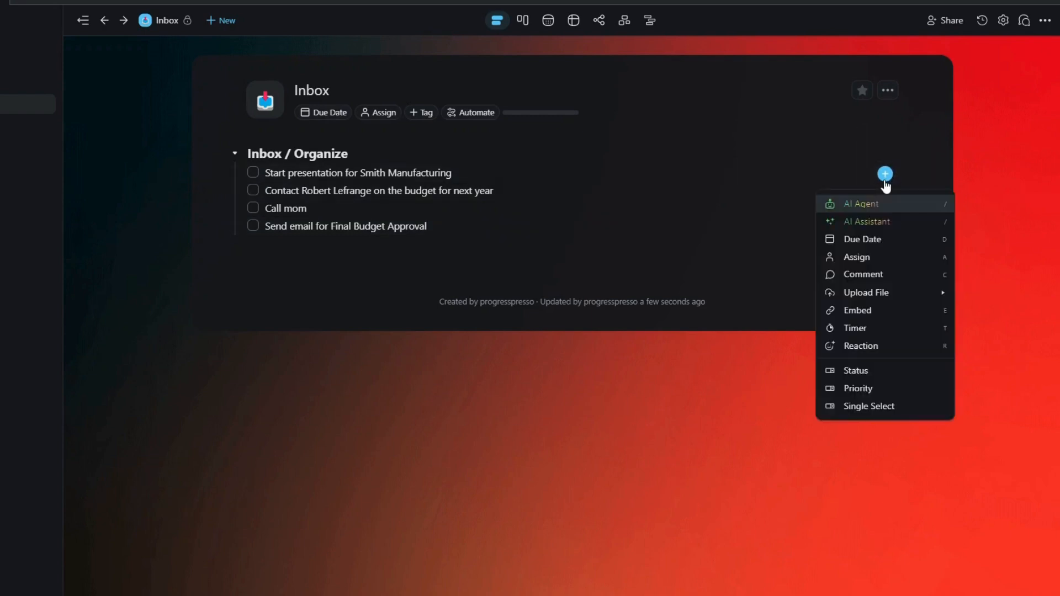
pyautogui.click(862, 238)
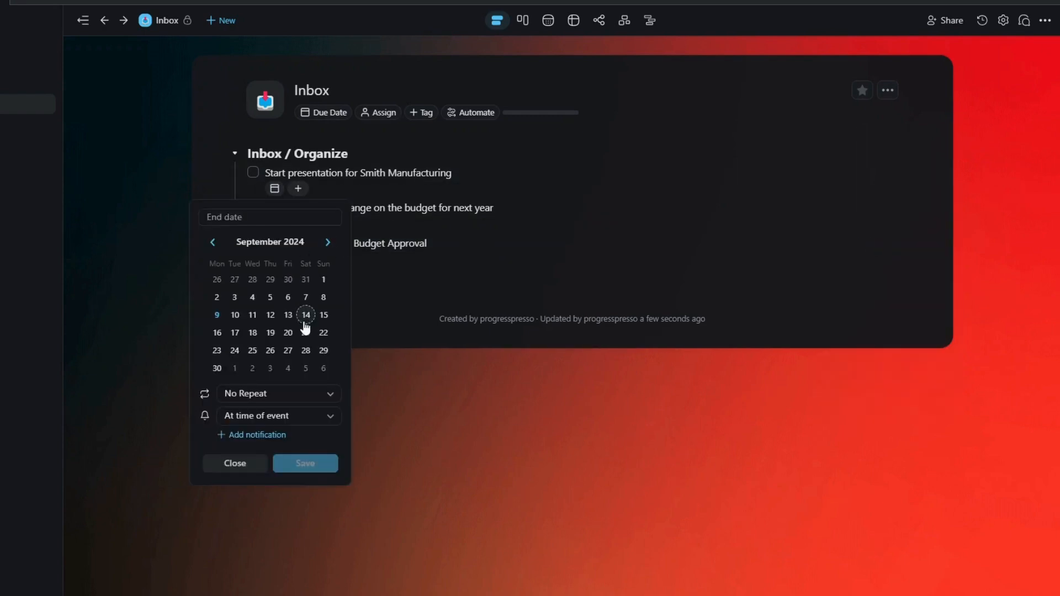
pyautogui.click(304, 314)
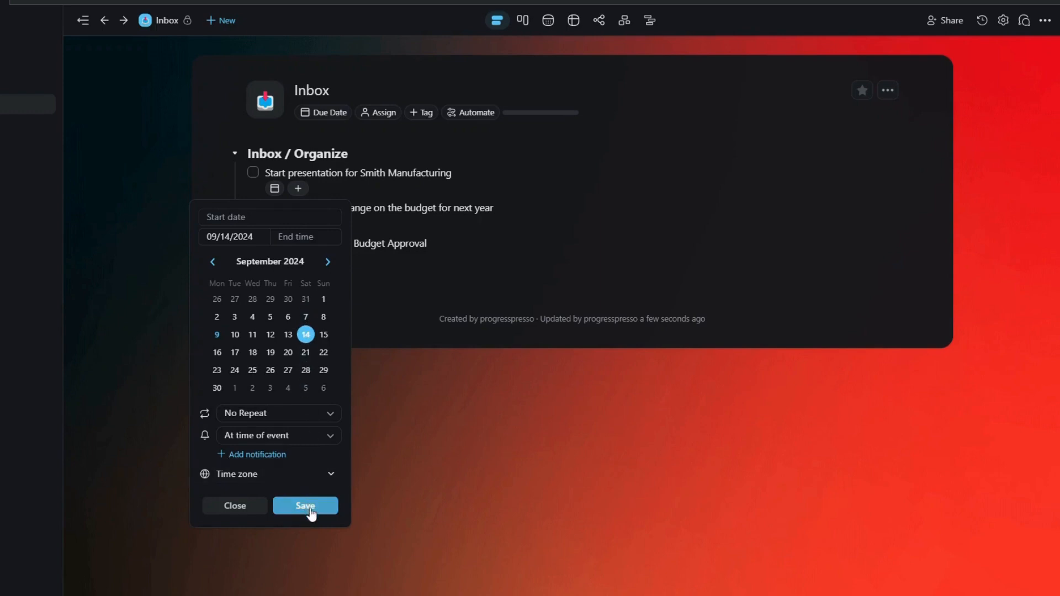
pyautogui.click(304, 505)
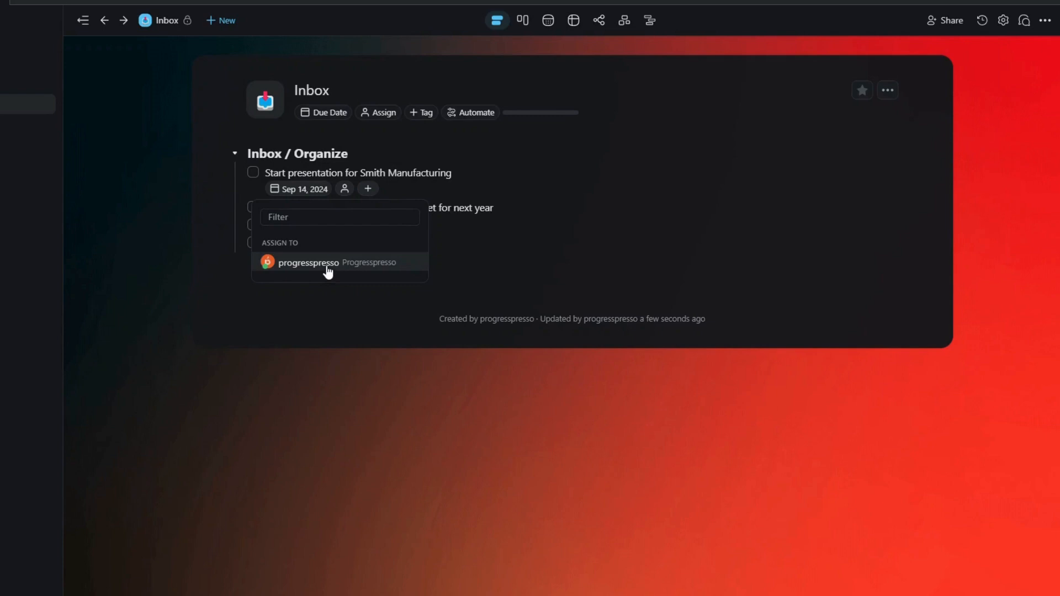
pyautogui.click(307, 262)
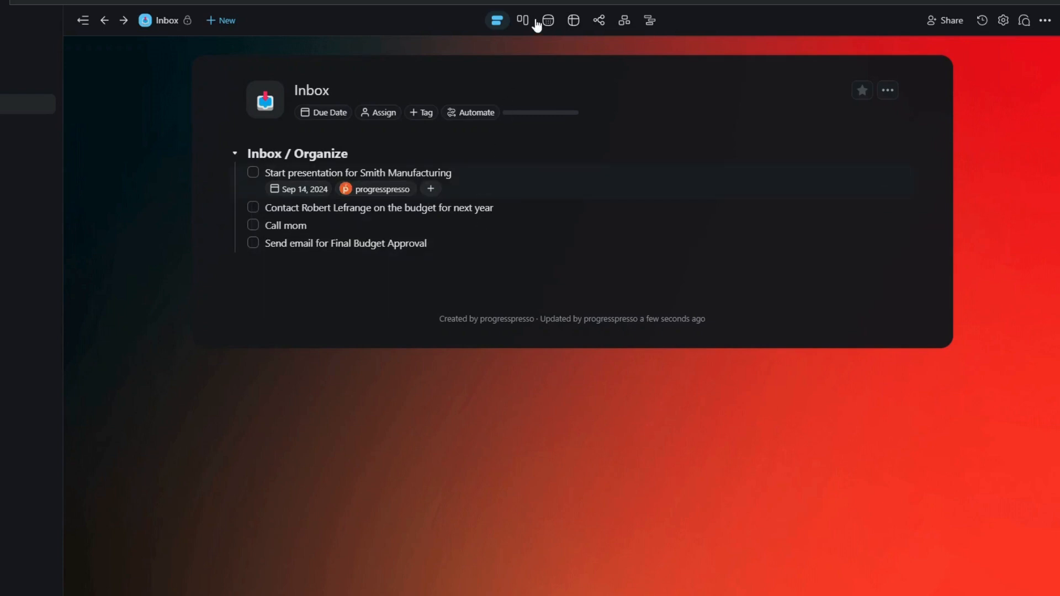
pyautogui.click(547, 20)
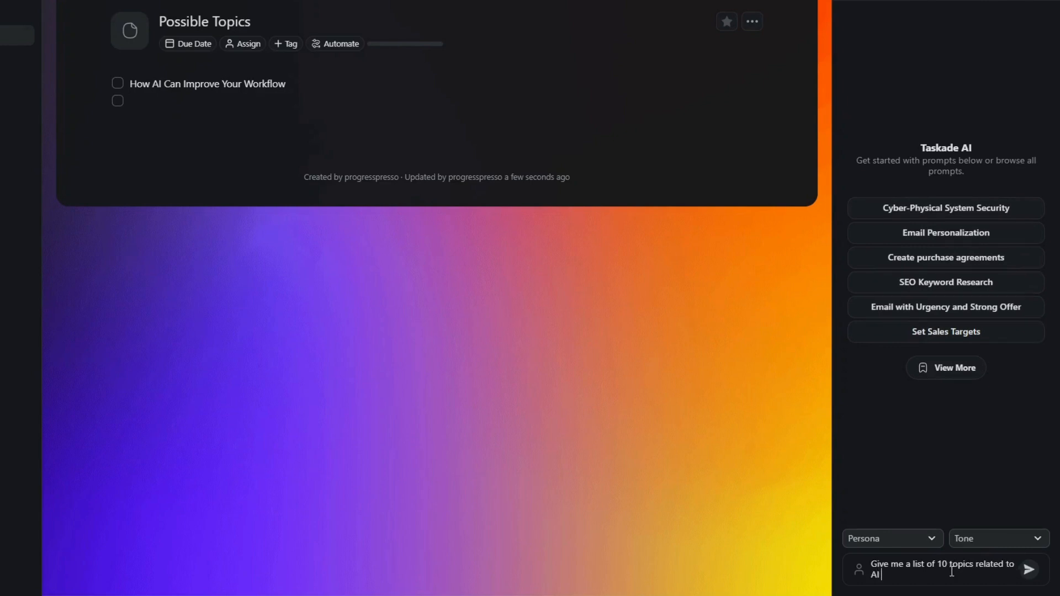
# Ask Taskade AI for ten topics on AI improving productivity and add them to Possible Topics
pyautogui.write('improving pr')
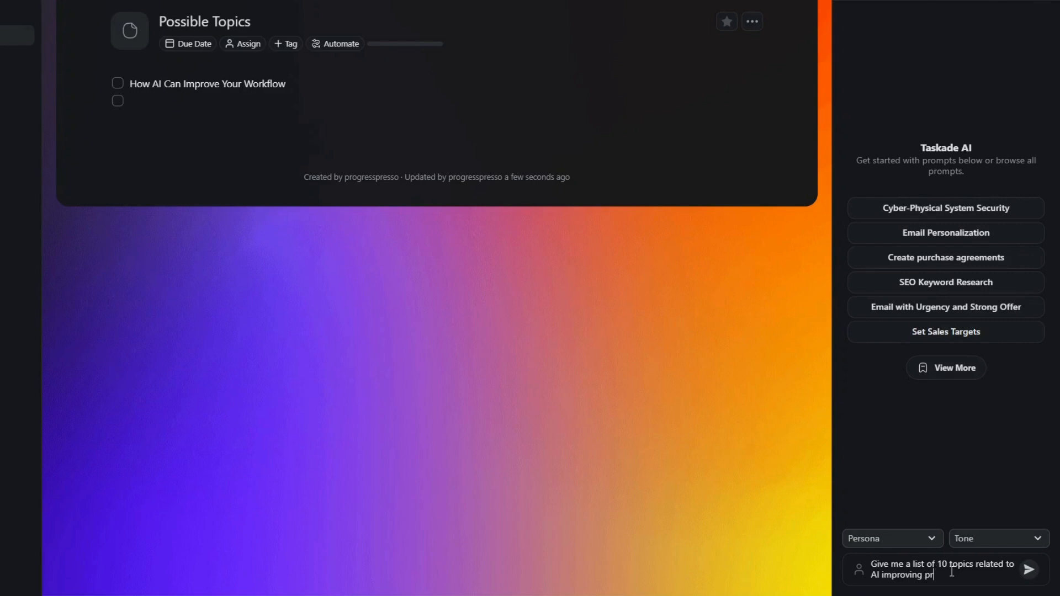
pyautogui.click(1028, 569)
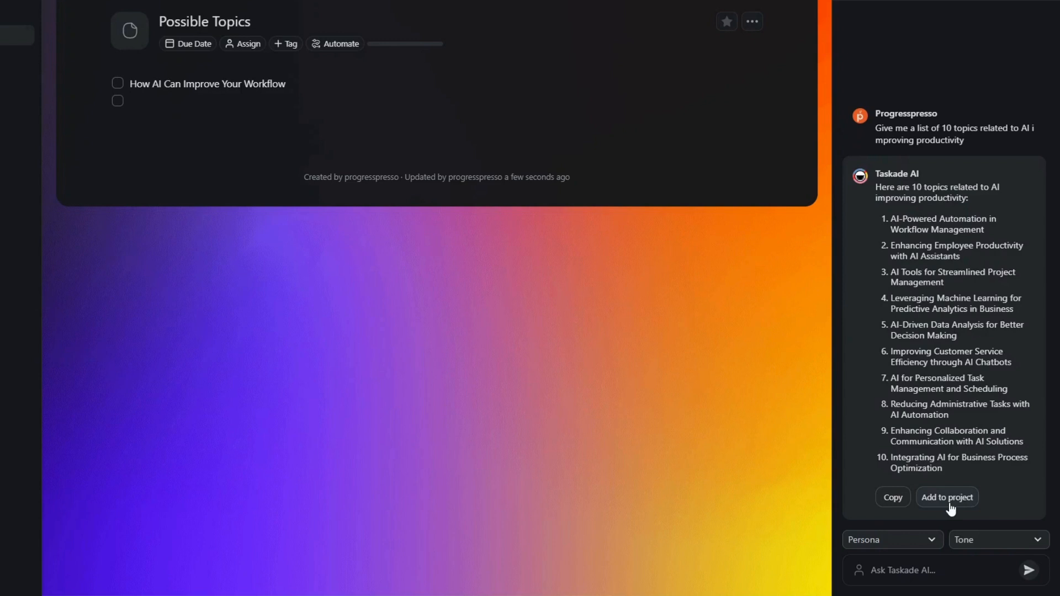
pyautogui.click(946, 497)
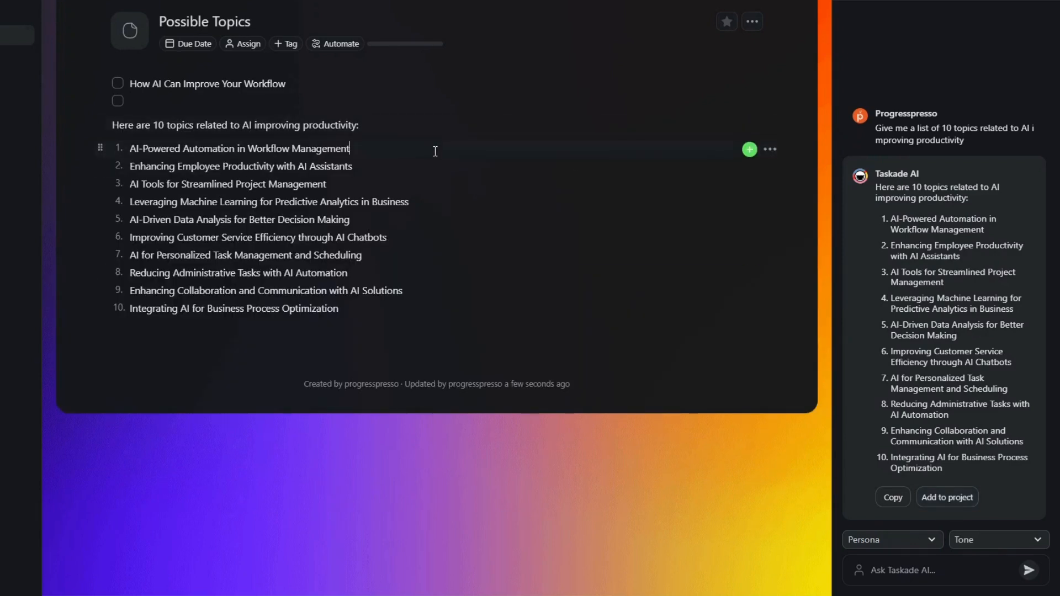
pyautogui.write('/')
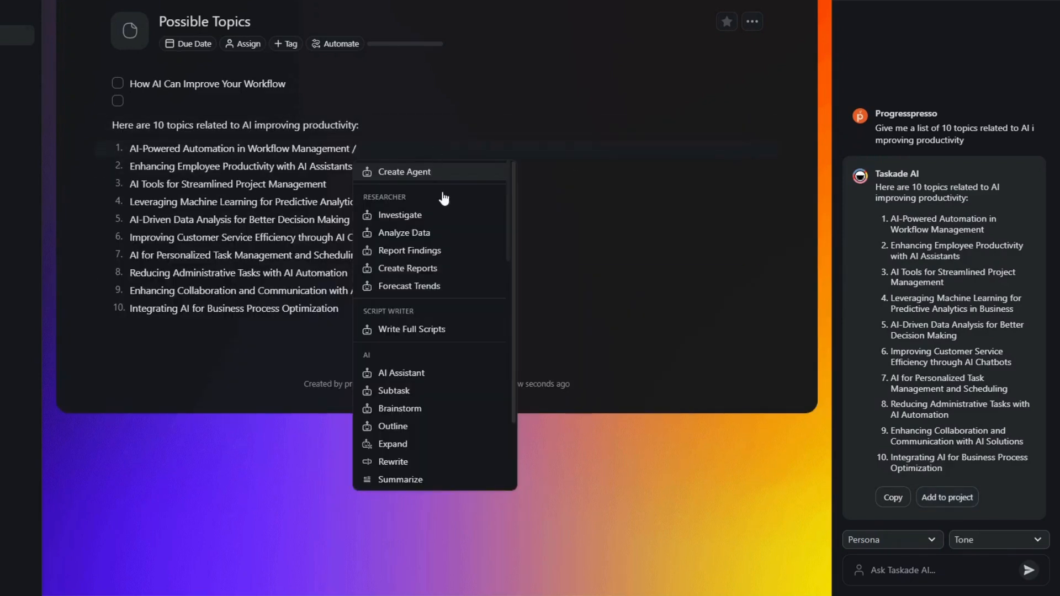
pyautogui.click(411, 329)
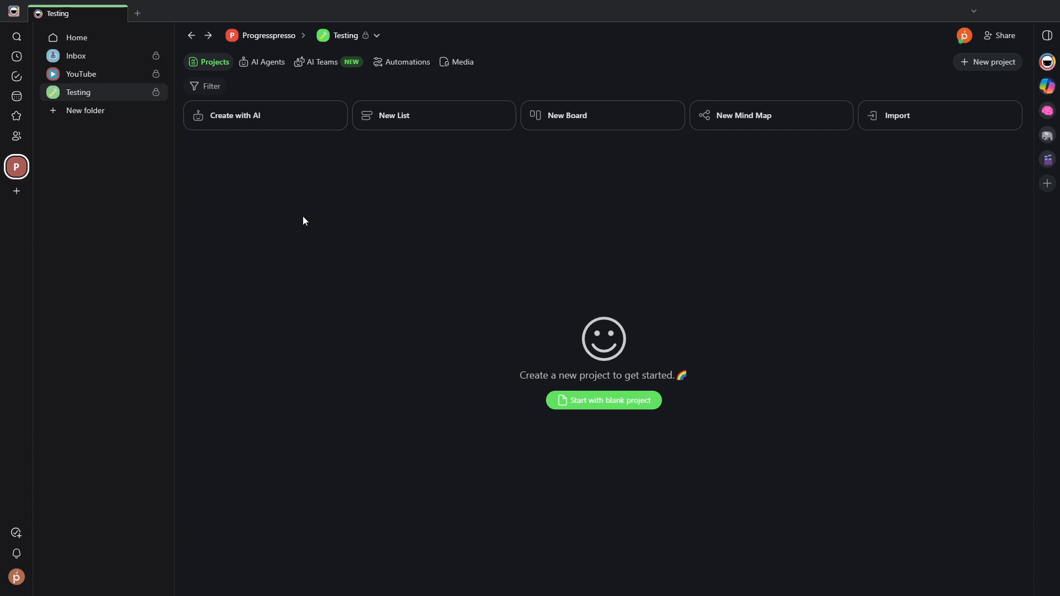
pyautogui.moveTo(259, 217)
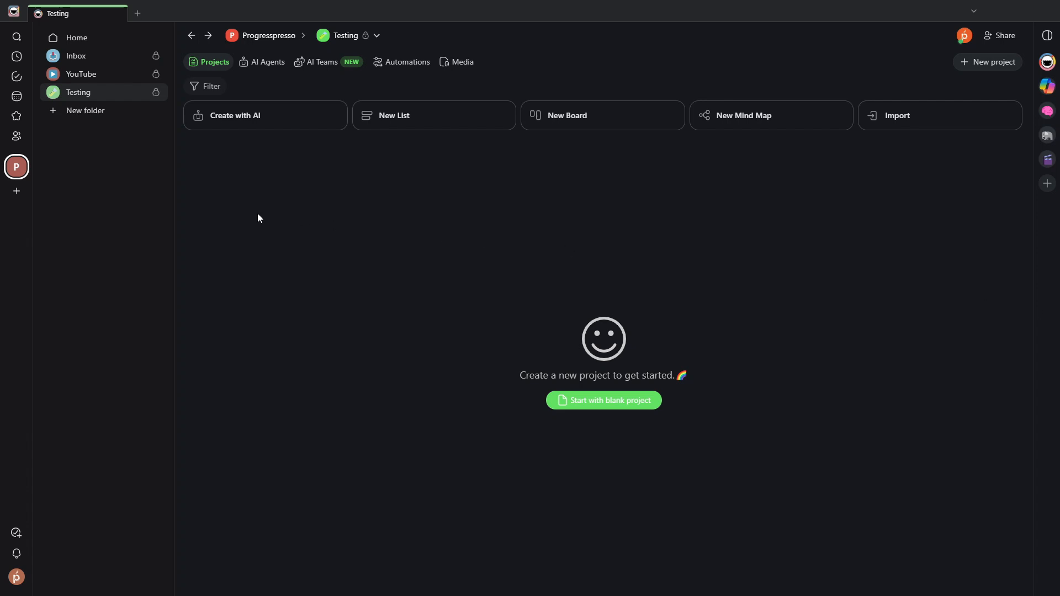
pyautogui.moveTo(33, 210)
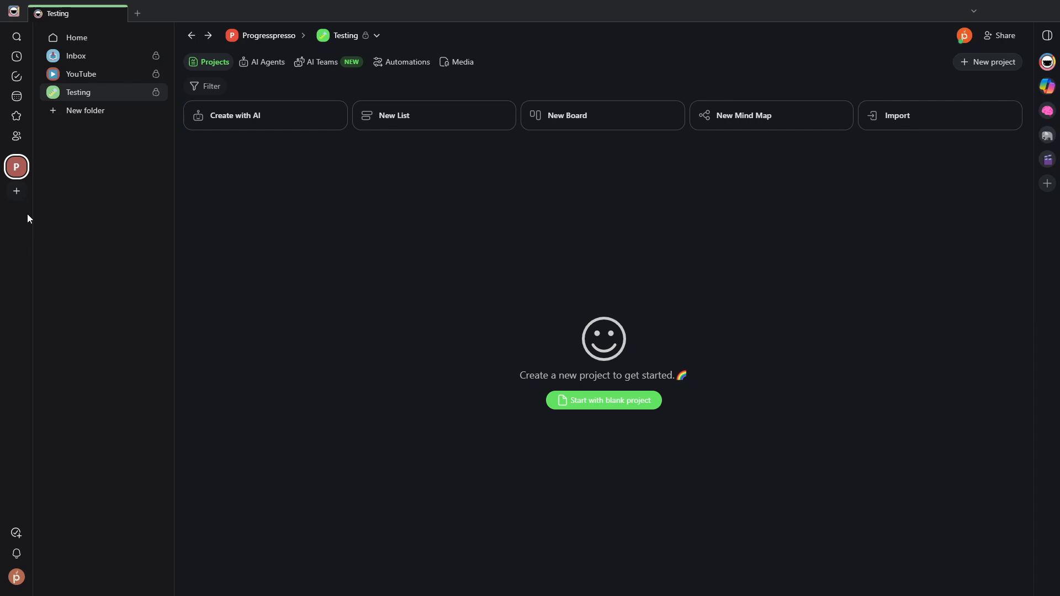
pyautogui.moveTo(16, 229)
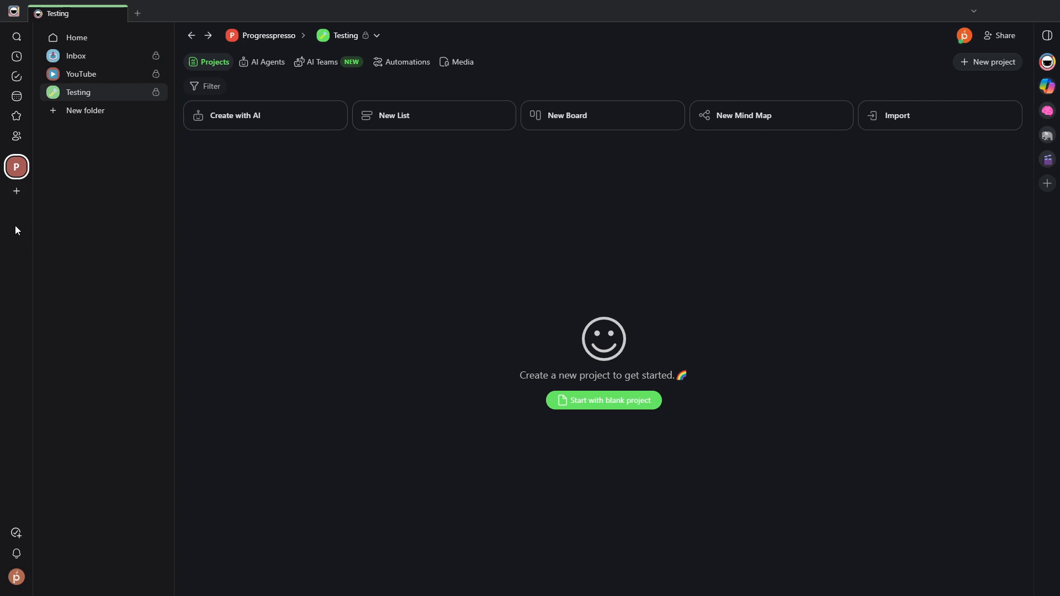
pyautogui.moveTo(16, 166)
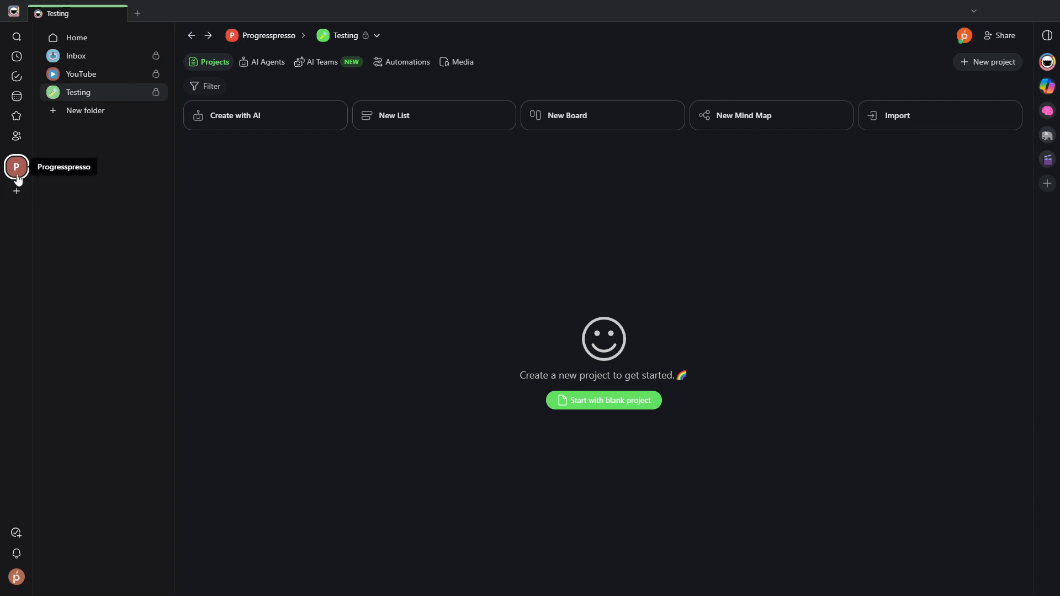
pyautogui.moveTo(112, 46)
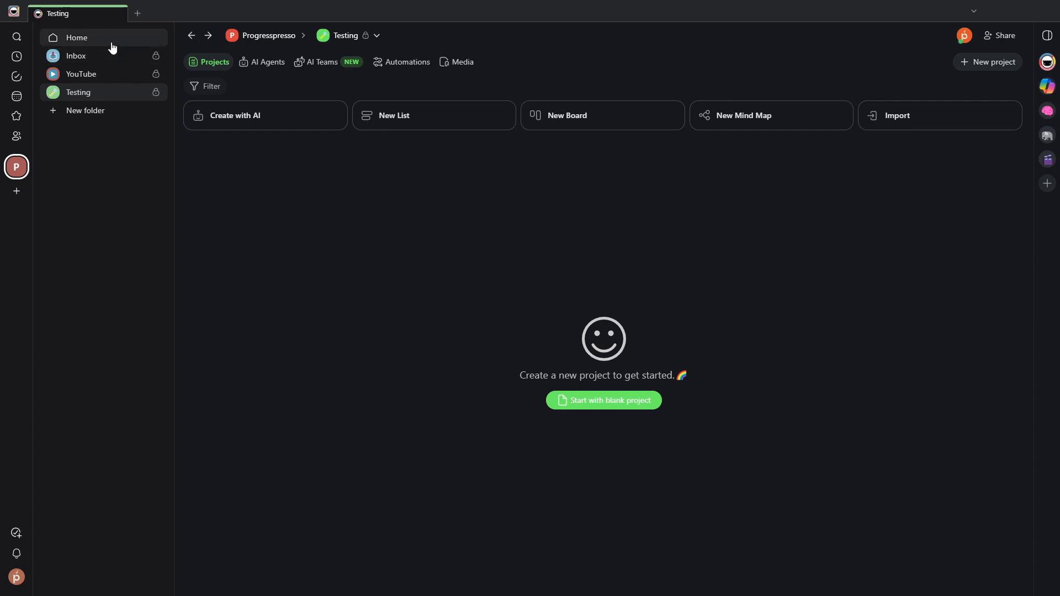
pyautogui.moveTo(117, 95)
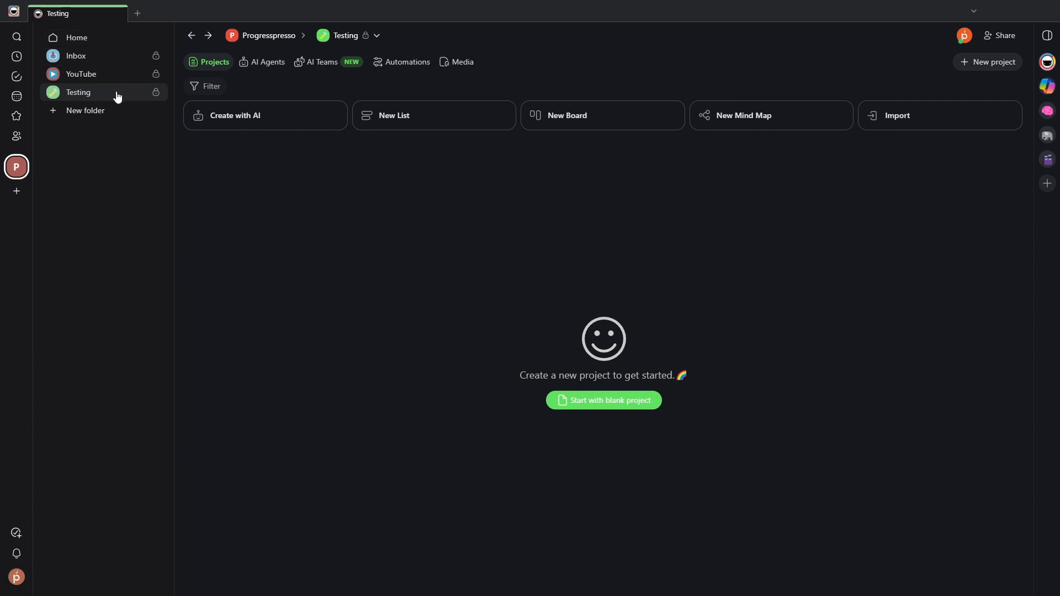
pyautogui.moveTo(115, 98)
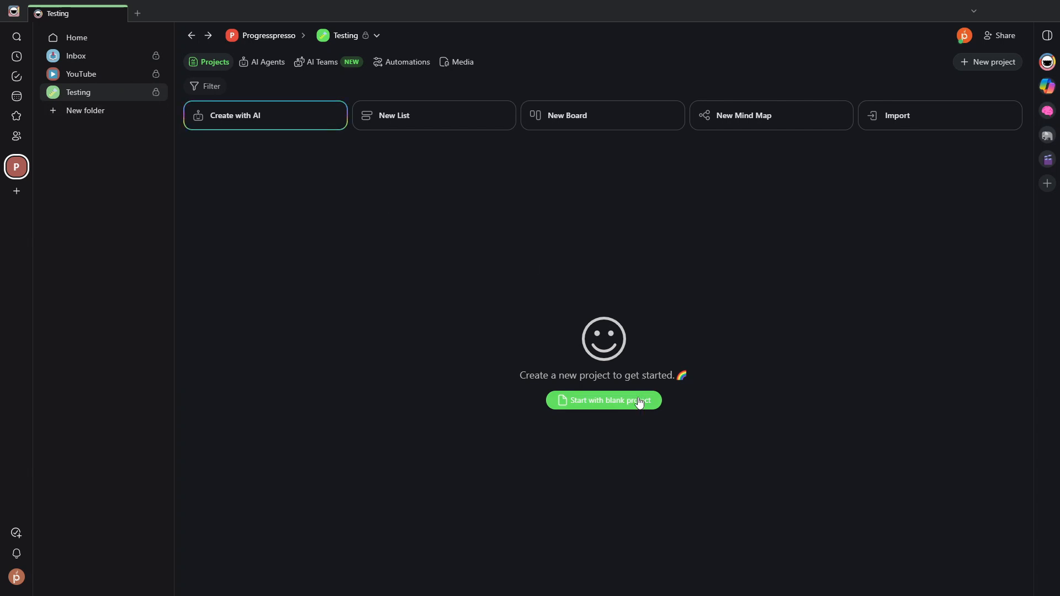
pyautogui.click(602, 400)
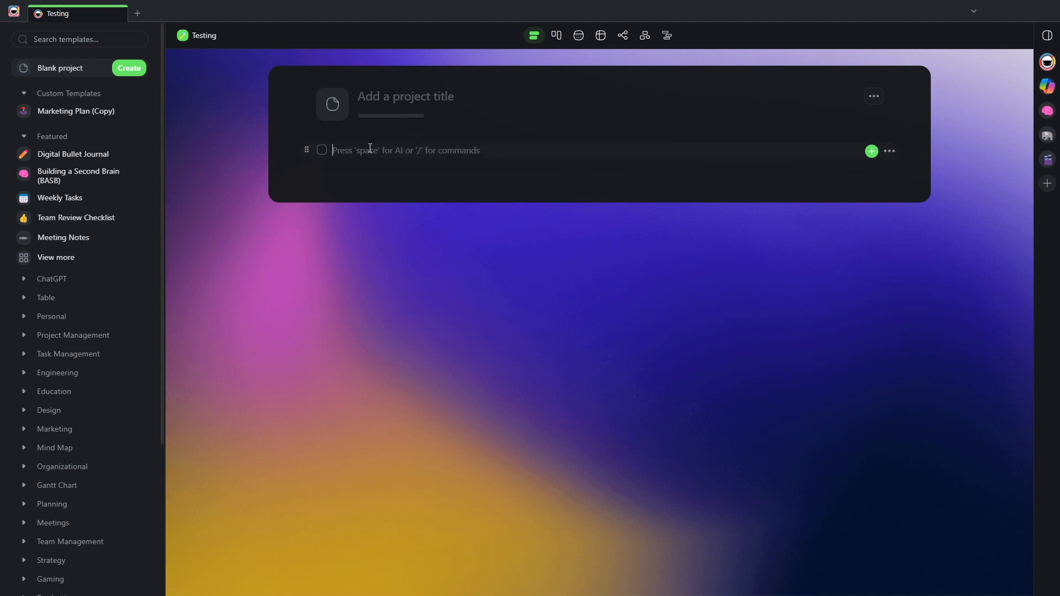
pyautogui.moveTo(547, 150)
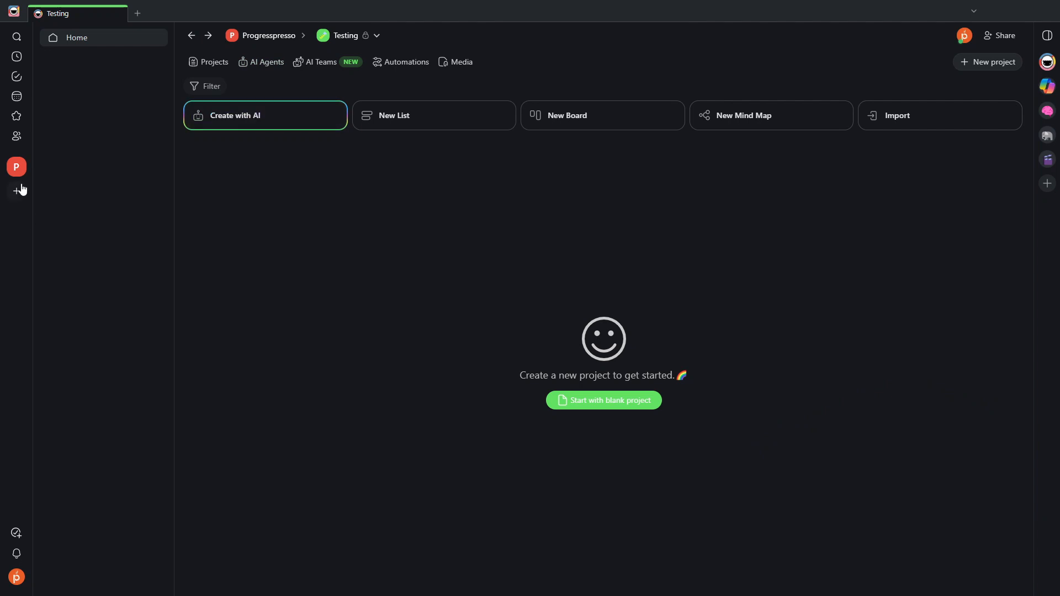
pyautogui.click(16, 167)
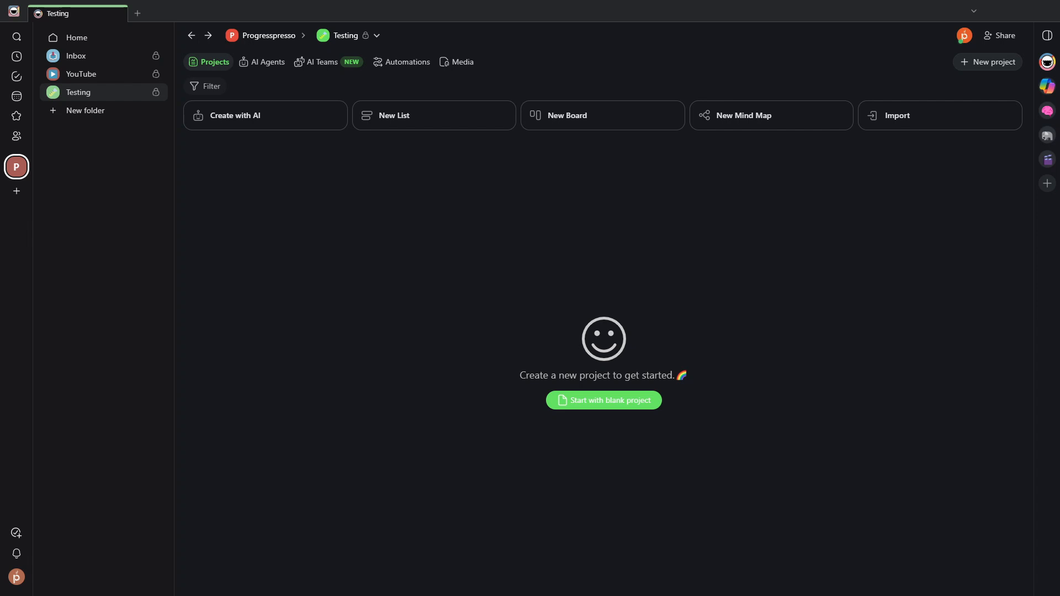
pyautogui.moveTo(903, 398)
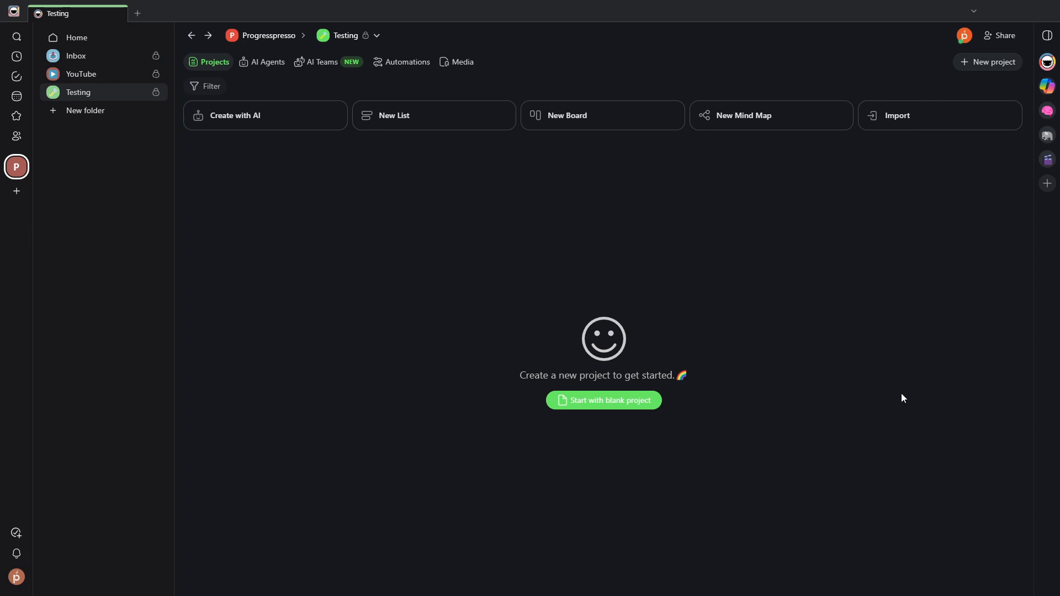
pyautogui.moveTo(602, 401)
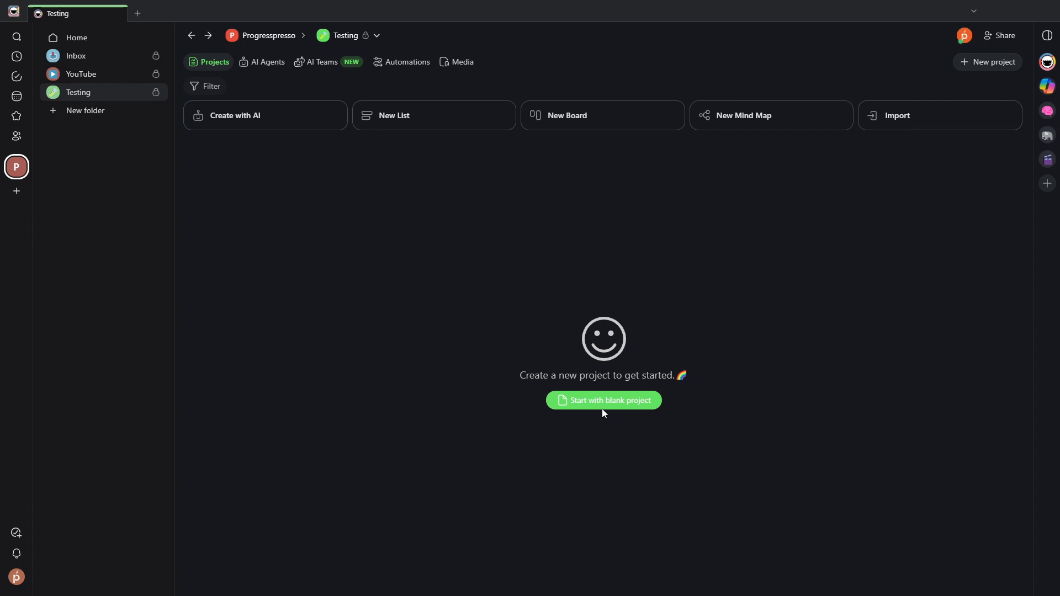
pyautogui.moveTo(981, 75)
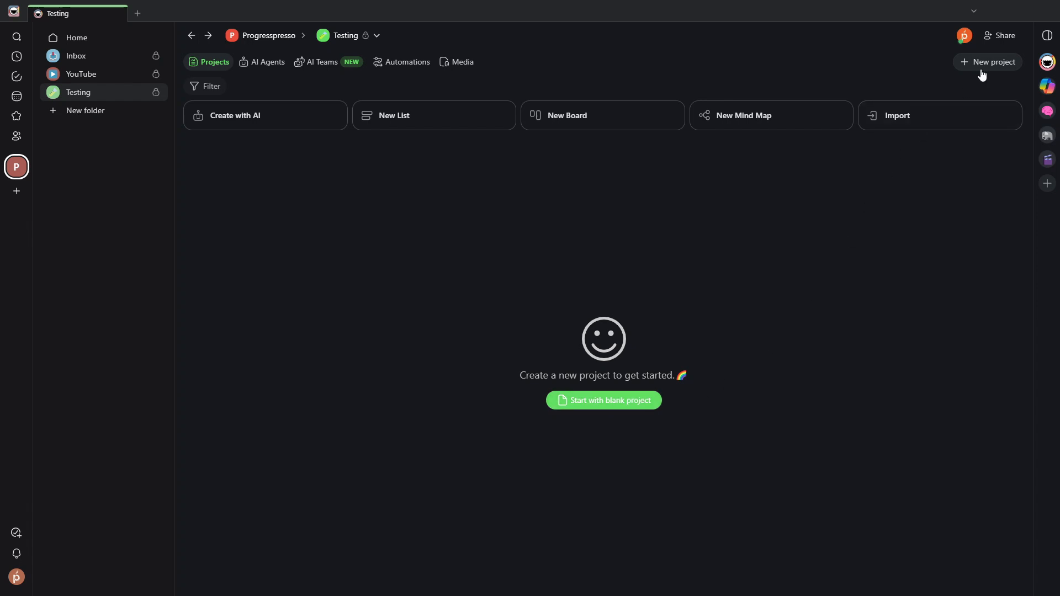
# Choose Browse templates from the New project dropdown
pyautogui.click(992, 61)
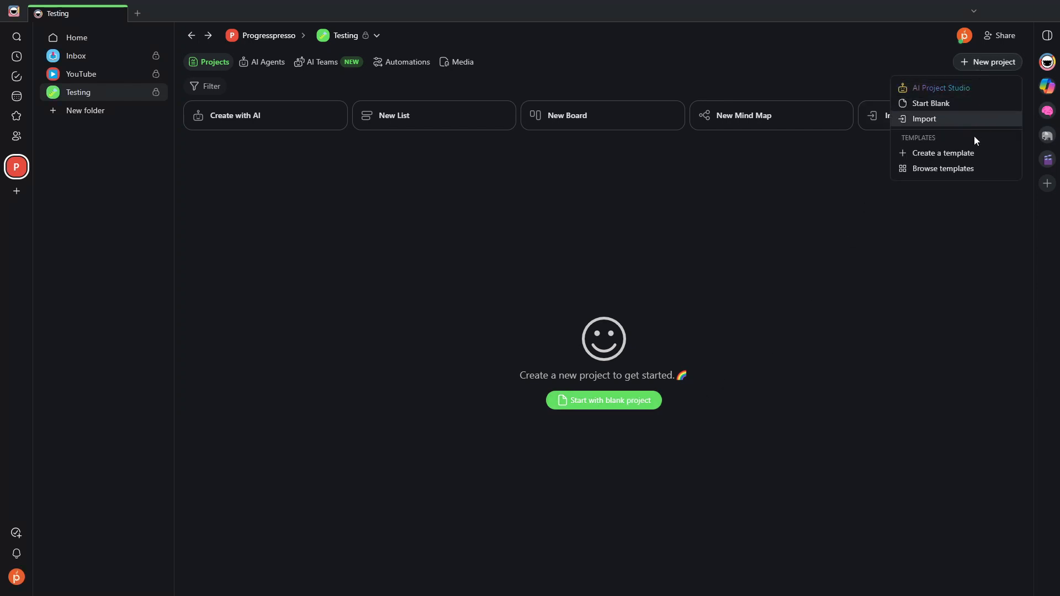
pyautogui.click(942, 168)
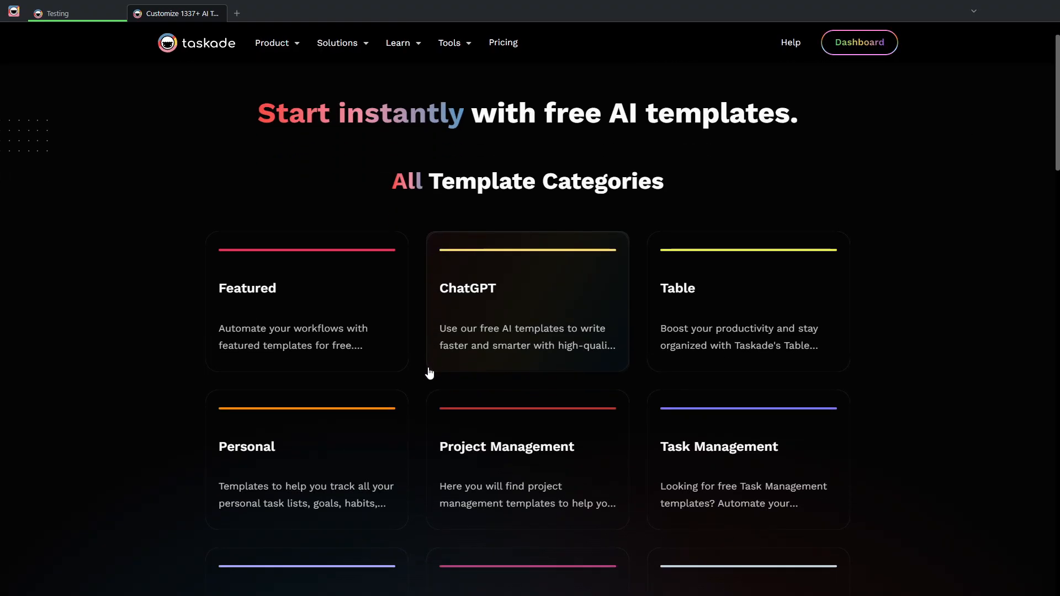
# Open the Marketing category's Marketing Plan template and scroll its List view preview
pyautogui.scroll(-3)
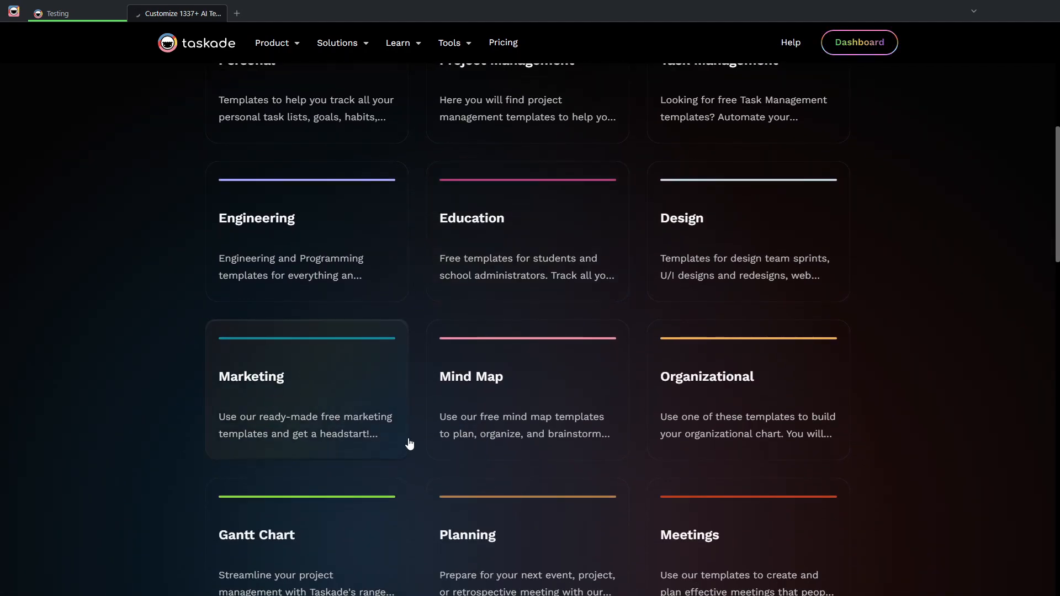
pyautogui.click(250, 376)
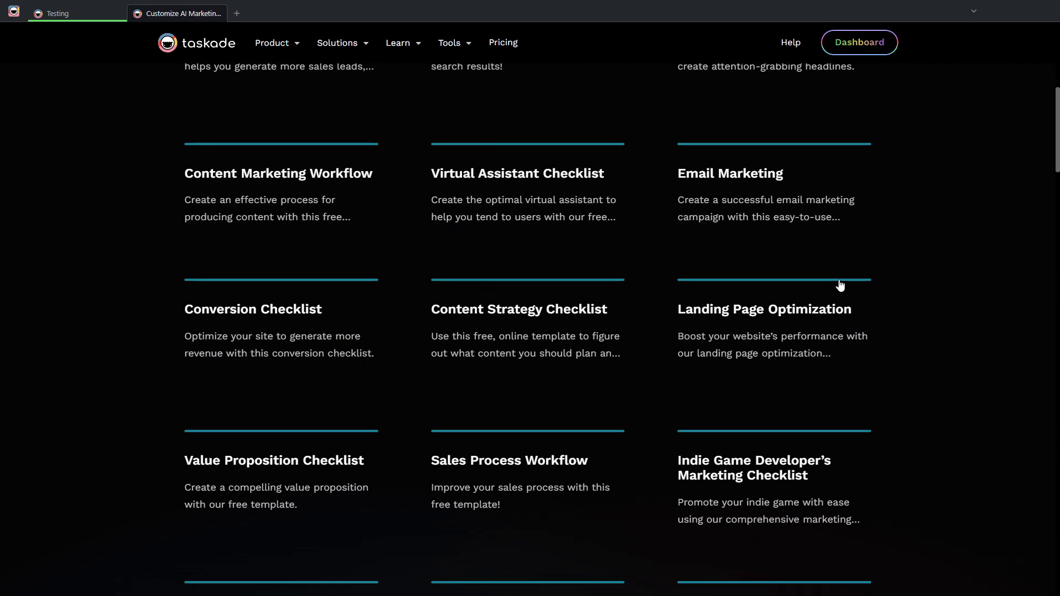
pyautogui.scroll(-3)
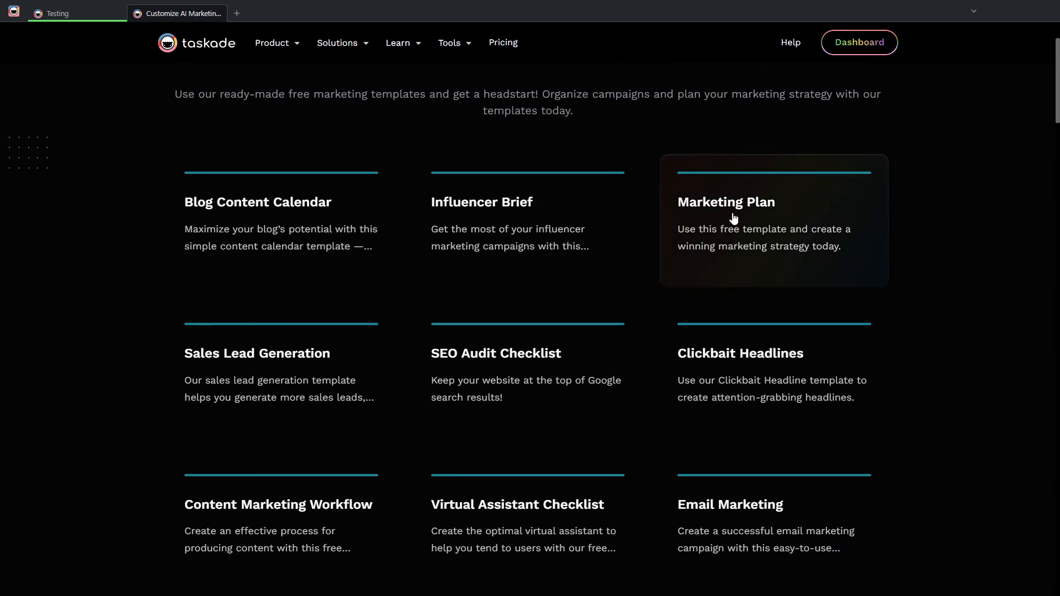
pyautogui.moveTo(731, 390)
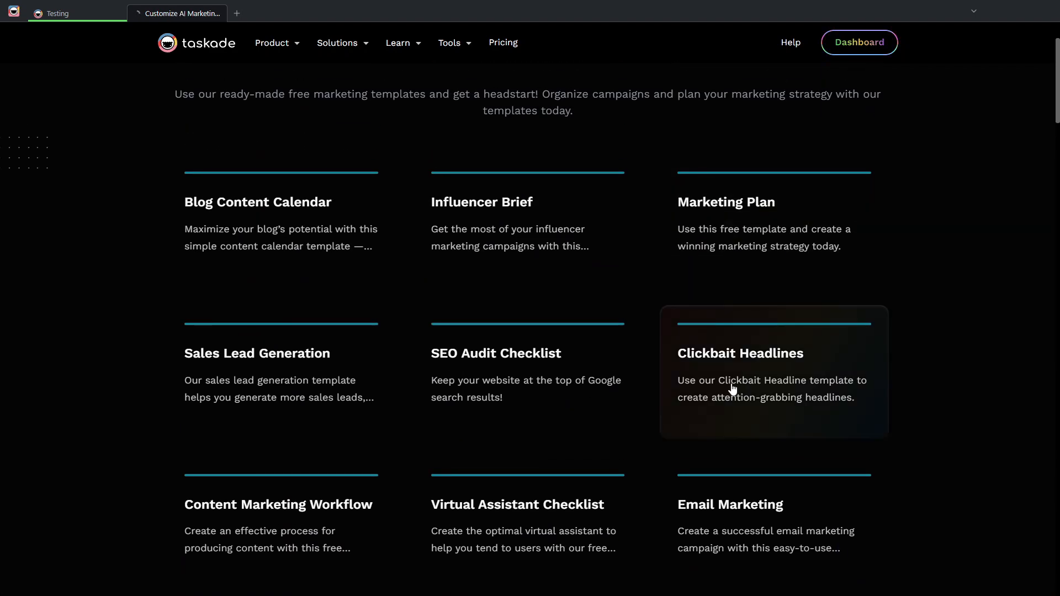
pyautogui.click(726, 202)
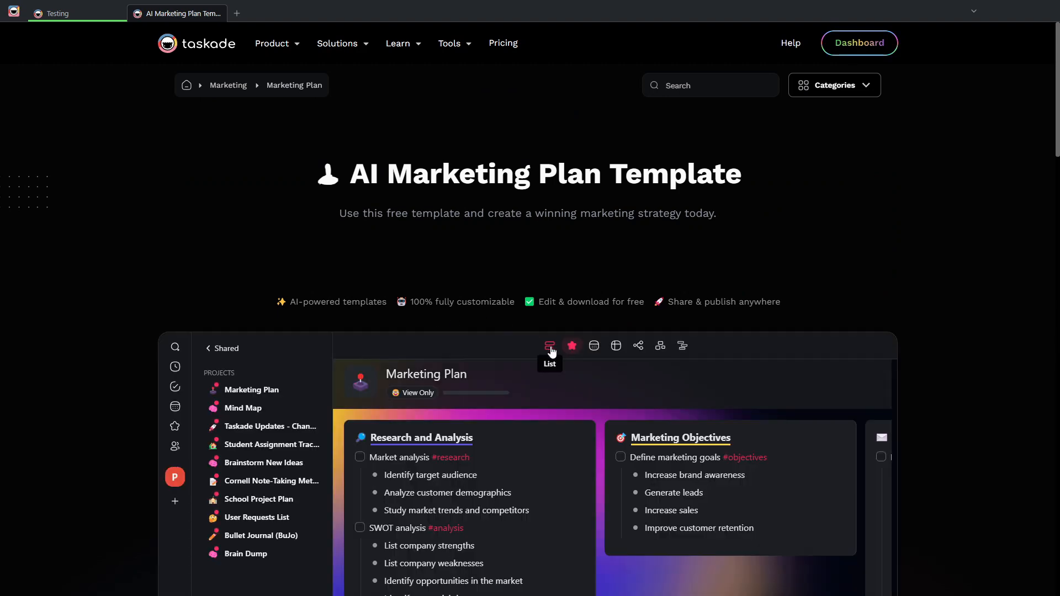
pyautogui.click(548, 345)
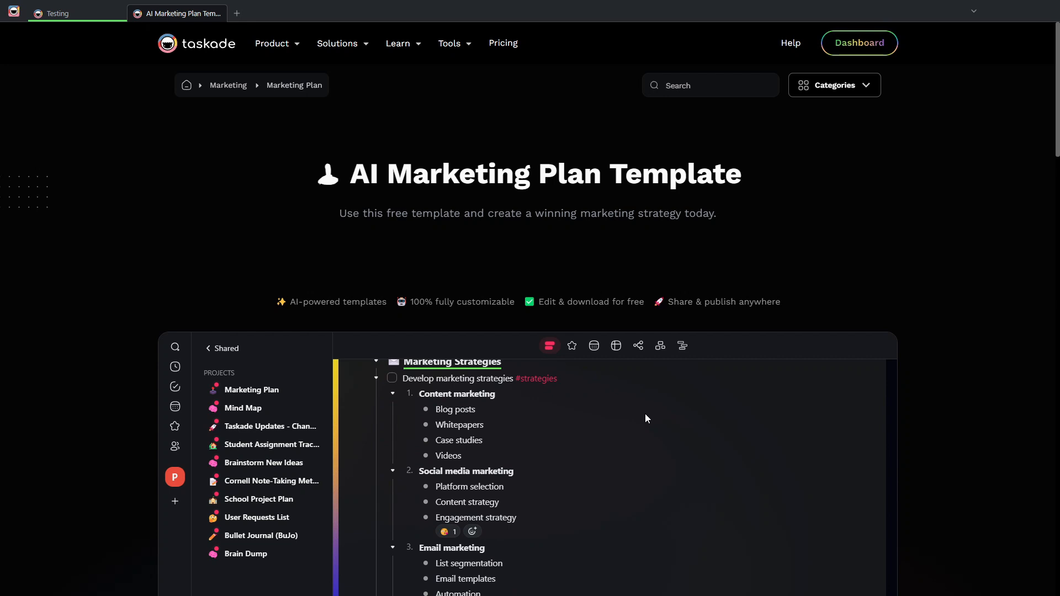
pyautogui.scroll(-3)
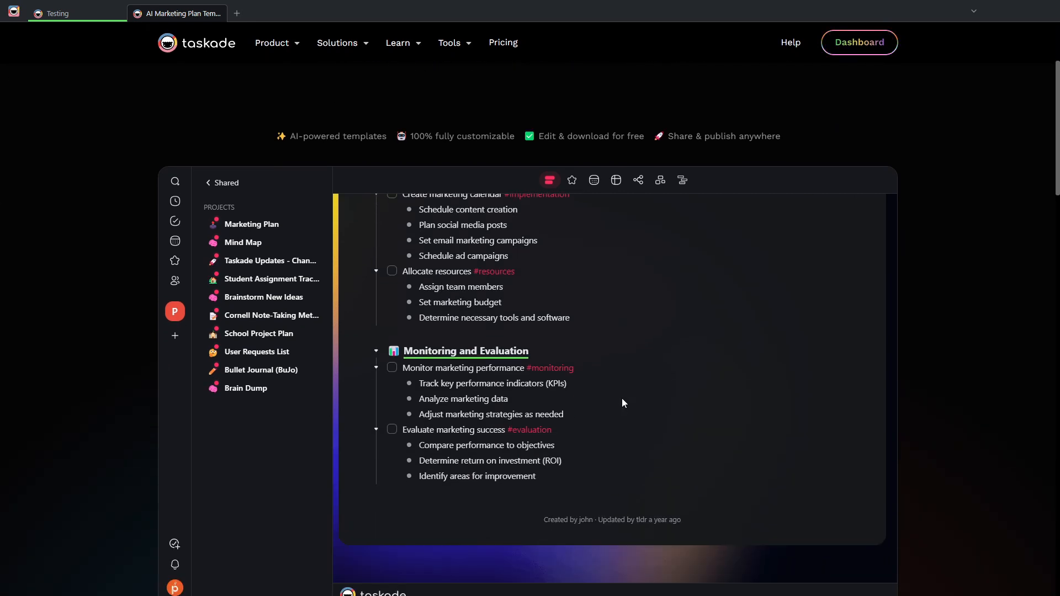
pyautogui.scroll(-3)
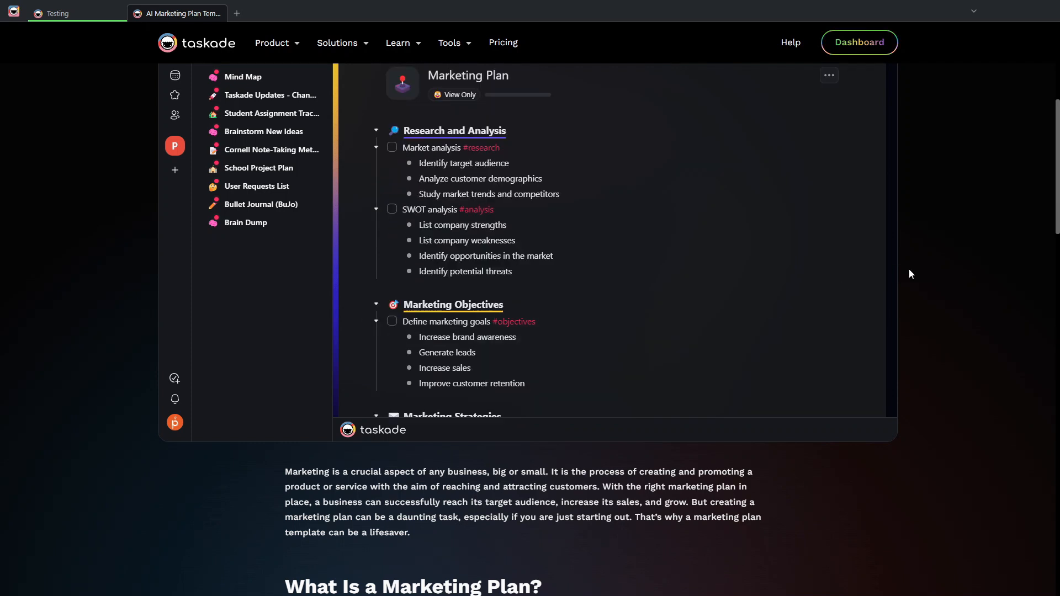
pyautogui.click(61, 13)
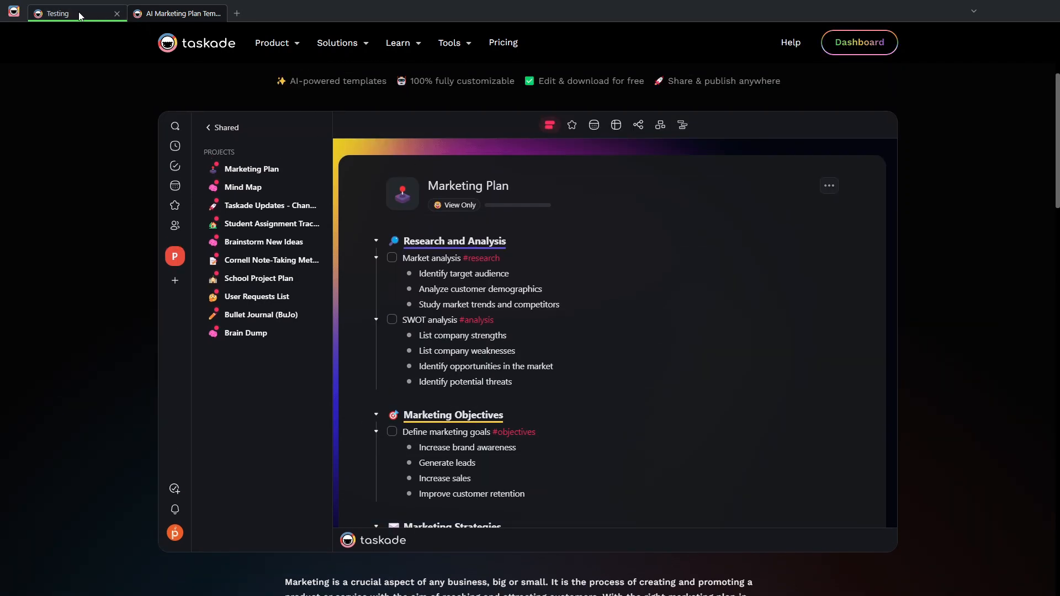
# Back in Testing, start a blank project named 'Project Title' listing TASK 1, TASK 2, TASK 3
pyautogui.click(67, 13)
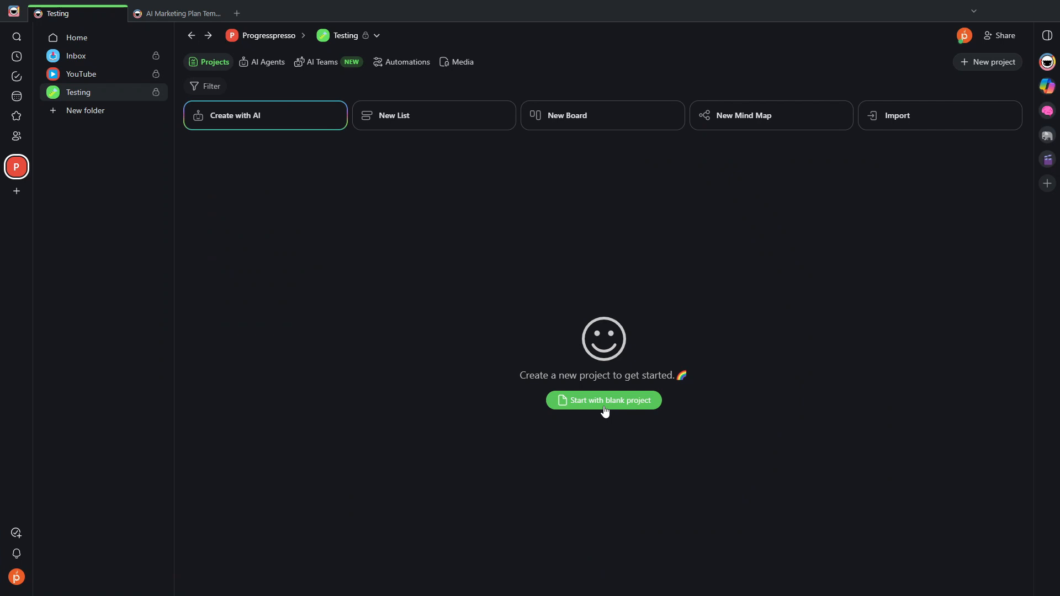
pyautogui.click(602, 400)
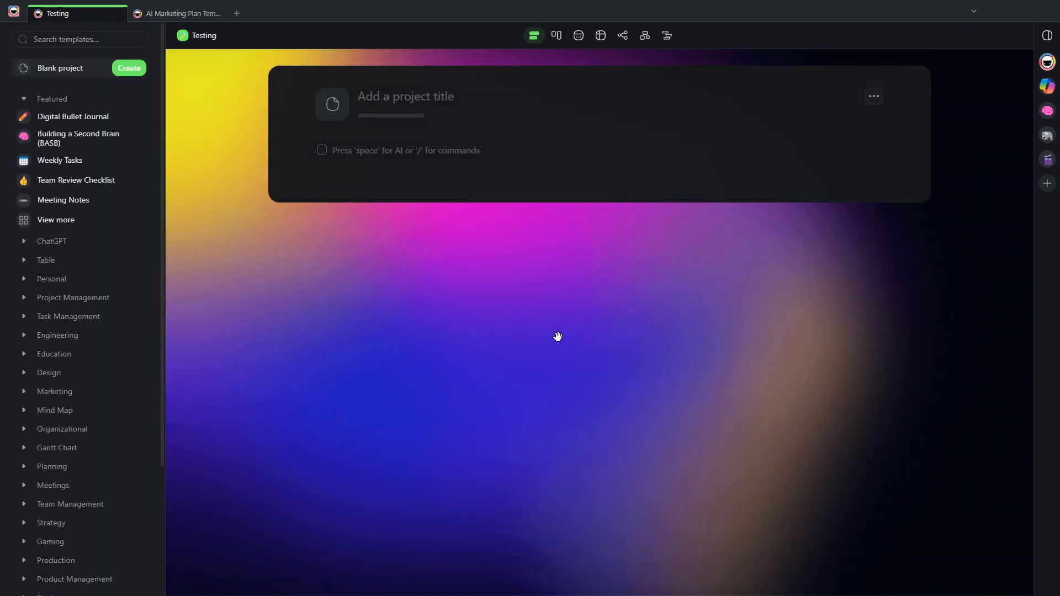
pyautogui.write('Project Titl')
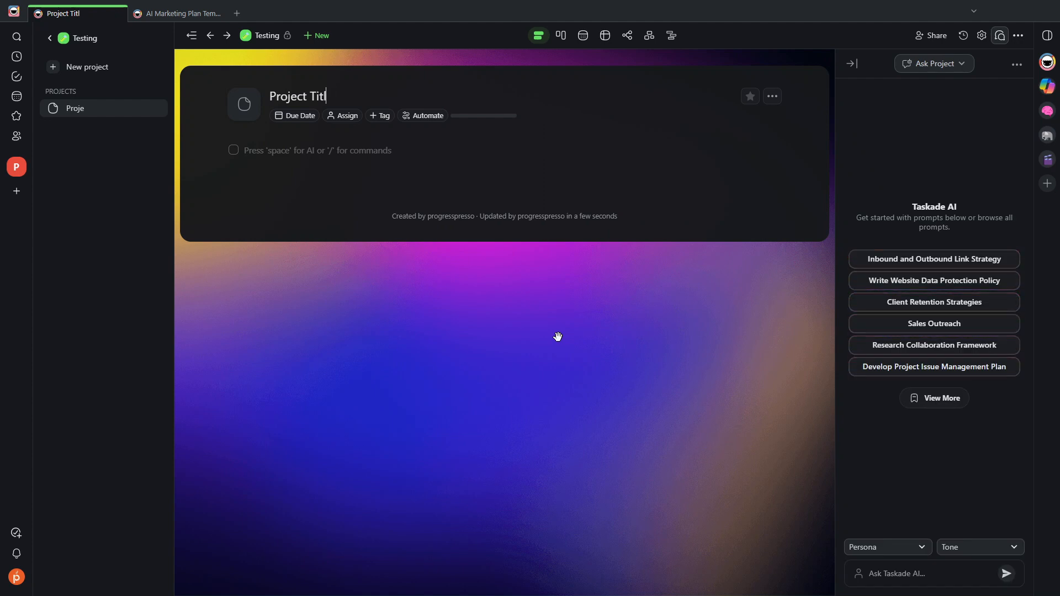
pyautogui.write('TASK')
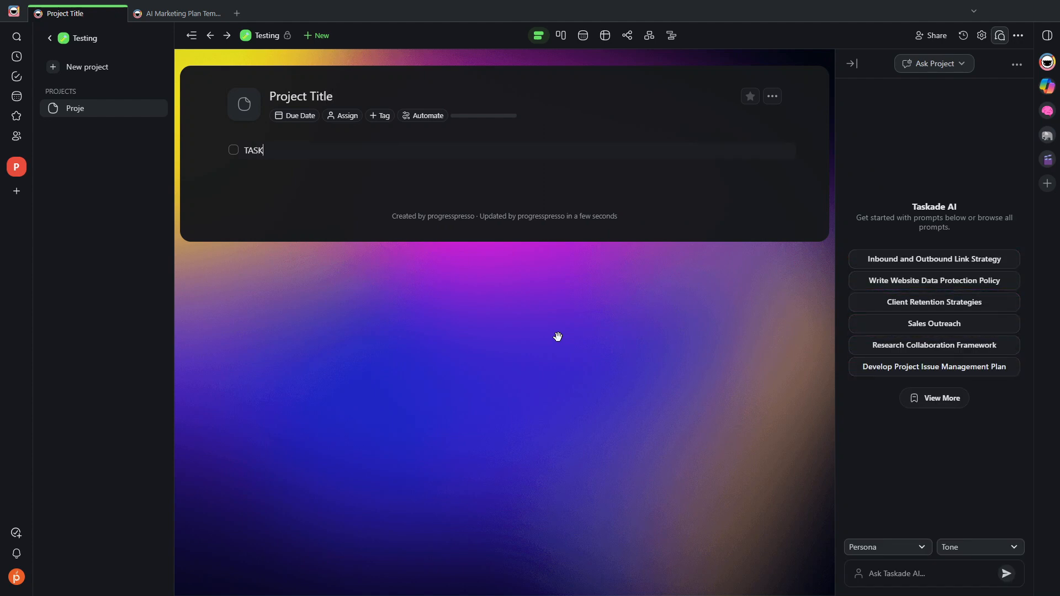
pyautogui.write('TASKS')
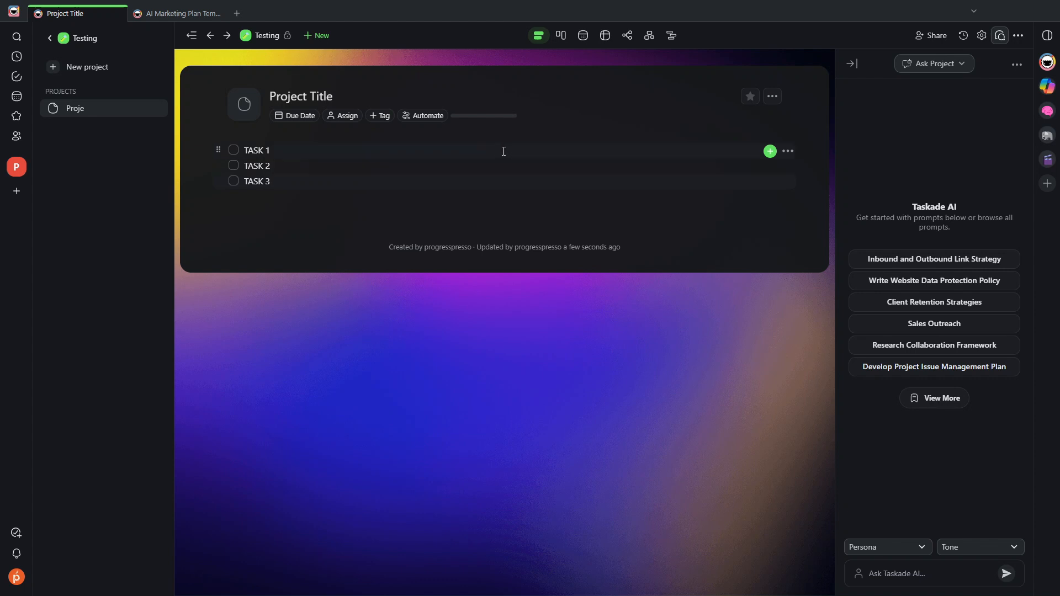
# Set TASK 1's due date to Sep 19, 2024 and assign it to the user
pyautogui.click(769, 151)
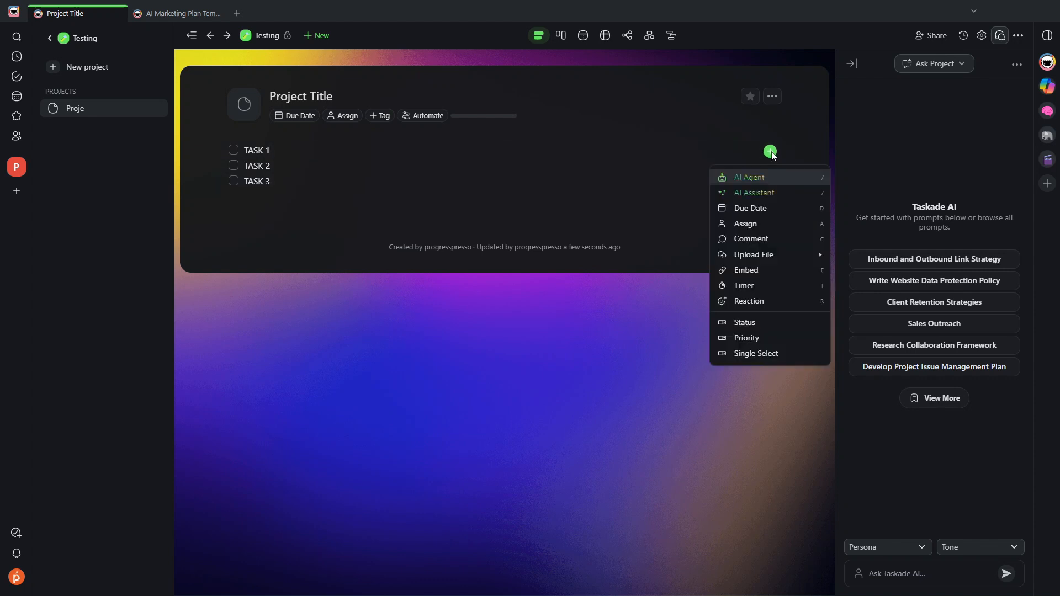
pyautogui.click(750, 207)
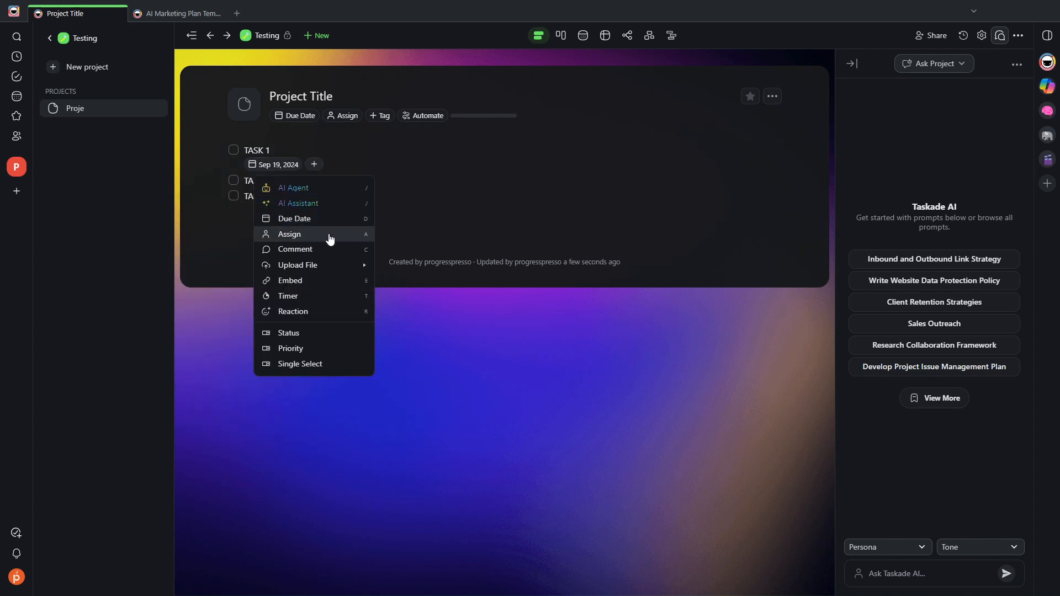
pyautogui.click(289, 234)
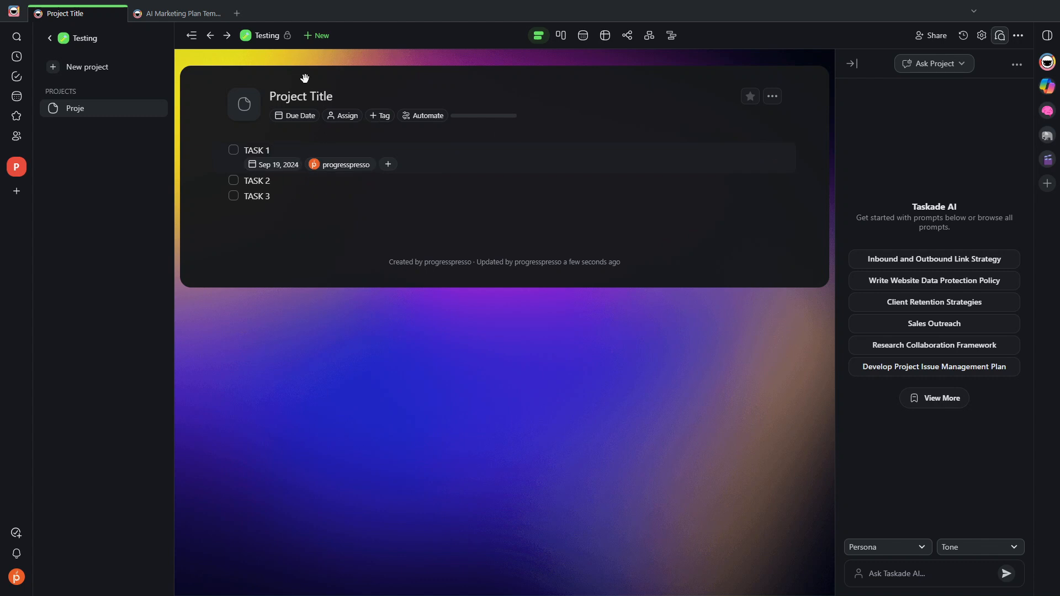
pyautogui.moveTo(538, 35)
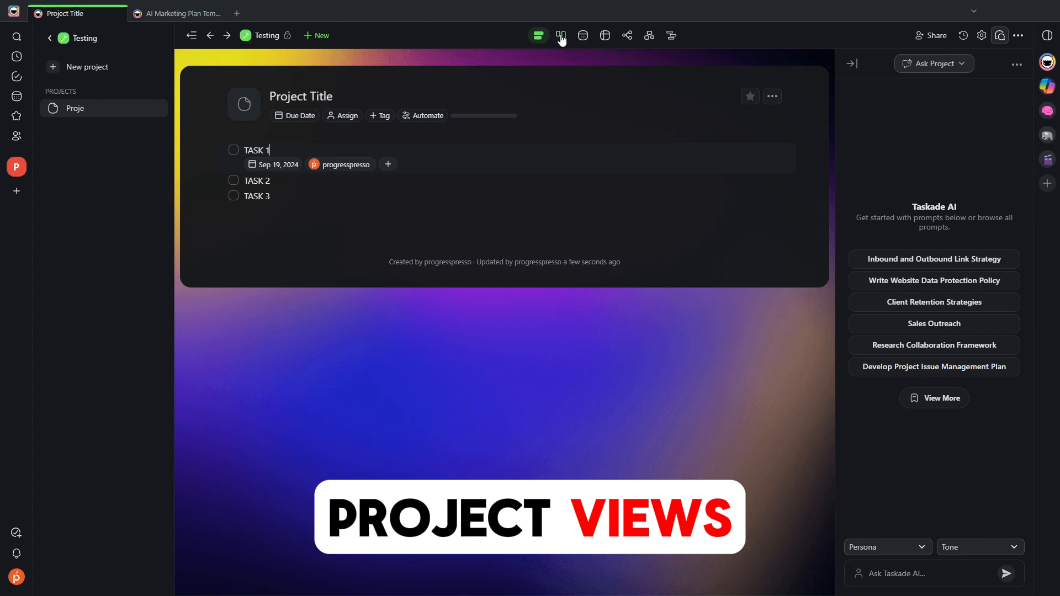
# Cycle the project through board, calendar, table, org chart and timeline views, then back to list
pyautogui.click(560, 35)
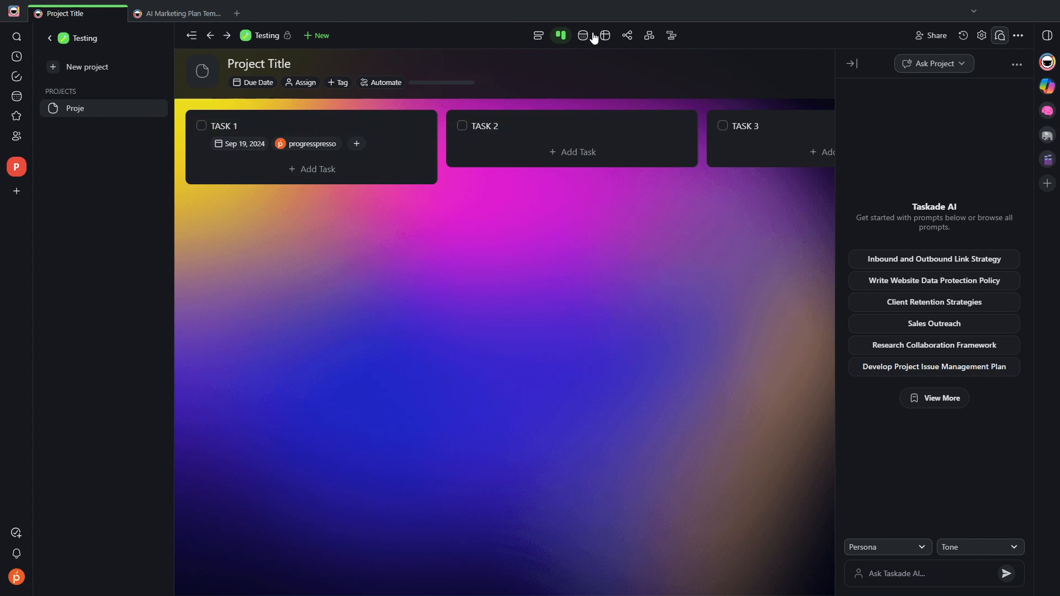
pyautogui.click(581, 36)
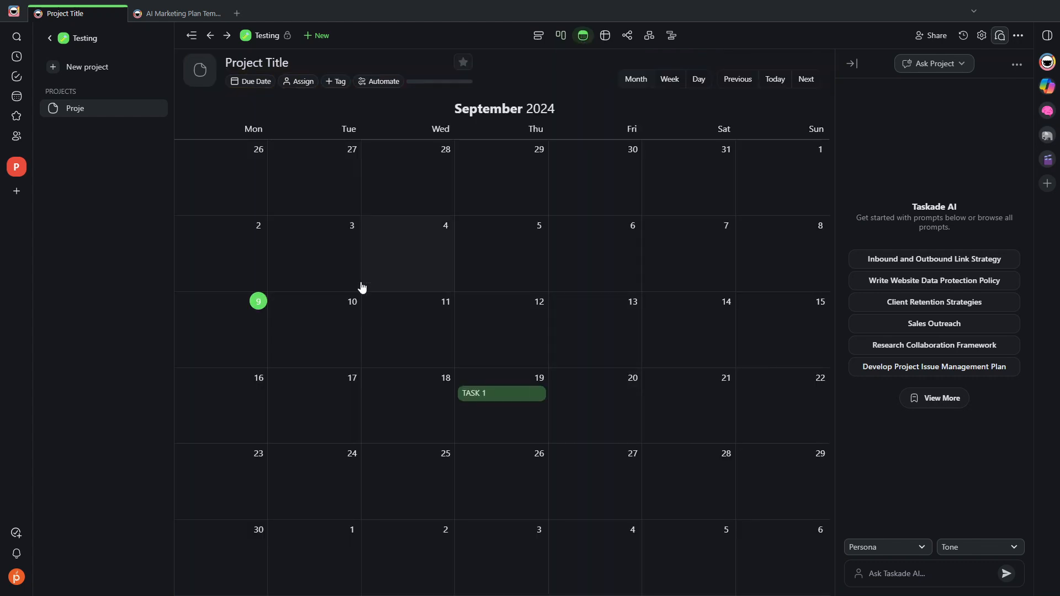
pyautogui.moveTo(488, 400)
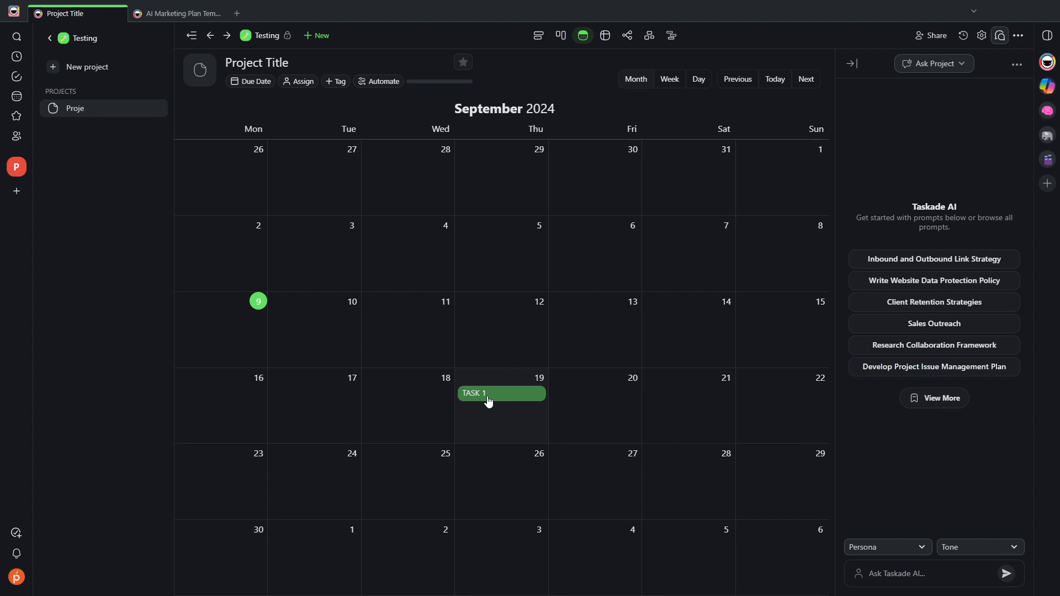
pyautogui.moveTo(666, 354)
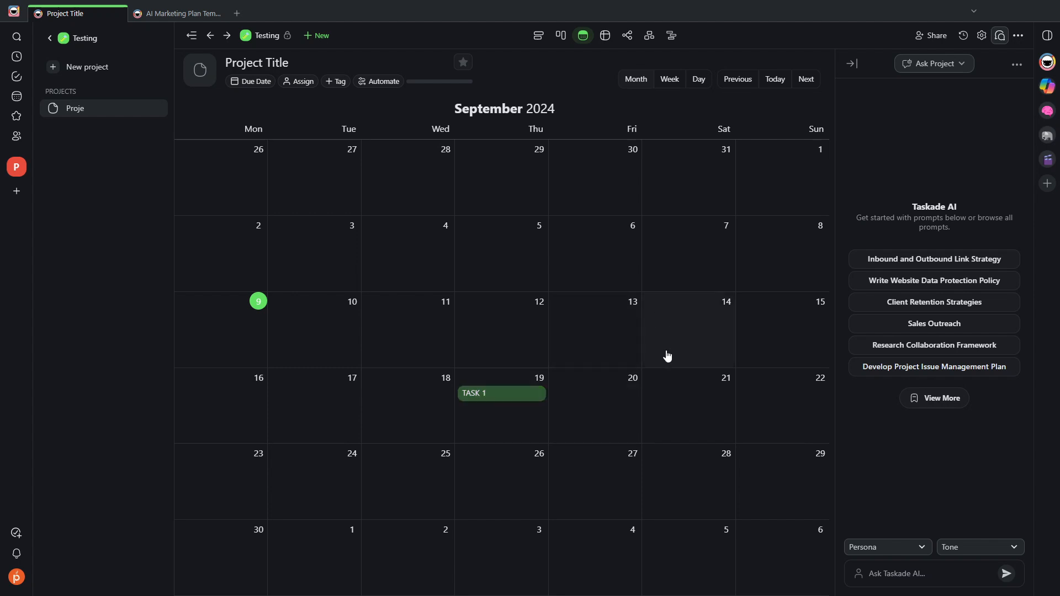
pyautogui.click(603, 35)
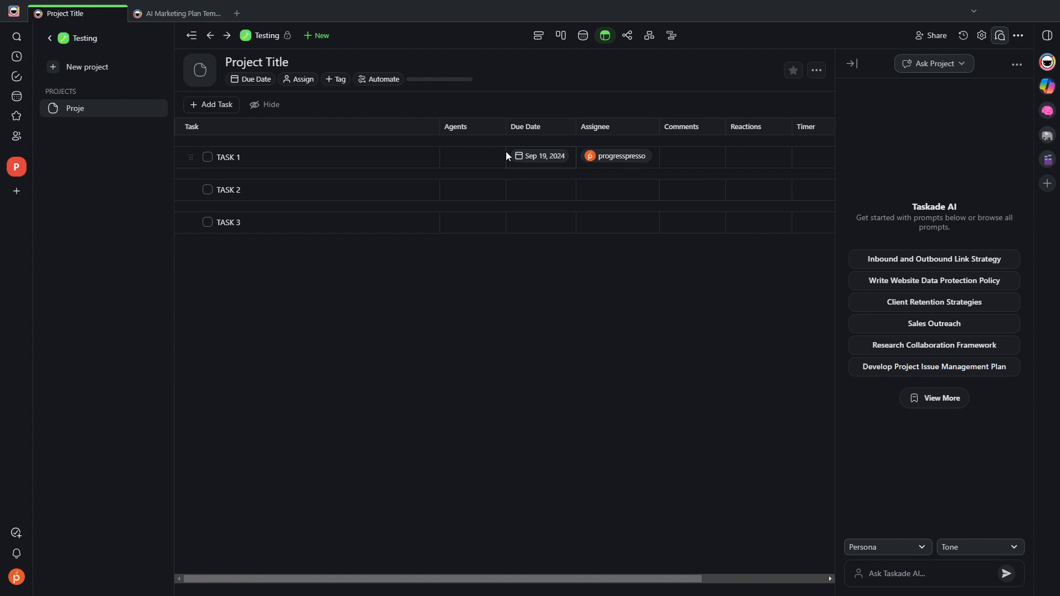
pyautogui.click(604, 35)
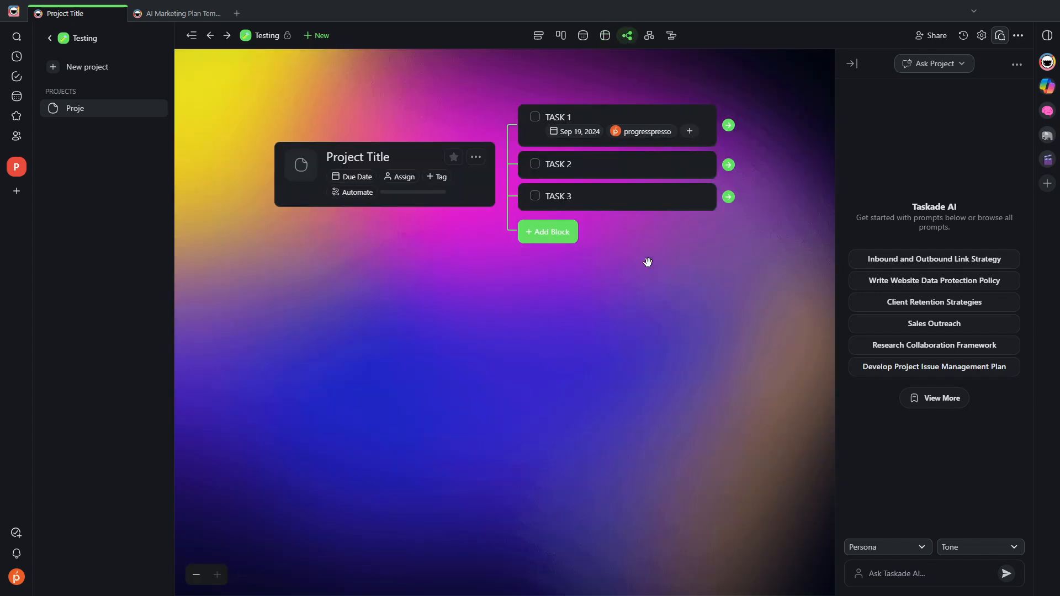
pyautogui.moveTo(648, 36)
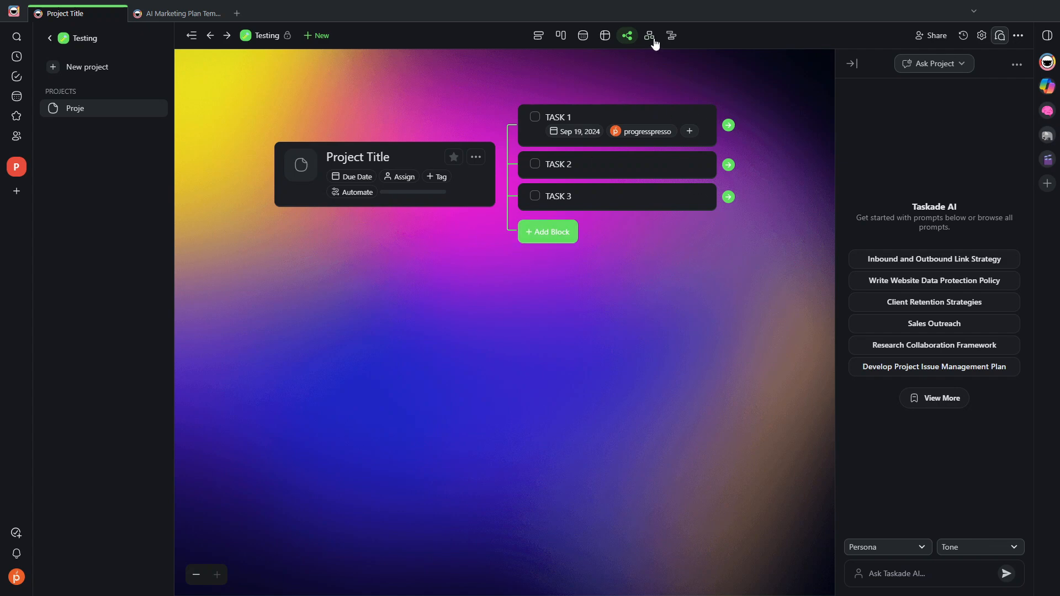
pyautogui.click(648, 36)
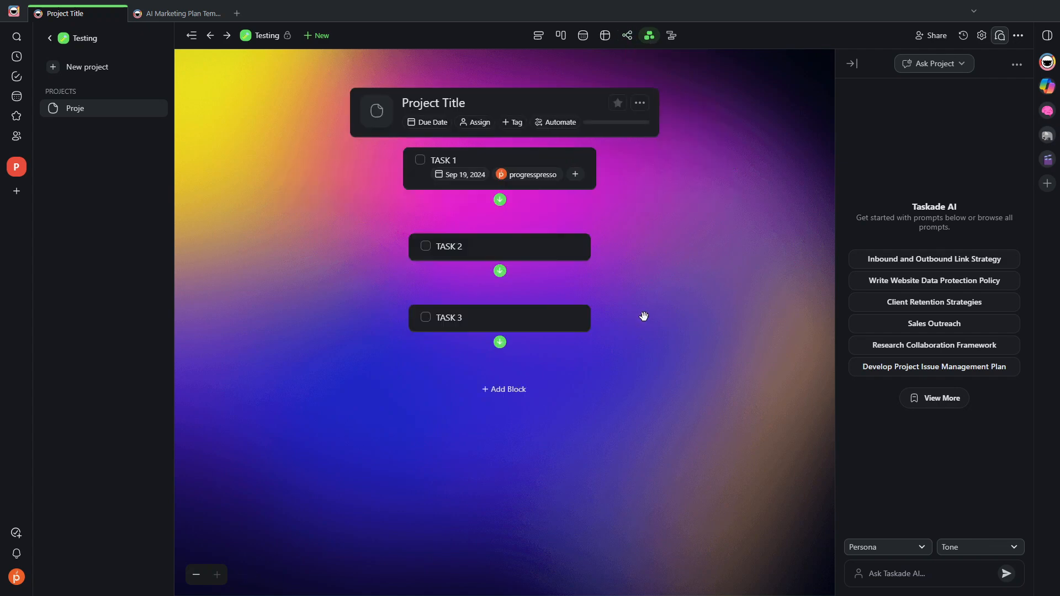
pyautogui.moveTo(517, 319)
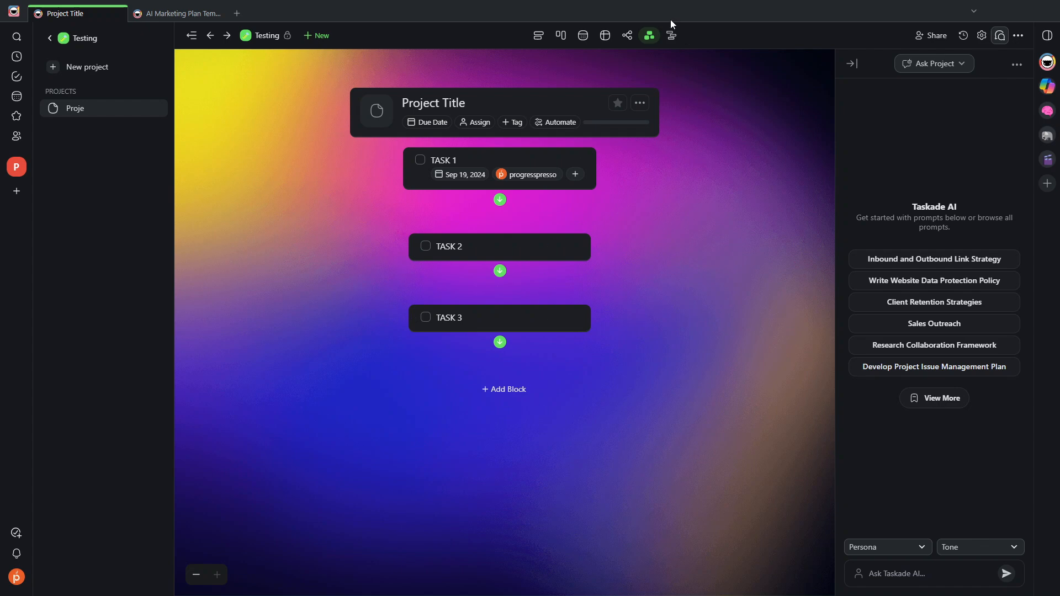
pyautogui.click(669, 36)
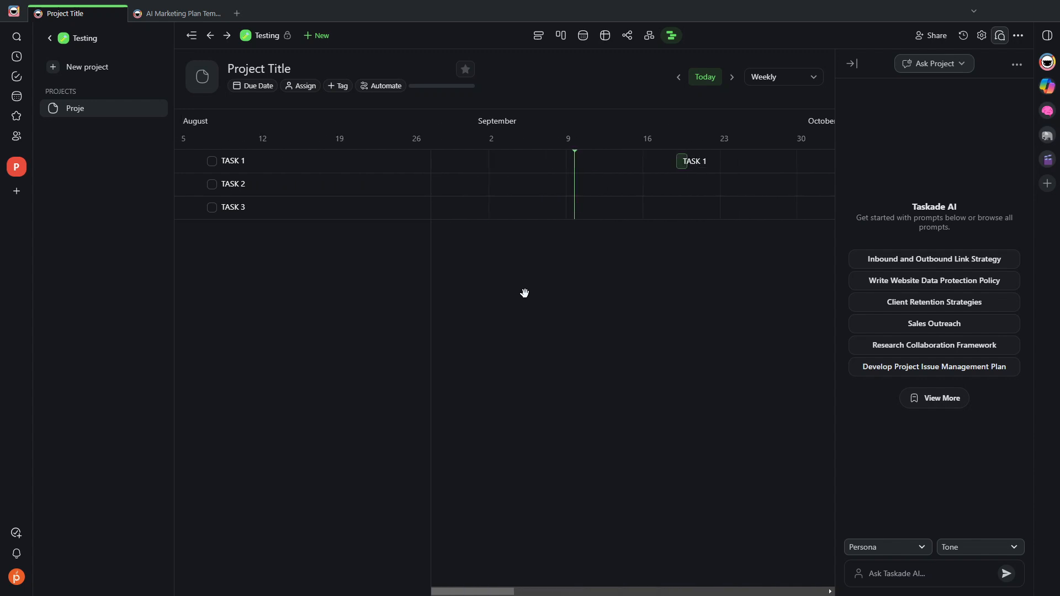
pyautogui.click(537, 35)
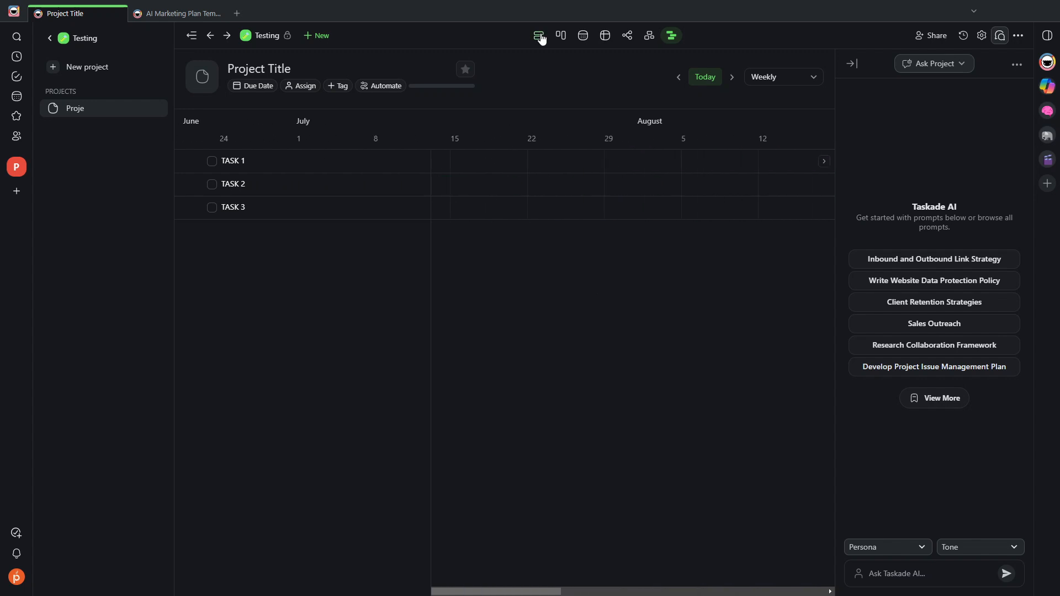
pyautogui.click(538, 35)
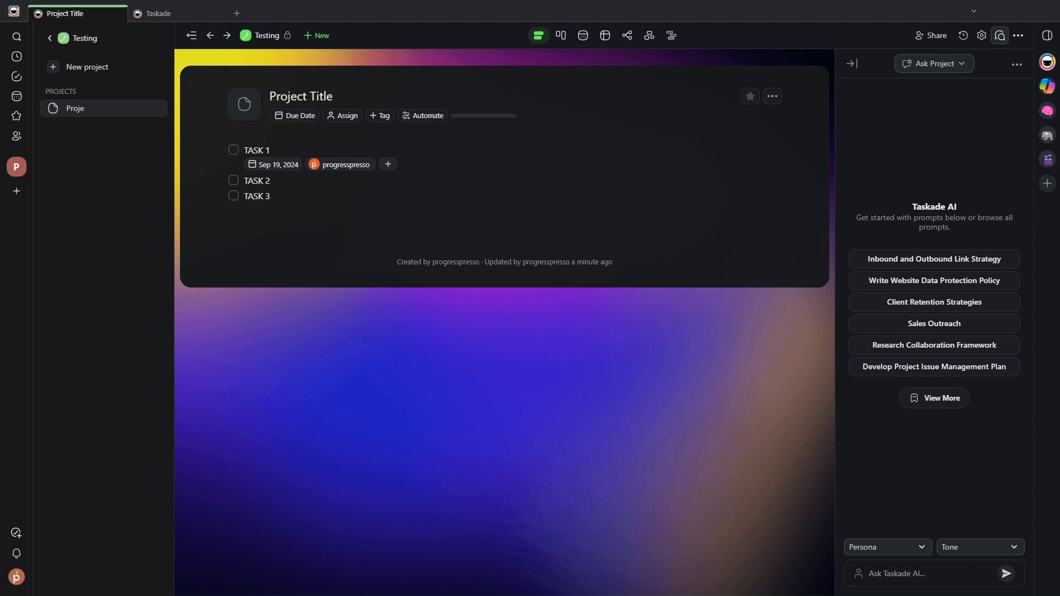
pyautogui.moveTo(865, 438)
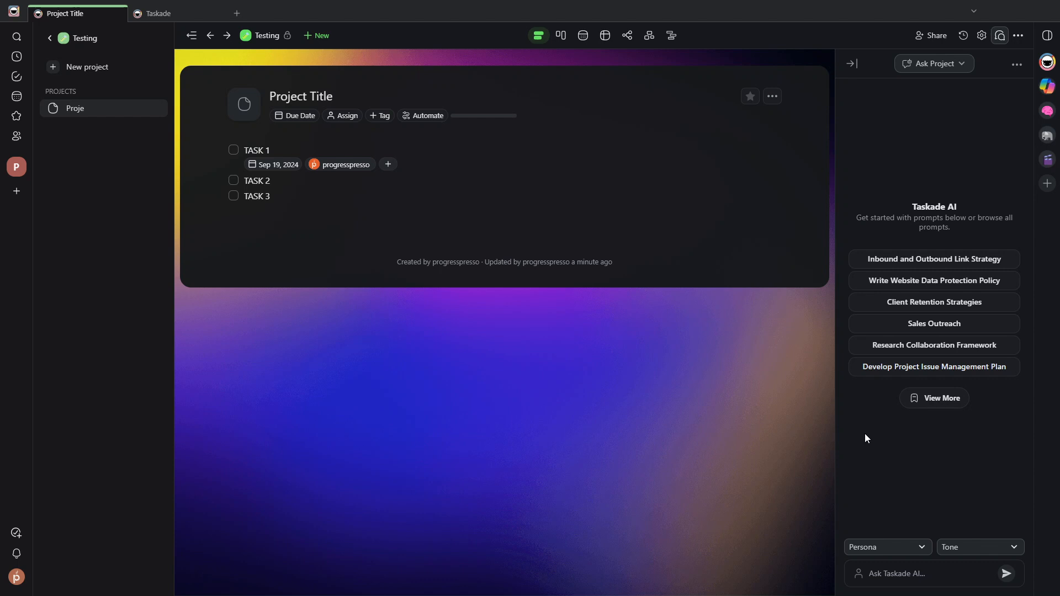
pyautogui.moveTo(1008, 52)
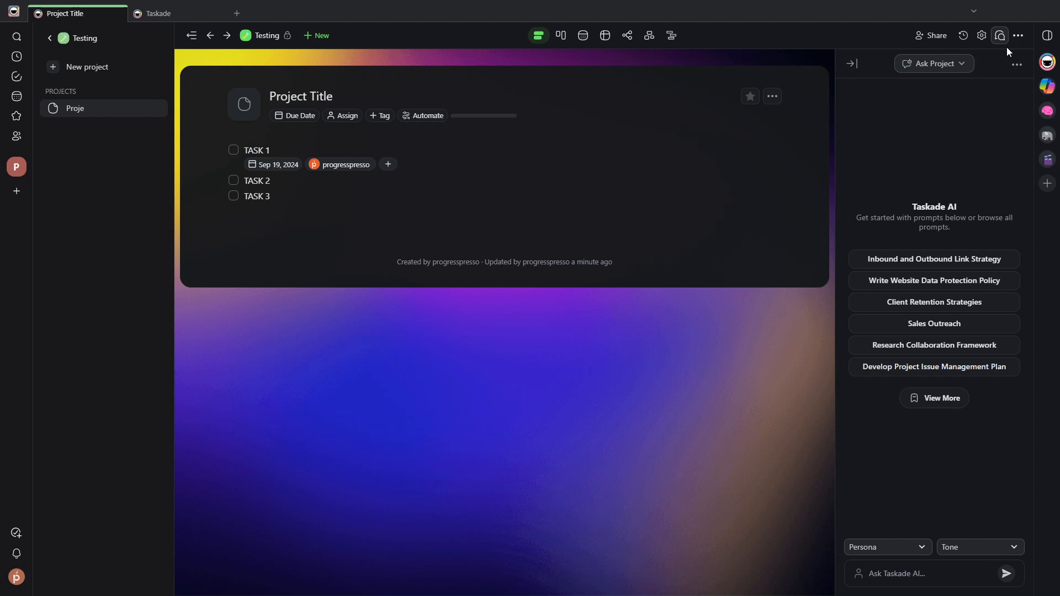
# Switch the side panel to Team Chat and send 'THIS IS MESSAGE'
pyautogui.click(934, 63)
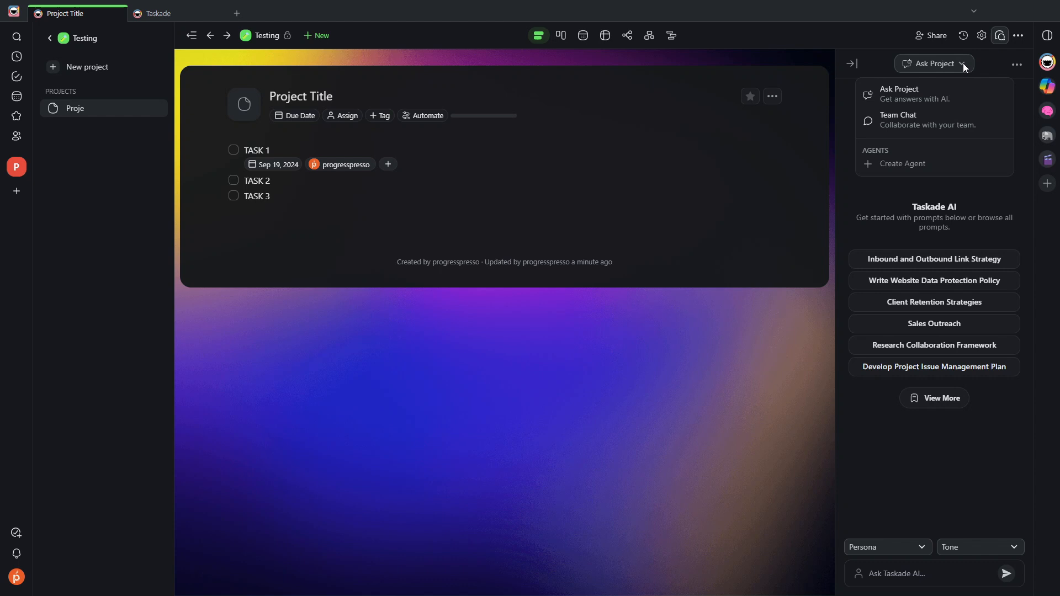
pyautogui.click(899, 120)
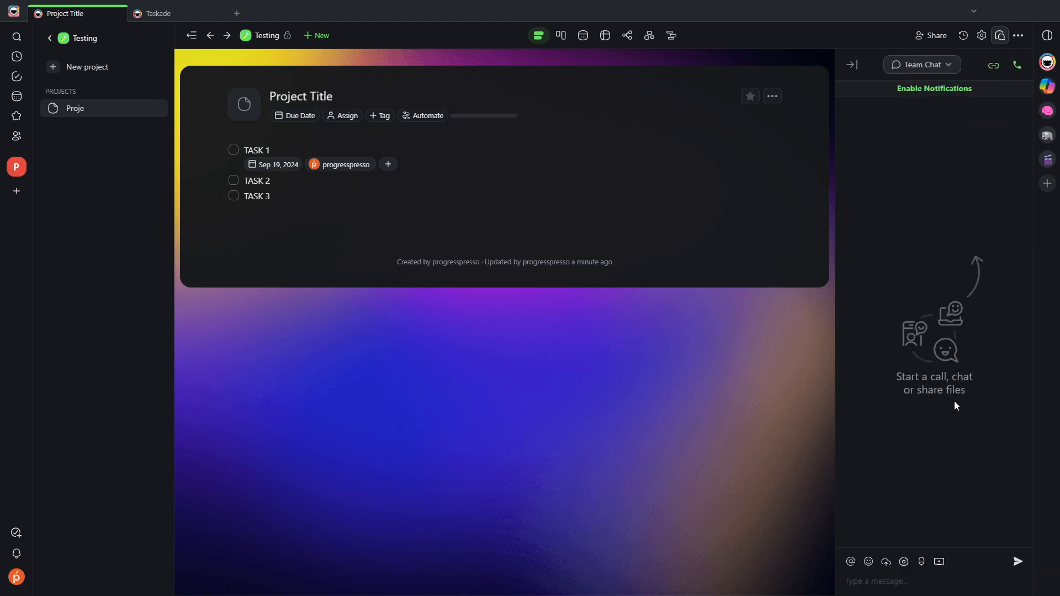
pyautogui.click(878, 581)
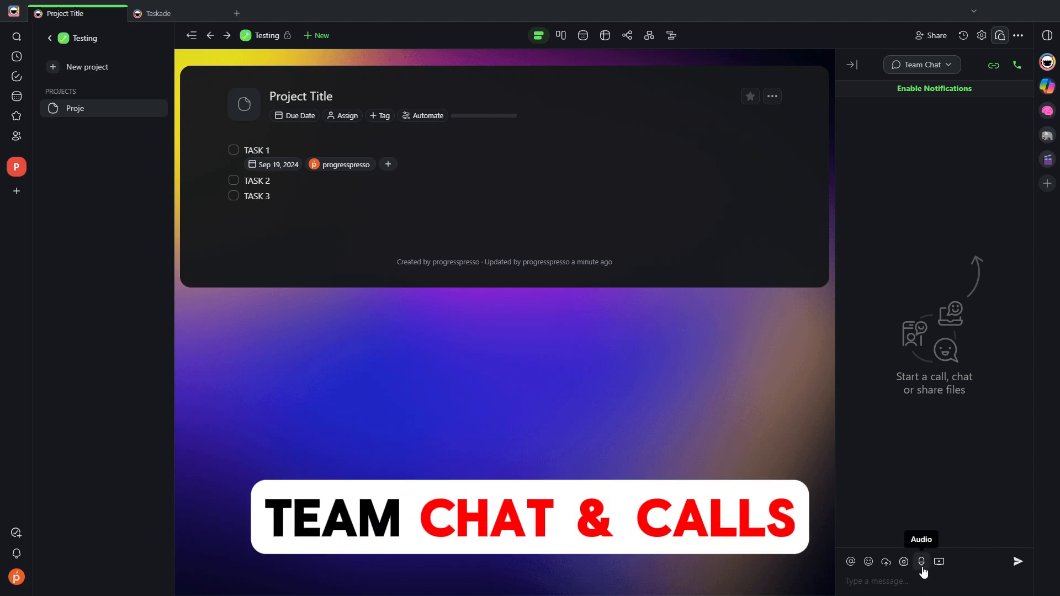
pyautogui.write('THIS IS MESSAGE')
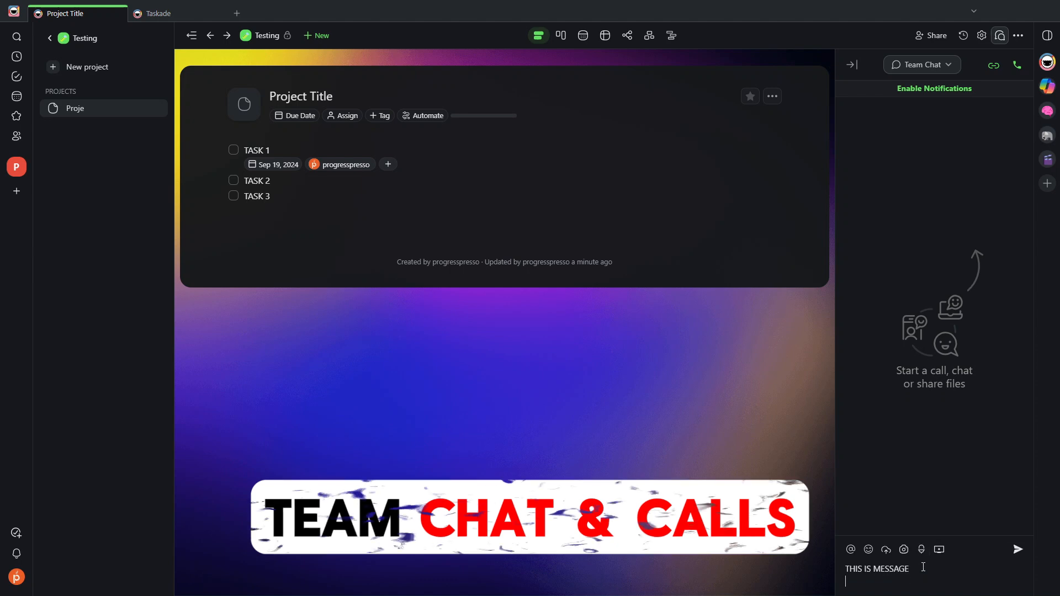
pyautogui.click(1017, 550)
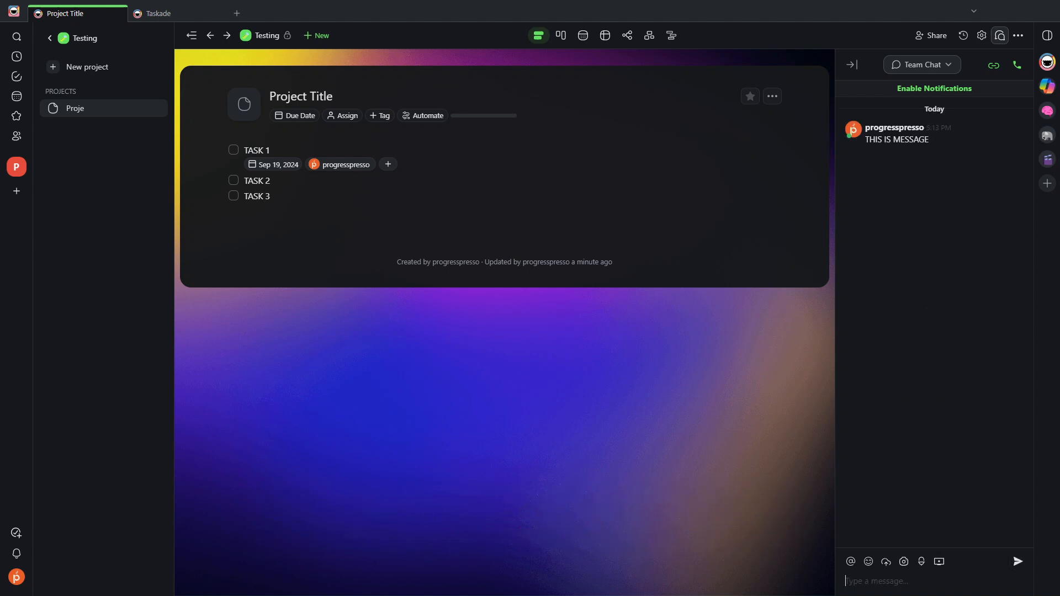
pyautogui.moveTo(985, 124)
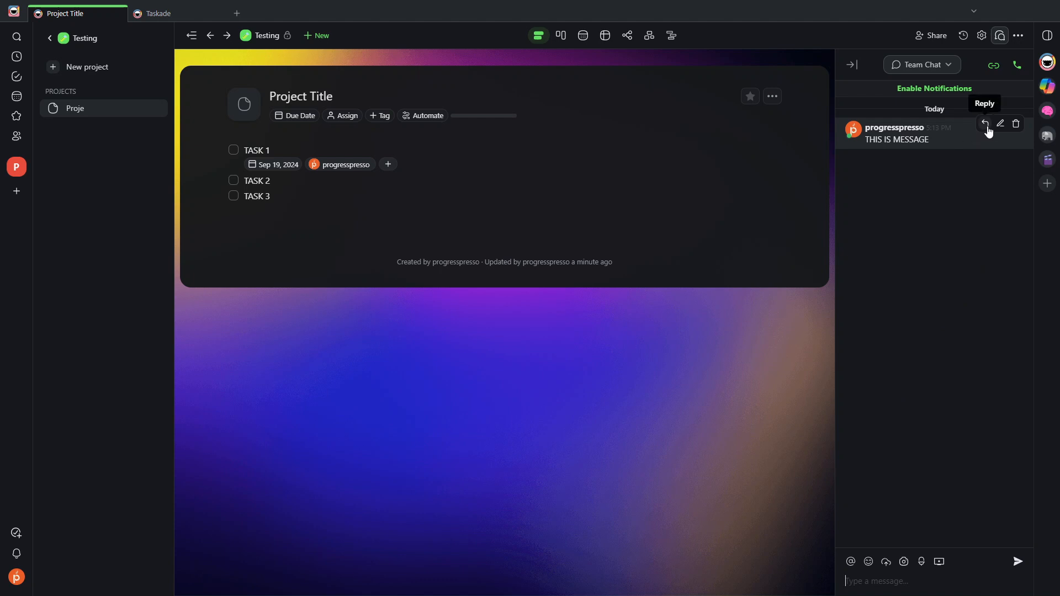
pyautogui.moveTo(1015, 124)
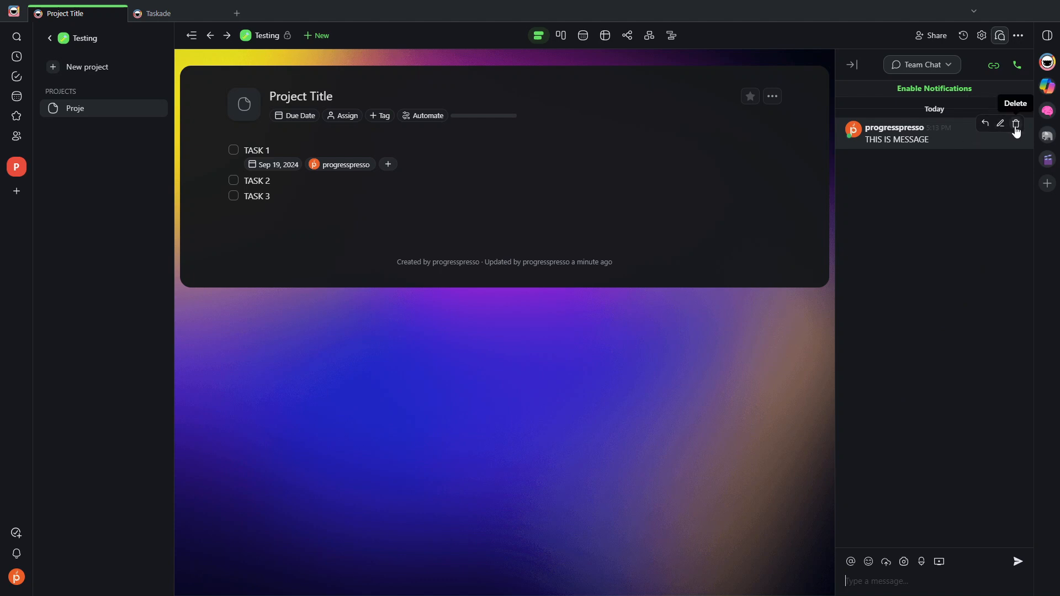
pyautogui.moveTo(903, 560)
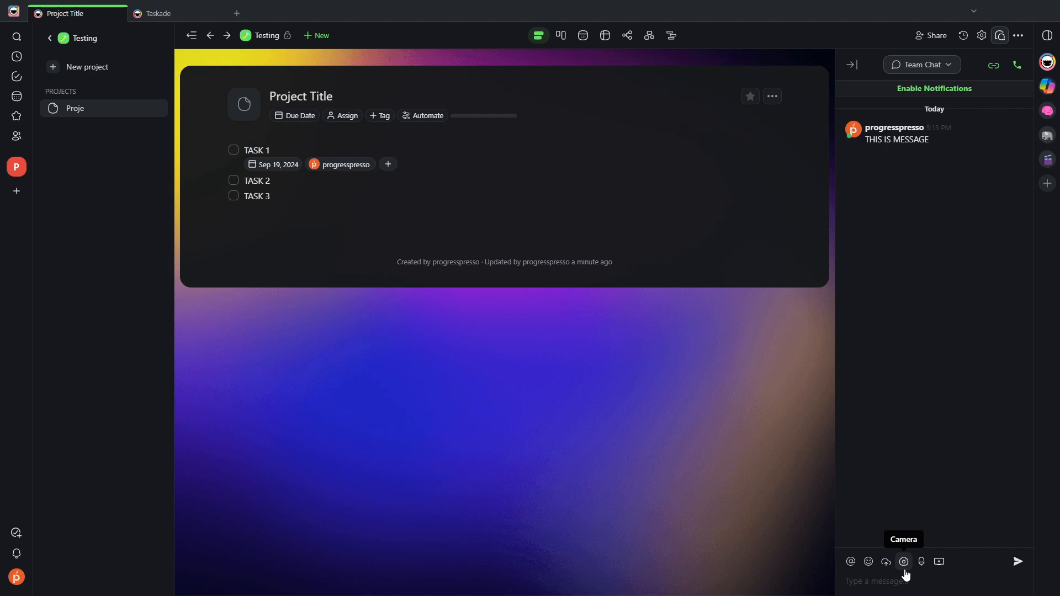
pyautogui.moveTo(849, 561)
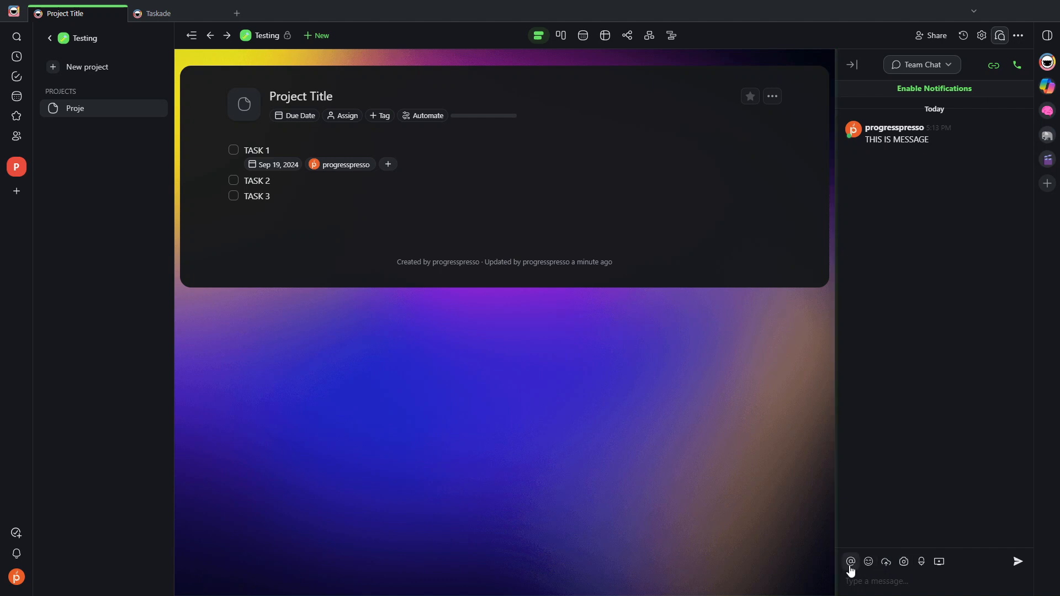
pyautogui.moveTo(938, 562)
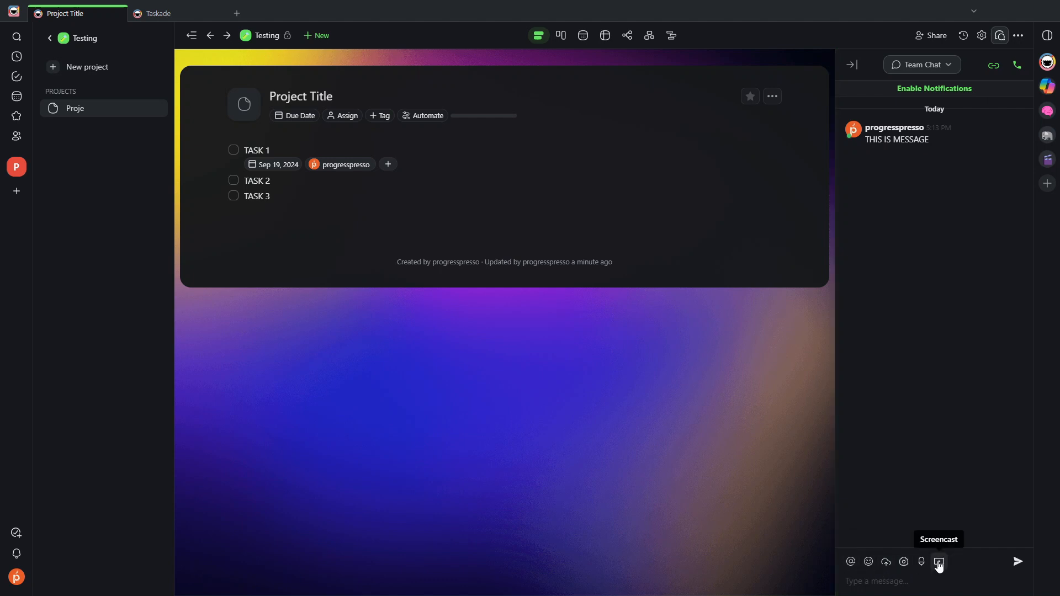
pyautogui.moveTo(920, 562)
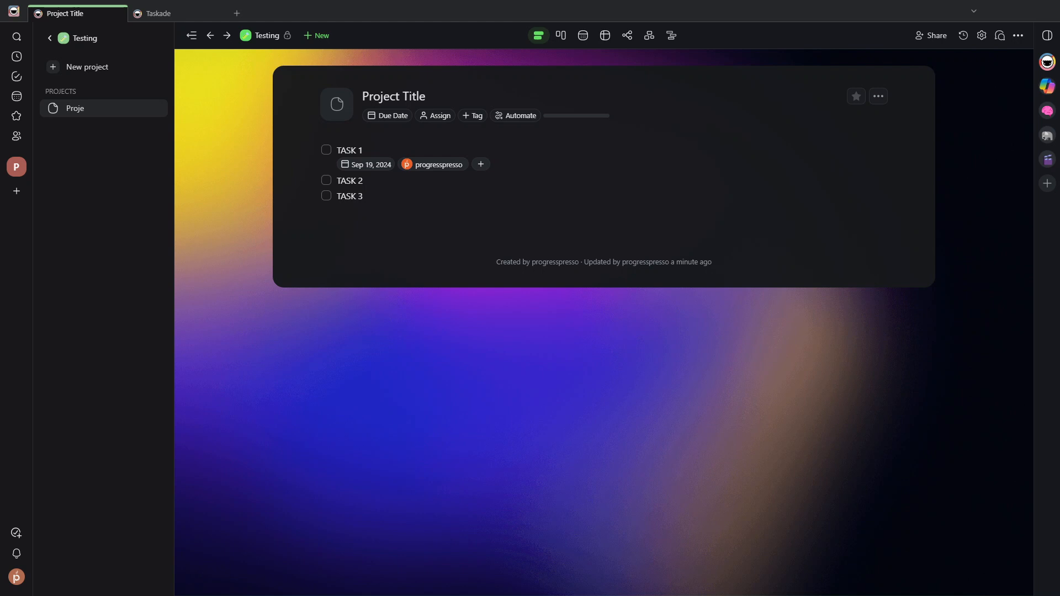
pyautogui.moveTo(266, 35)
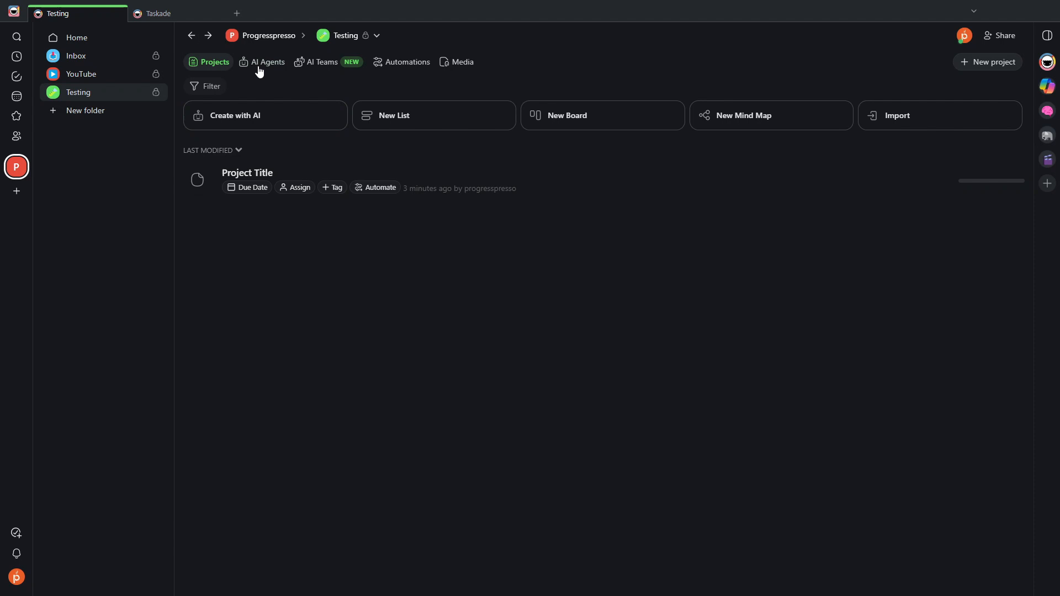
# Open the AI Agents tab of the Testing folder
pyautogui.click(265, 61)
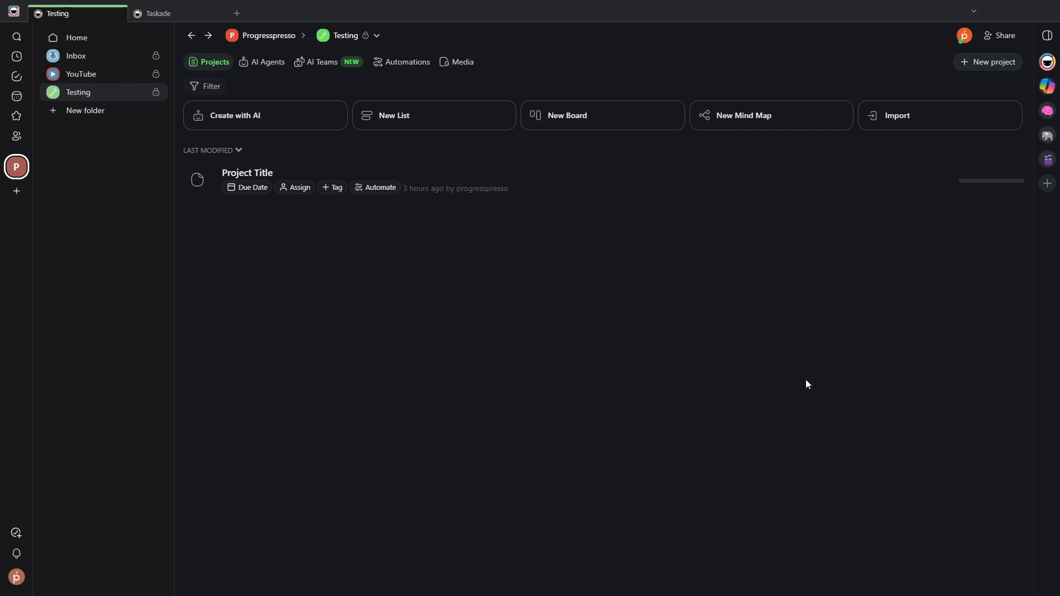
pyautogui.moveTo(269, 156)
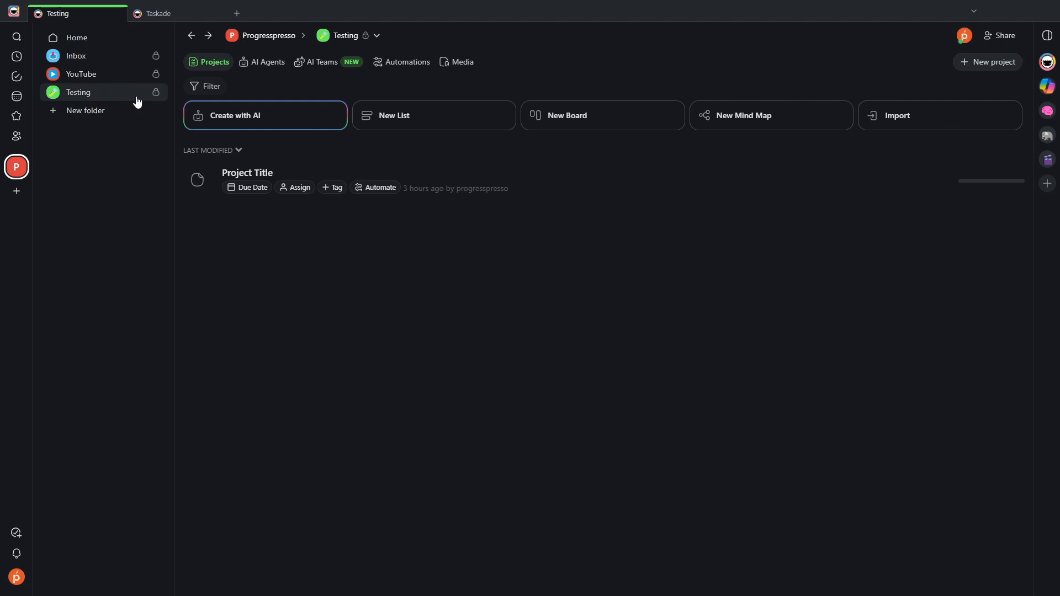
pyautogui.click(267, 61)
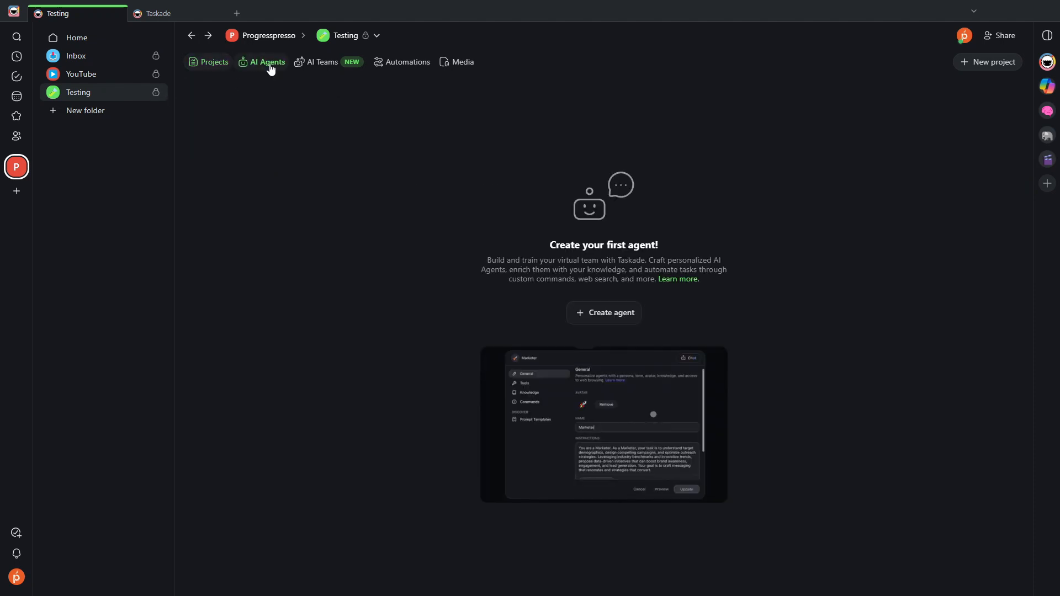
# Start a new AI agent and filter the template gallery to Content agents
pyautogui.click(602, 313)
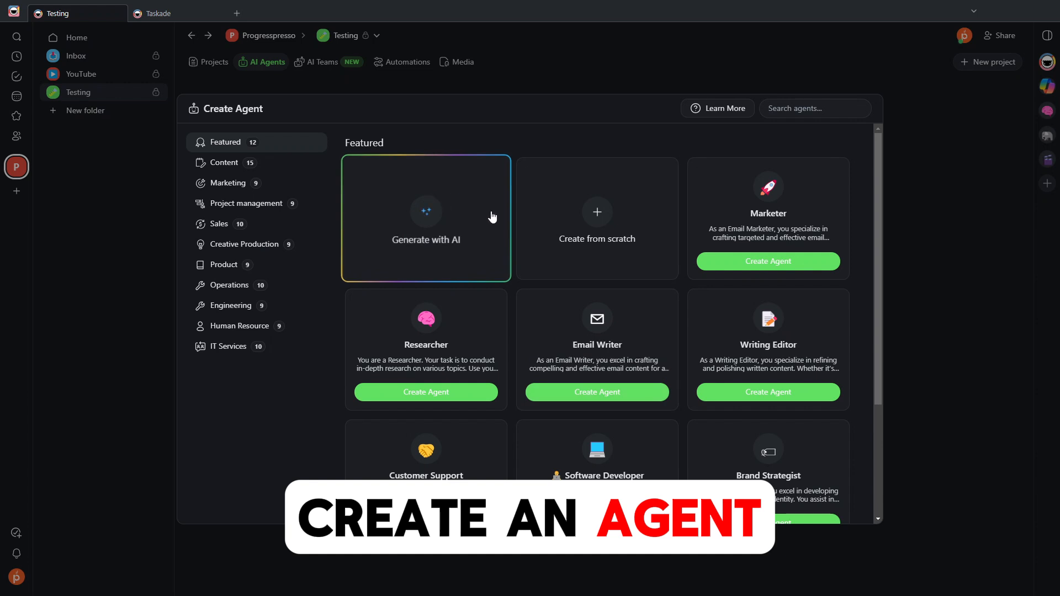
pyautogui.moveTo(597, 237)
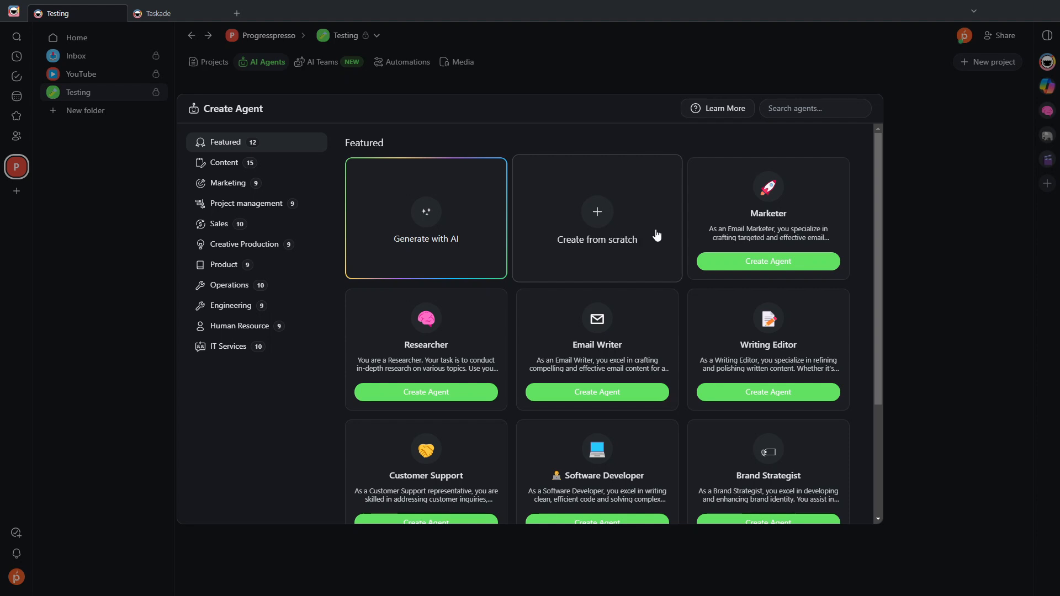
pyautogui.scroll(-3)
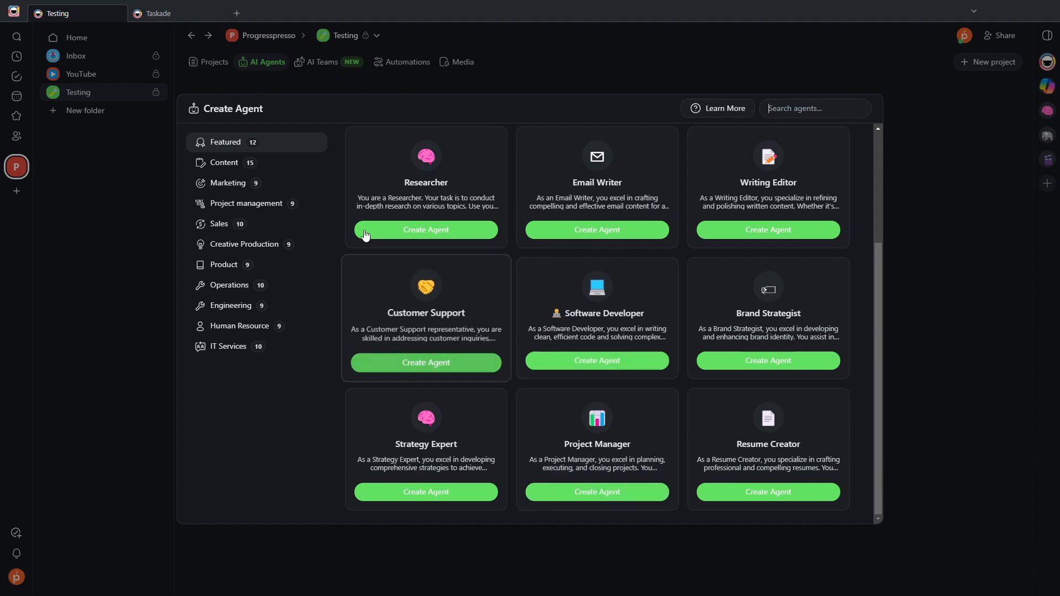
pyautogui.click(224, 163)
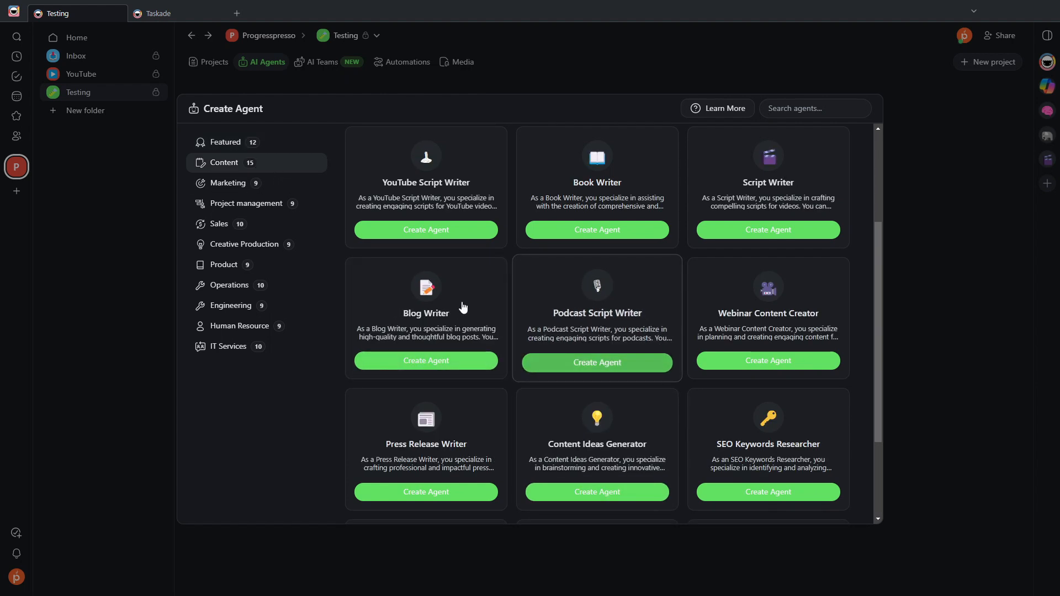
pyautogui.scroll(-3)
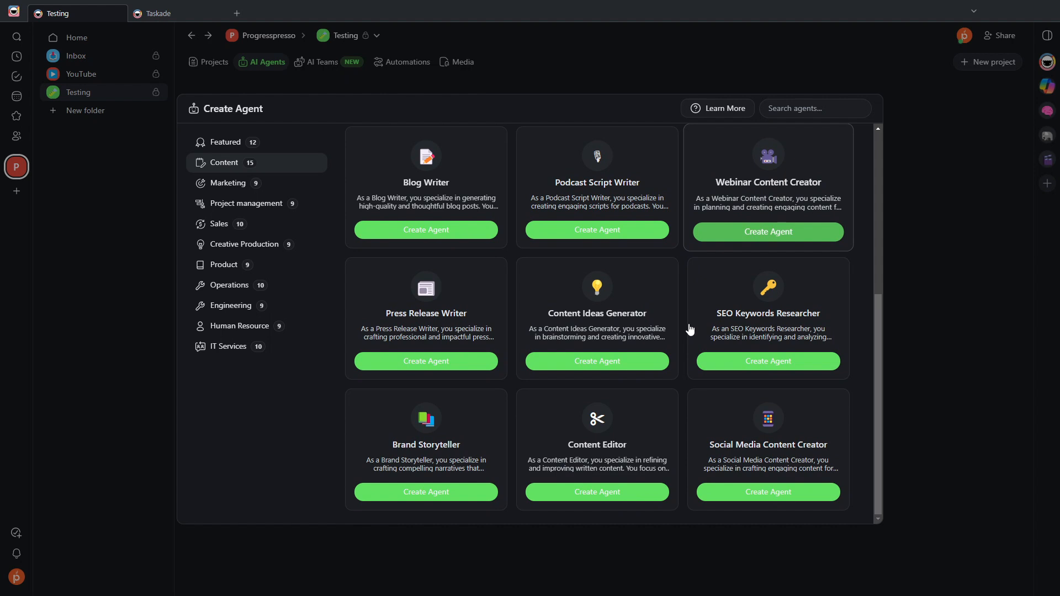
pyautogui.moveTo(530, 313)
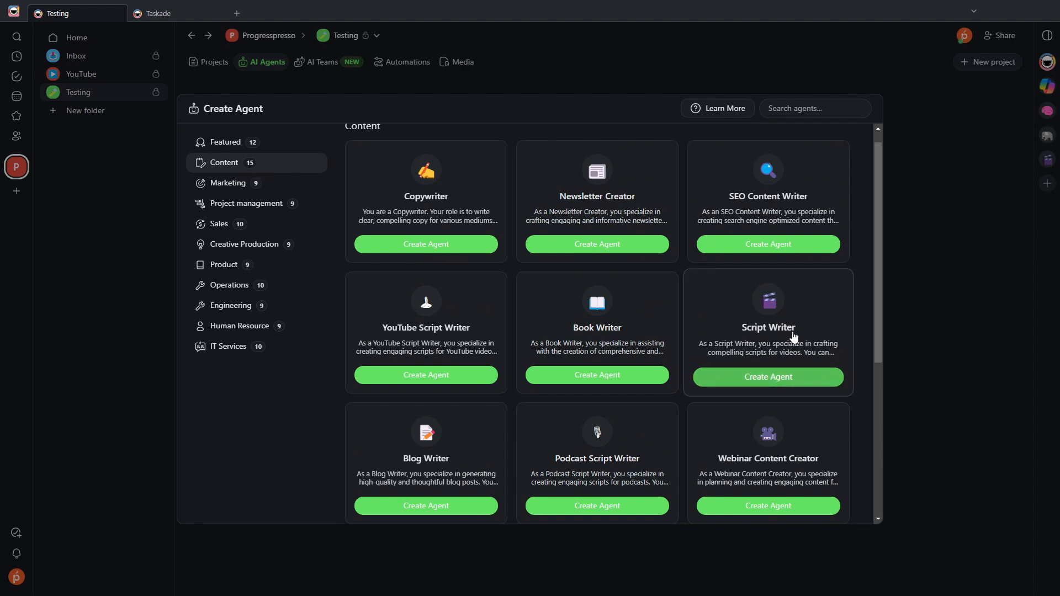
pyautogui.moveTo(807, 386)
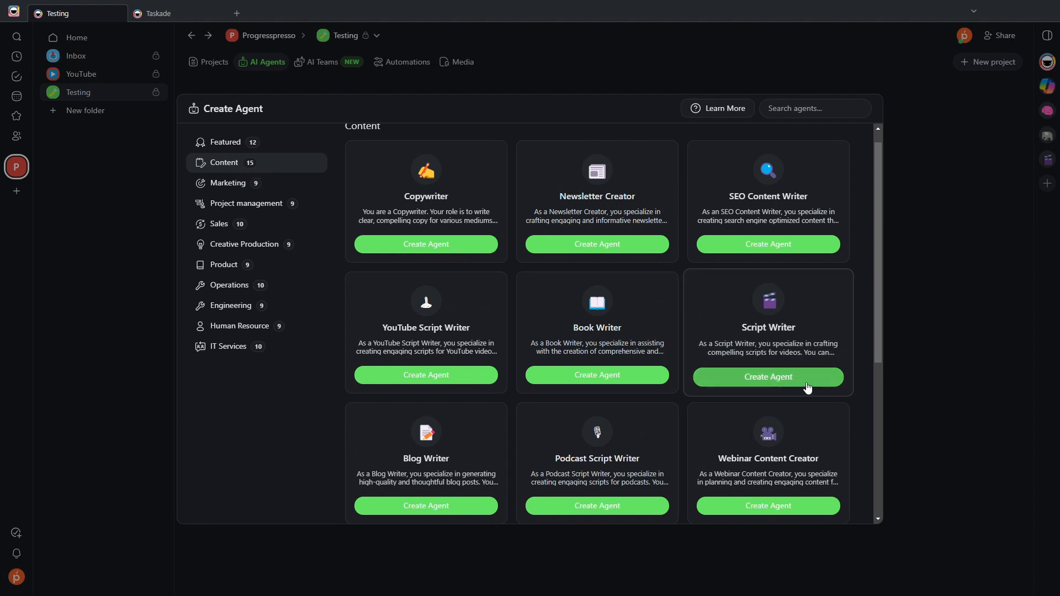
# Create an agent from the Script Writer template and go to its Knowledge section
pyautogui.click(768, 376)
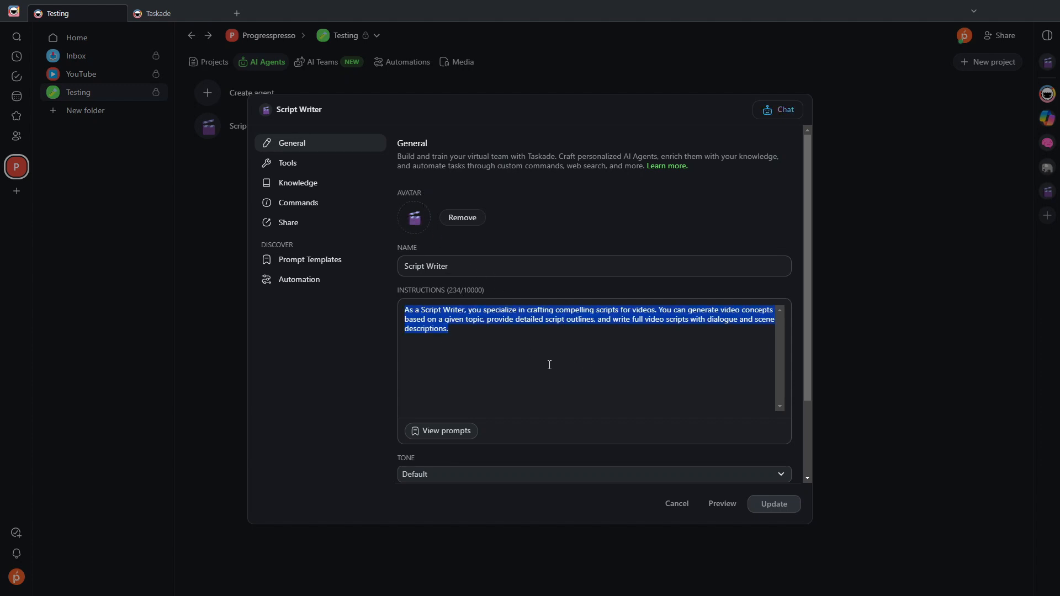
pyautogui.scroll(-3)
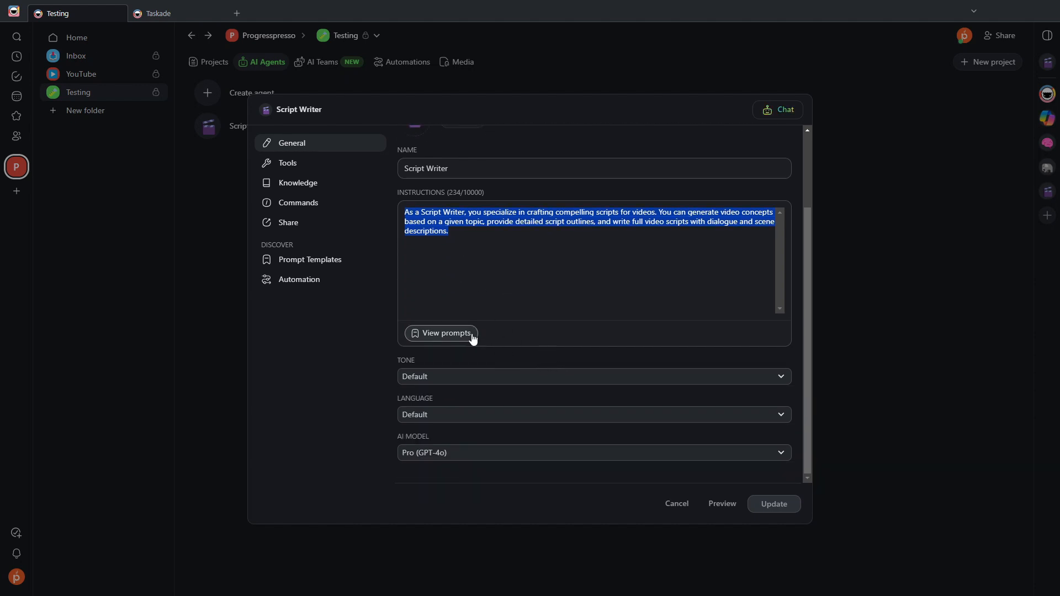
pyautogui.click(298, 182)
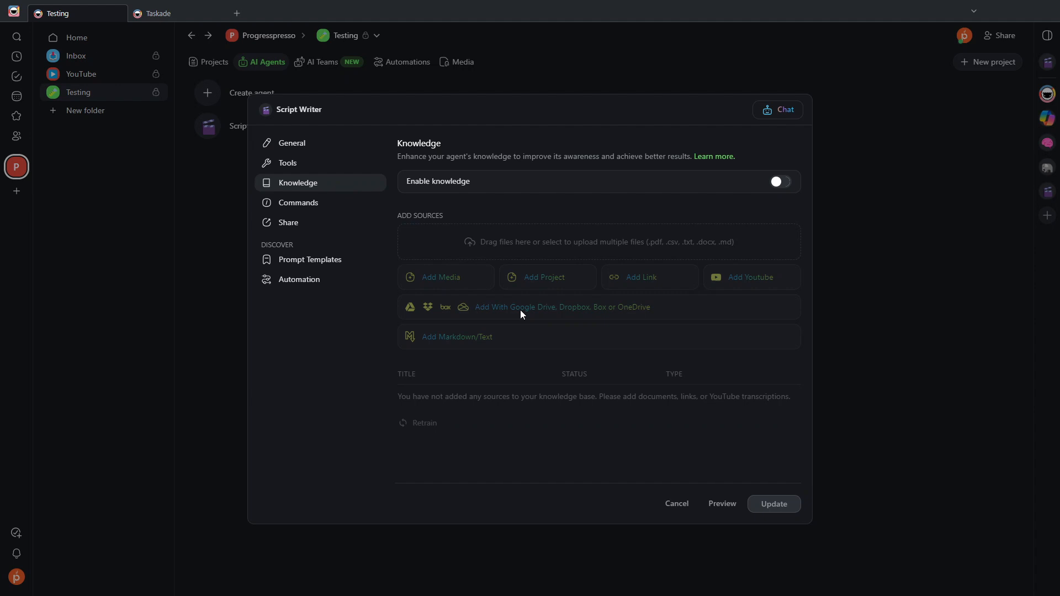
pyautogui.click(777, 182)
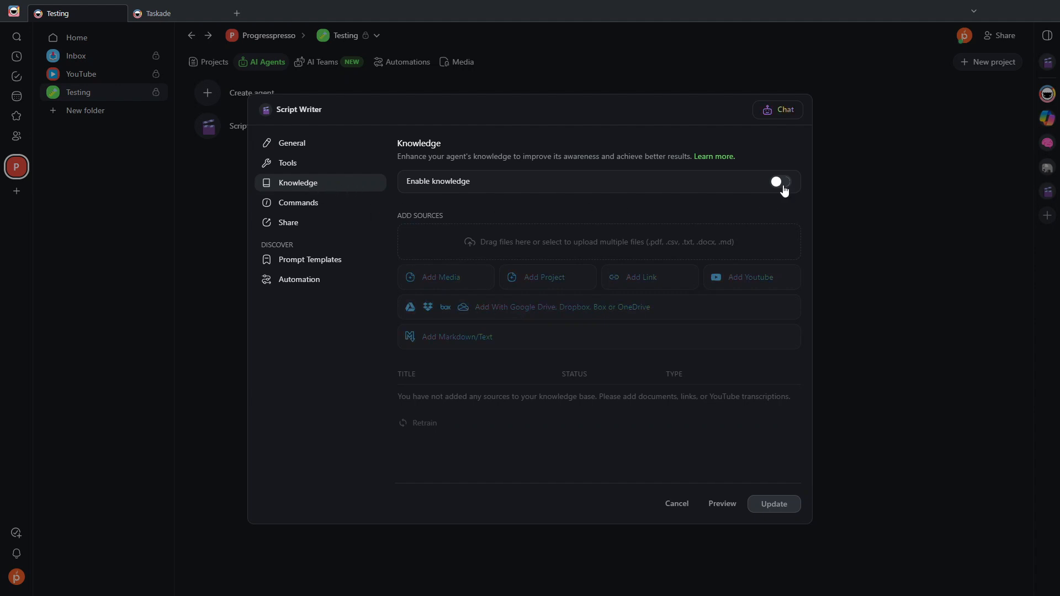
# Turn on Enable knowledge for Script Writer and view its custom commands list
pyautogui.click(779, 181)
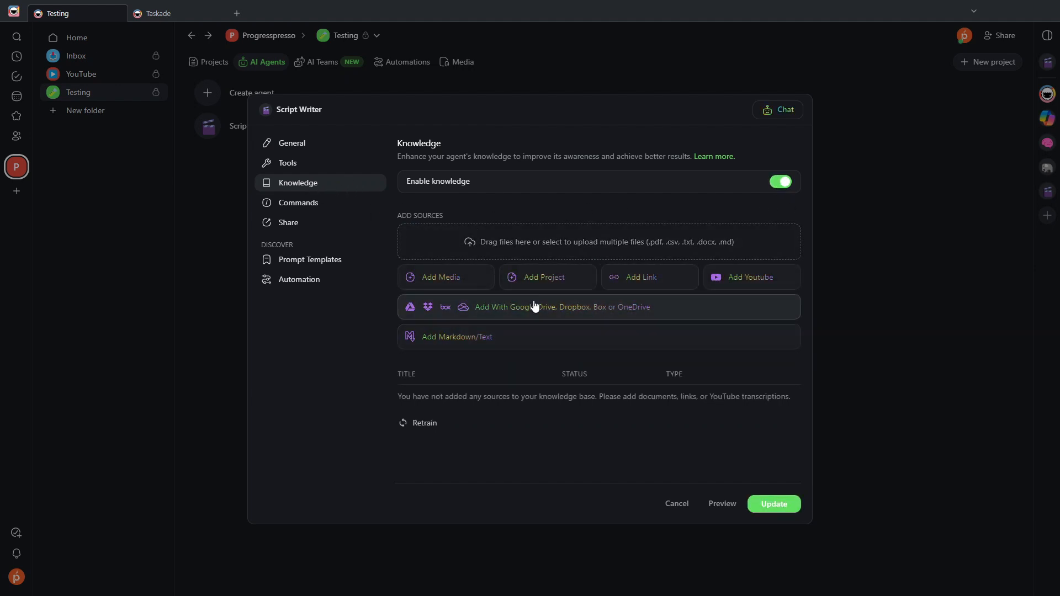
pyautogui.moveTo(632, 358)
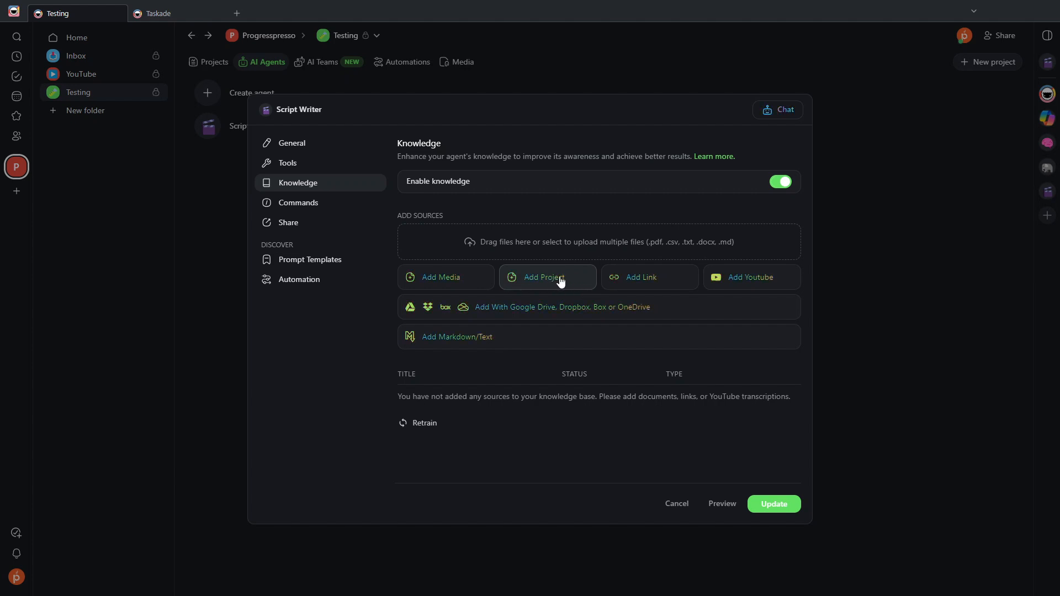
pyautogui.moveTo(676, 288)
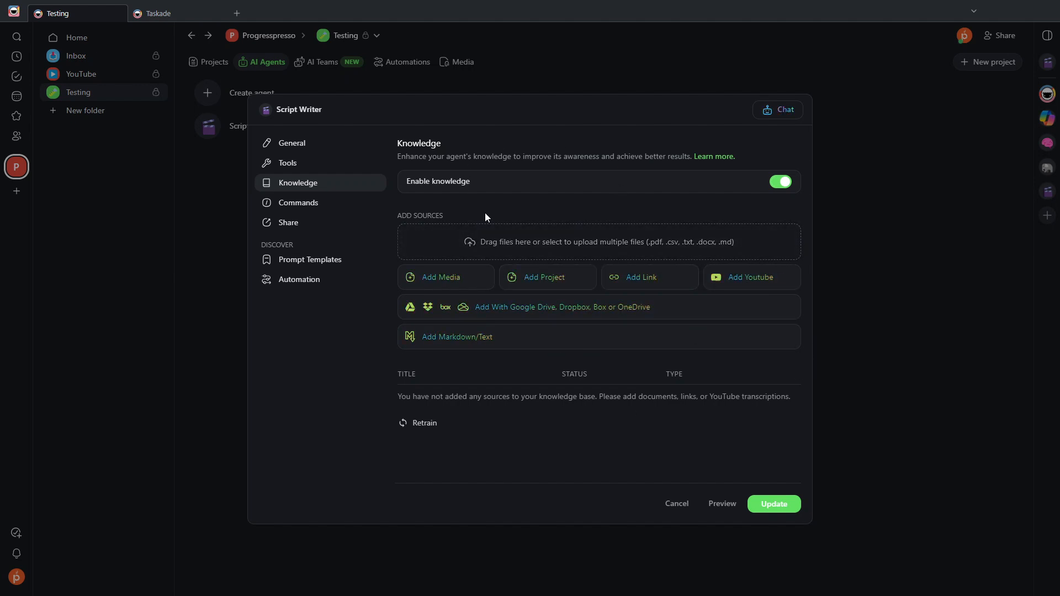
pyautogui.click(298, 202)
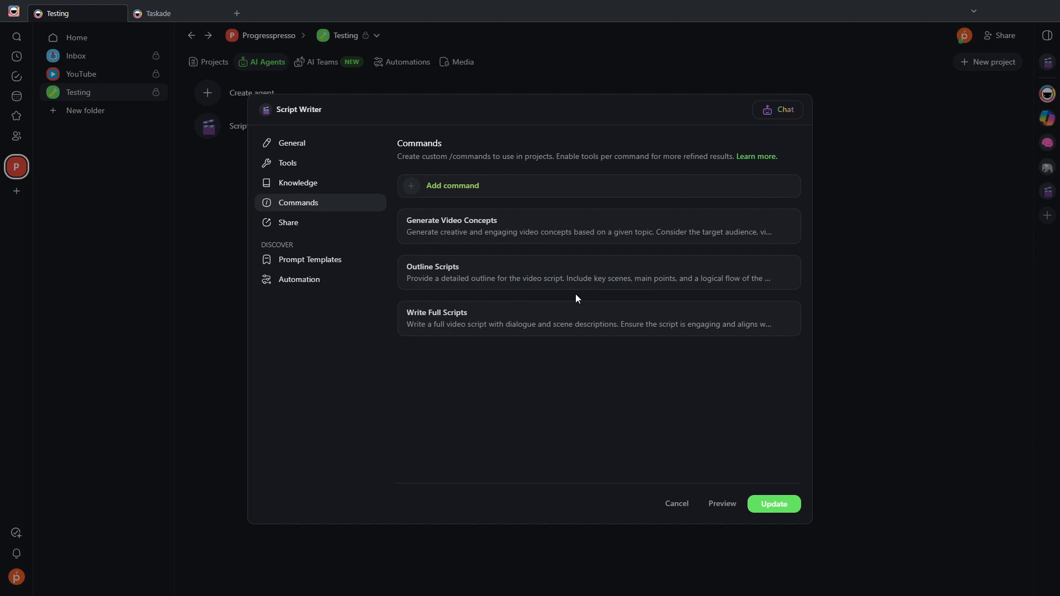
pyautogui.moveTo(575, 310)
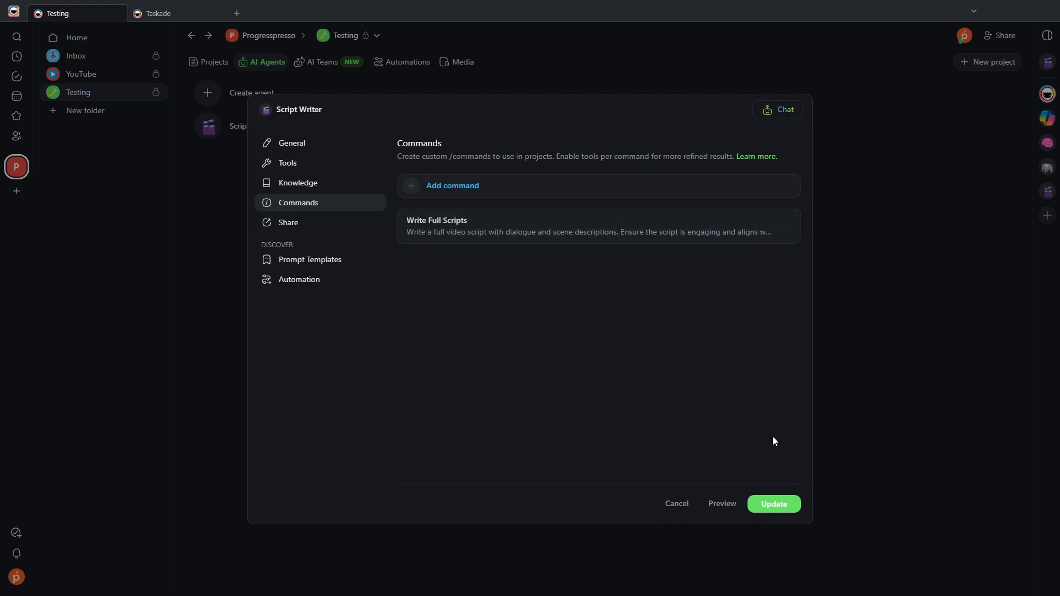
pyautogui.moveTo(783, 508)
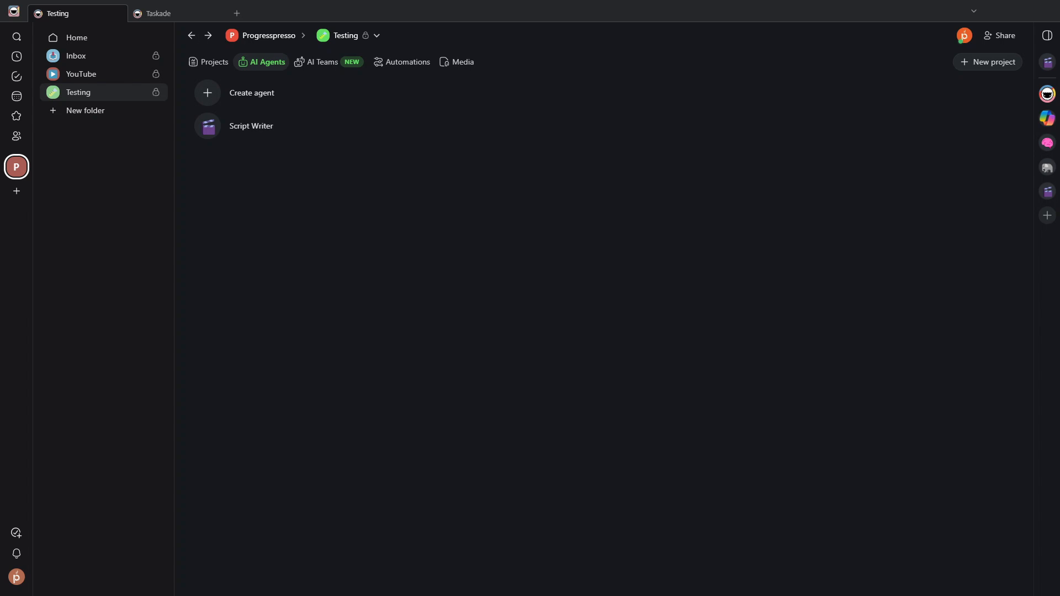
pyautogui.moveTo(578, 237)
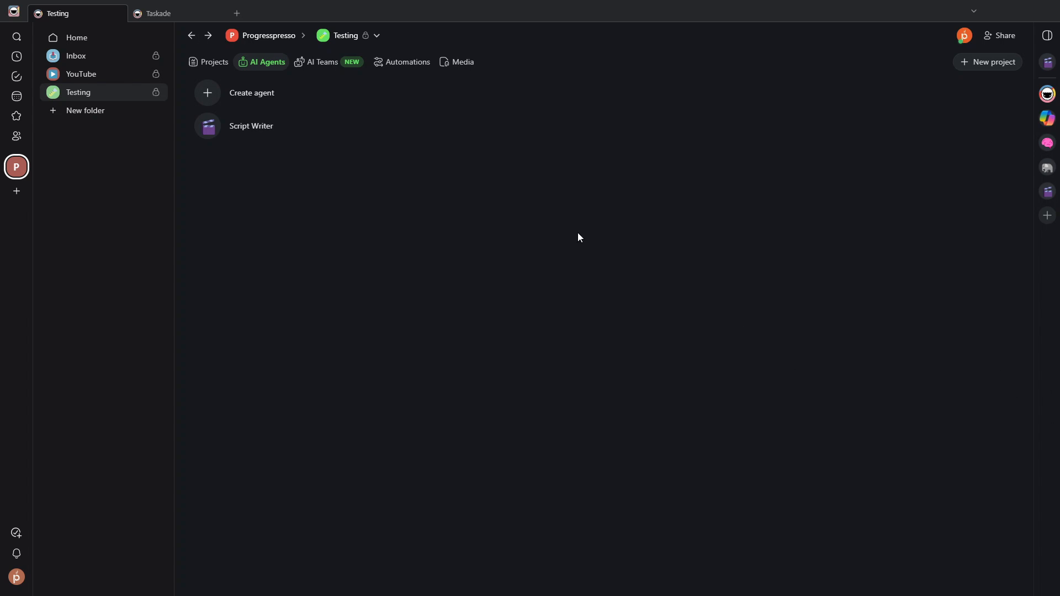
# Open the chat with the Script Writer agent
pyautogui.click(251, 126)
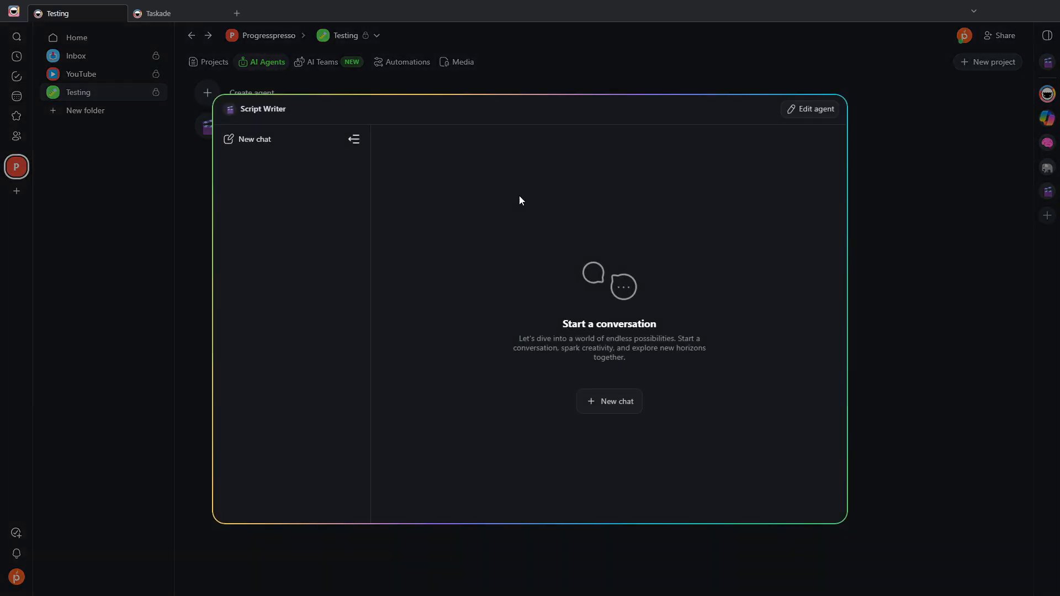
# Ask Script Writer the best way to write a video script and read its reply
pyautogui.click(607, 400)
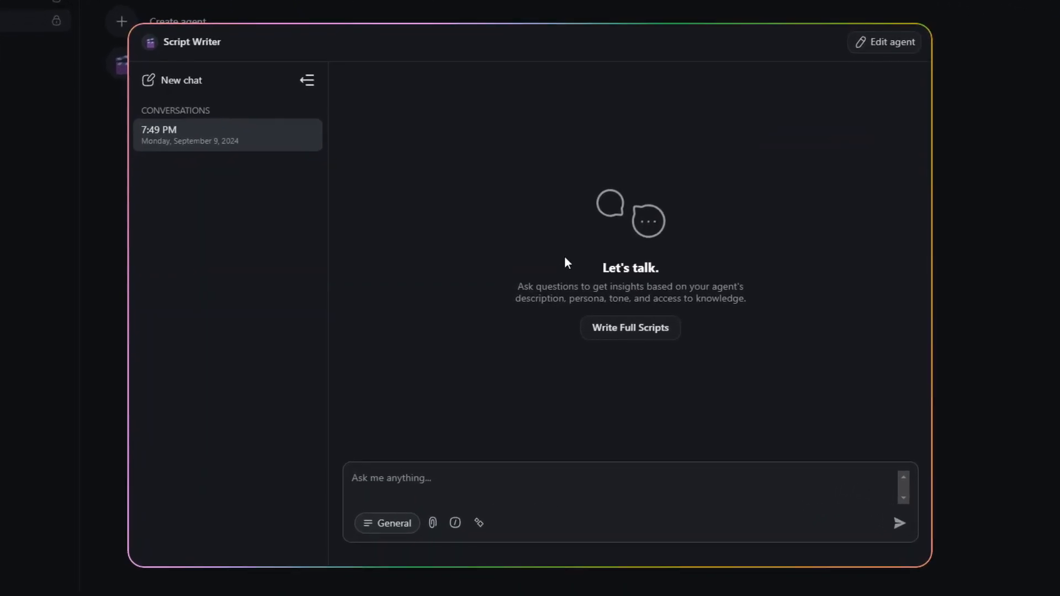
pyautogui.write('What')
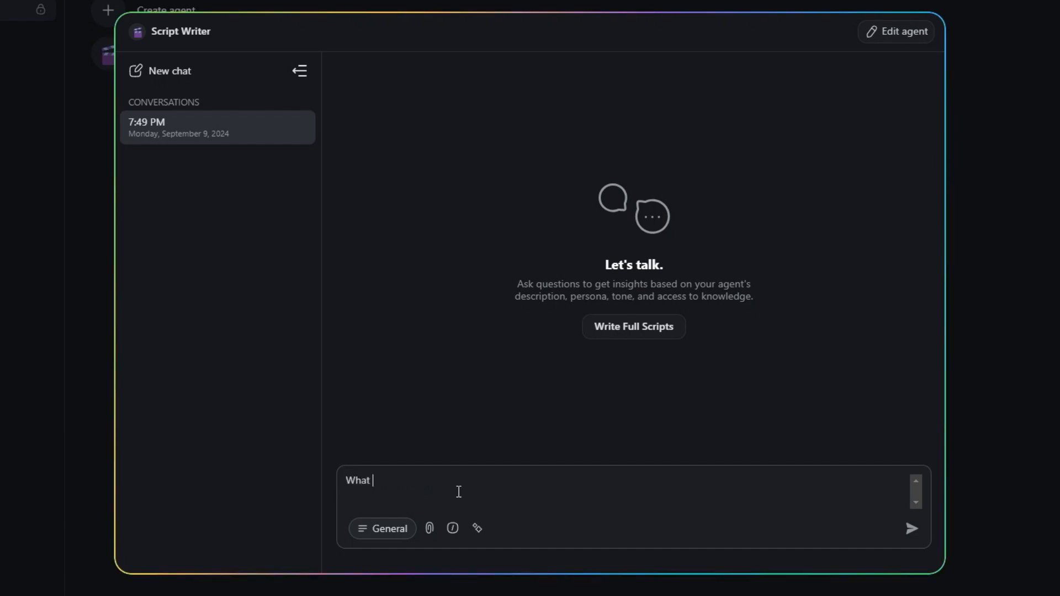
pyautogui.write('is the best way y')
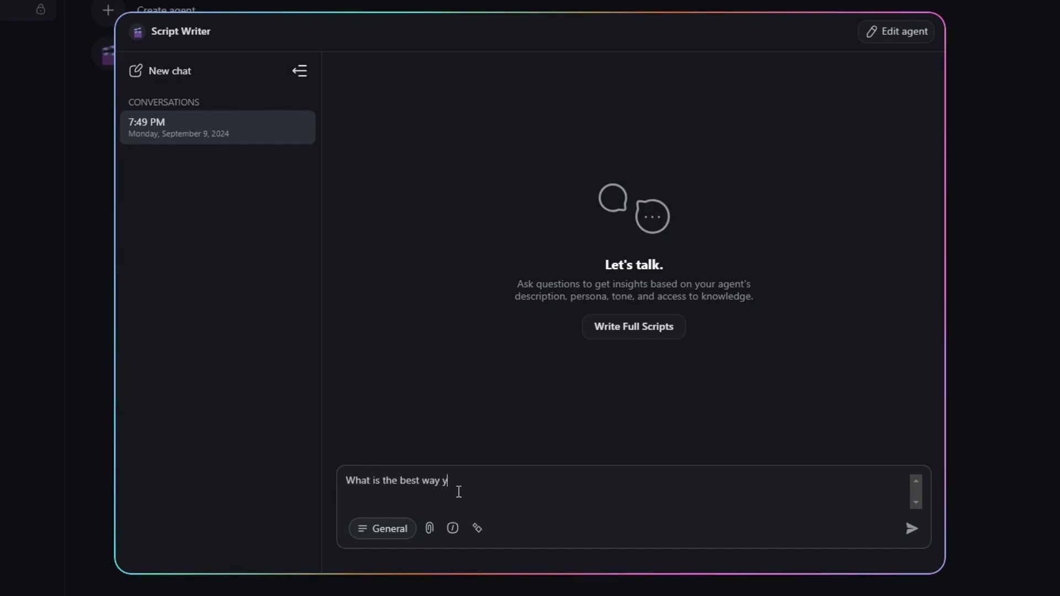
pyautogui.write('to write a vid')
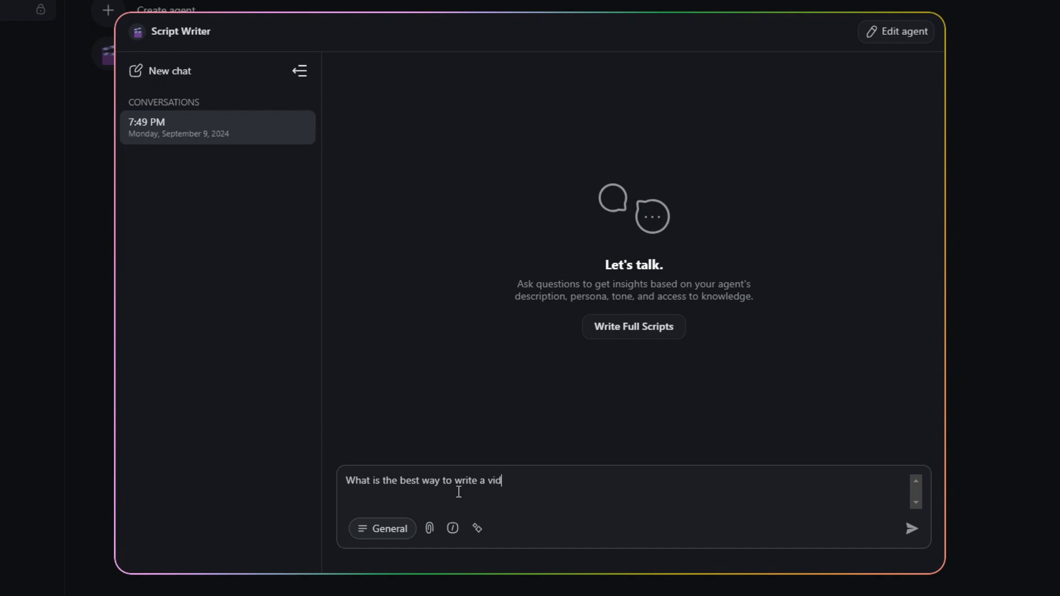
pyautogui.click(910, 529)
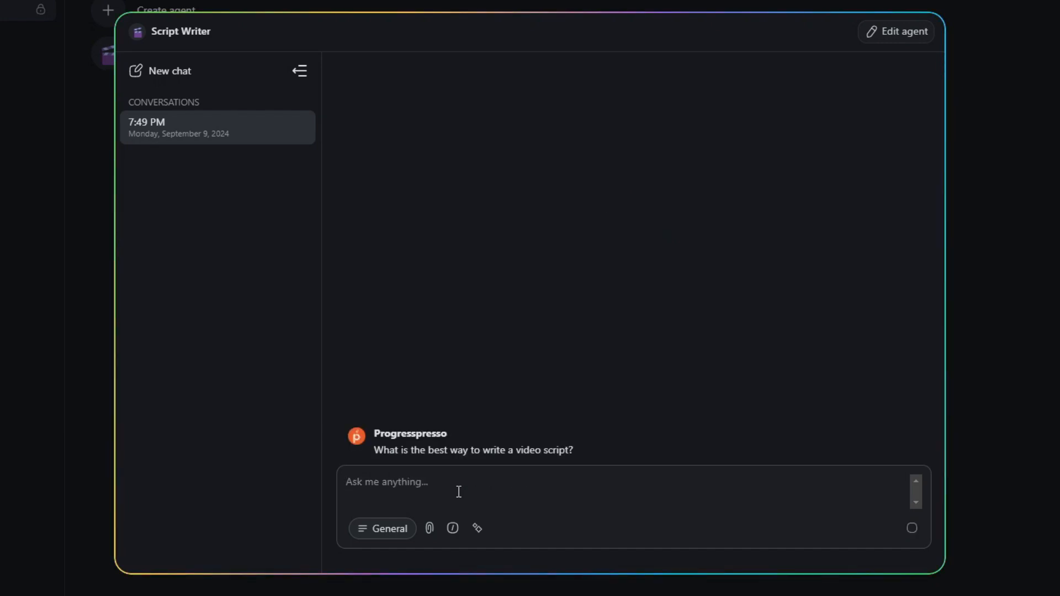
pyautogui.click(476, 528)
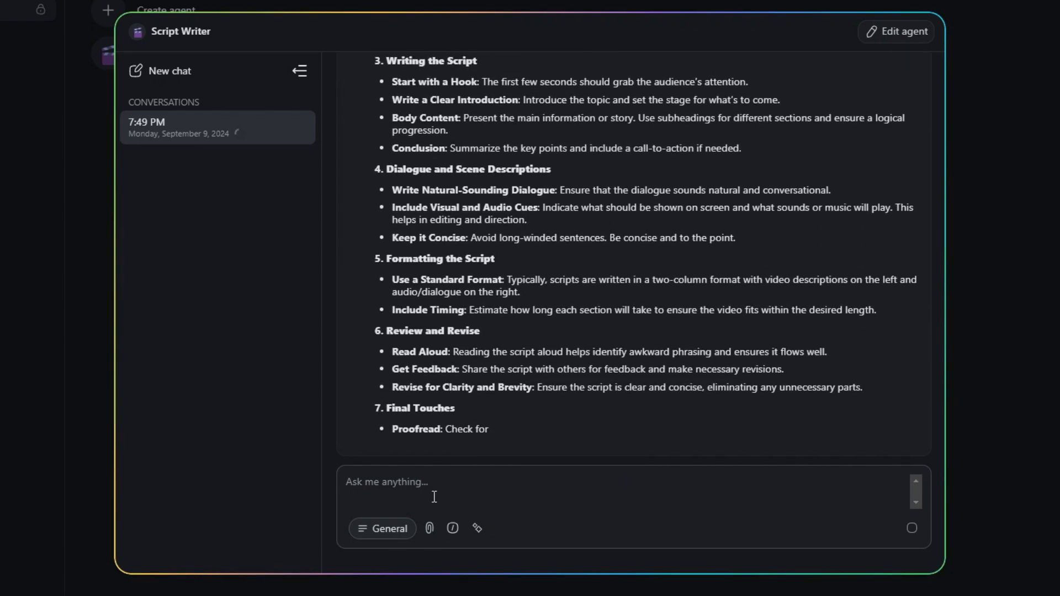
pyautogui.scroll(-3)
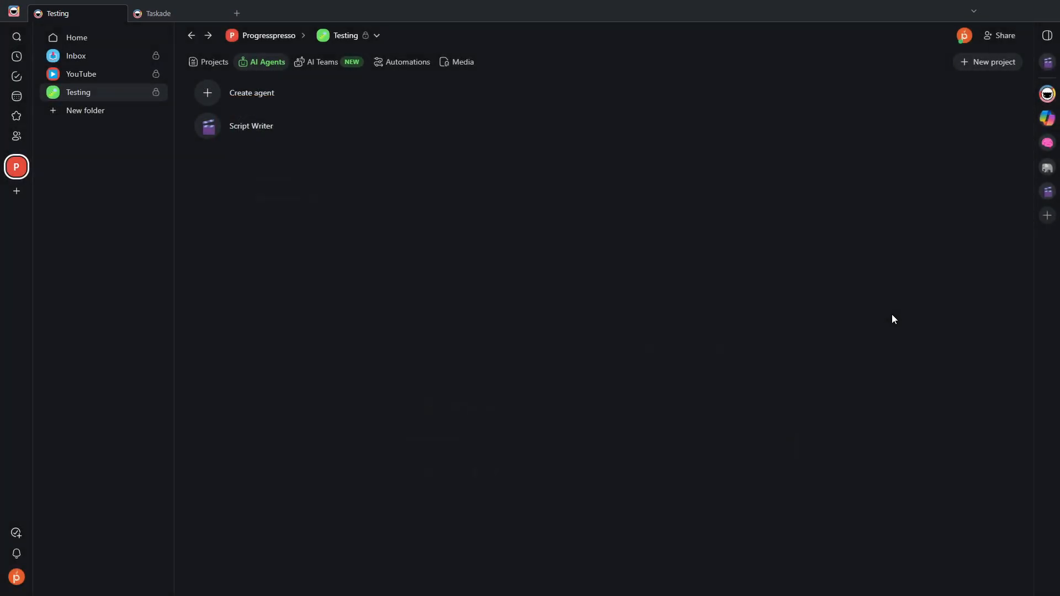
# Open the German Shepherd project from the workspace's project list
pyautogui.click(214, 61)
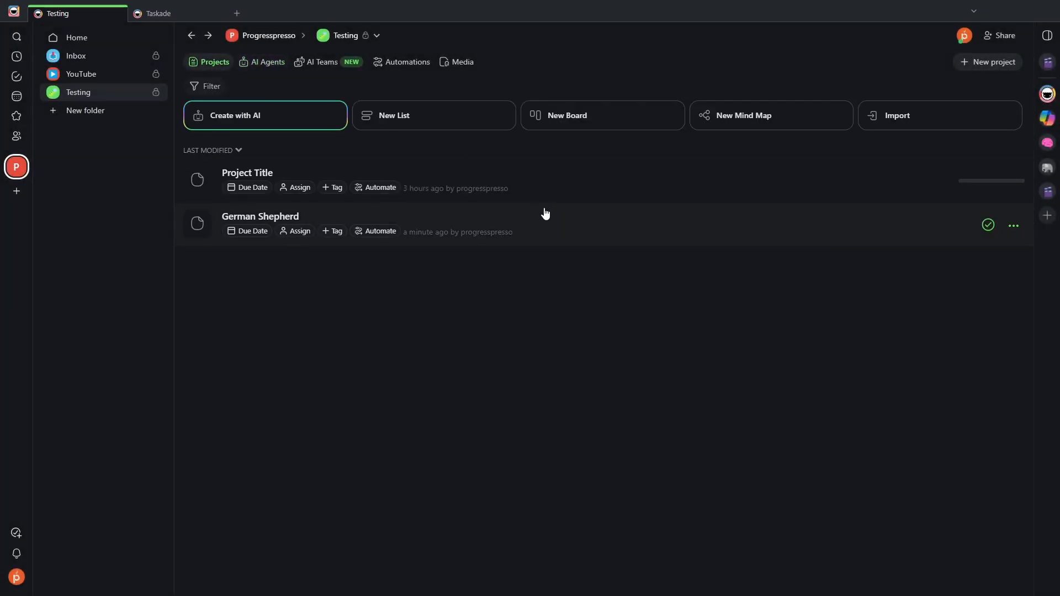
pyautogui.moveTo(530, 228)
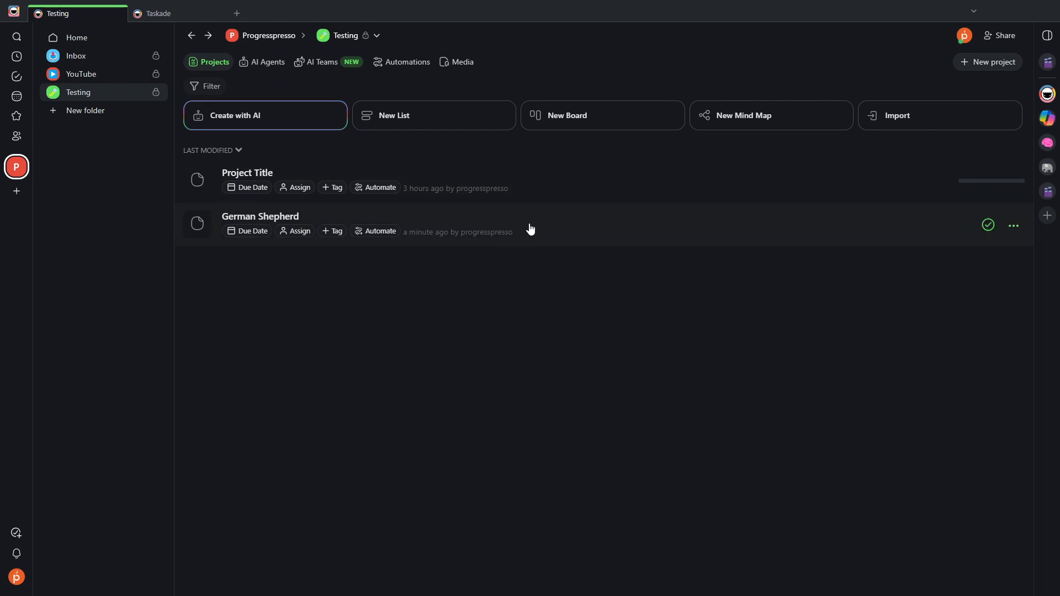
pyautogui.click(260, 217)
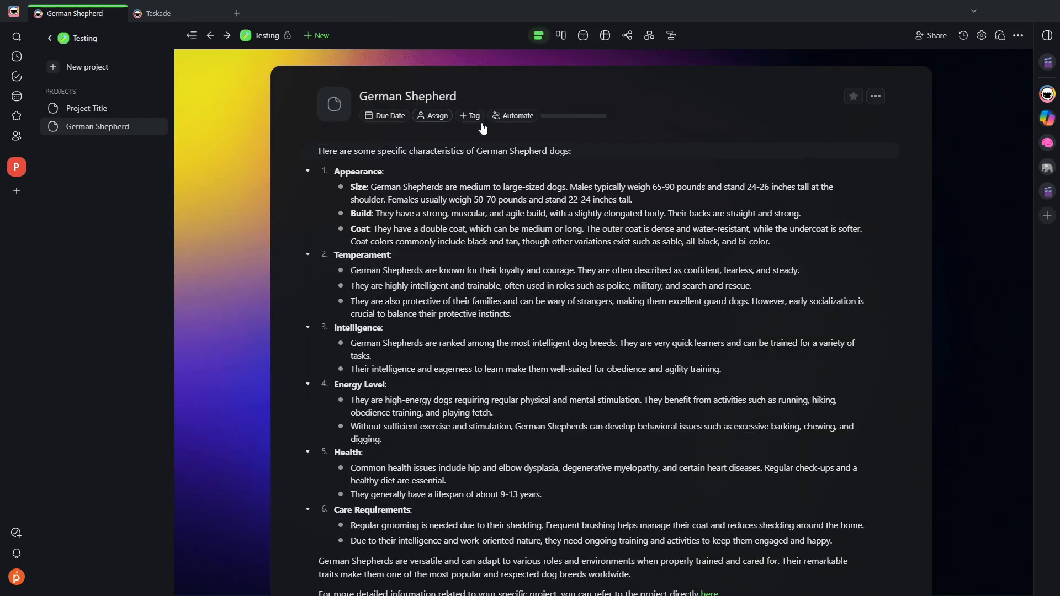
pyautogui.scroll(-3)
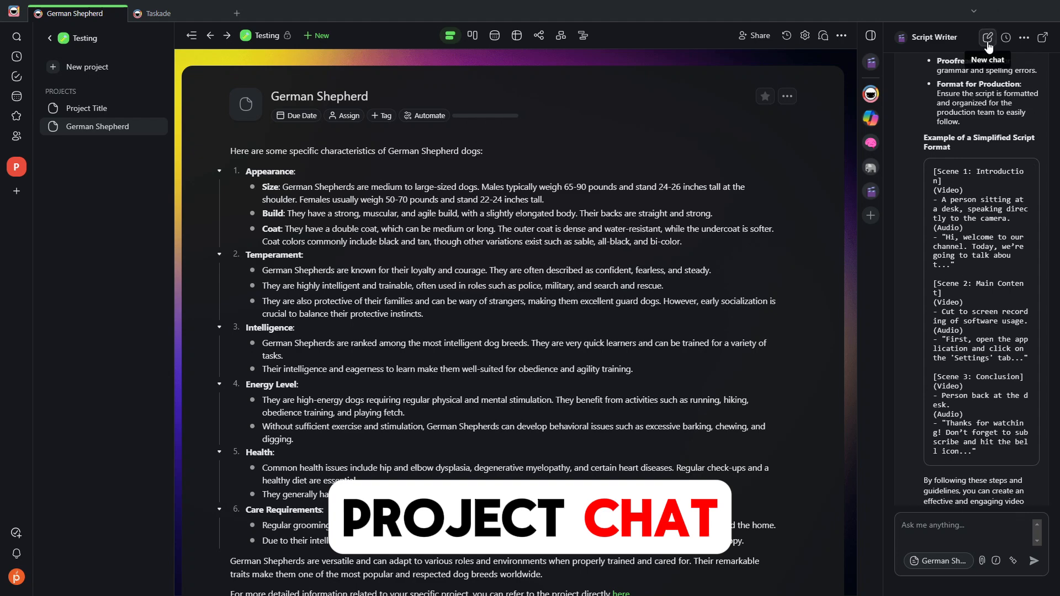
# Request an 'Everything You Need To Know about German Shepherds' script, read it, and return to Testing
pyautogui.click(987, 37)
pyautogui.write('Write a vd')
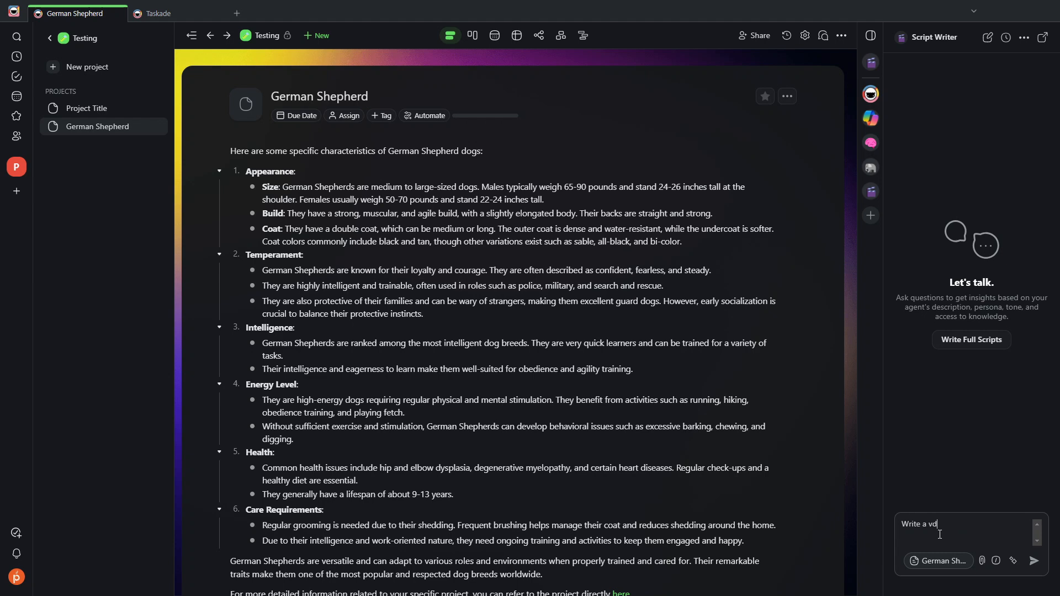
pyautogui.write('ideo scrop')
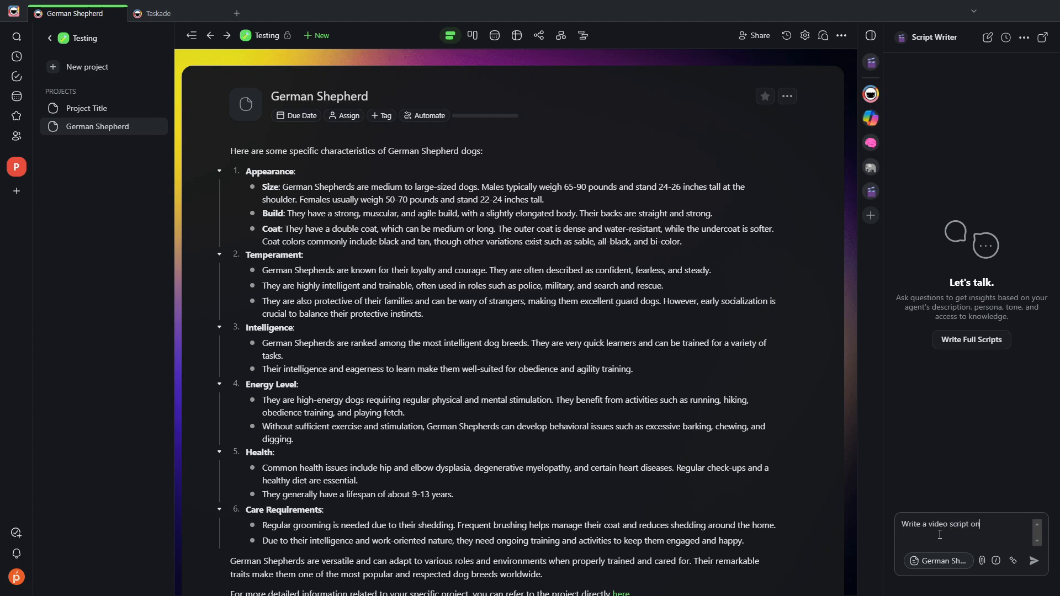
pyautogui.write('Everything')
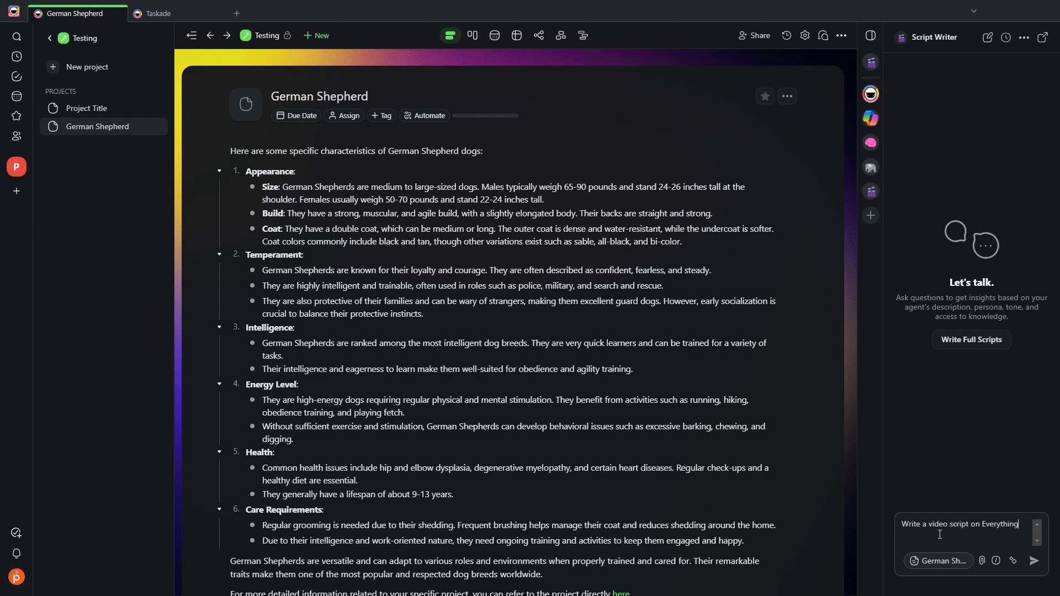
pyautogui.write('You Need To KN')
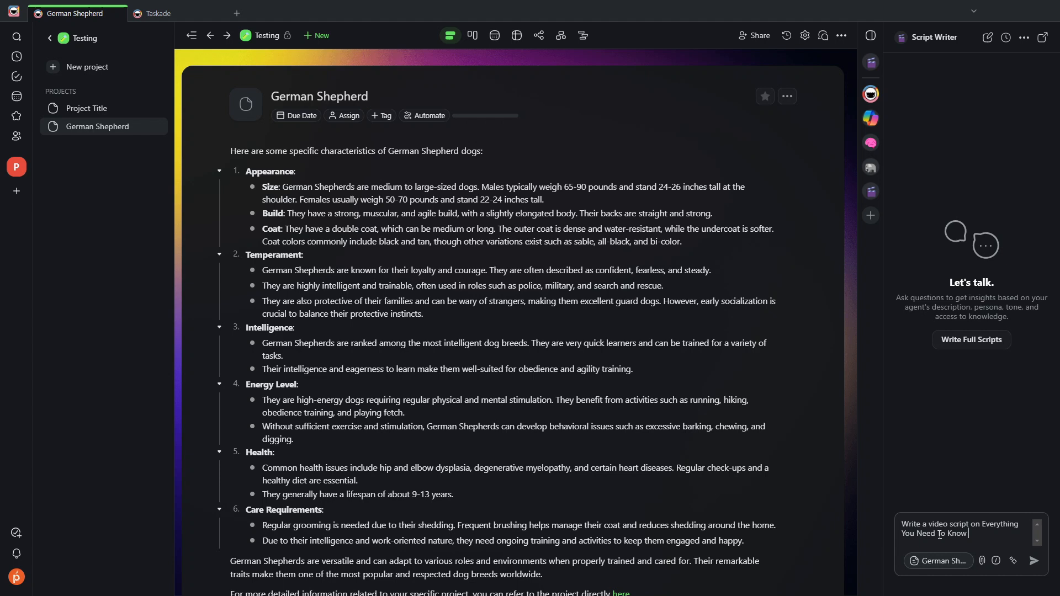
pyautogui.write('about Germa')
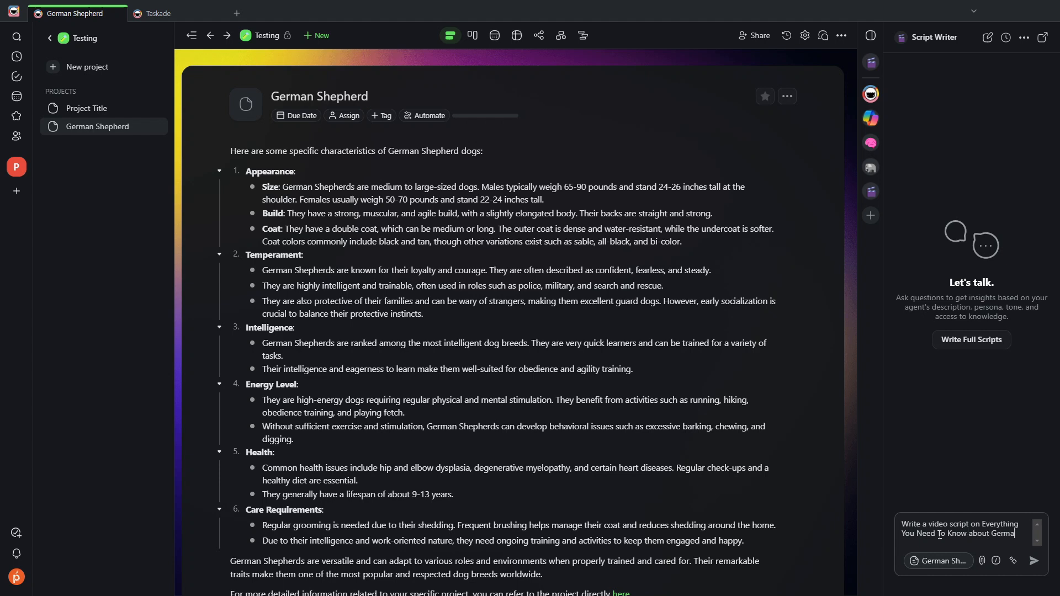
pyautogui.click(1035, 560)
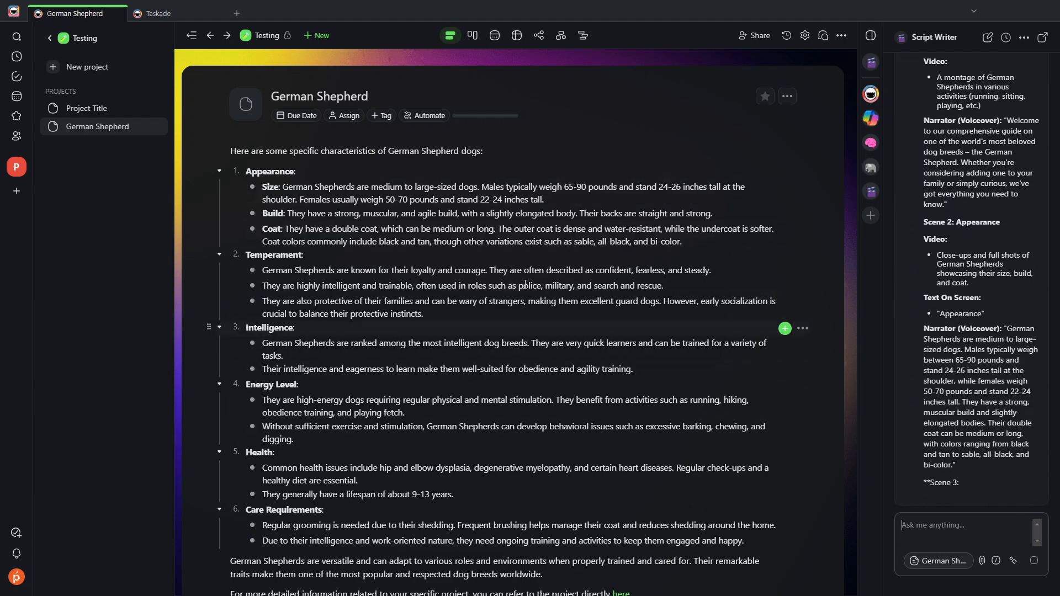
pyautogui.scroll(-3)
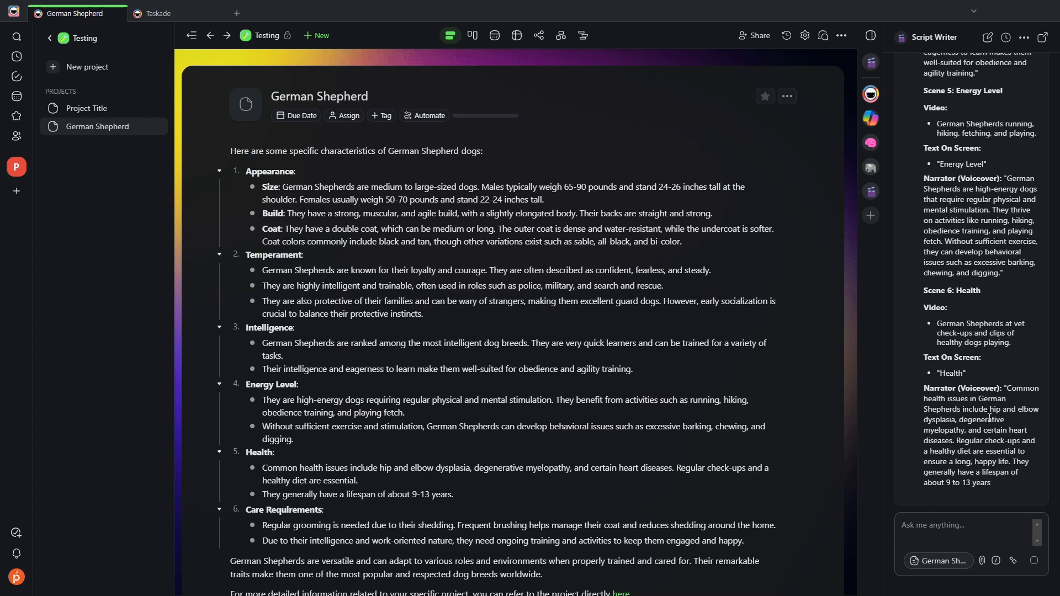
pyautogui.scroll(-3)
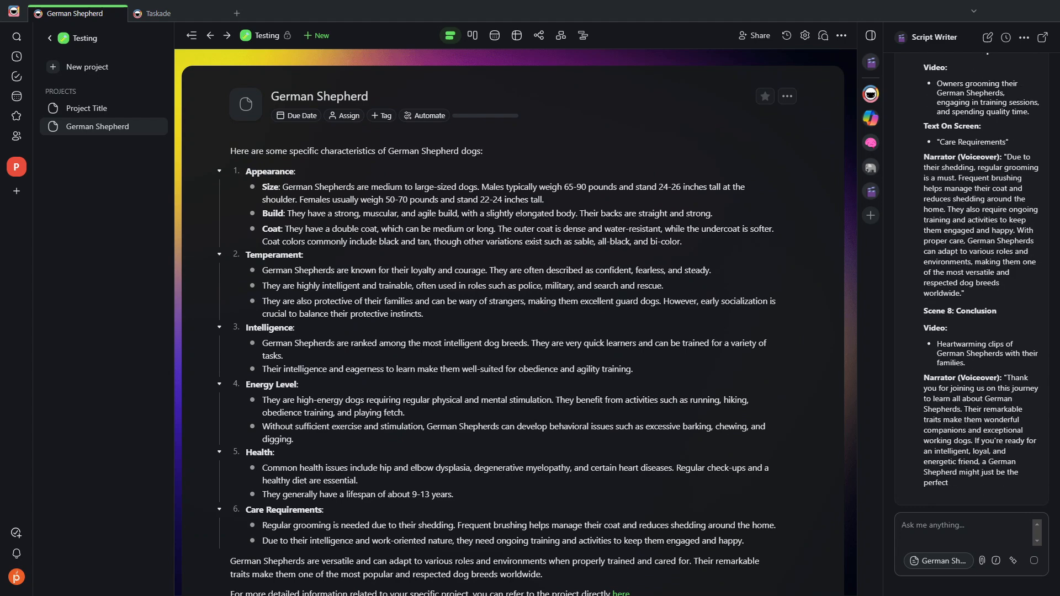
pyautogui.scroll(-3)
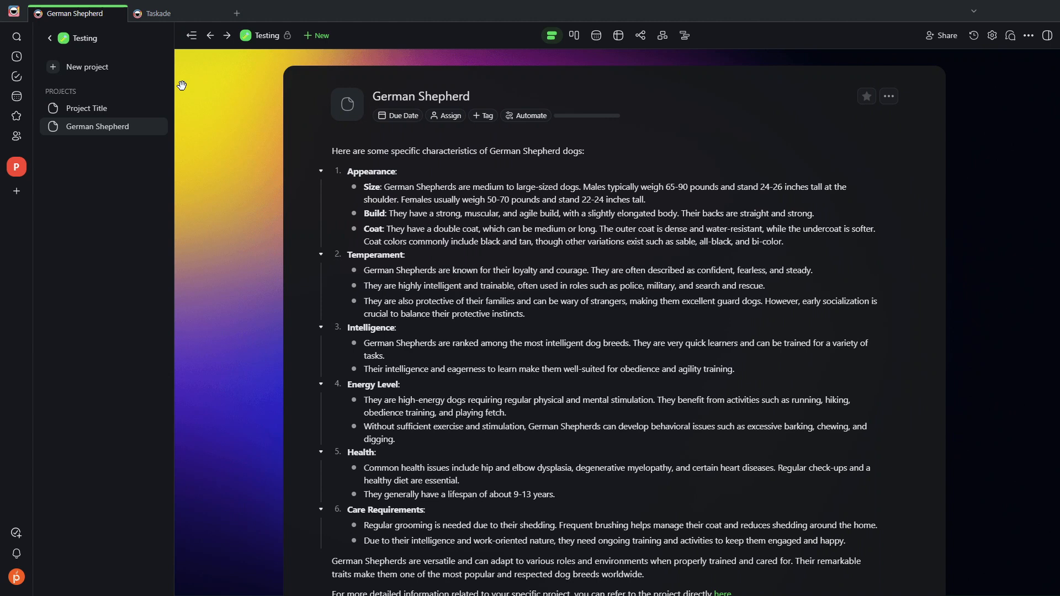
pyautogui.click(49, 38)
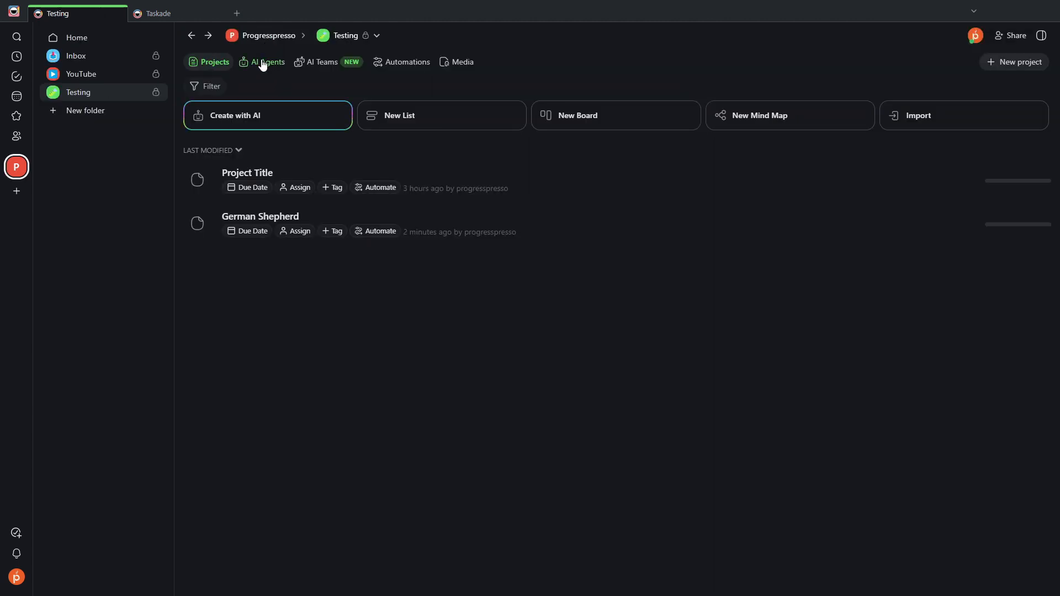
# Build the TEST team from AI Teams with Researcher and Script Writer agents
pyautogui.click(266, 62)
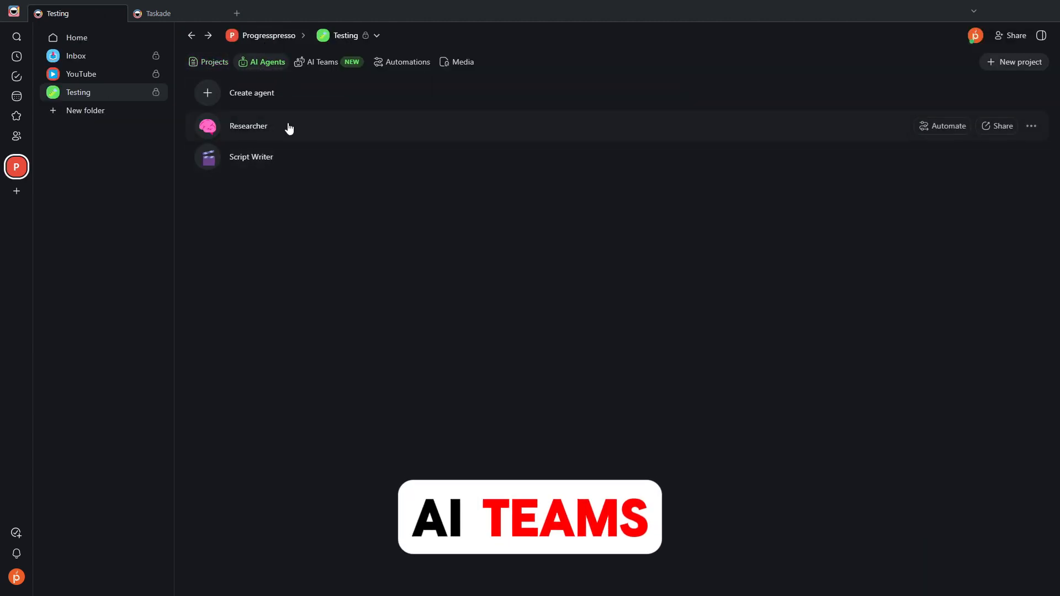
pyautogui.moveTo(296, 132)
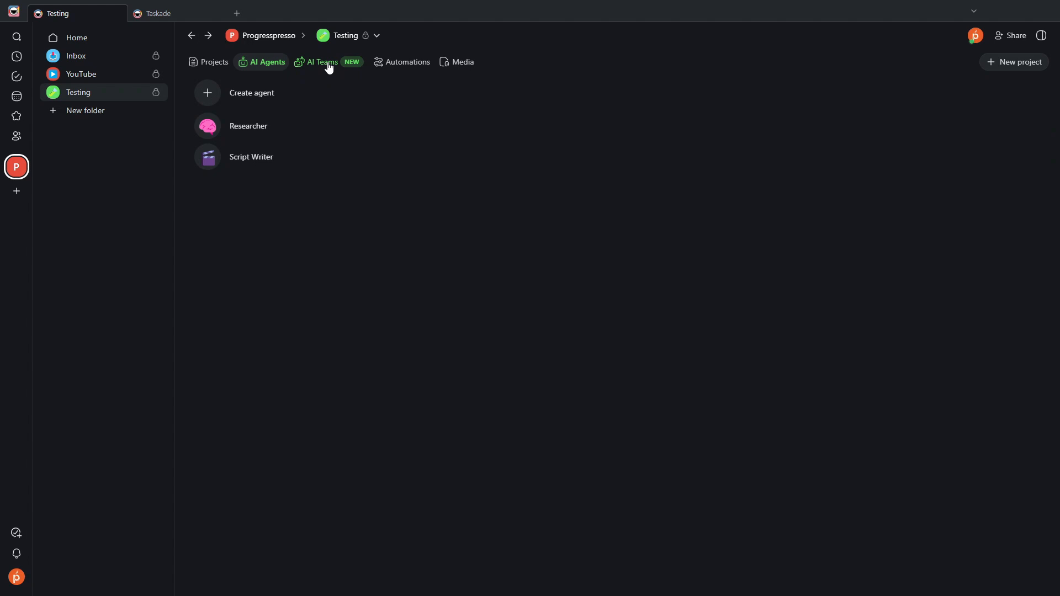
pyautogui.click(321, 61)
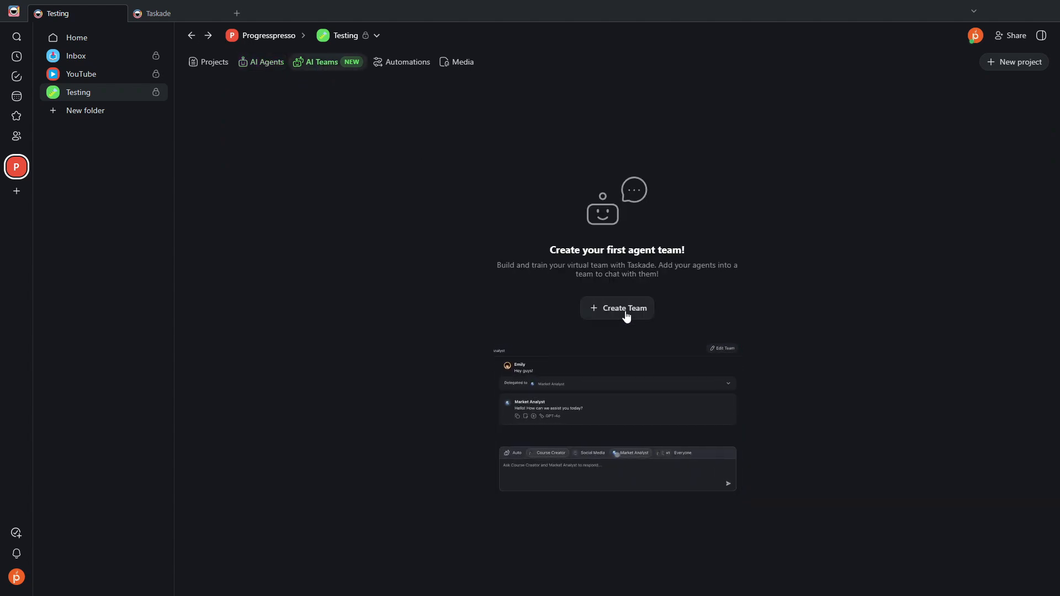
pyautogui.click(616, 307)
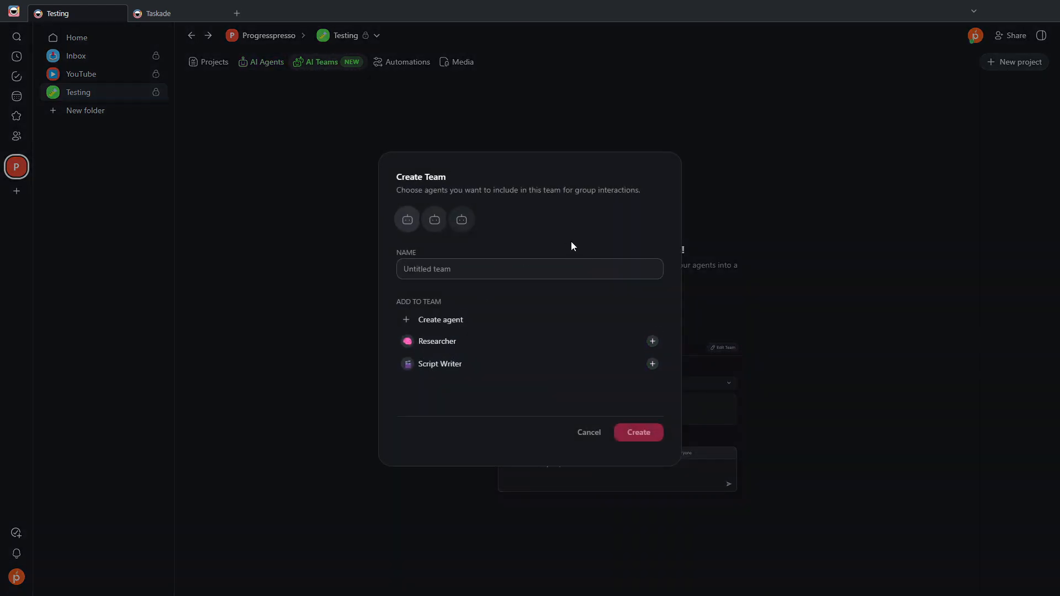
pyautogui.write('TEST')
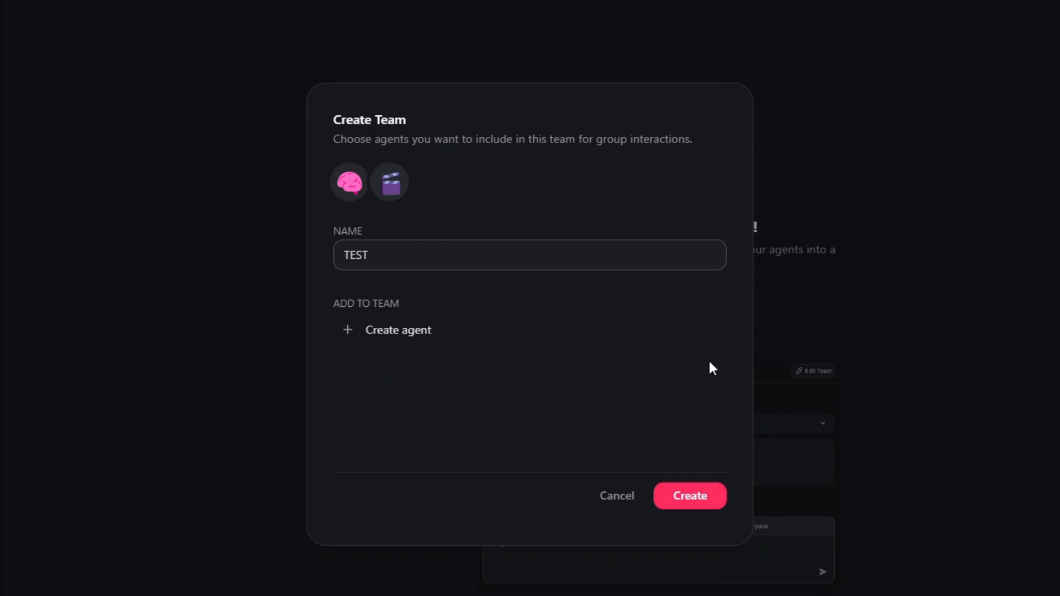
pyautogui.click(689, 496)
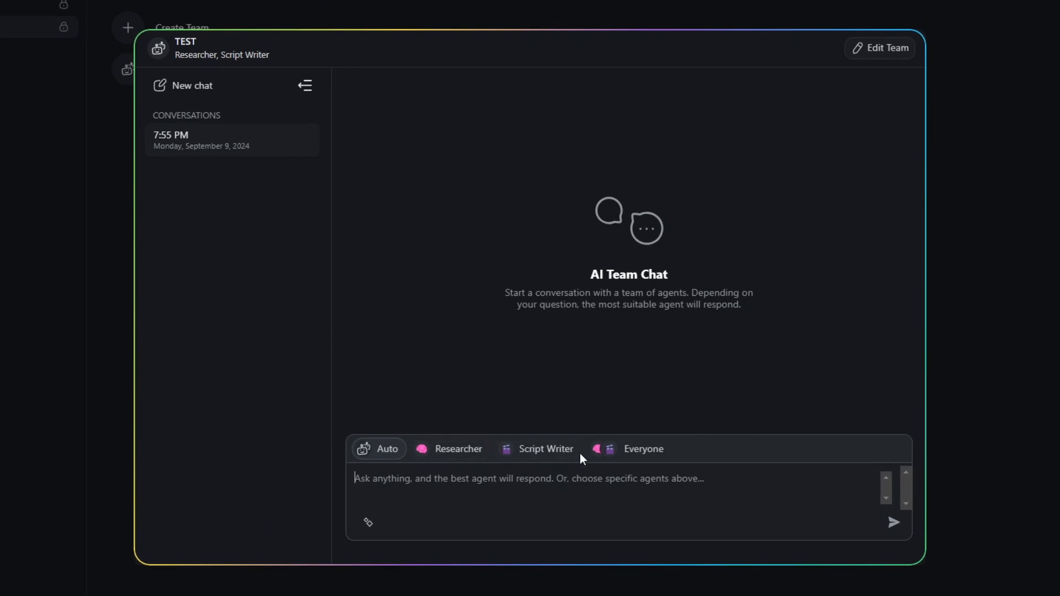
pyautogui.moveTo(385, 469)
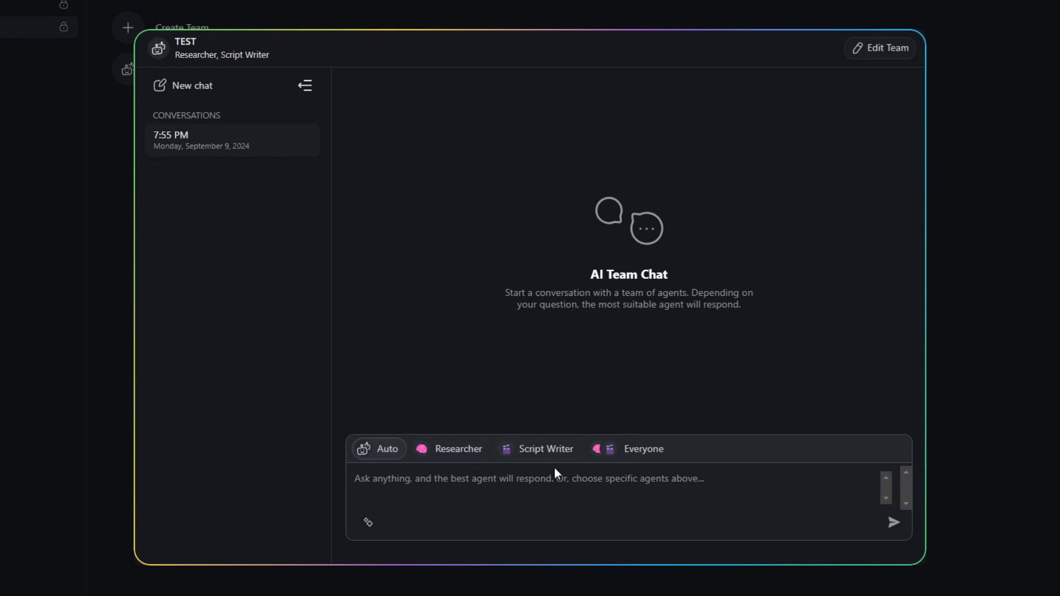
pyautogui.moveTo(546, 468)
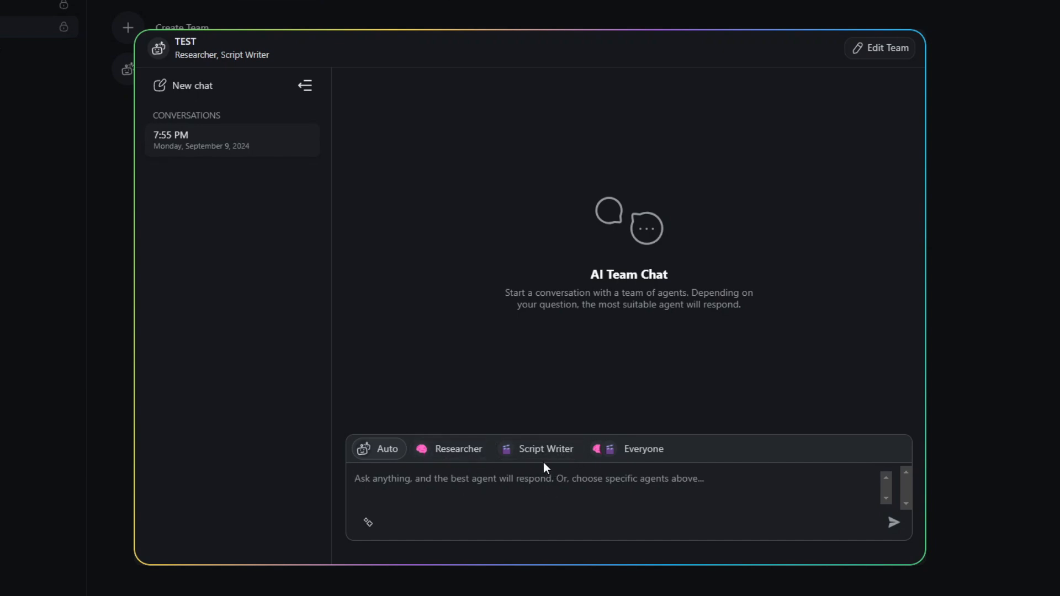
pyautogui.click(448, 448)
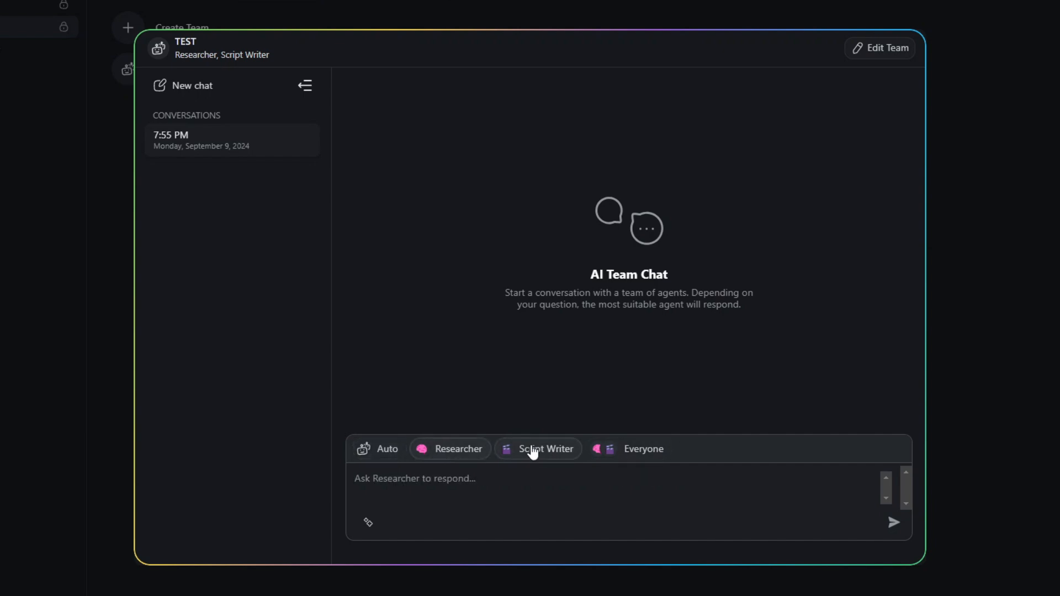
pyautogui.click(641, 448)
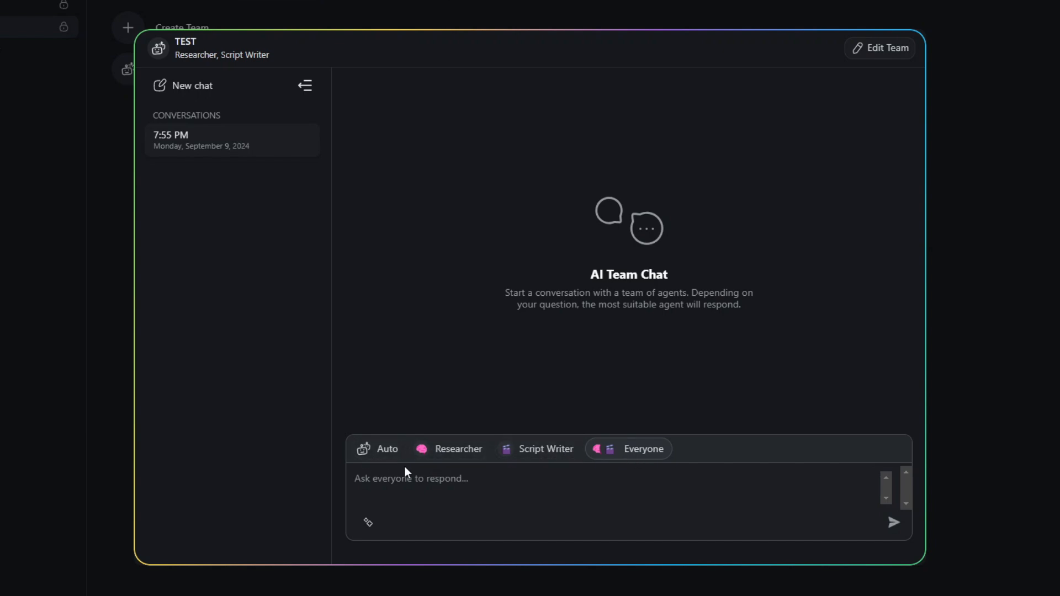
pyautogui.click(377, 448)
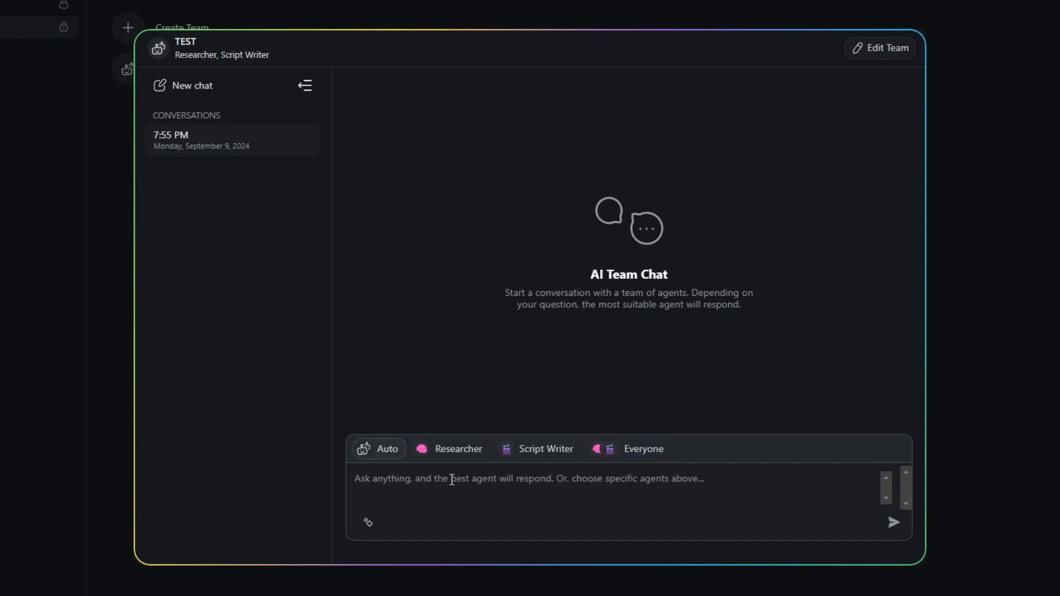
# Ask TEST to research everything you need to know to train a dog, then read the guide
pyautogui.write('Research e')
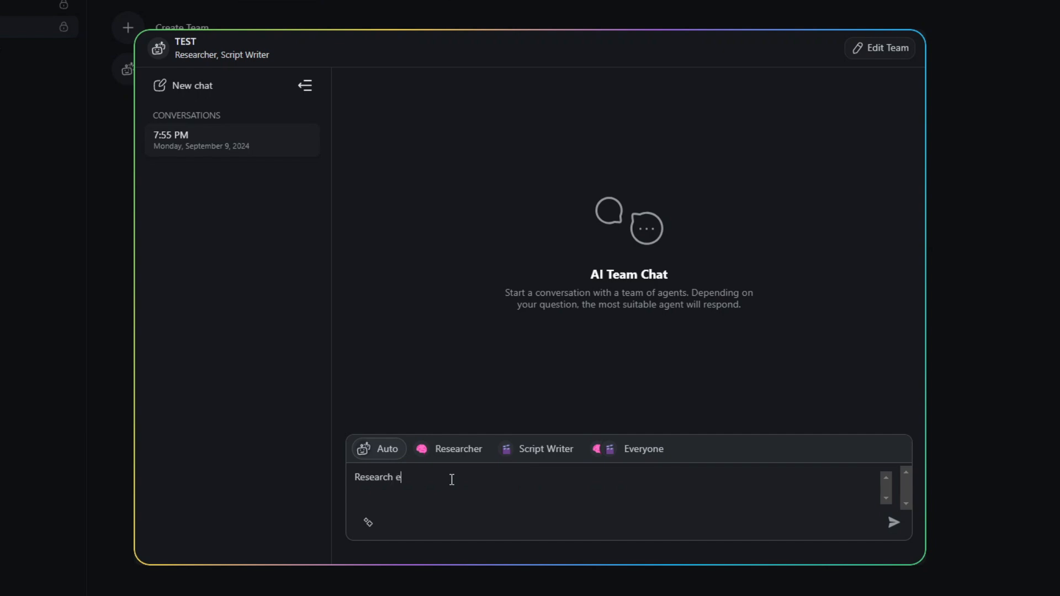
pyautogui.write('very')
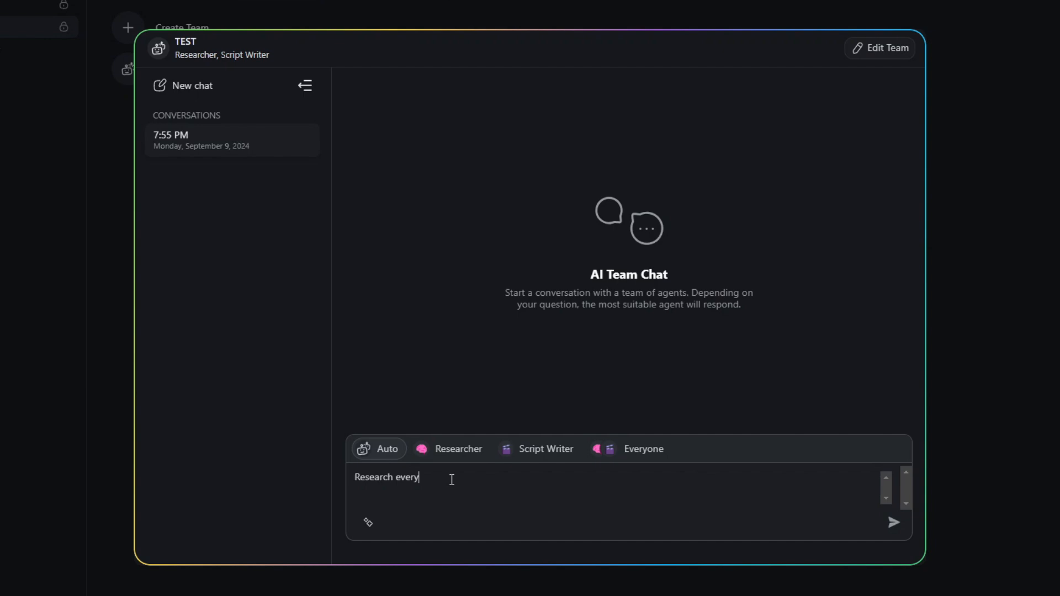
pyautogui.write('thing you need to')
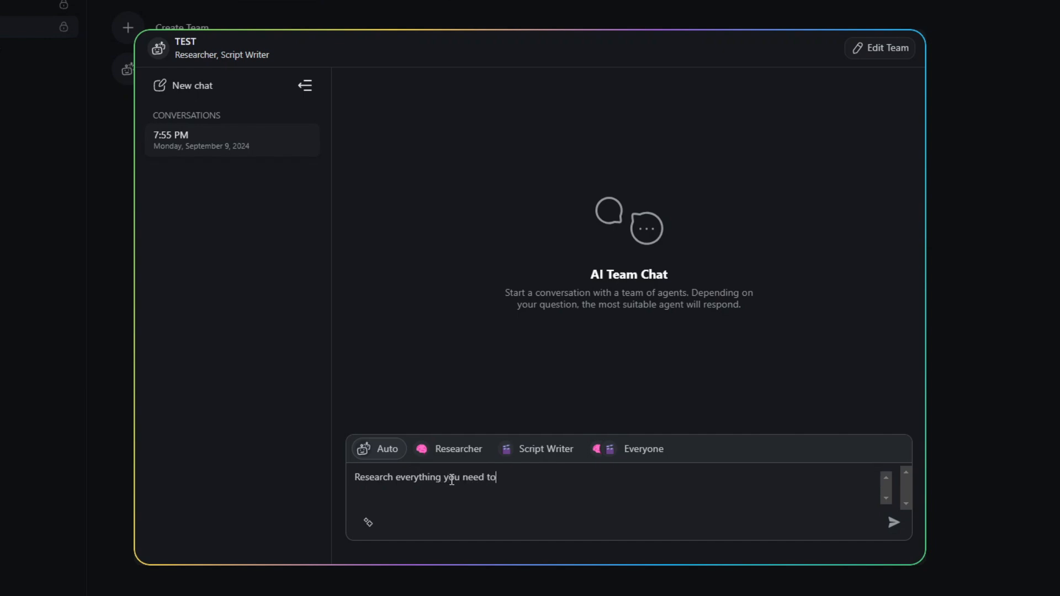
pyautogui.write('know to train a')
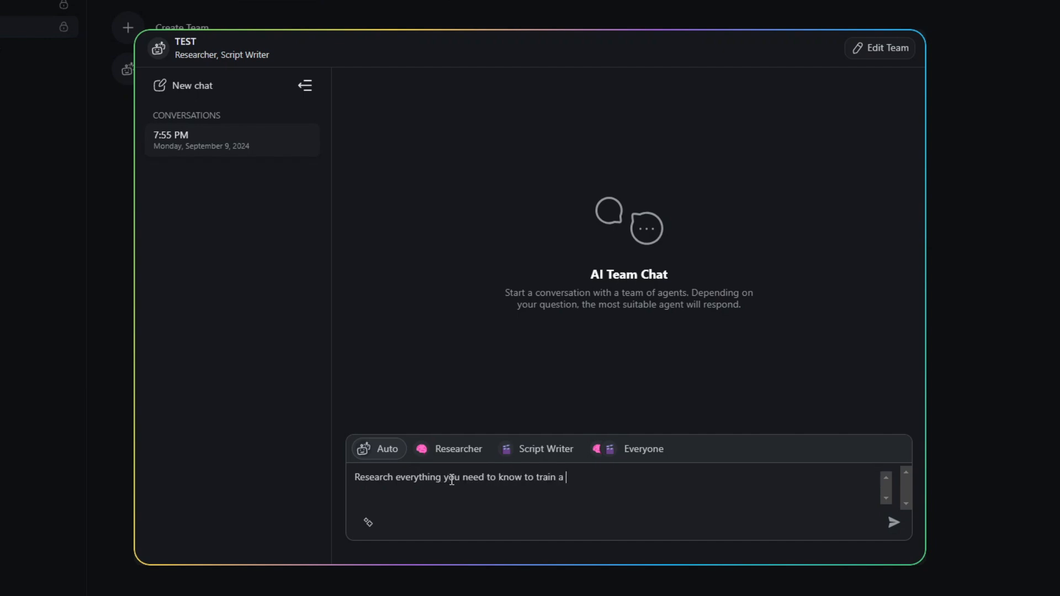
pyautogui.click(893, 521)
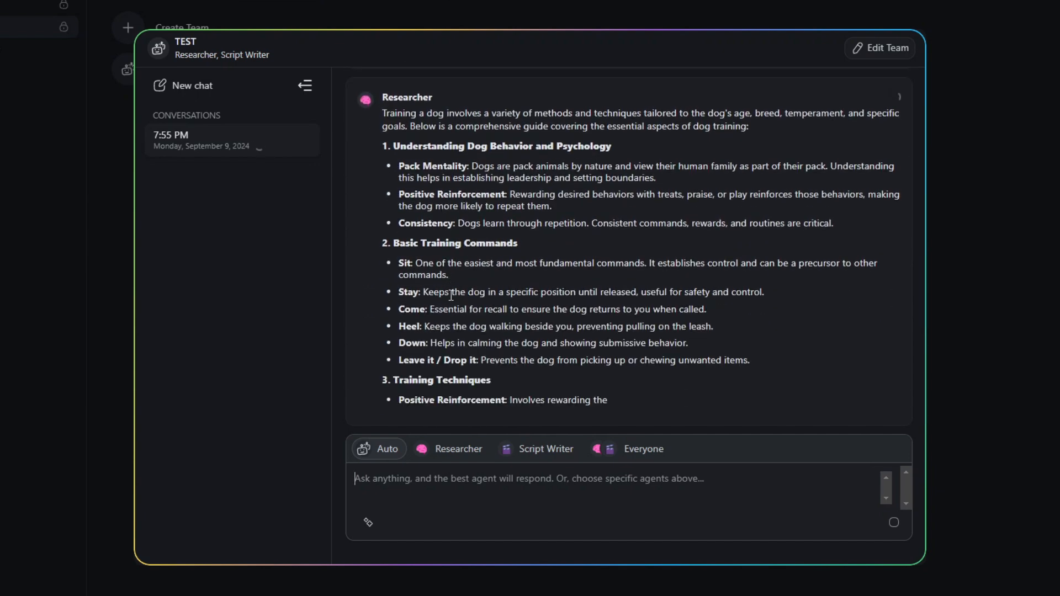
pyautogui.scroll(-3)
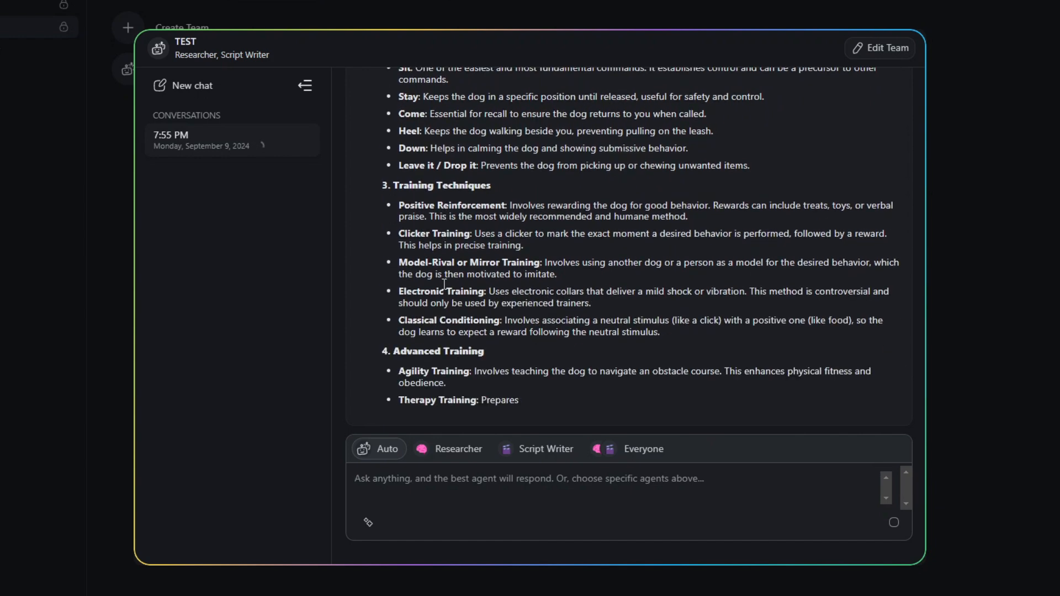
pyautogui.scroll(-3)
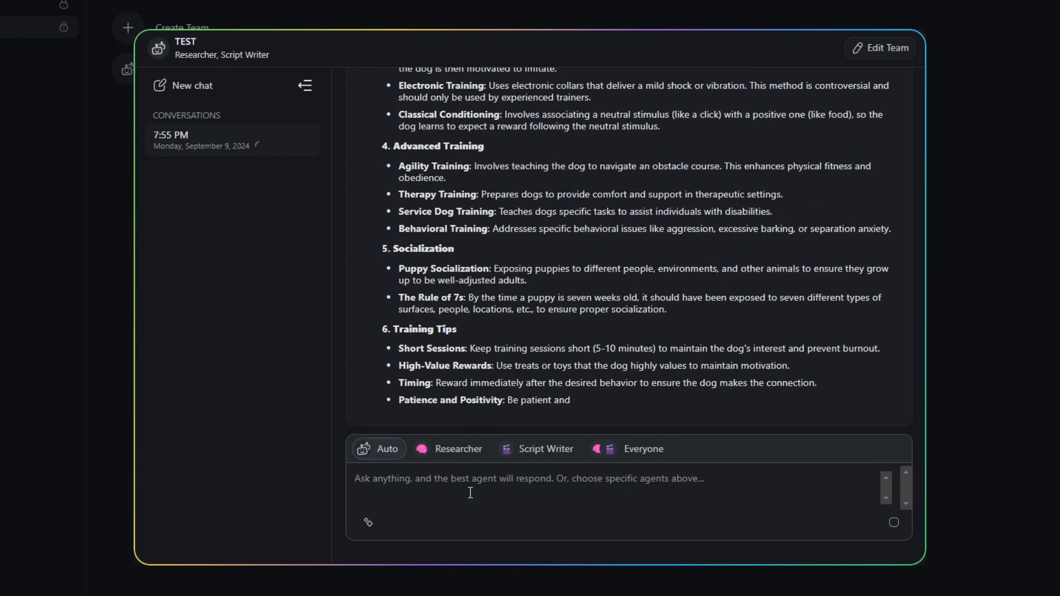
pyautogui.scroll(-3)
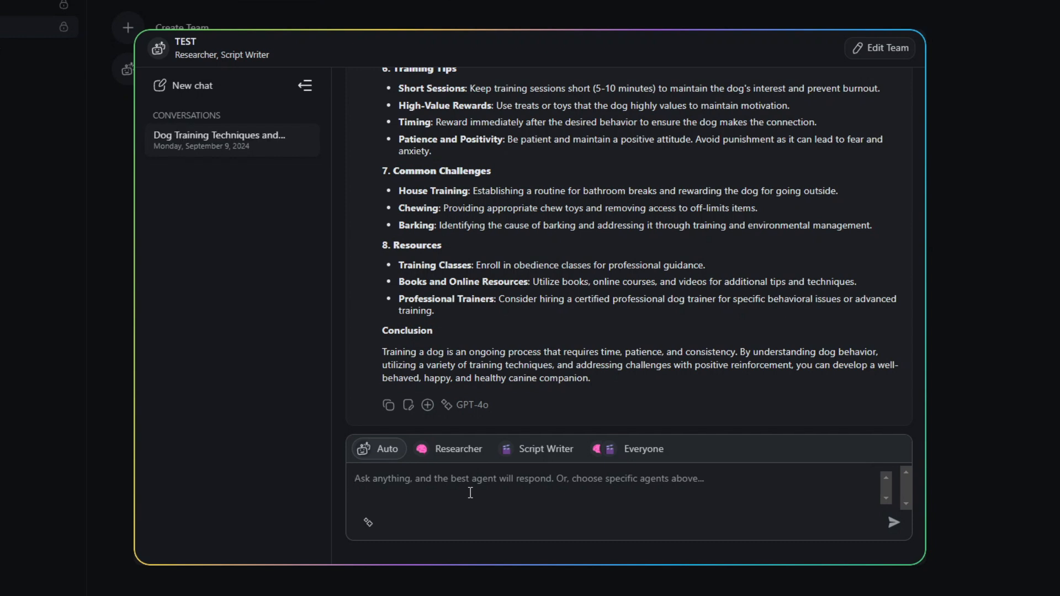
pyautogui.write('Write a video script on')
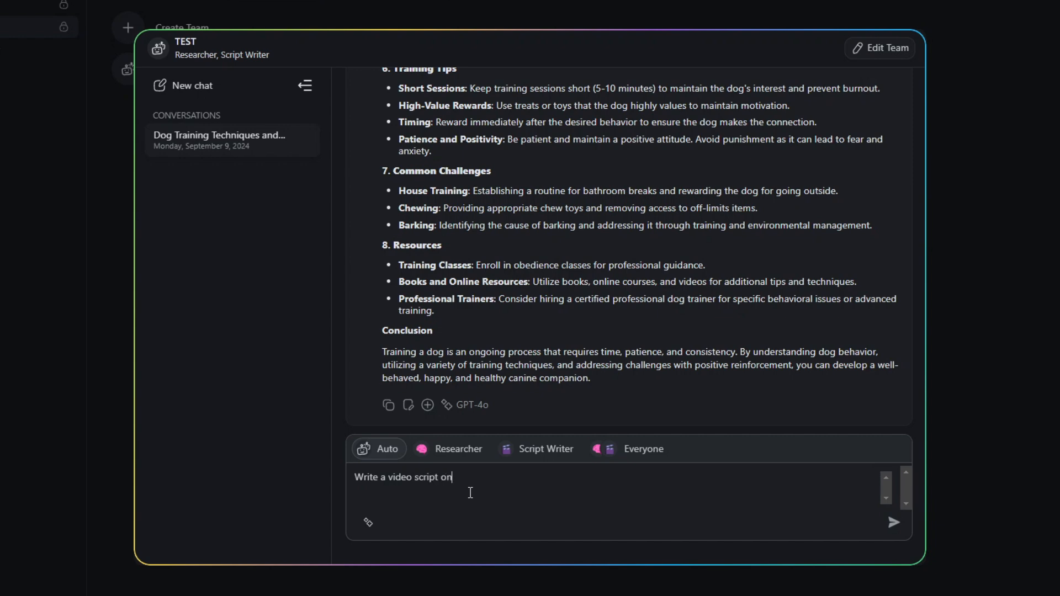
pyautogui.click(894, 522)
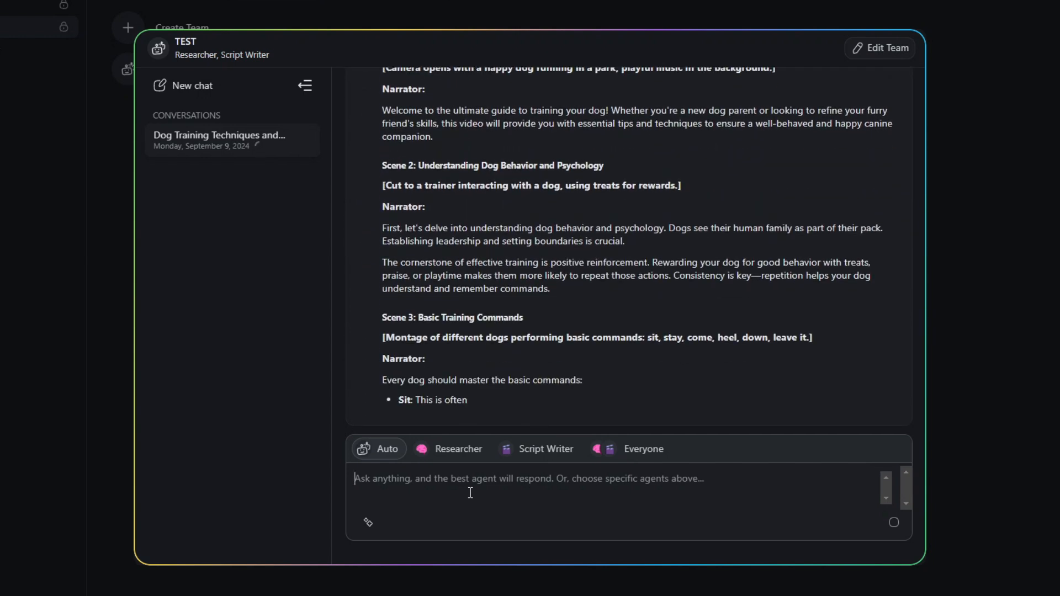
pyautogui.scroll(-3)
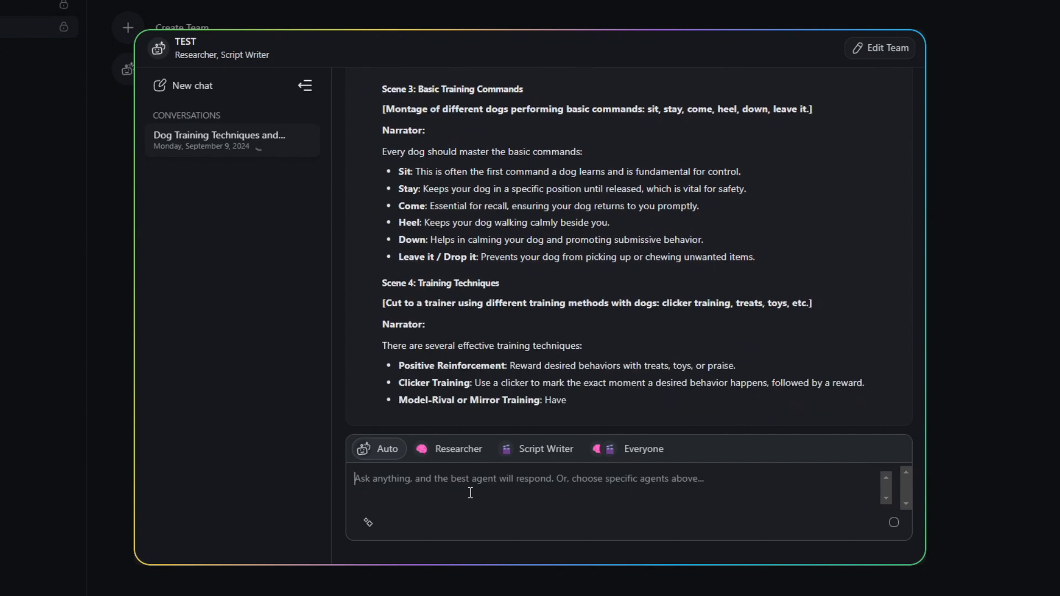
pyautogui.scroll(-3)
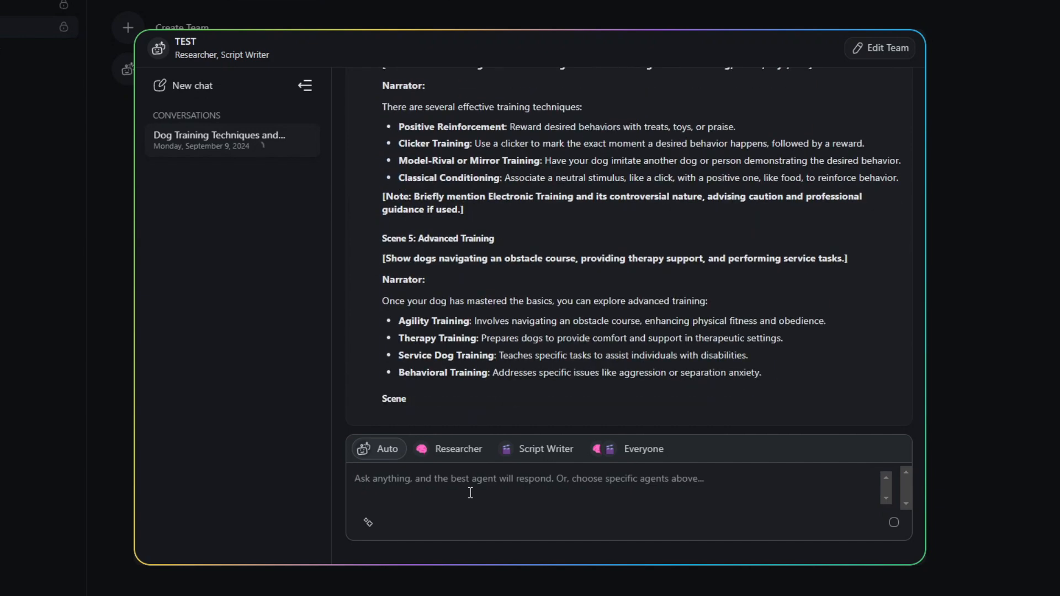
pyautogui.scroll(-3)
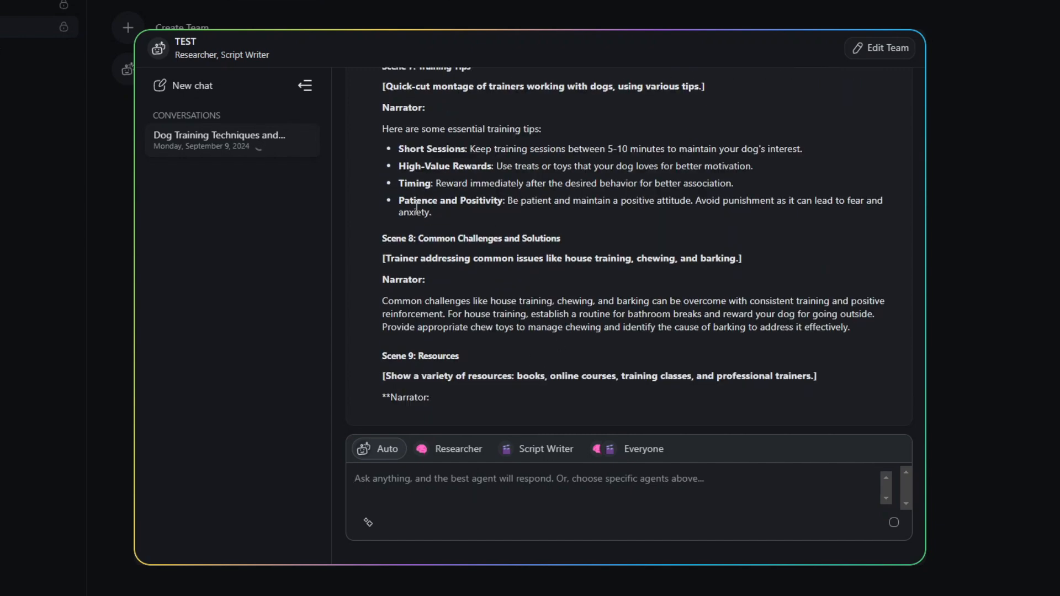
pyautogui.scroll(-3)
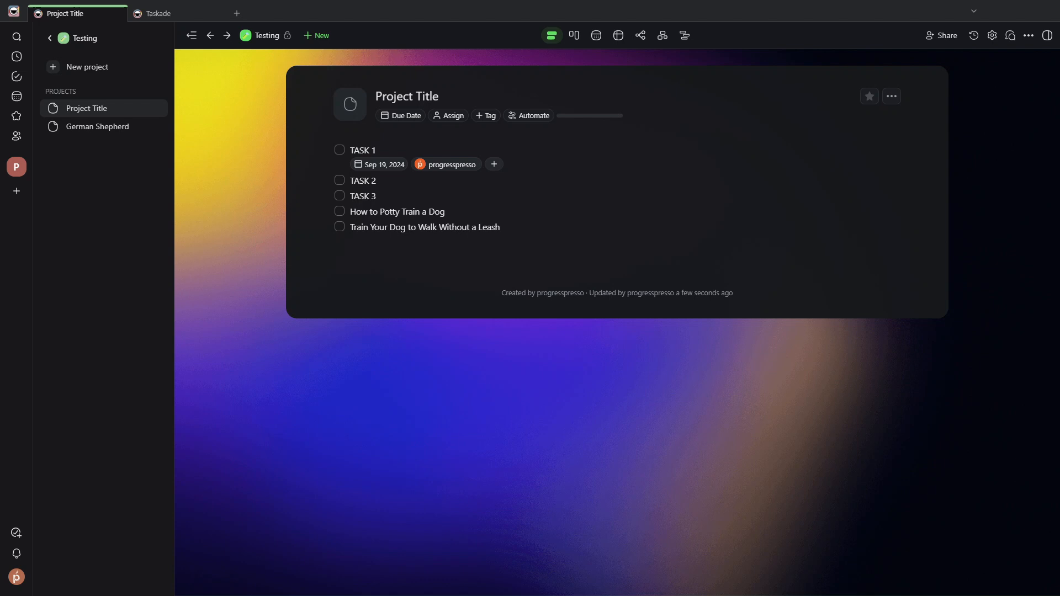
pyautogui.moveTo(686, 221)
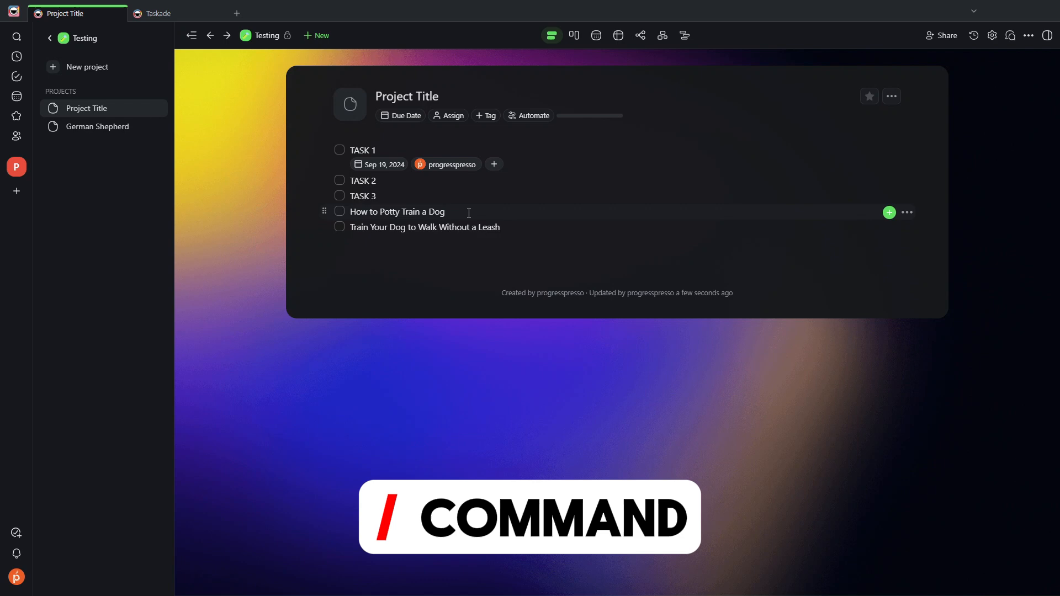
# Tag both dog-training tasks, including leash-walking, with Script Writer's Write Full Scripts command
pyautogui.write('/')
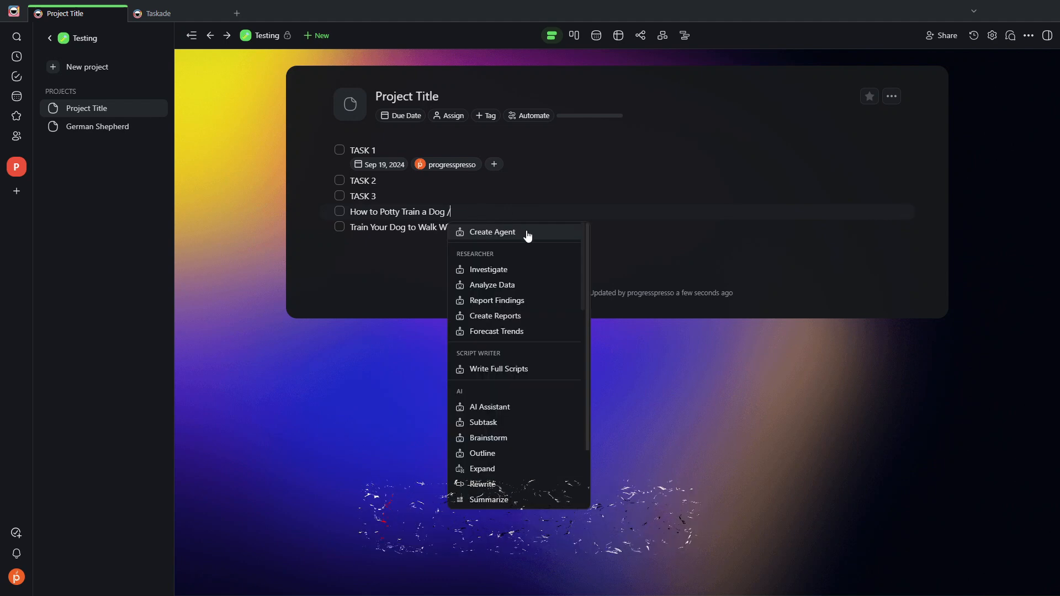
pyautogui.moveTo(509, 255)
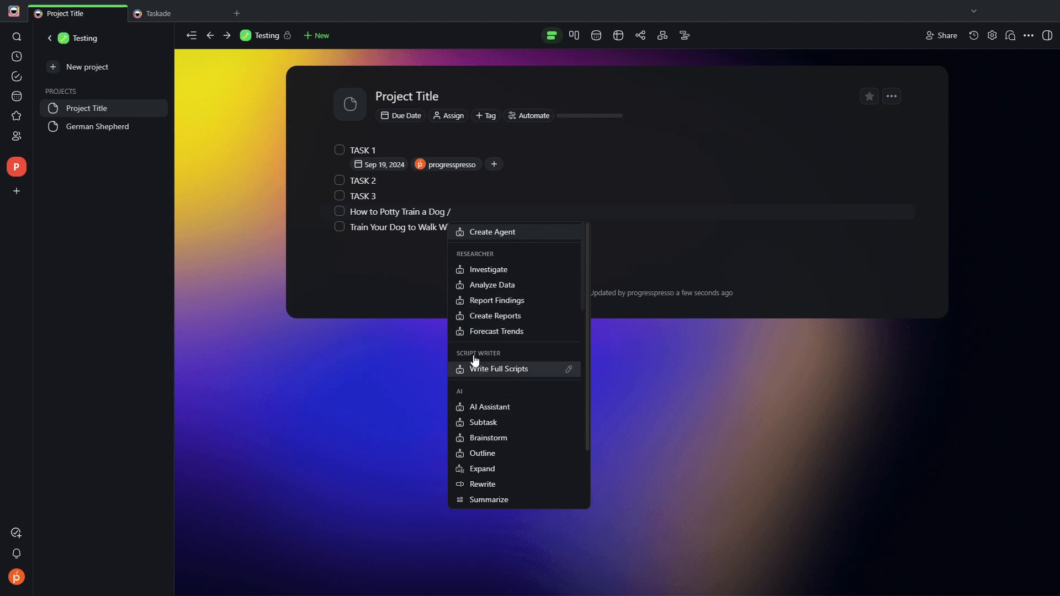
pyautogui.moveTo(508, 377)
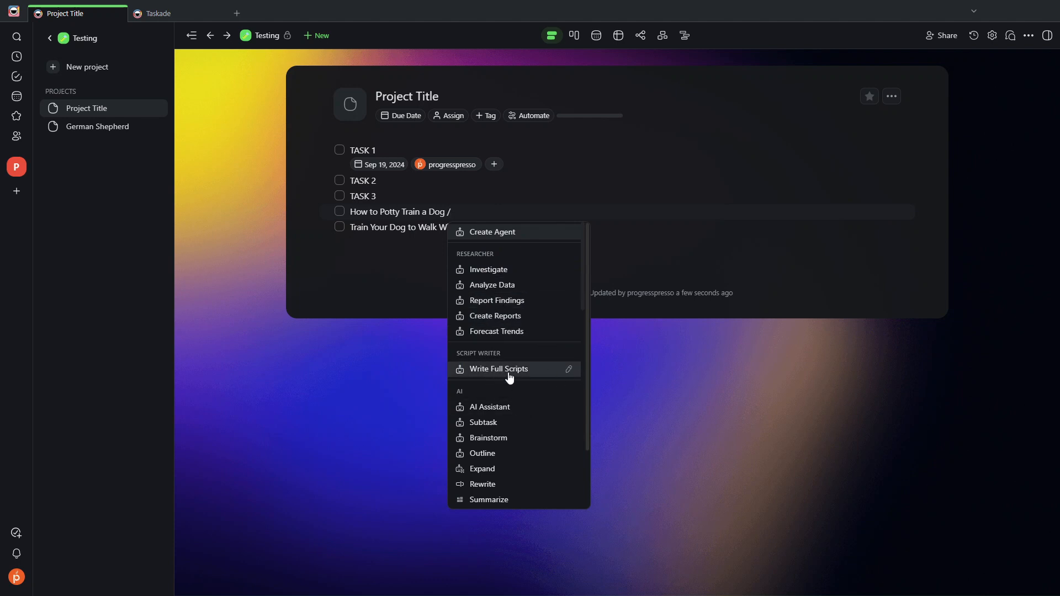
pyautogui.click(497, 368)
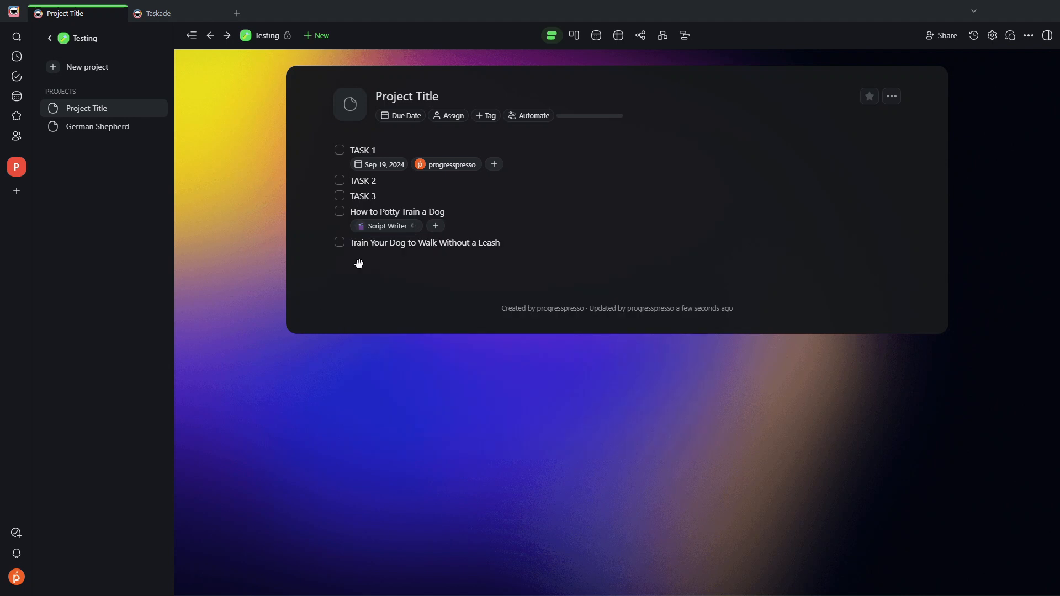
pyautogui.write('/')
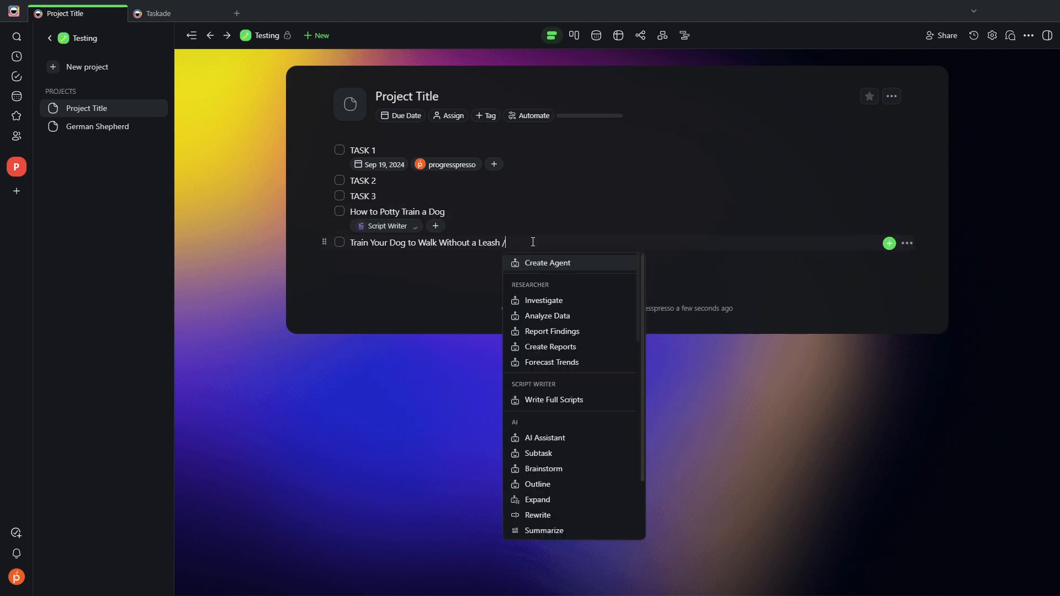
pyautogui.click(547, 262)
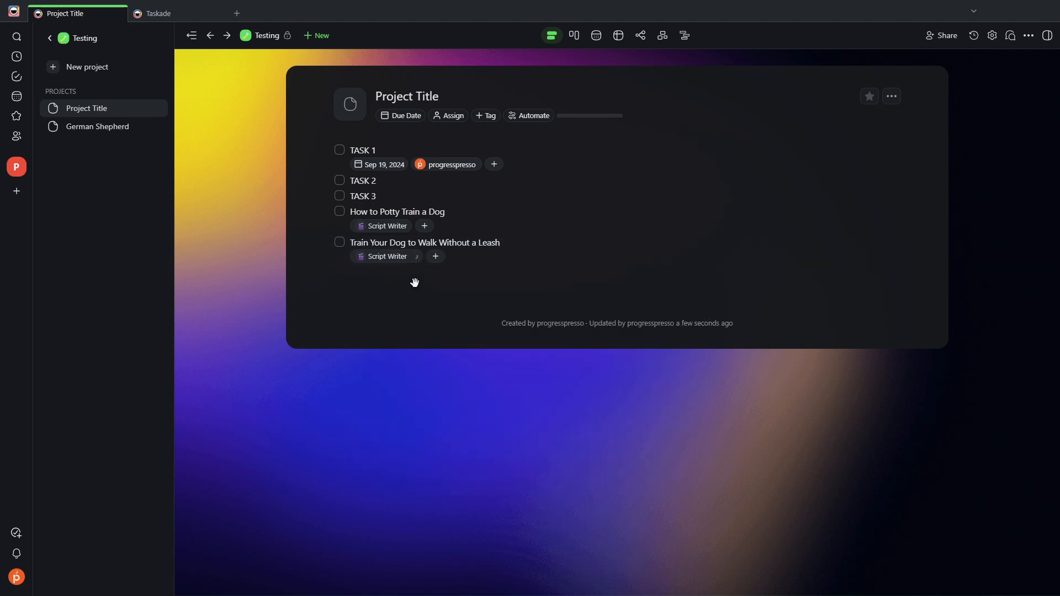
pyautogui.click(385, 256)
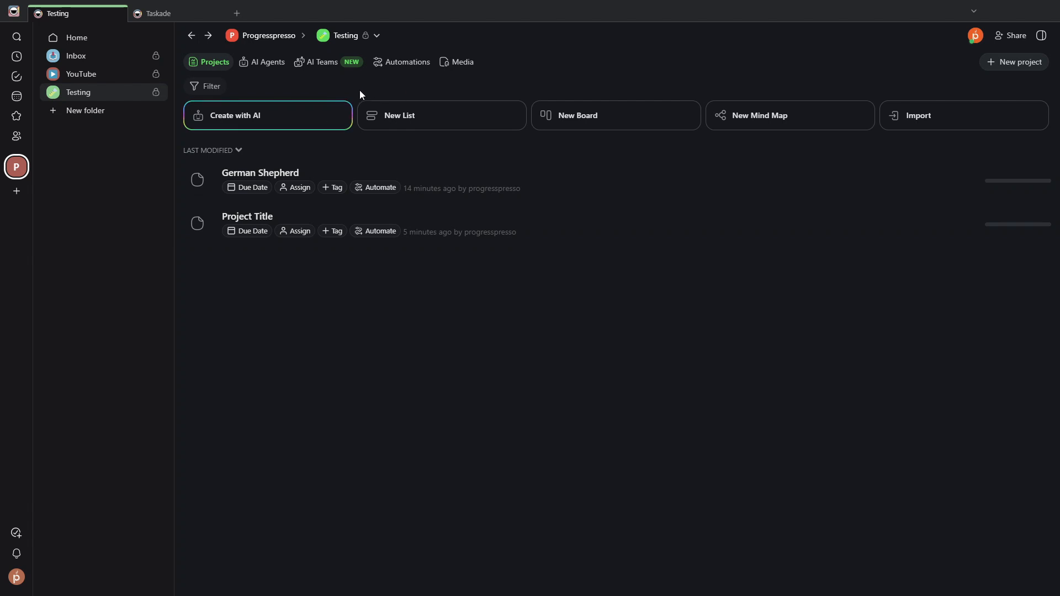
pyautogui.moveTo(318, 197)
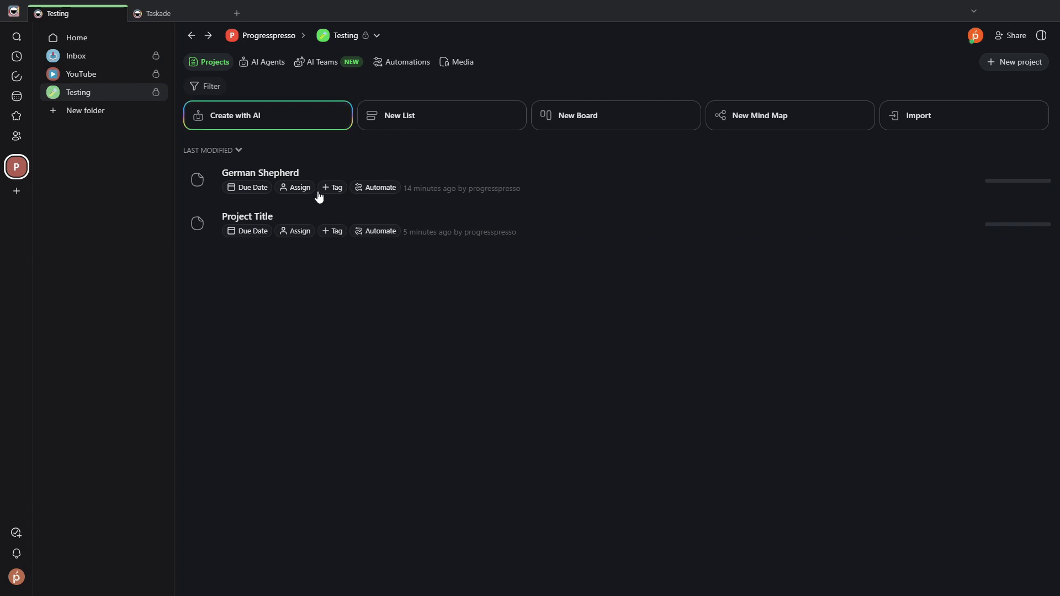
pyautogui.moveTo(306, 94)
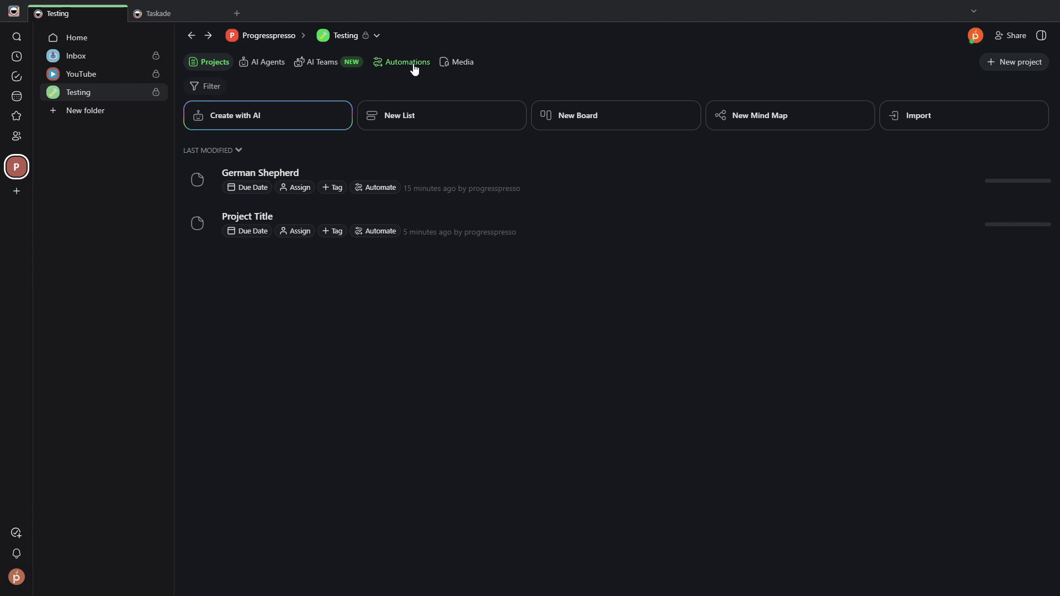
# Delete the Untitled automation from Testing's Automations tab and start a new automation
pyautogui.click(407, 61)
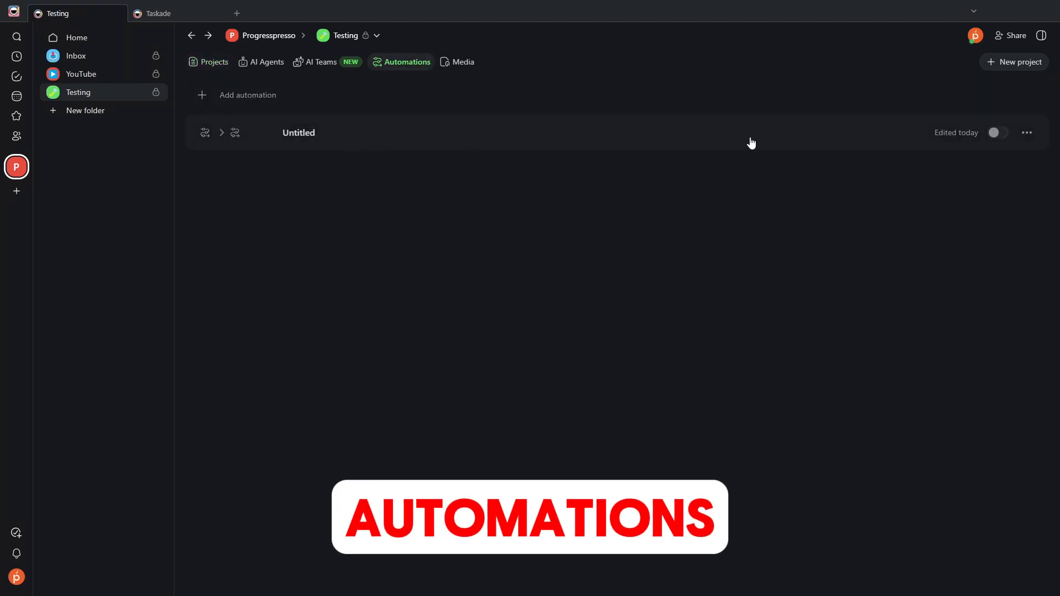
pyautogui.click(965, 177)
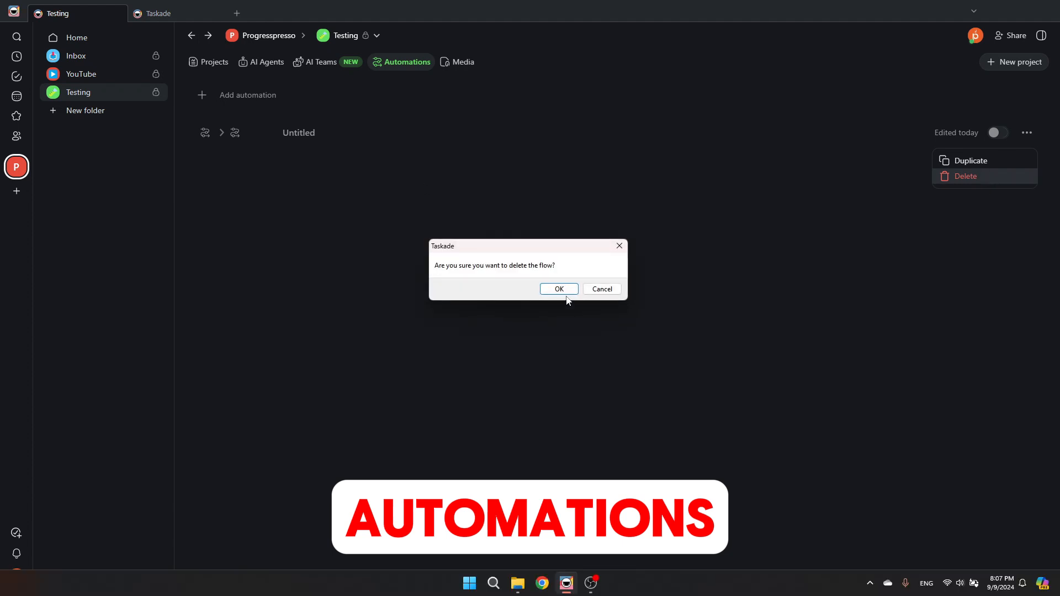
pyautogui.click(558, 289)
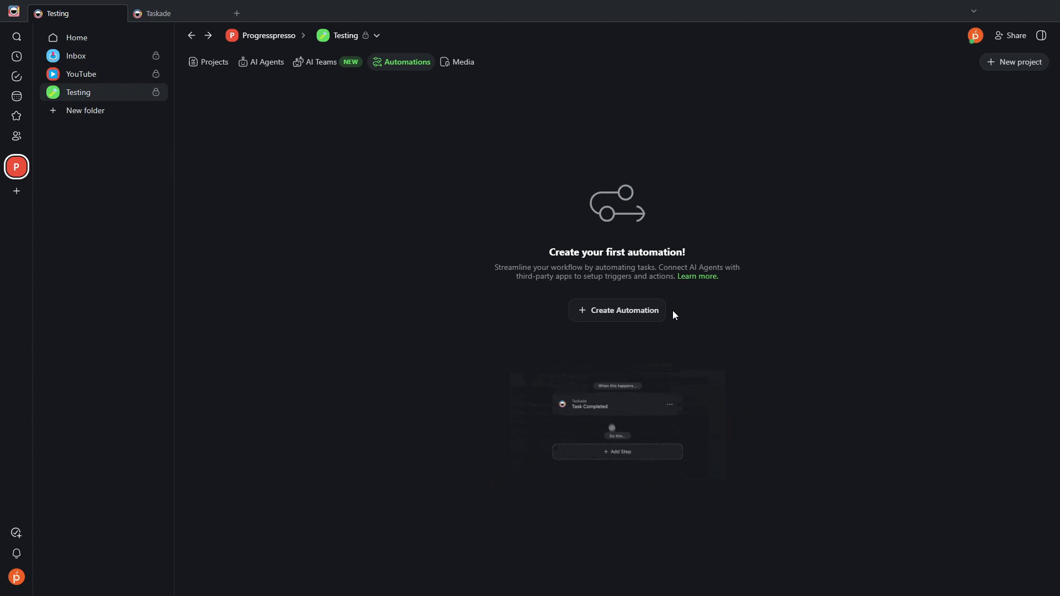
pyautogui.click(617, 309)
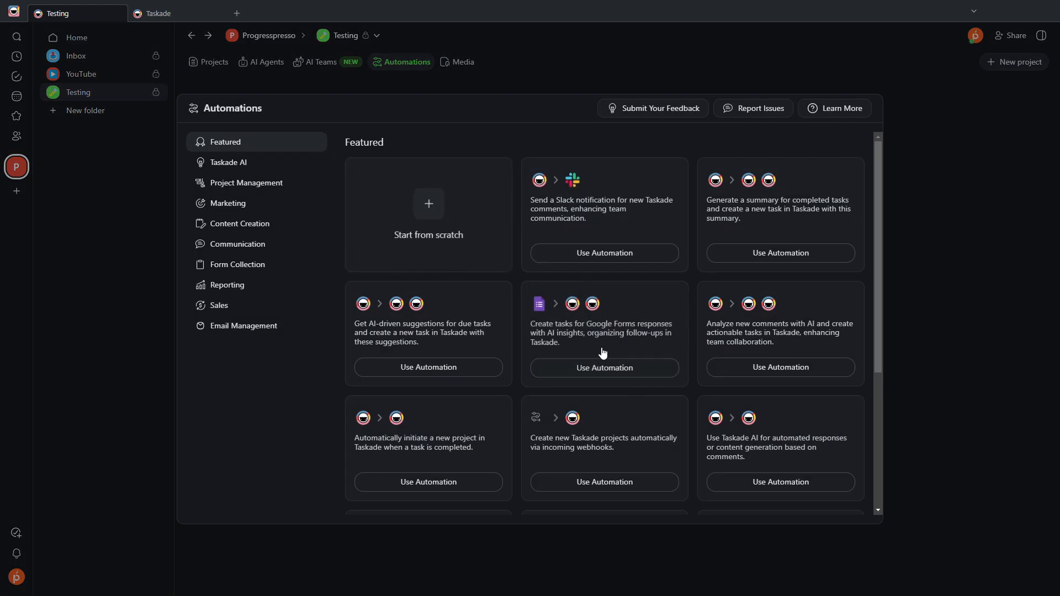
# Link the Gmail New Email trigger to the Gmail account and add an unset Add Task step
pyautogui.scroll(-3)
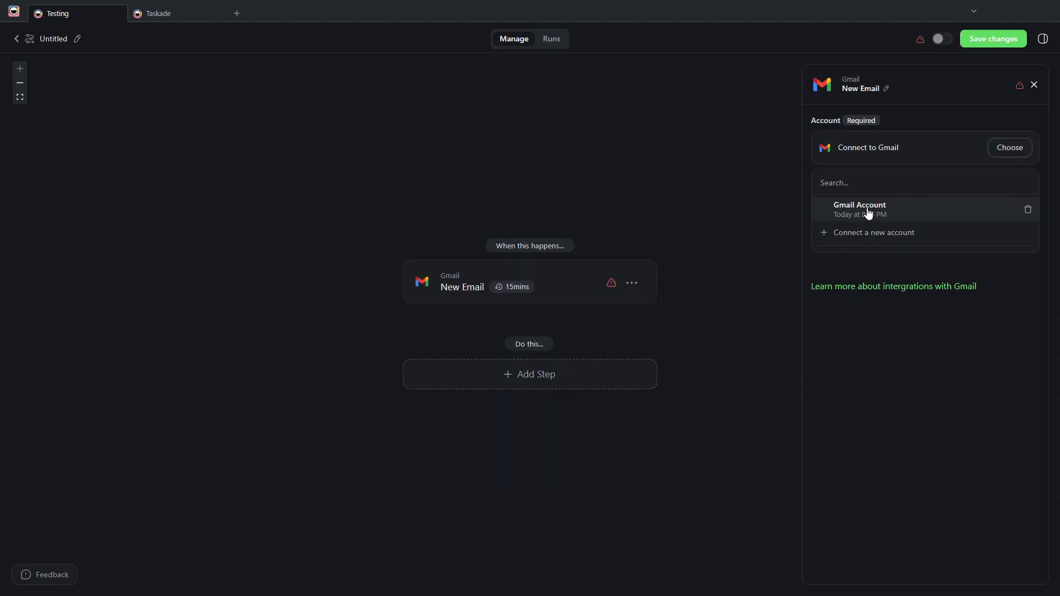
pyautogui.click(859, 209)
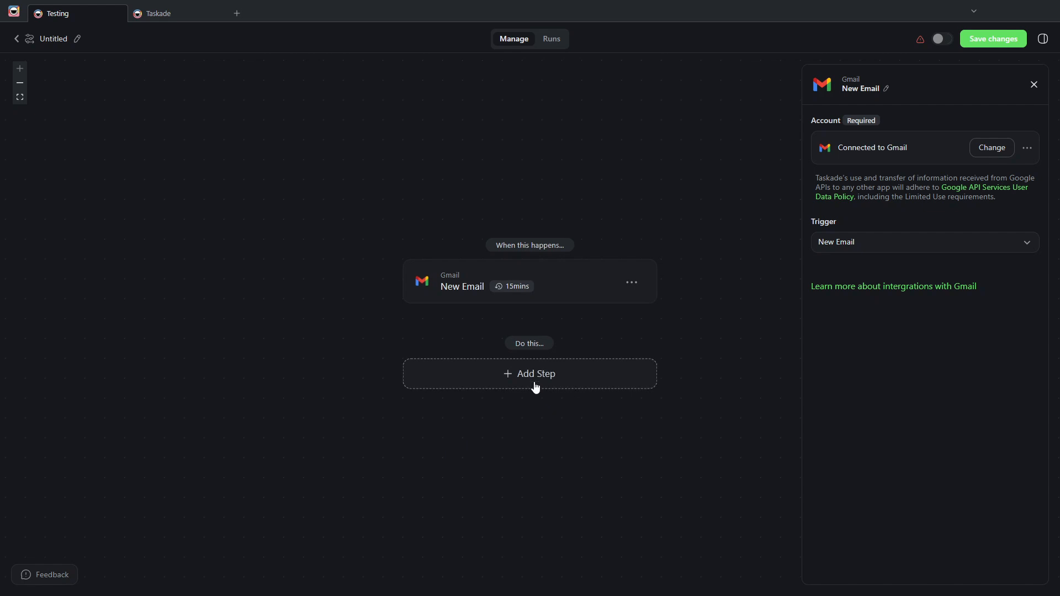
pyautogui.click(529, 373)
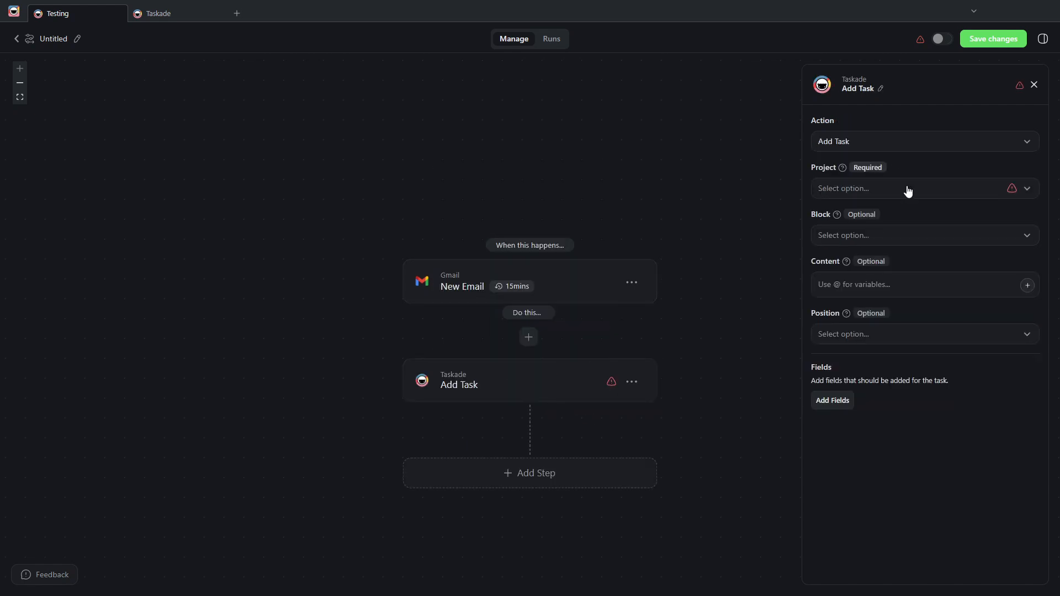
pyautogui.click(919, 188)
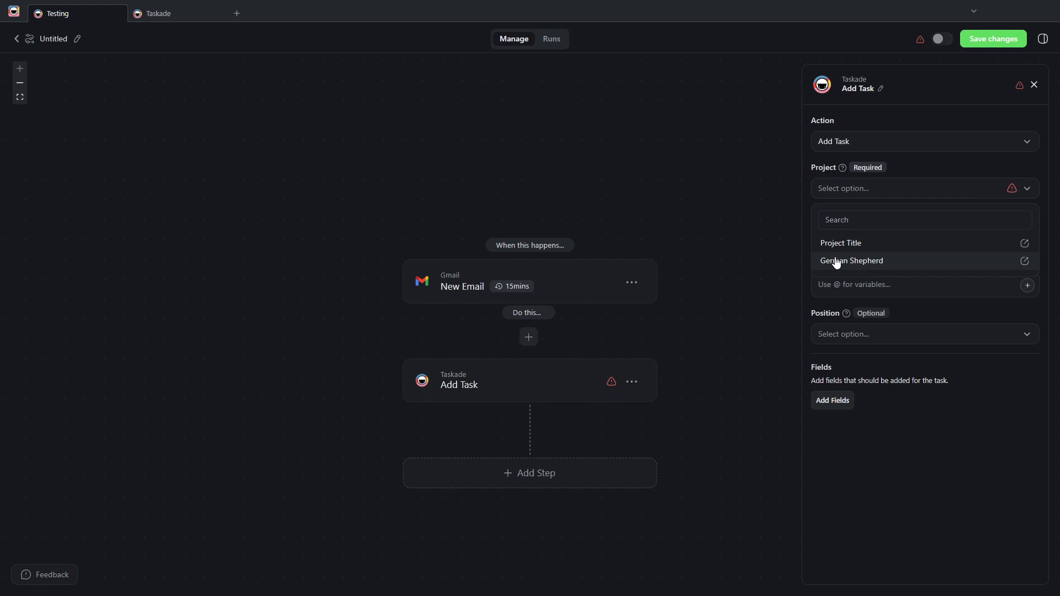
pyautogui.click(851, 260)
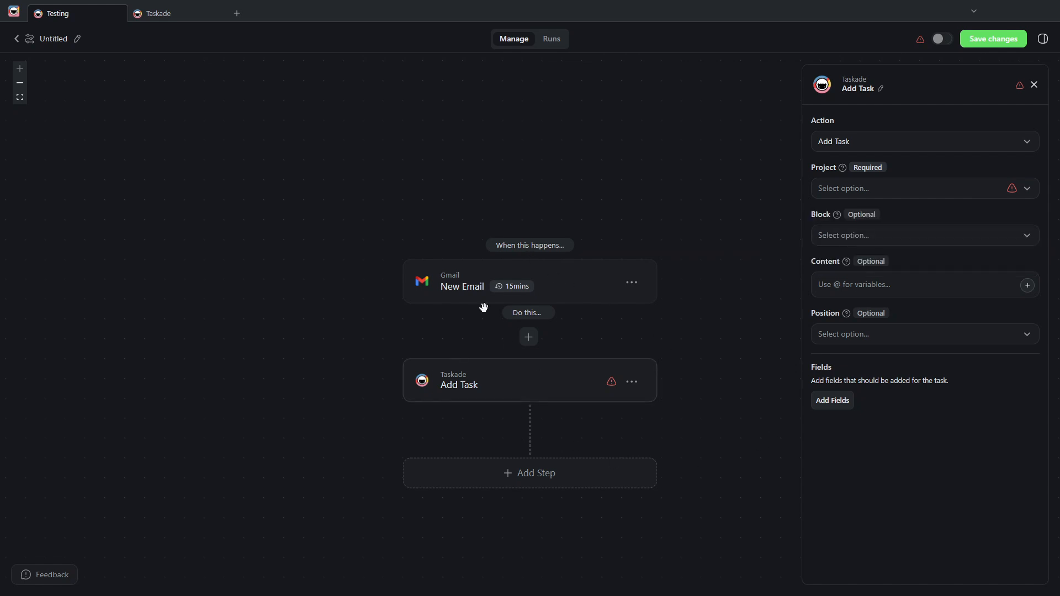
pyautogui.moveTo(665, 209)
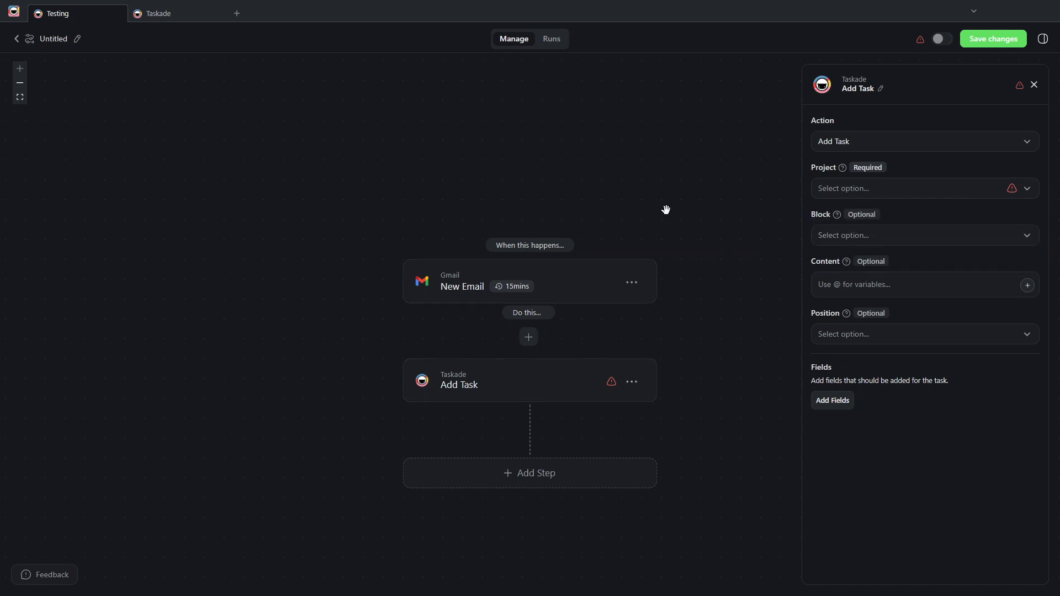
pyautogui.moveTo(631, 382)
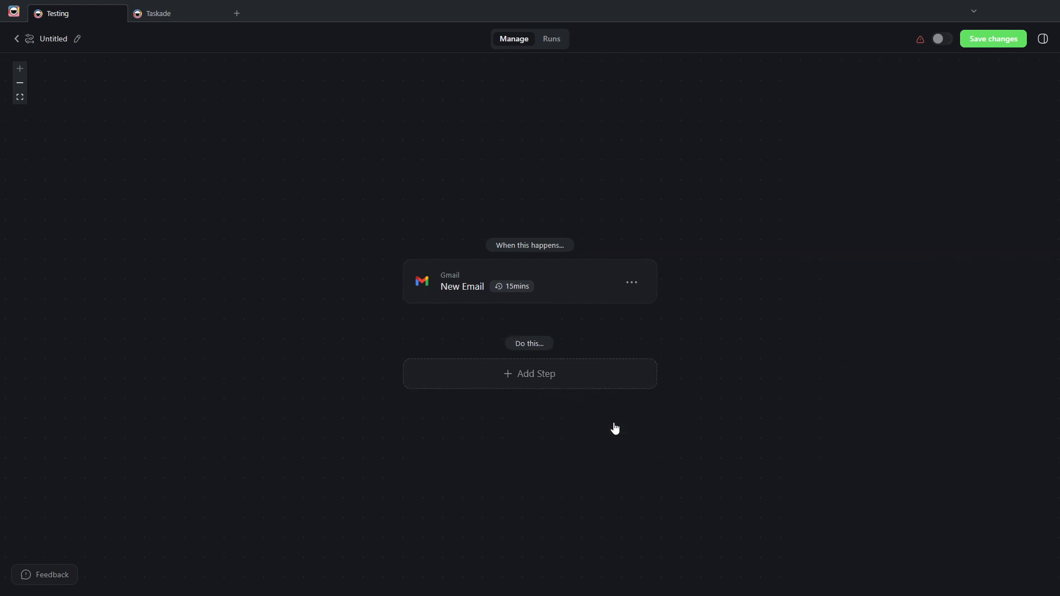
# Replace the Gmail trigger with a Task Completed trigger for Project Title
pyautogui.click(631, 282)
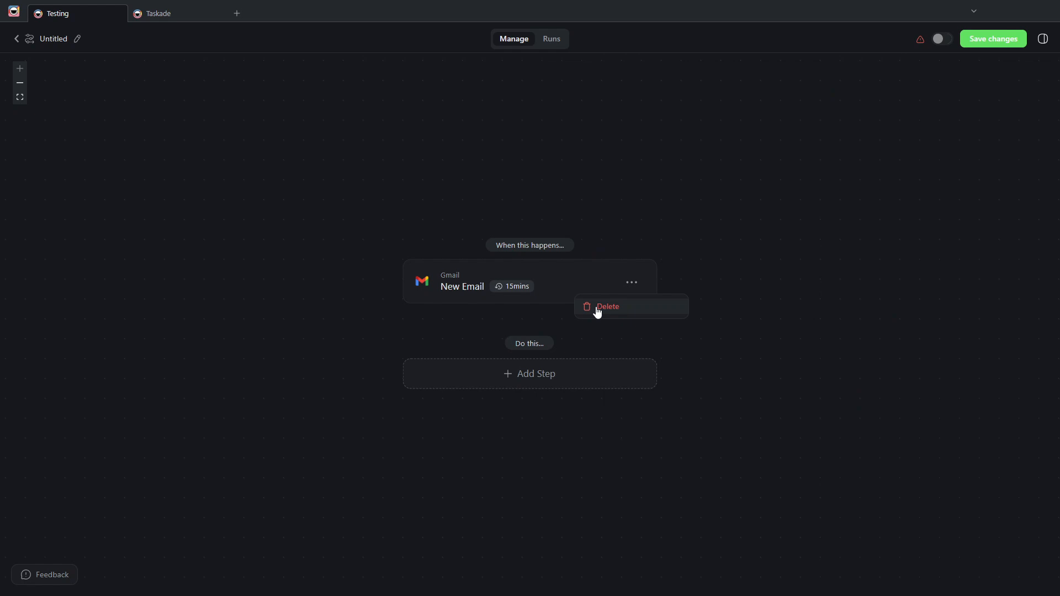
pyautogui.click(608, 307)
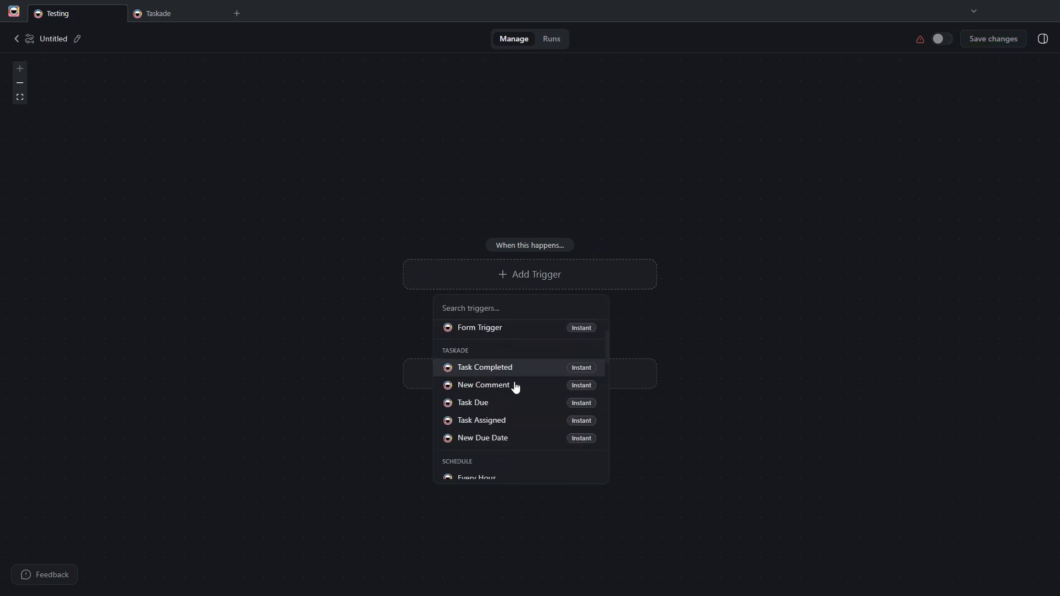
pyautogui.click(485, 367)
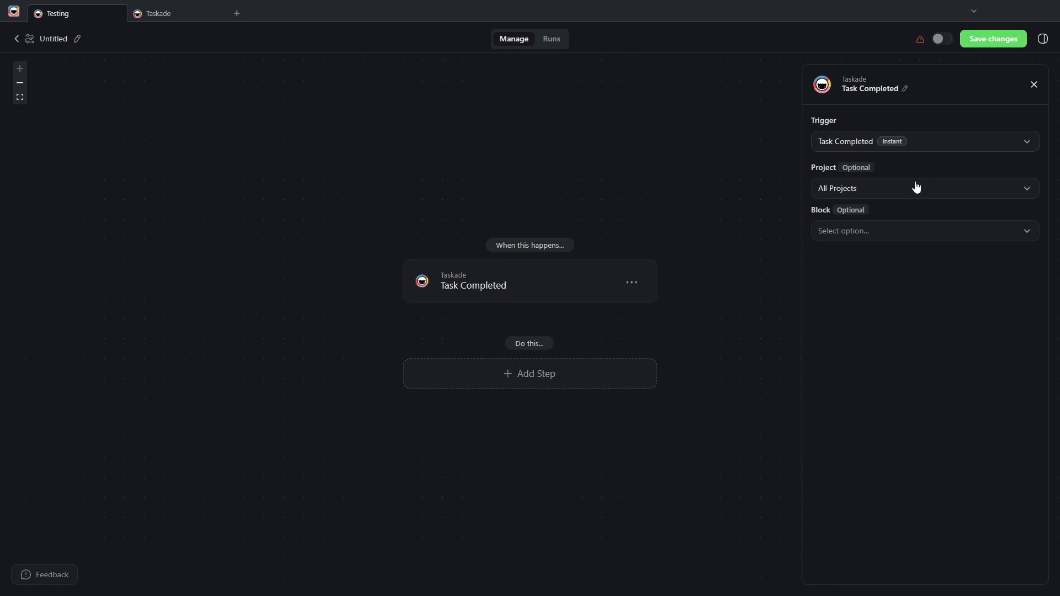
pyautogui.click(924, 188)
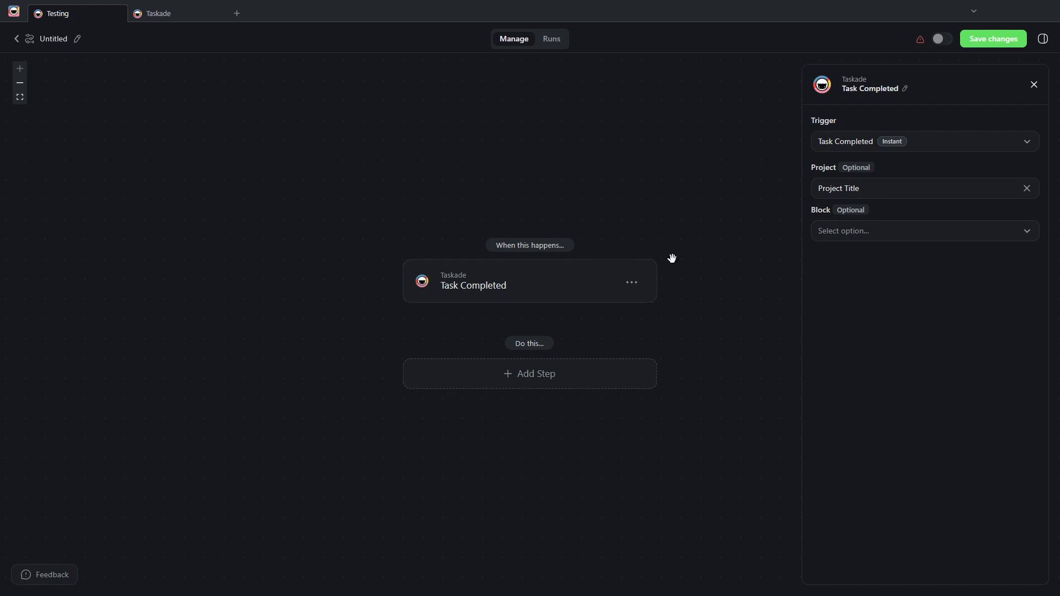
pyautogui.click(923, 231)
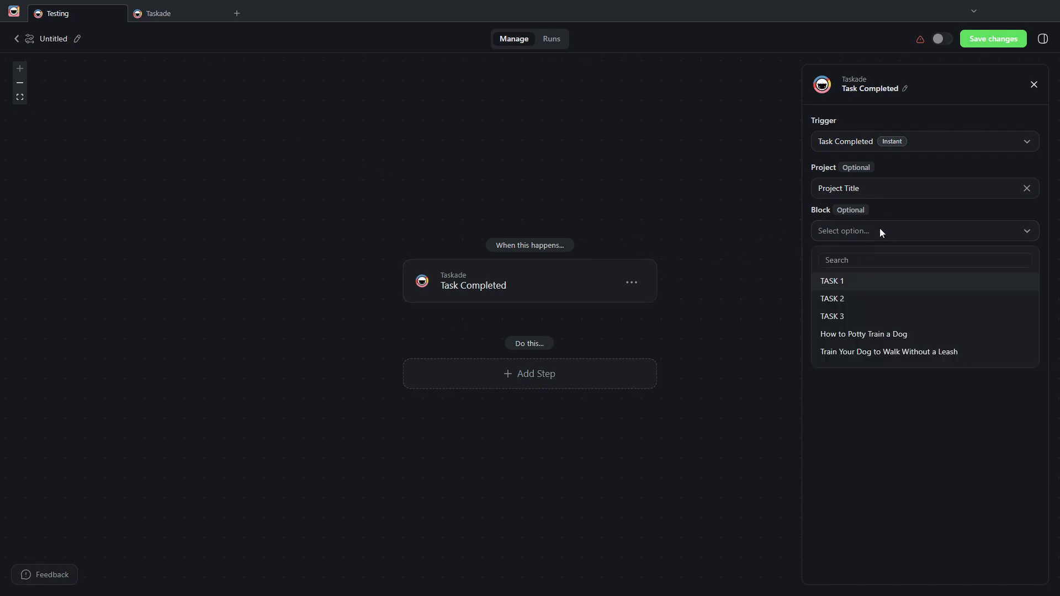
pyautogui.click(530, 373)
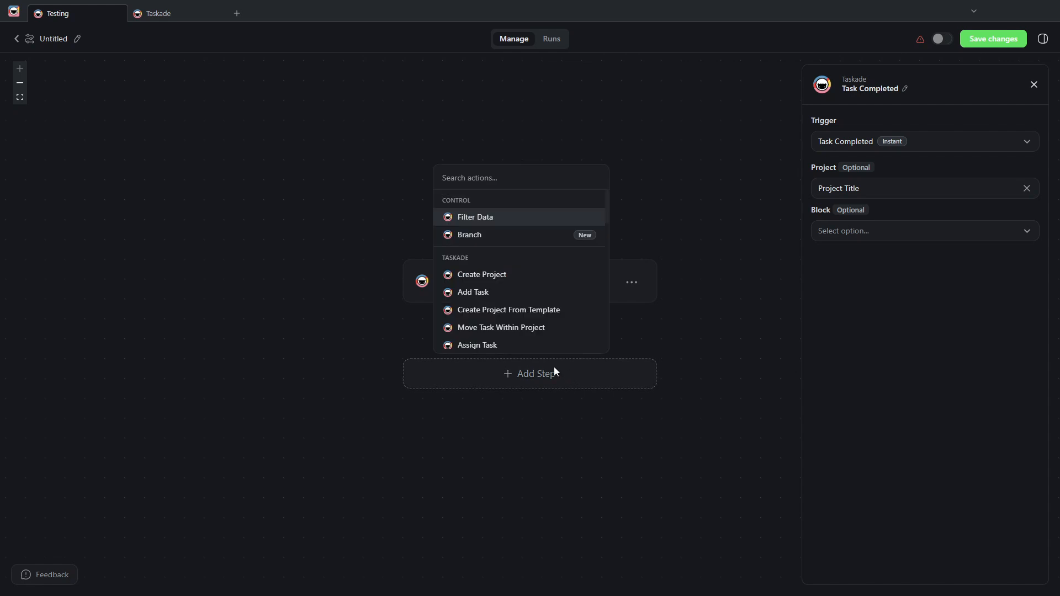
# Add a Run Agent Command step using Script Writer's Write Full Scripts with Task Content input
pyautogui.scroll(-3)
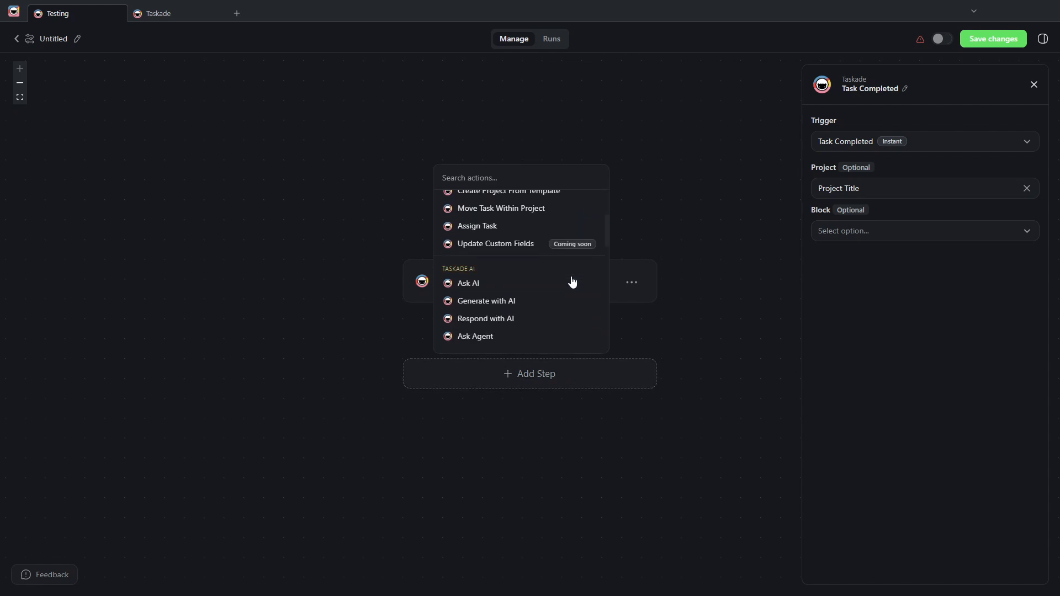
pyautogui.scroll(-3)
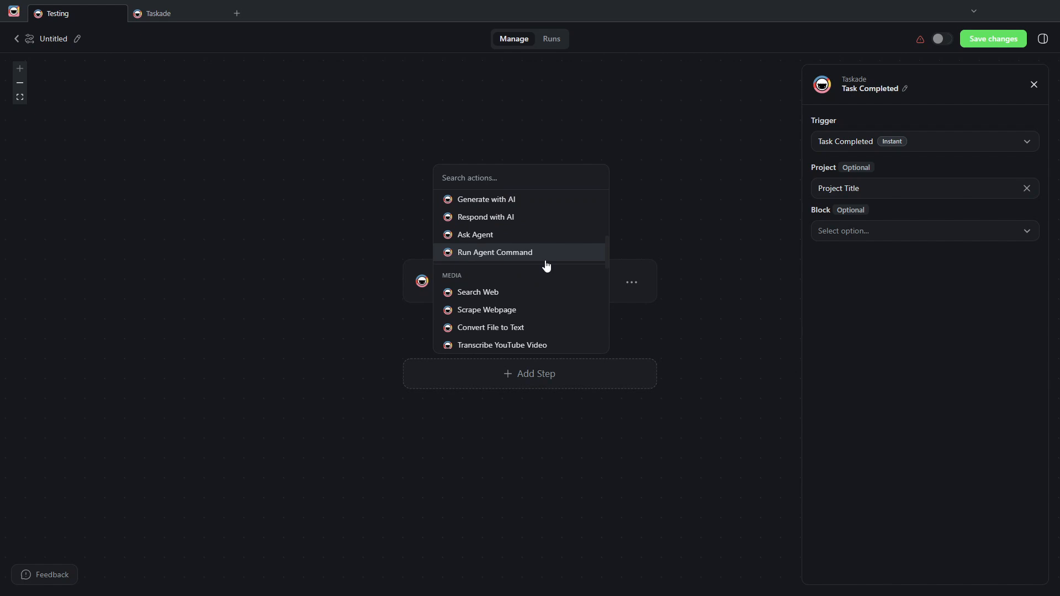
pyautogui.click(494, 252)
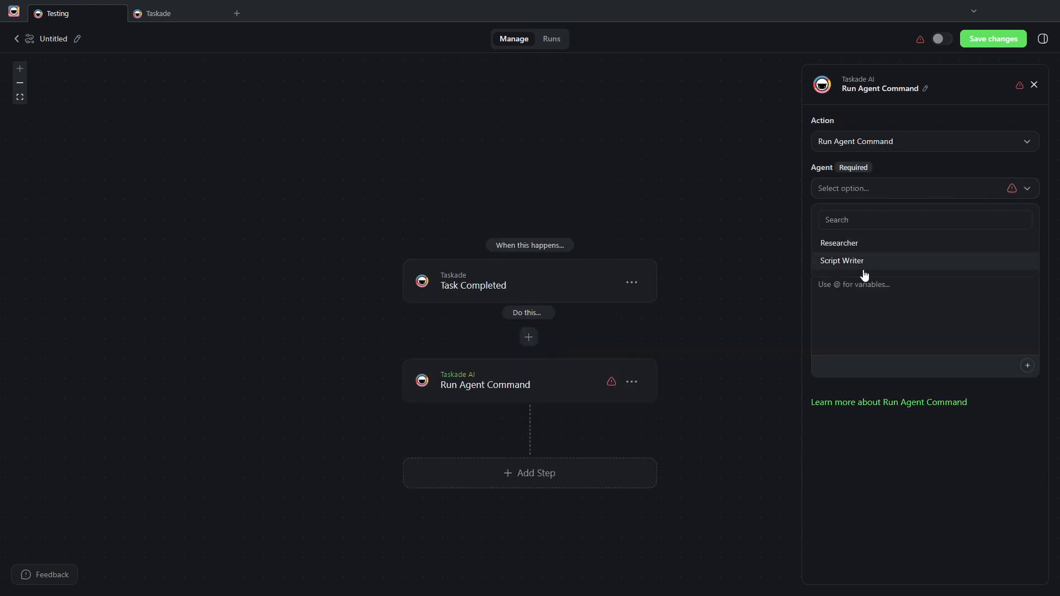
pyautogui.click(841, 261)
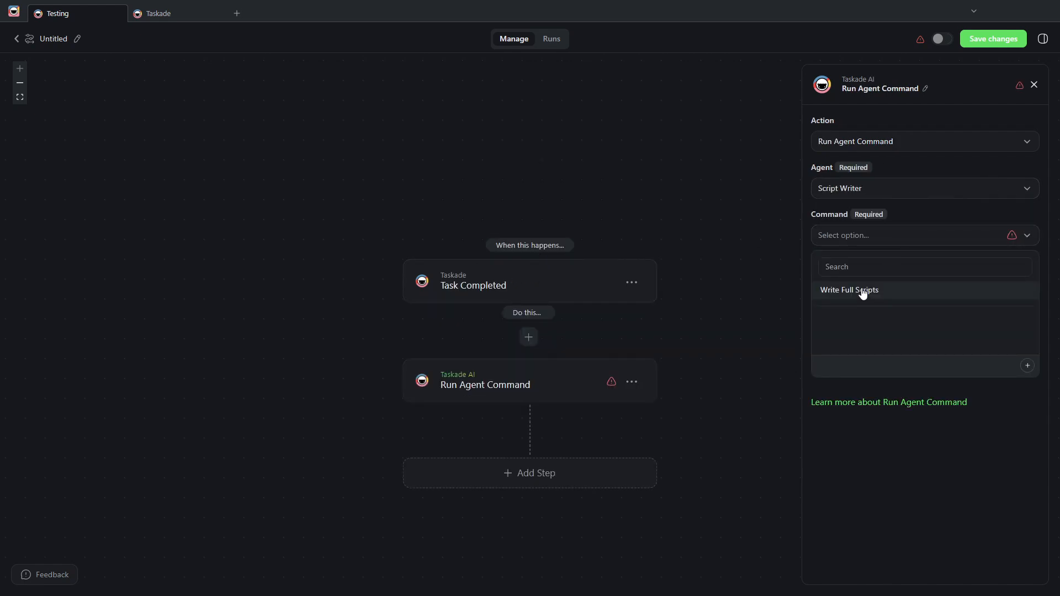
pyautogui.click(849, 289)
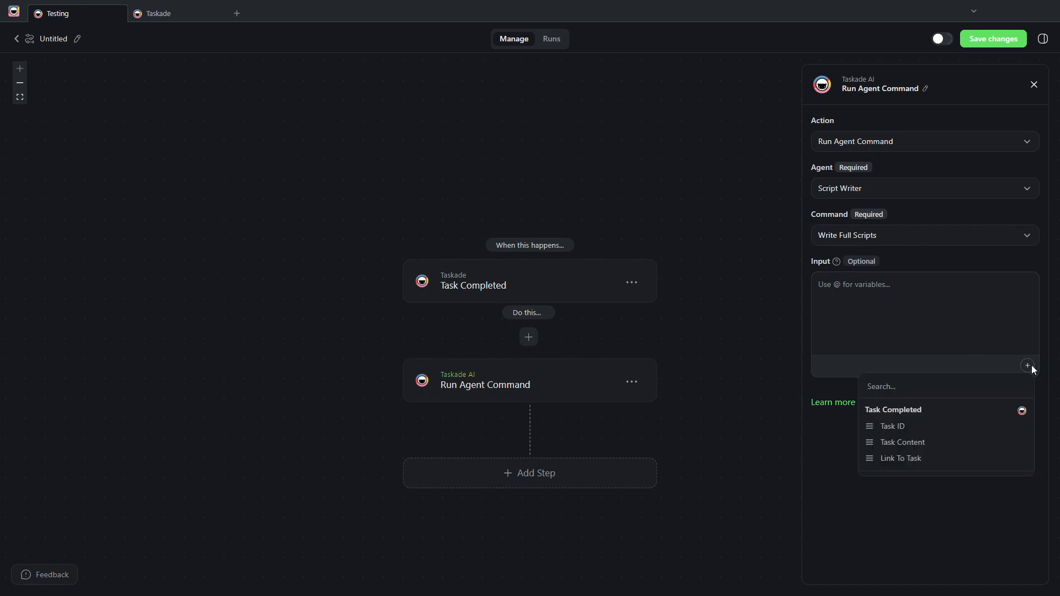
pyautogui.click(901, 442)
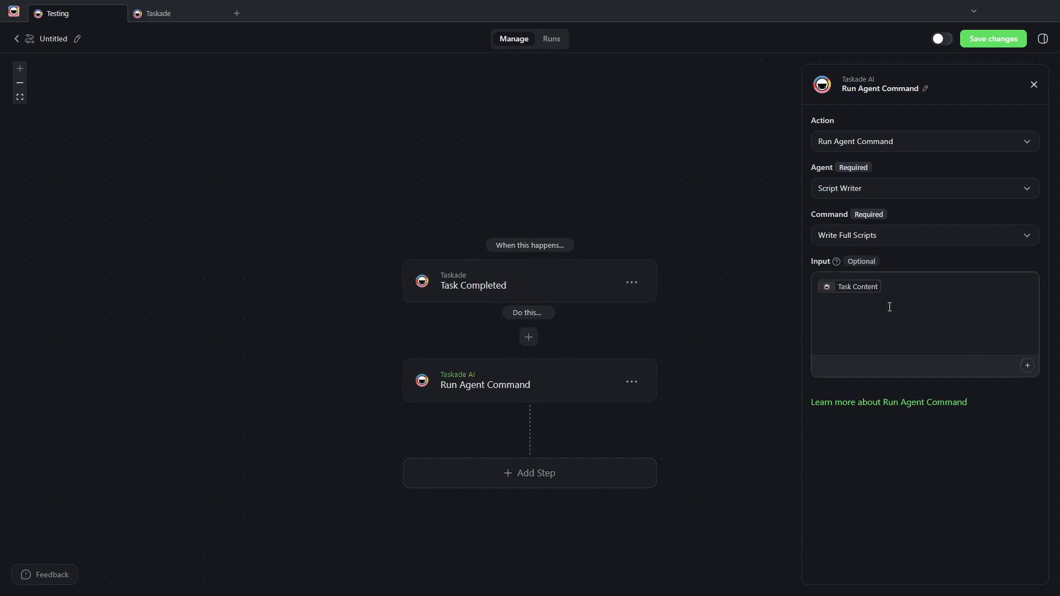
pyautogui.click(529, 337)
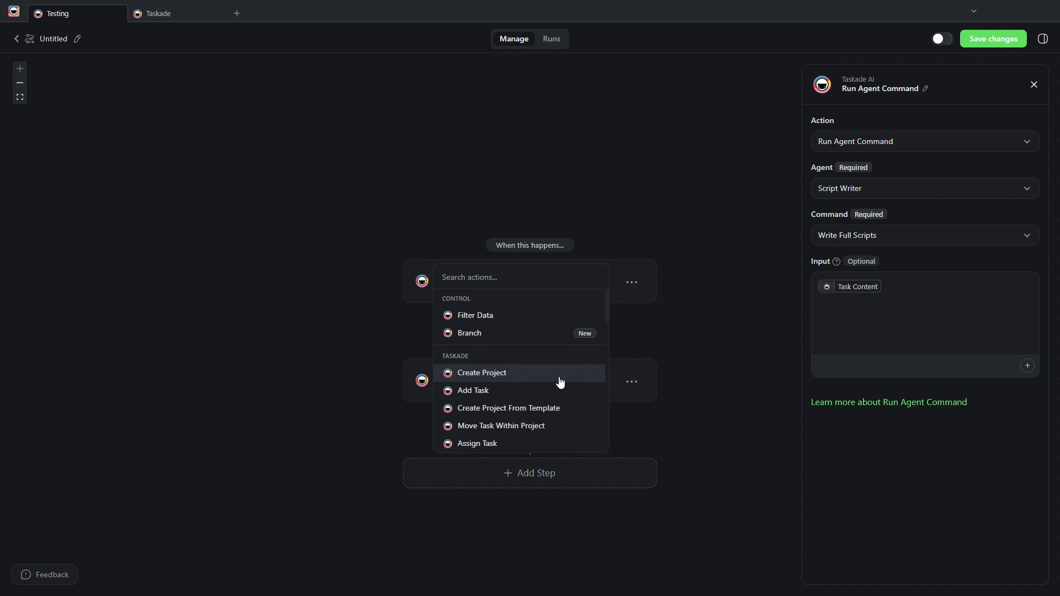
# Add a Create Project step titled Task Content with Agent Command Result as content
pyautogui.click(482, 372)
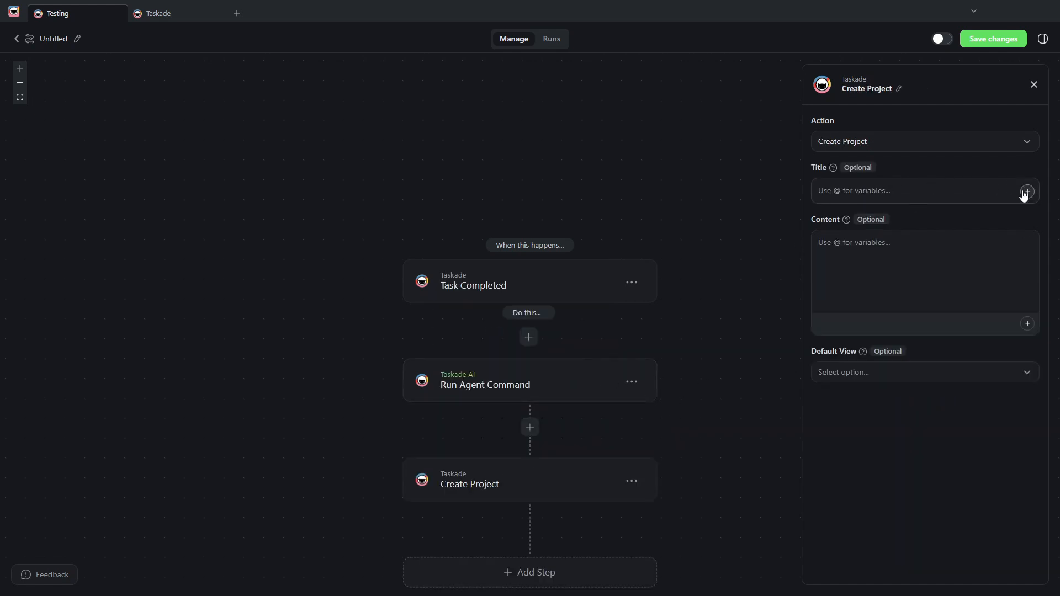
pyautogui.click(1026, 192)
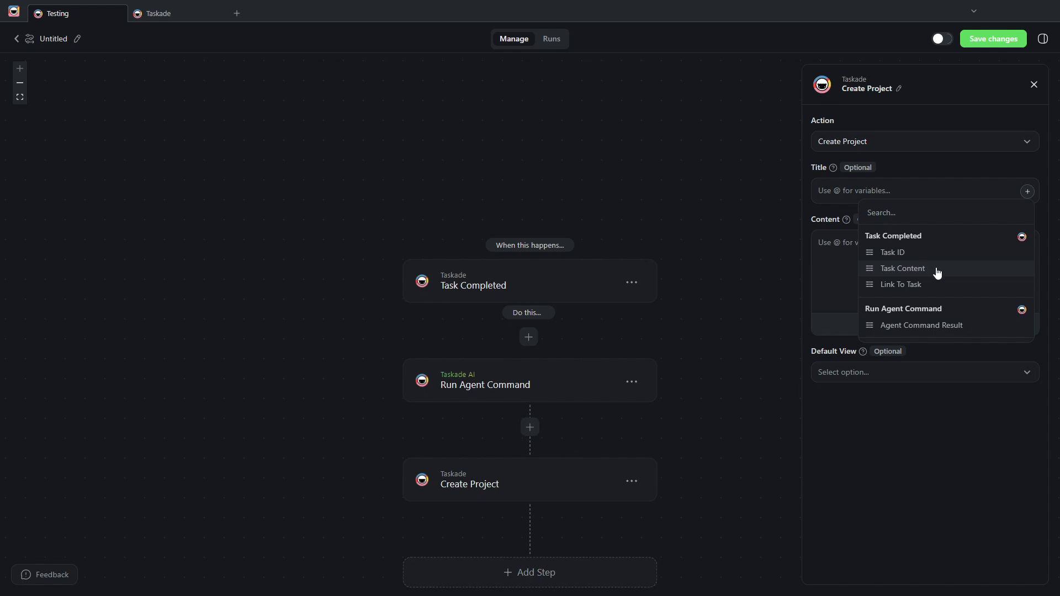
pyautogui.click(901, 268)
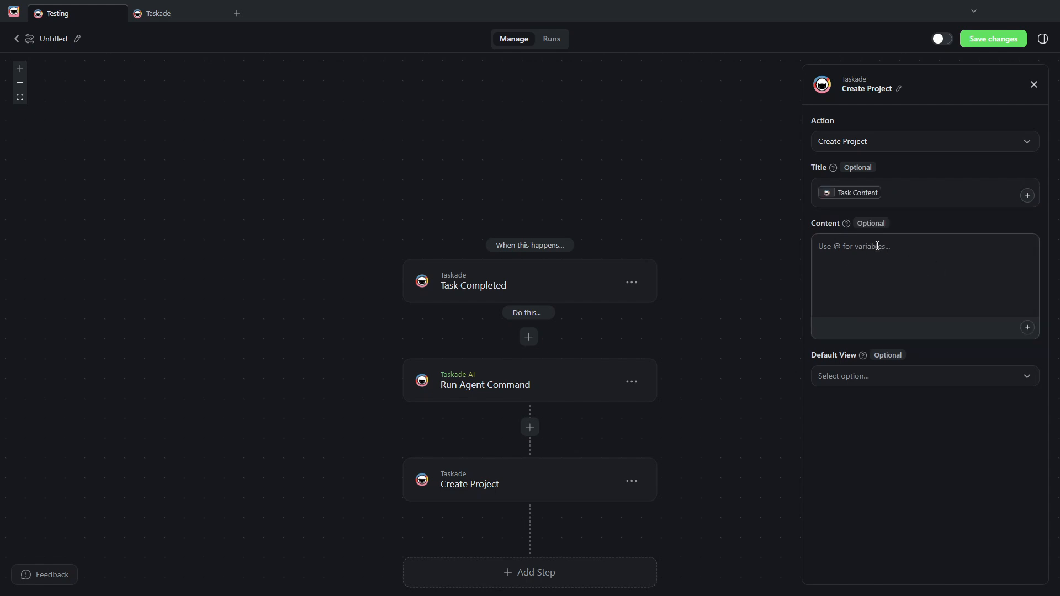
pyautogui.click(1026, 327)
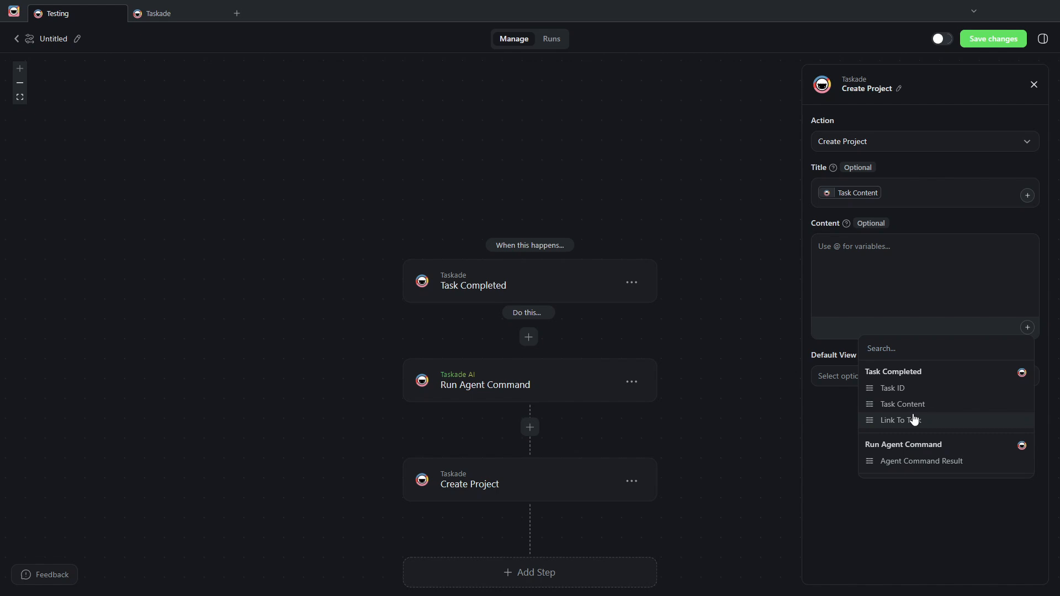
pyautogui.click(920, 461)
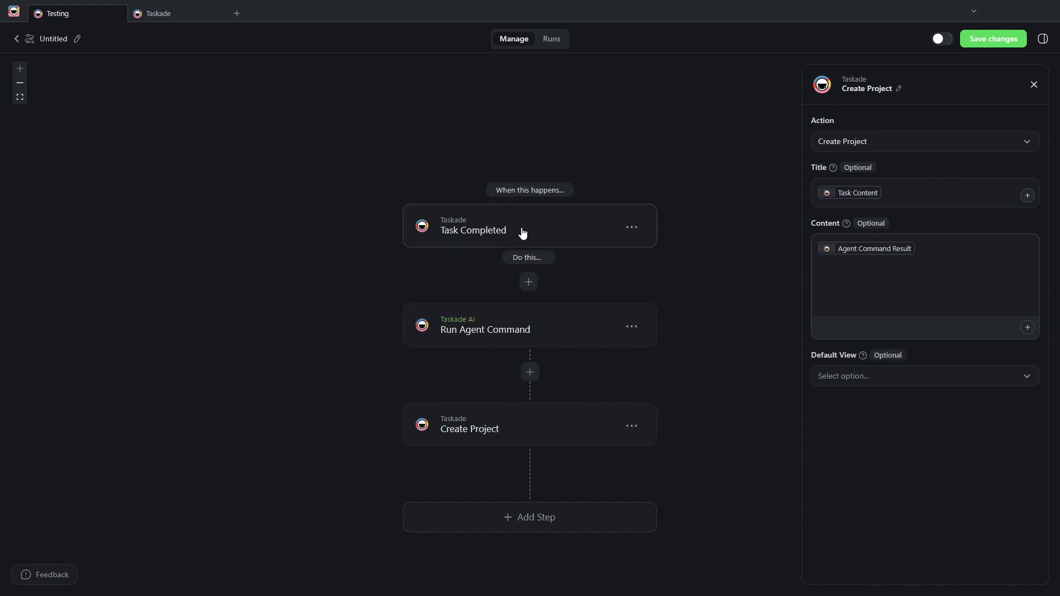
pyautogui.moveTo(475, 235)
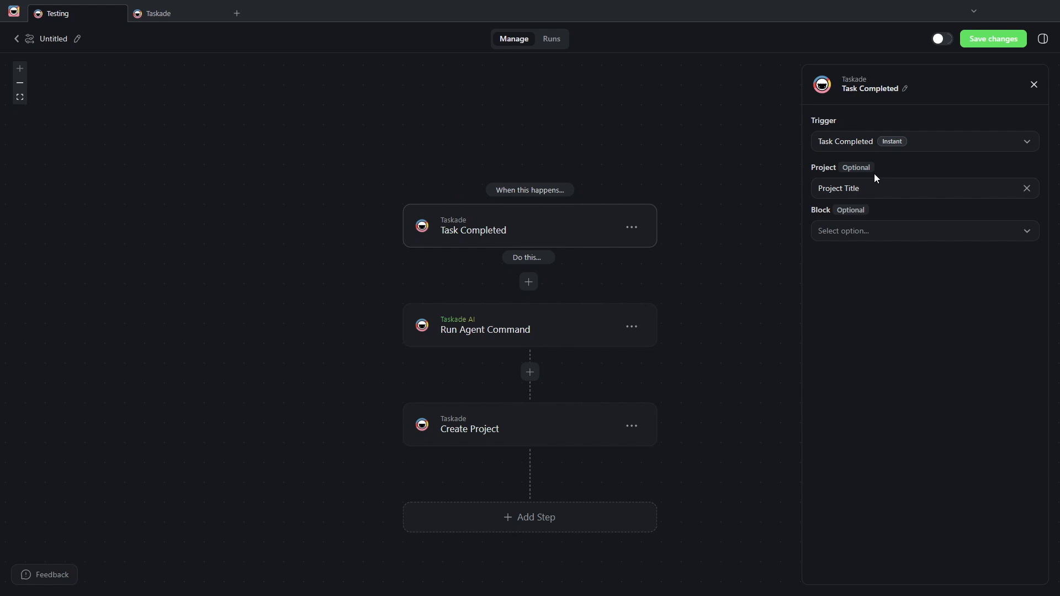
# Review the Run Agent Command step settings, then reopen the Create Project step
pyautogui.click(485, 329)
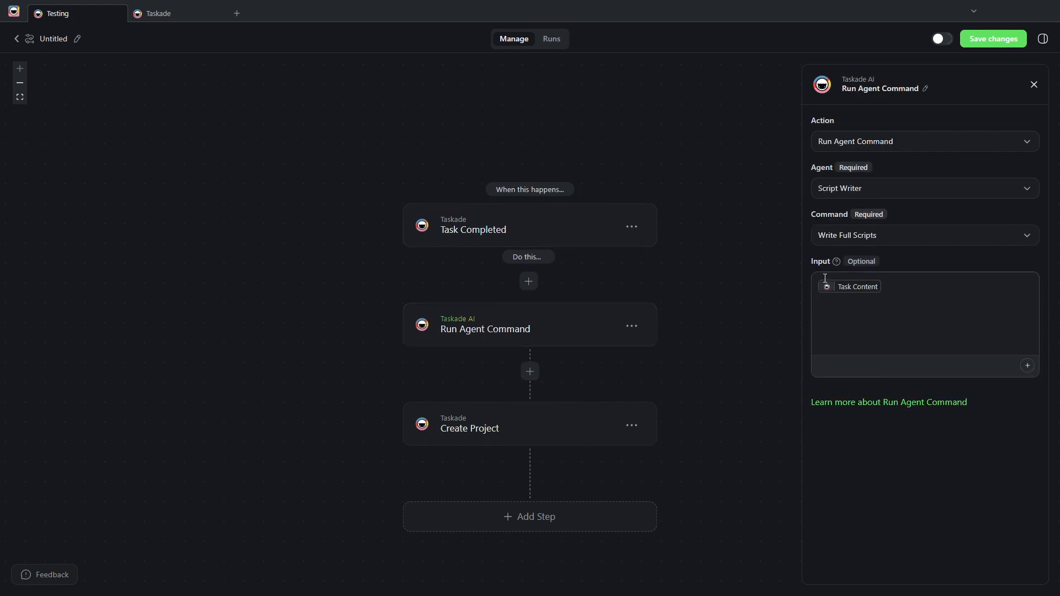
pyautogui.click(856, 286)
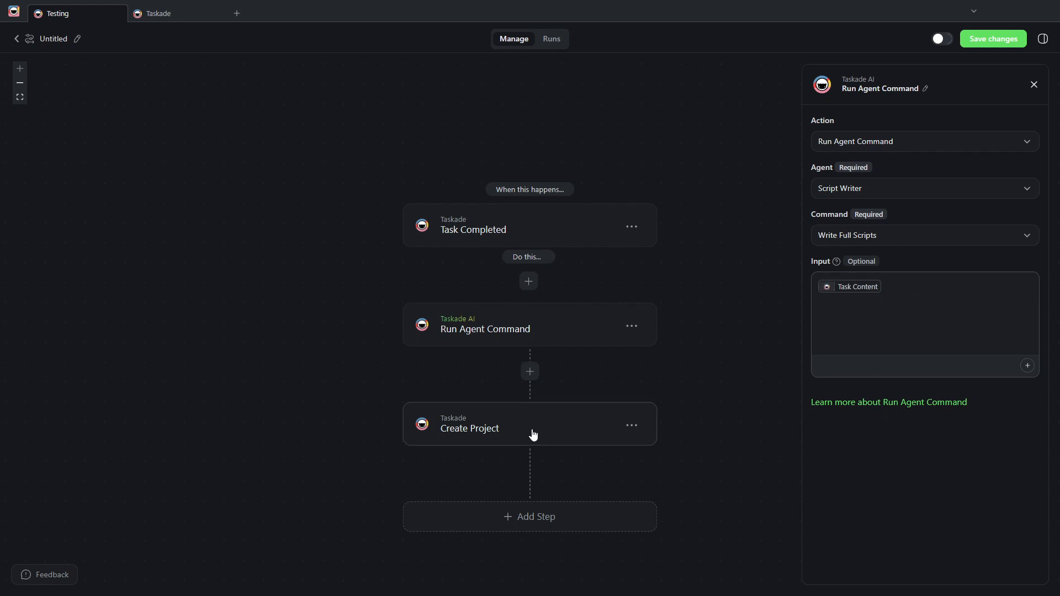
pyautogui.moveTo(517, 429)
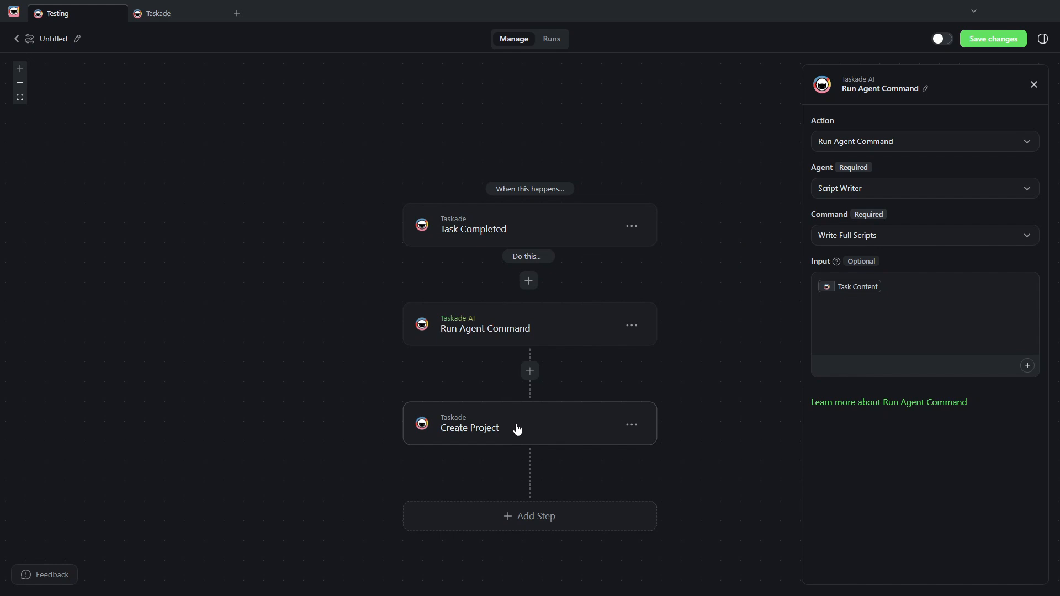
pyautogui.click(470, 427)
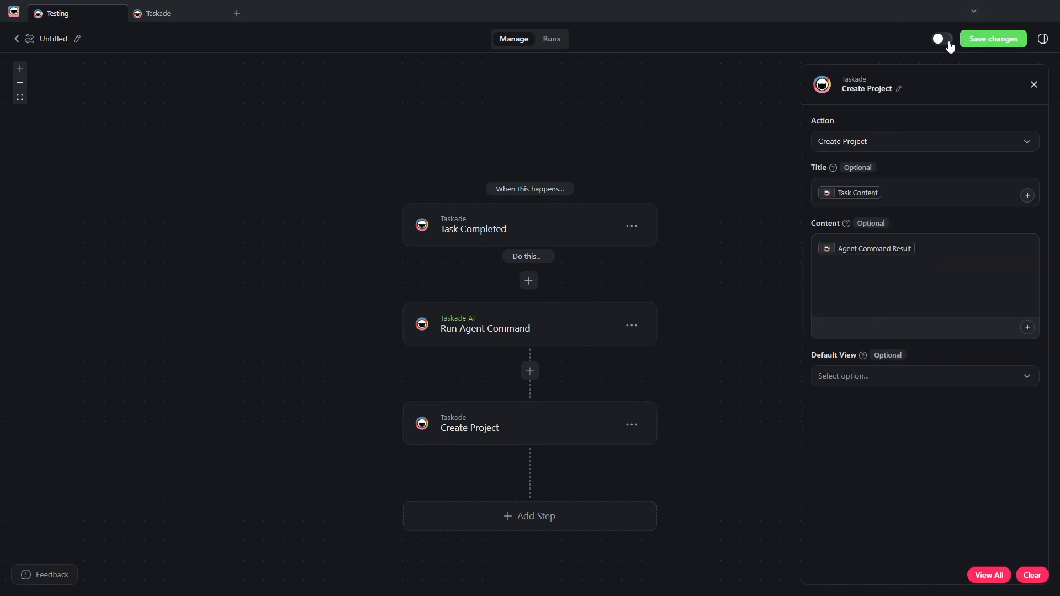
# Save the automation, switch it to Active, and leave the editor
pyautogui.click(939, 38)
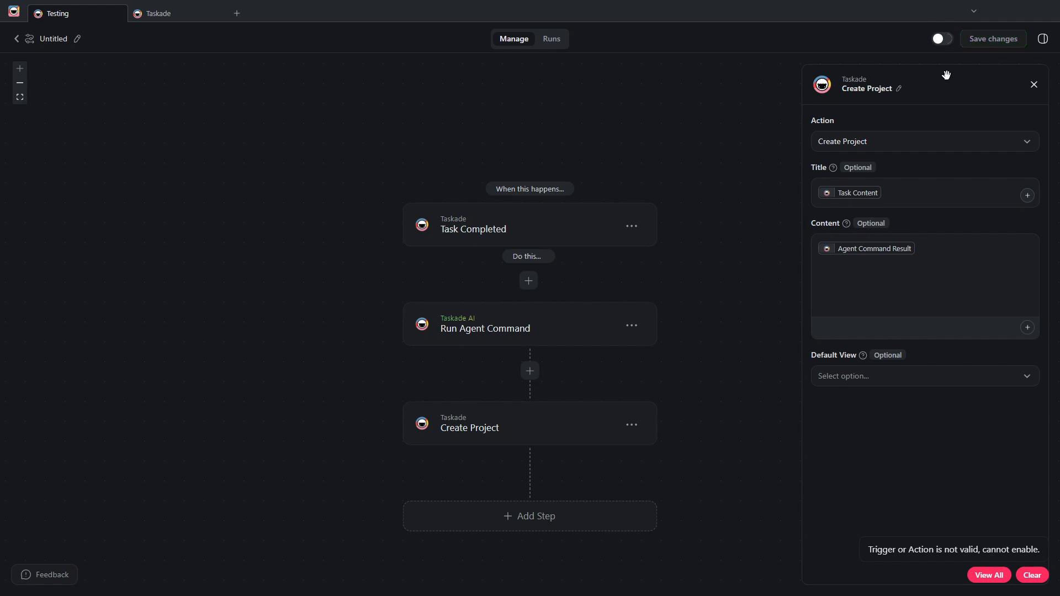
pyautogui.click(940, 39)
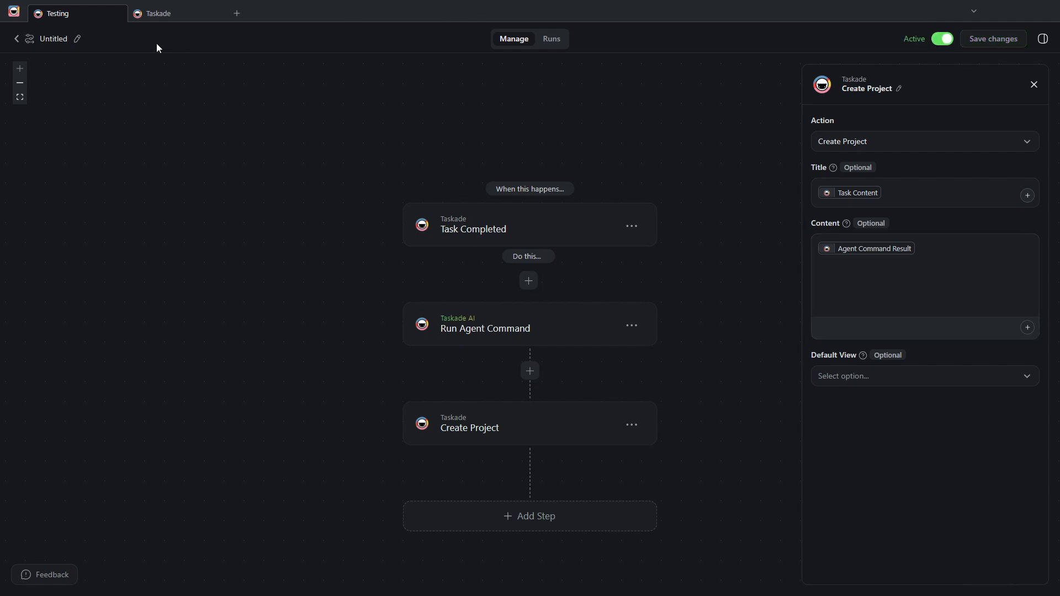
pyautogui.click(16, 39)
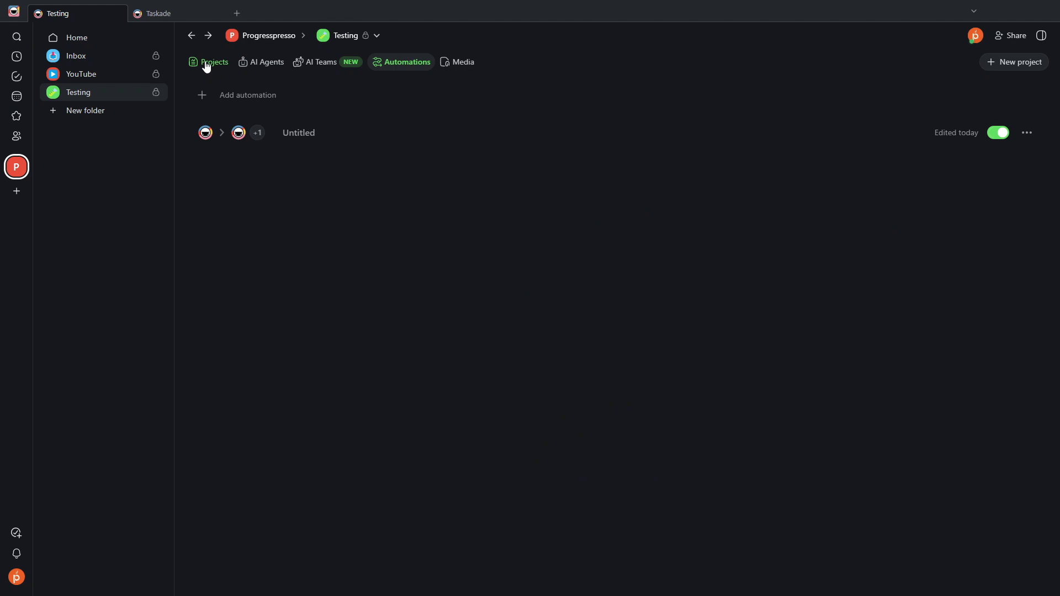
# Check the Project Title project in the Testing folder, then return to its project list
pyautogui.click(214, 61)
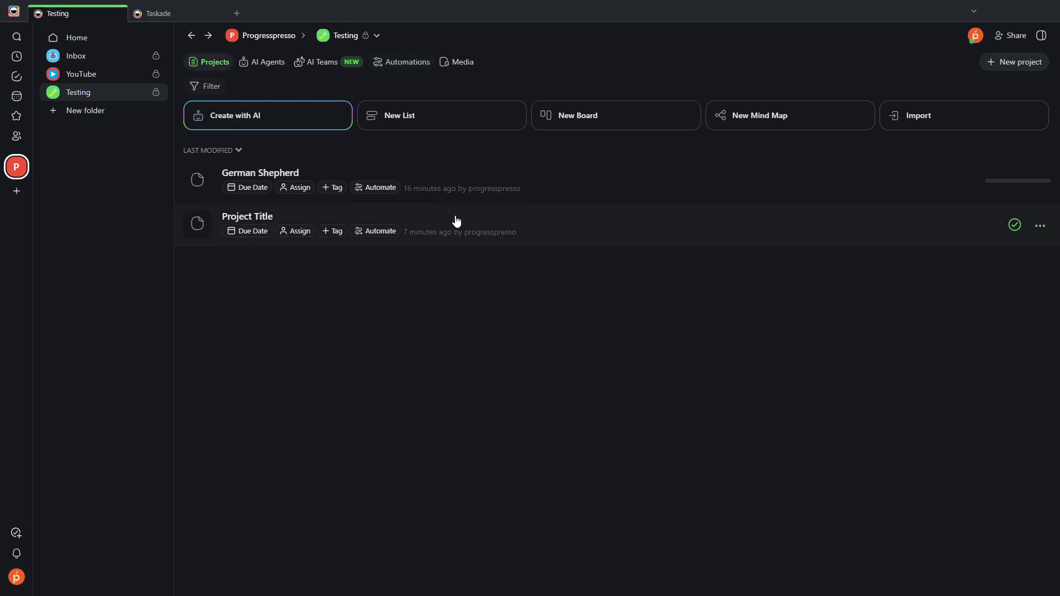
pyautogui.click(248, 216)
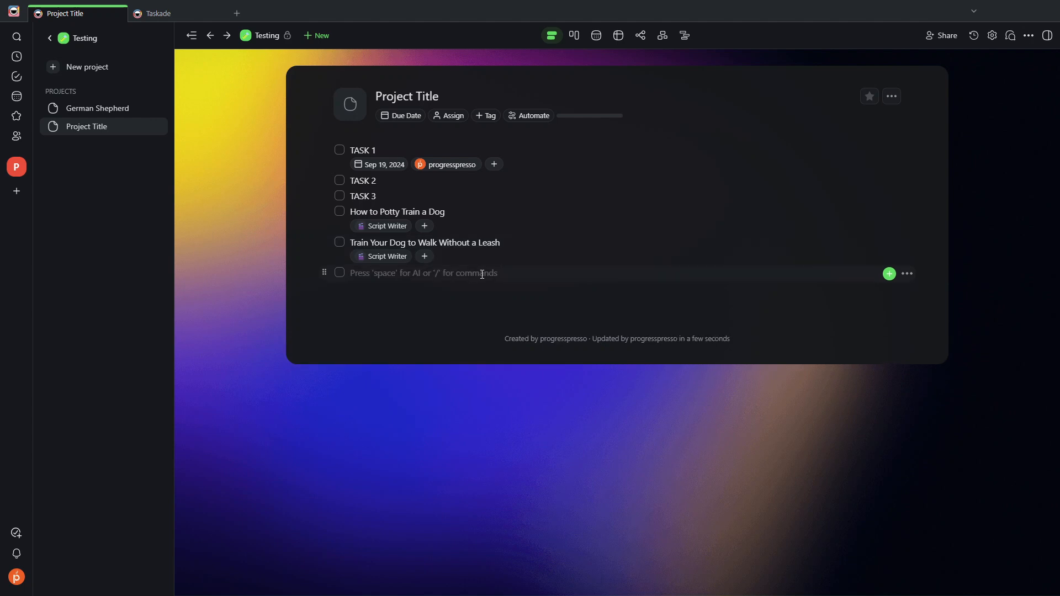
pyautogui.moveTo(493, 261)
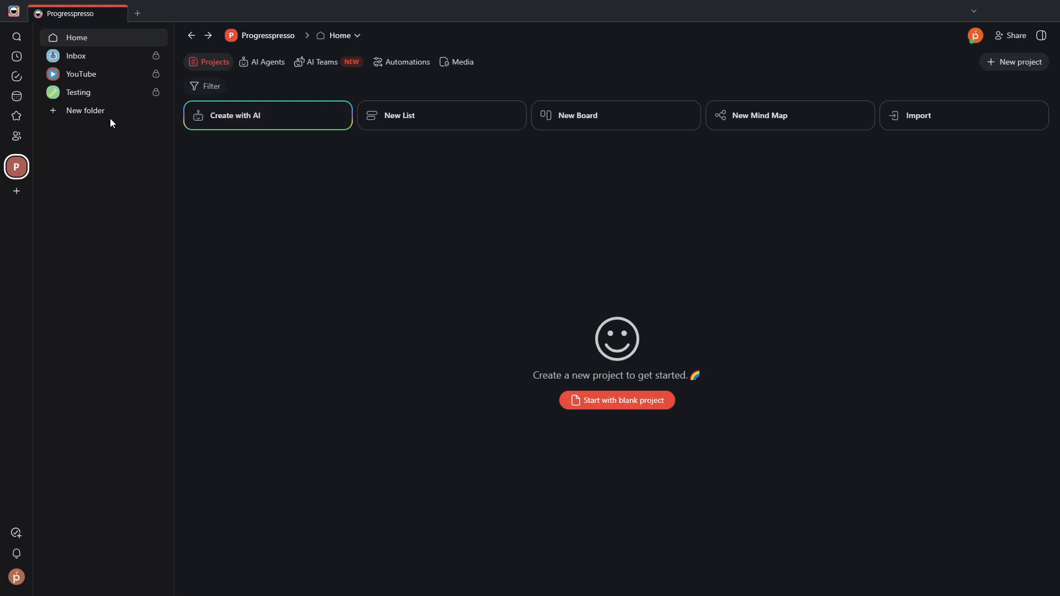
pyautogui.click(78, 92)
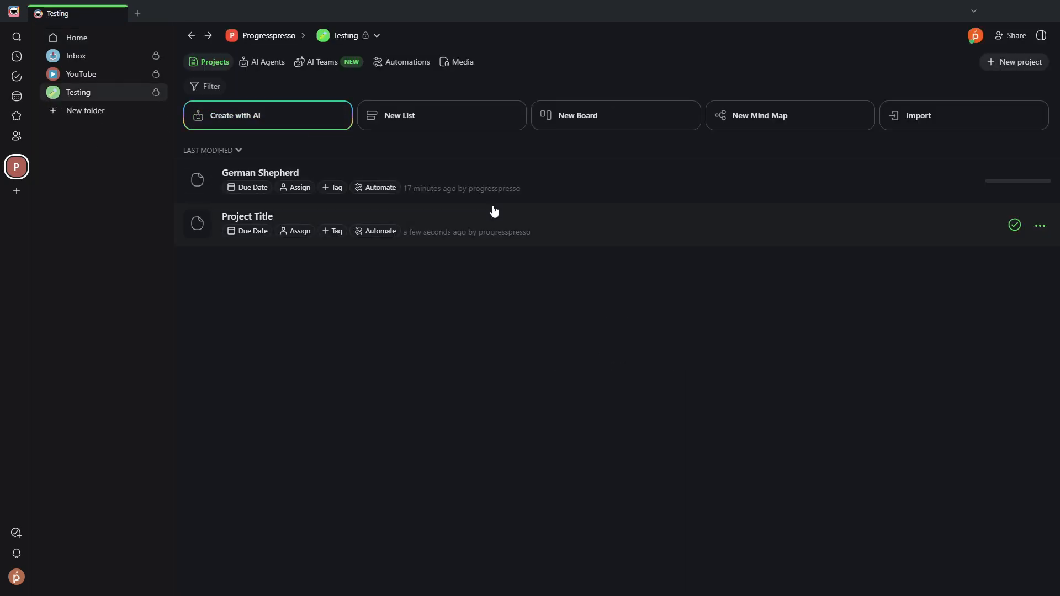
# Open Project Title and complete the 'How To Make Your Dog Listen To You' task
pyautogui.click(247, 217)
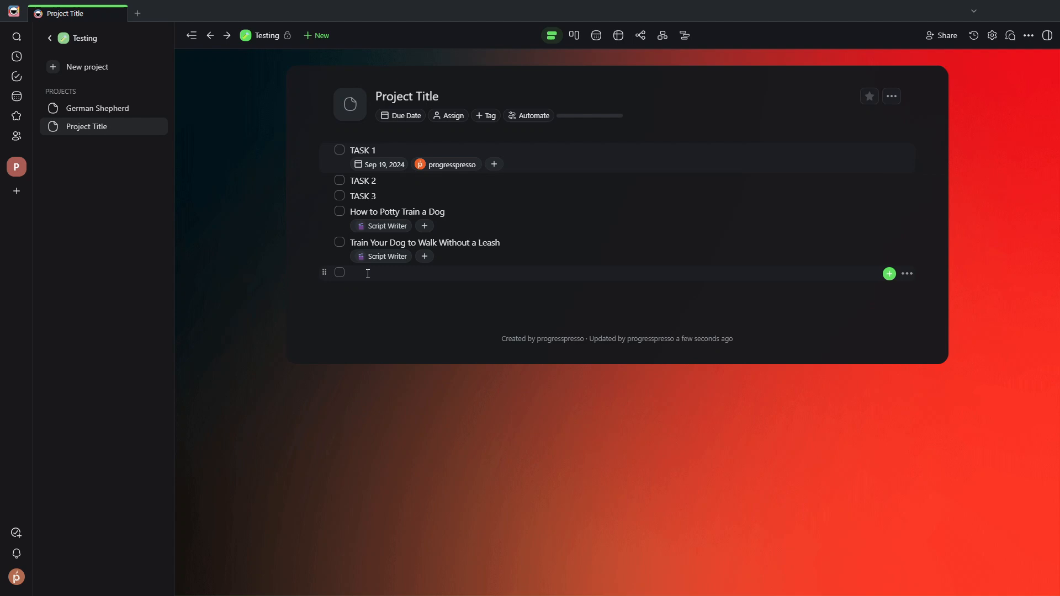
pyautogui.write('How')
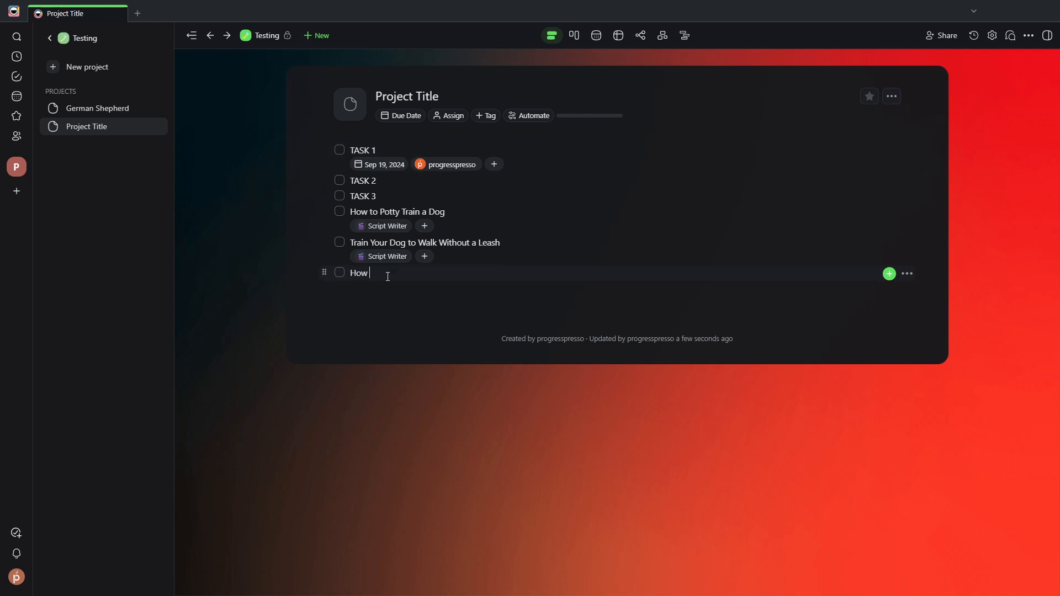
pyautogui.write('To')
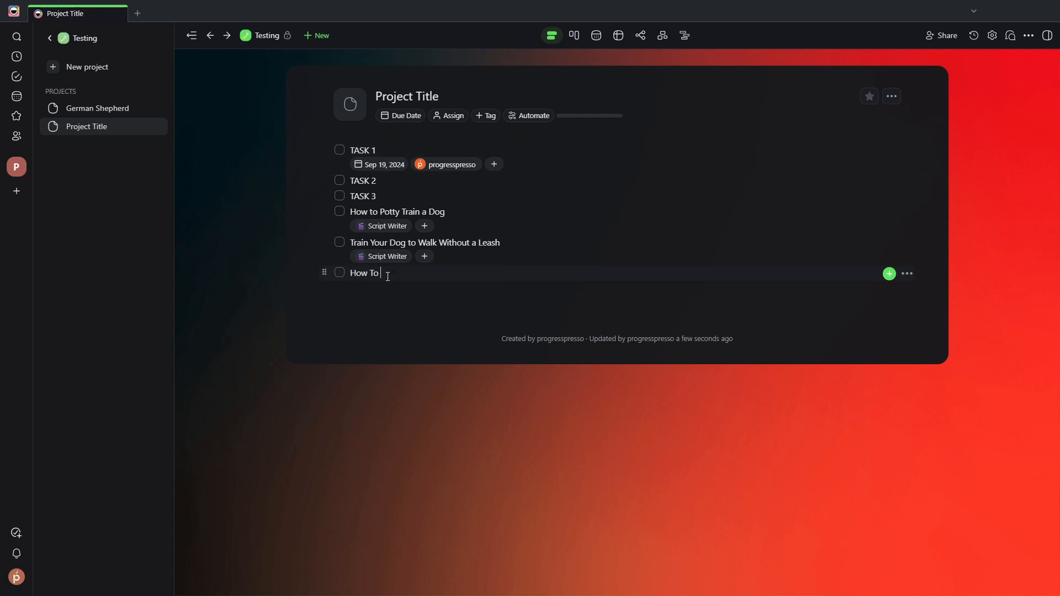
pyautogui.write('Make Your Go')
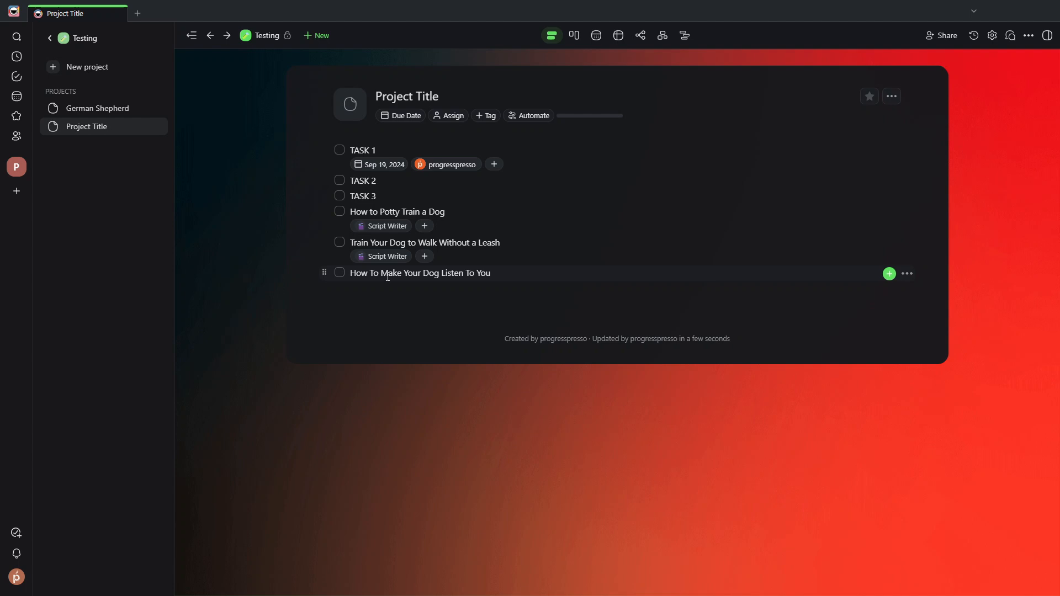
pyautogui.click(420, 272)
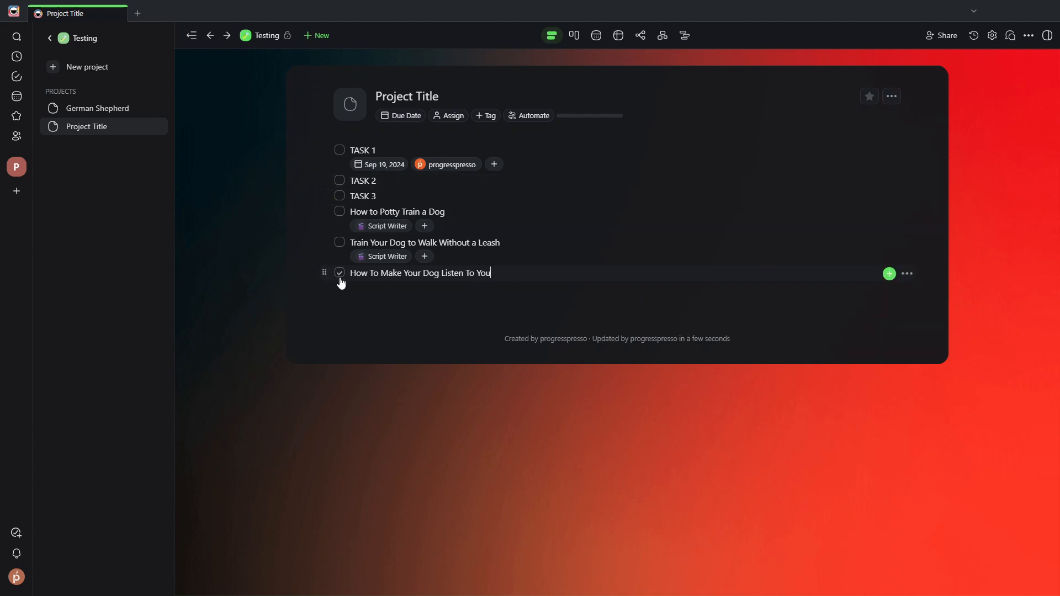
pyautogui.click(339, 272)
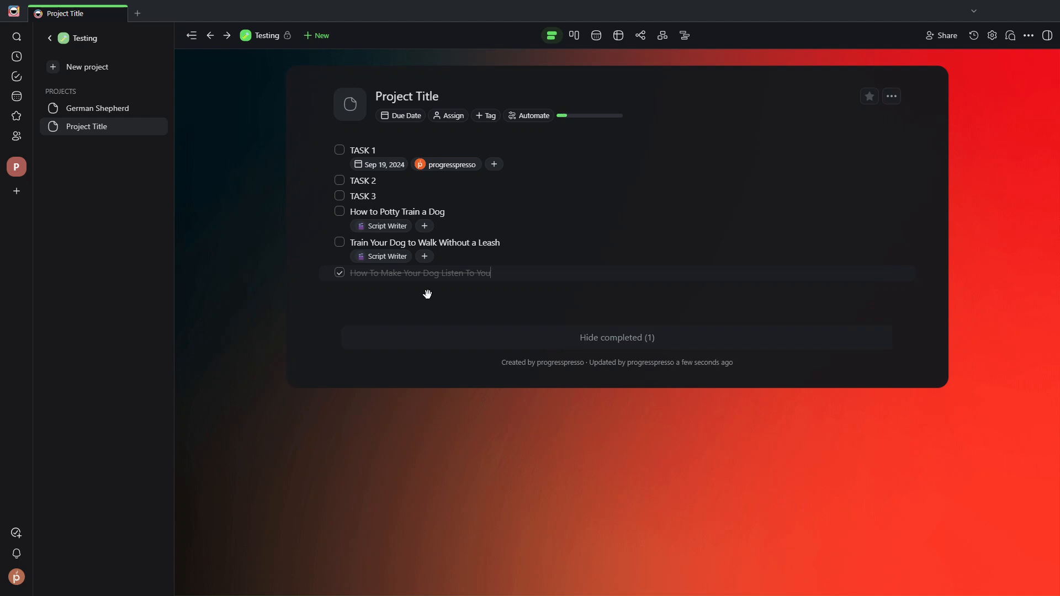
pyautogui.moveTo(491, 276)
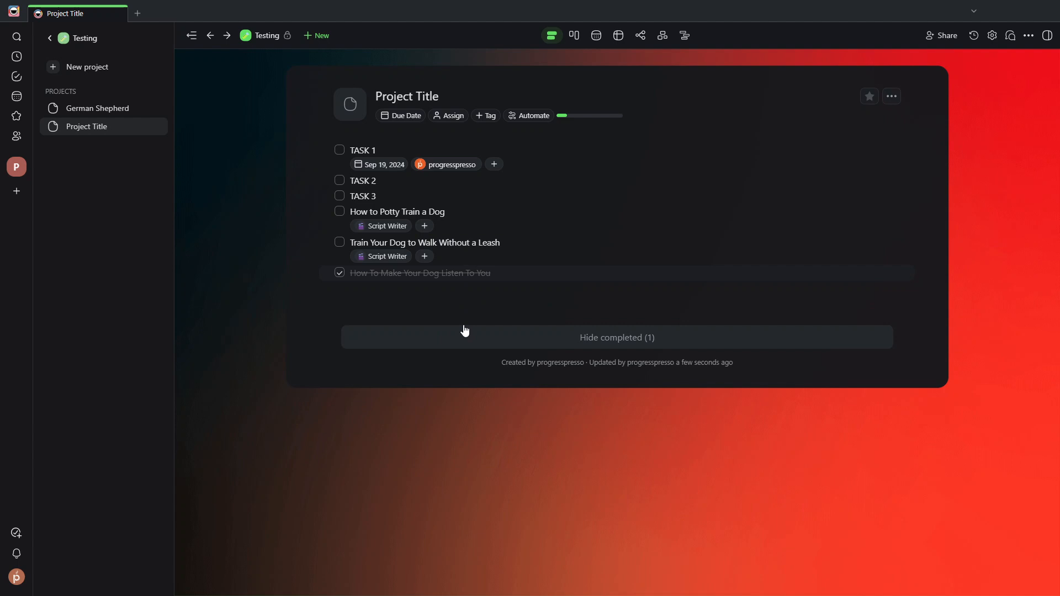
pyautogui.doubleClick(434, 272)
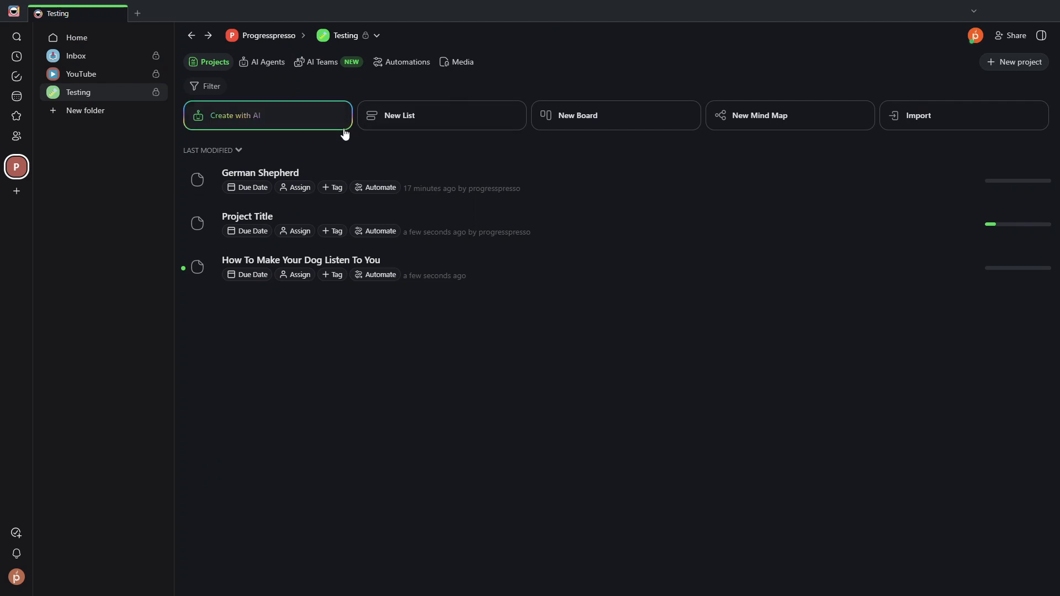
pyautogui.moveTo(410, 268)
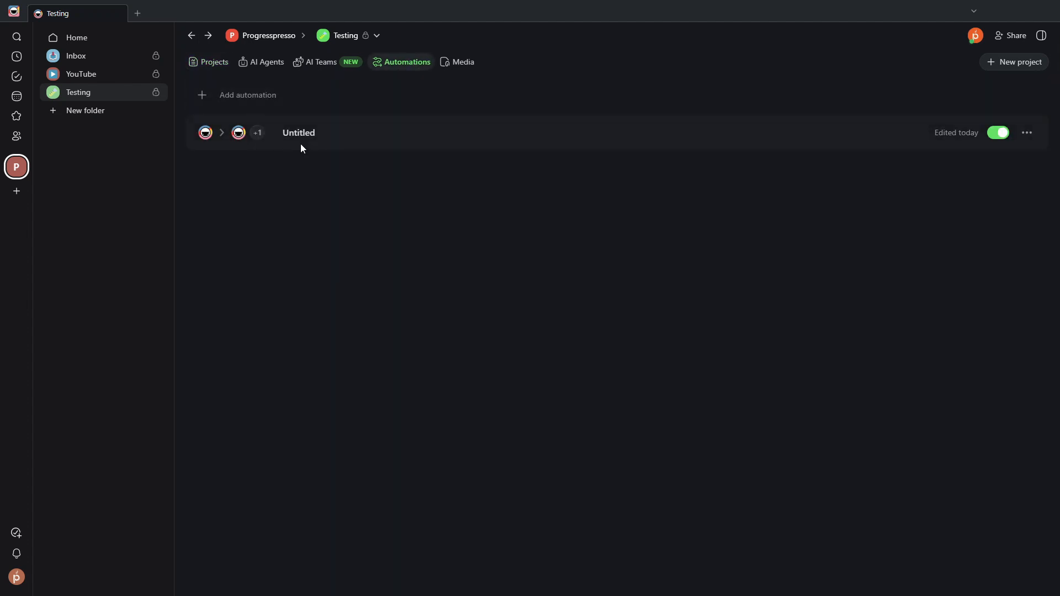
# Open the Untitled automation to view its Task Completed, Run Agent Command and Create Project steps
pyautogui.click(298, 132)
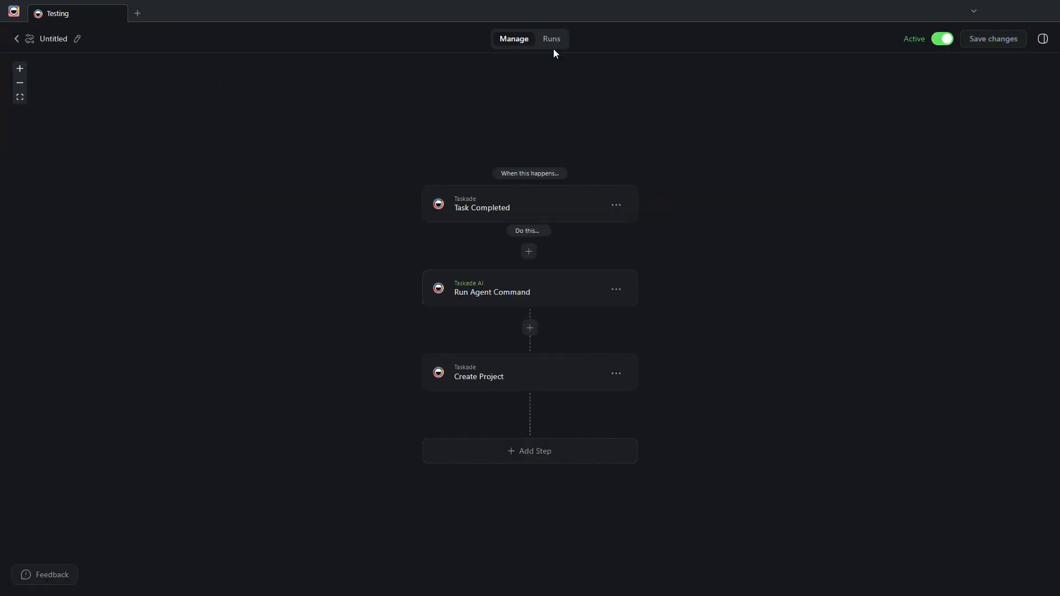
pyautogui.moveTo(581, 144)
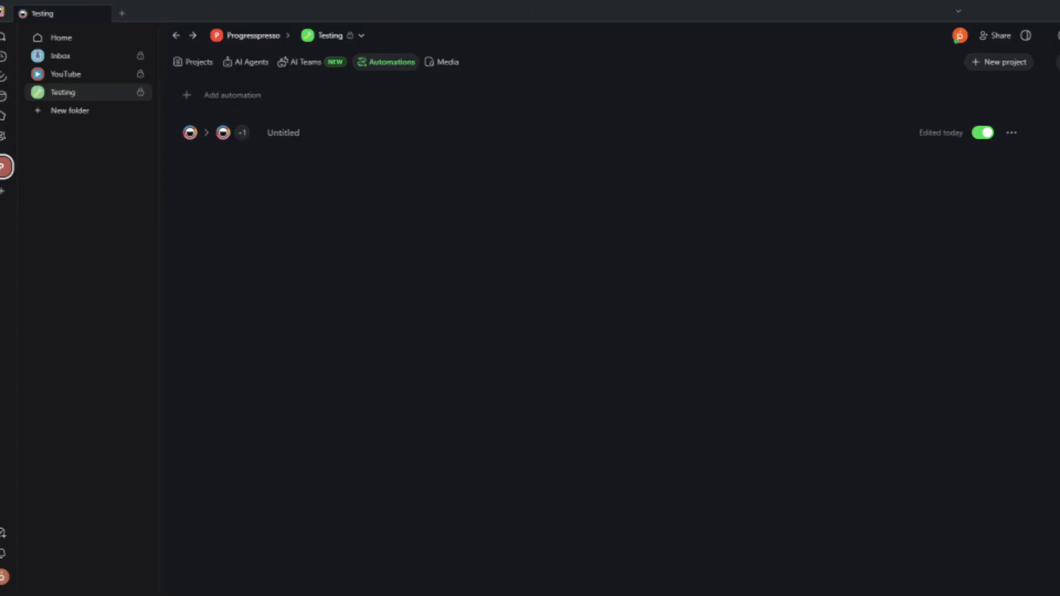
# Toggle knowledge in the Researcher agent's settings, then view the AI Teams listing TEST
pyautogui.click(199, 61)
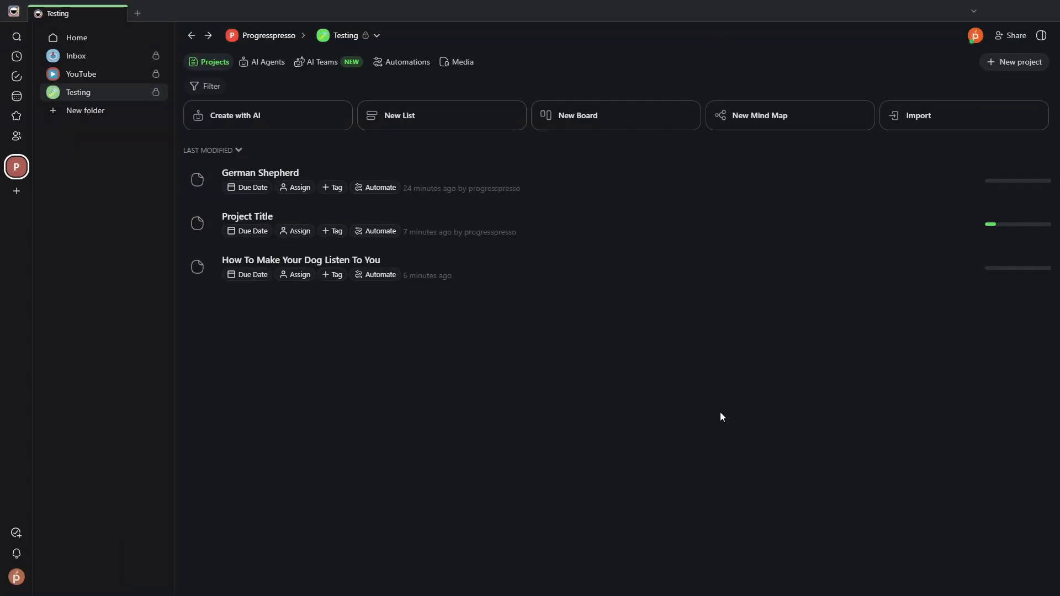
pyautogui.moveTo(655, 409)
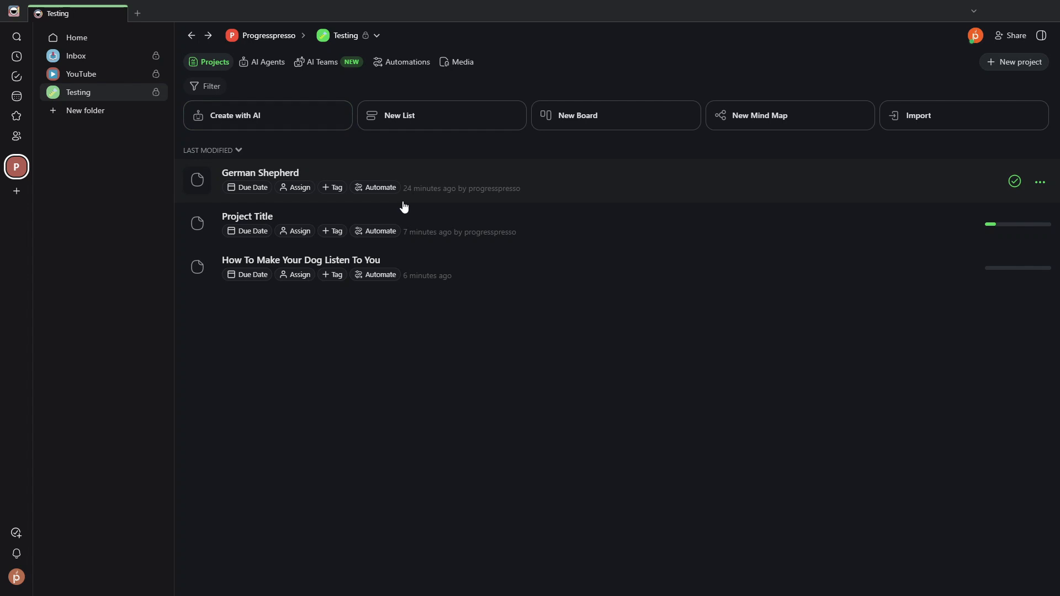
pyautogui.click(267, 62)
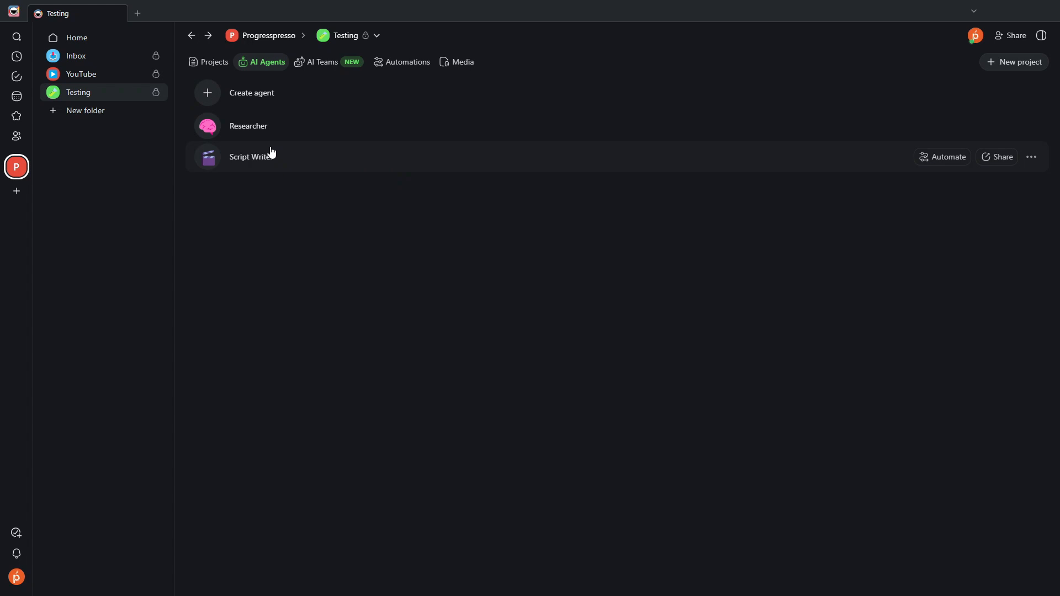
pyautogui.click(1029, 125)
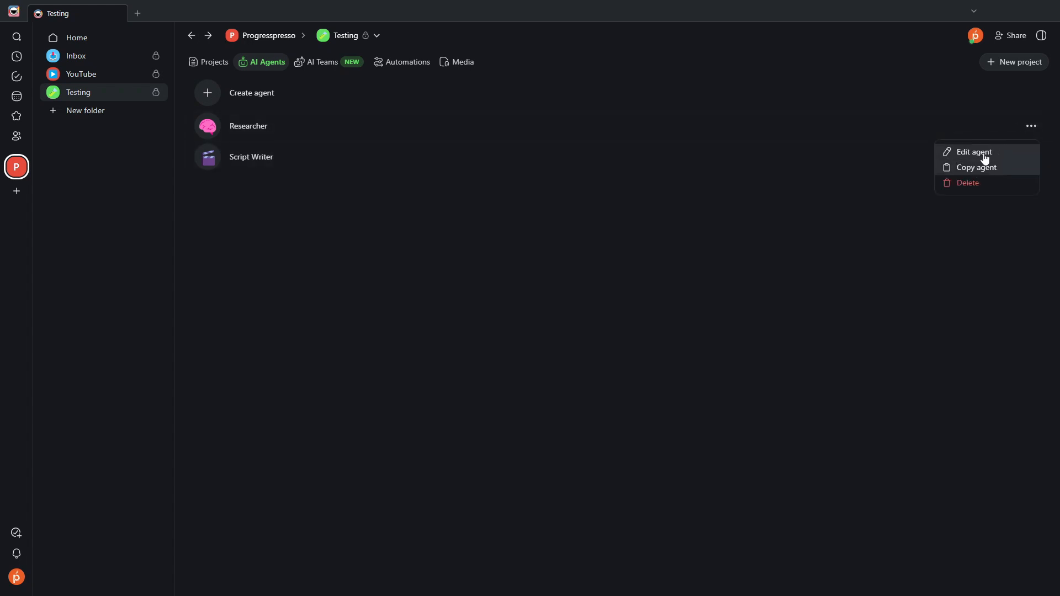
pyautogui.click(973, 151)
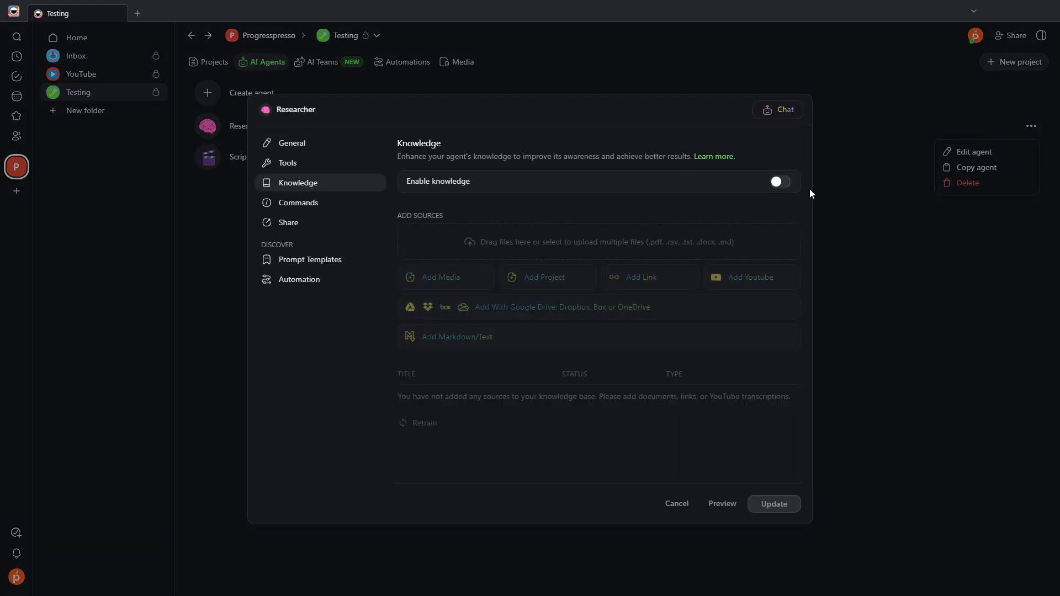
pyautogui.click(779, 181)
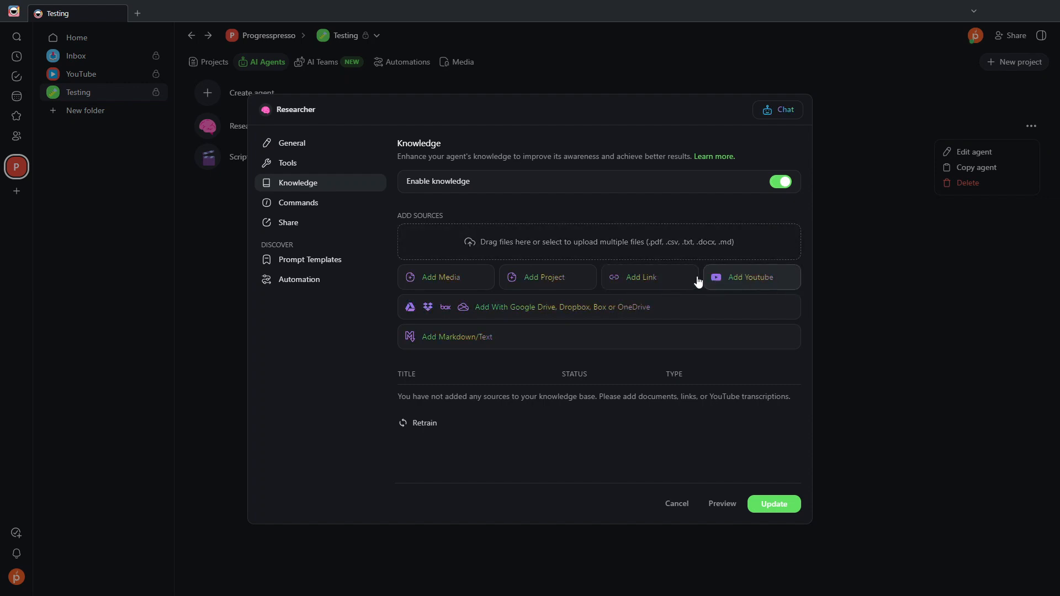
pyautogui.moveTo(446, 277)
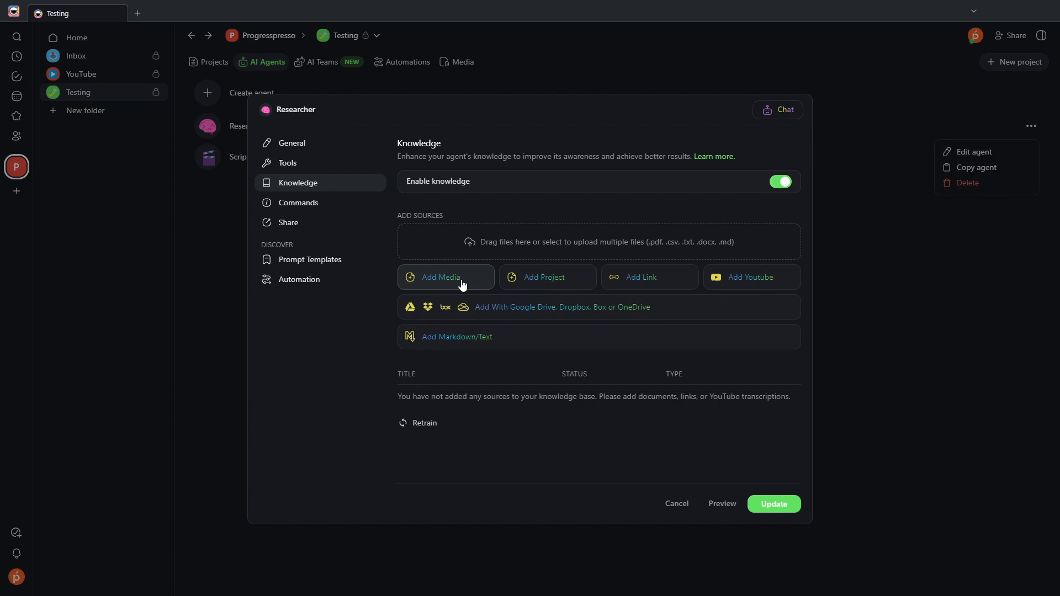
pyautogui.moveTo(656, 506)
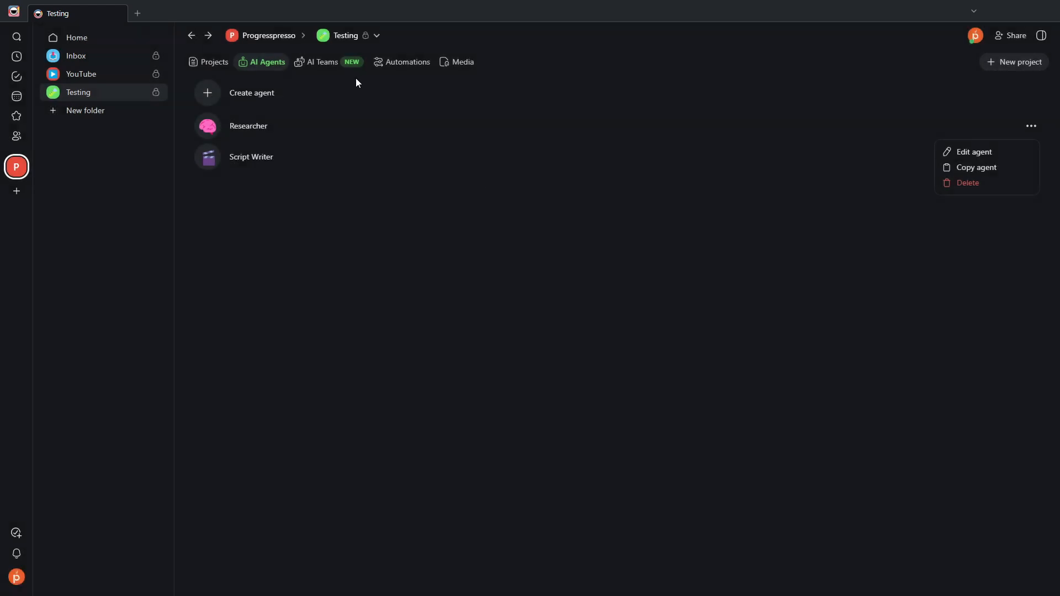
pyautogui.click(323, 61)
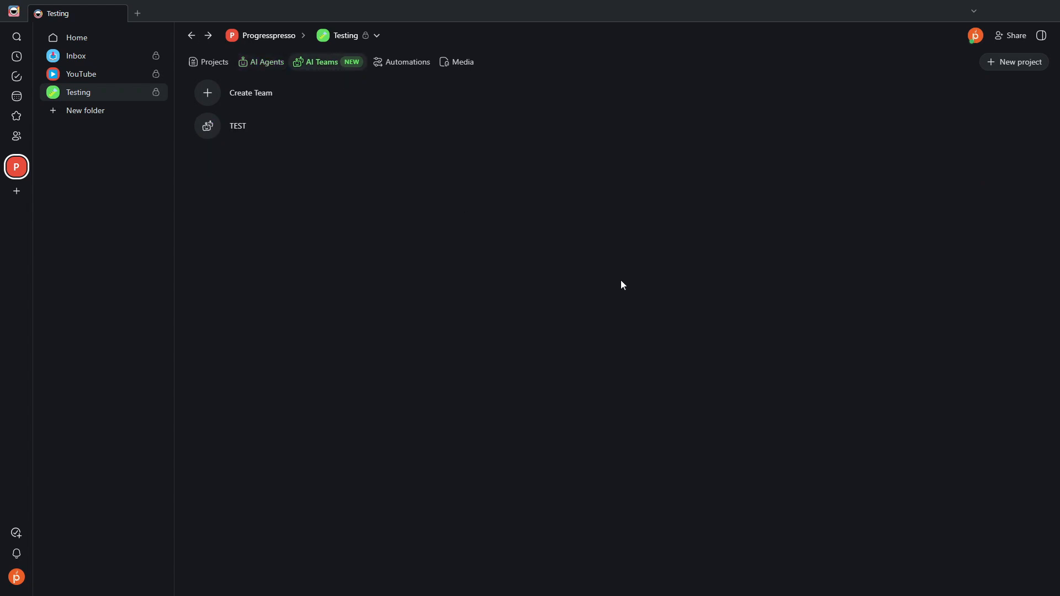
pyautogui.moveTo(268, 145)
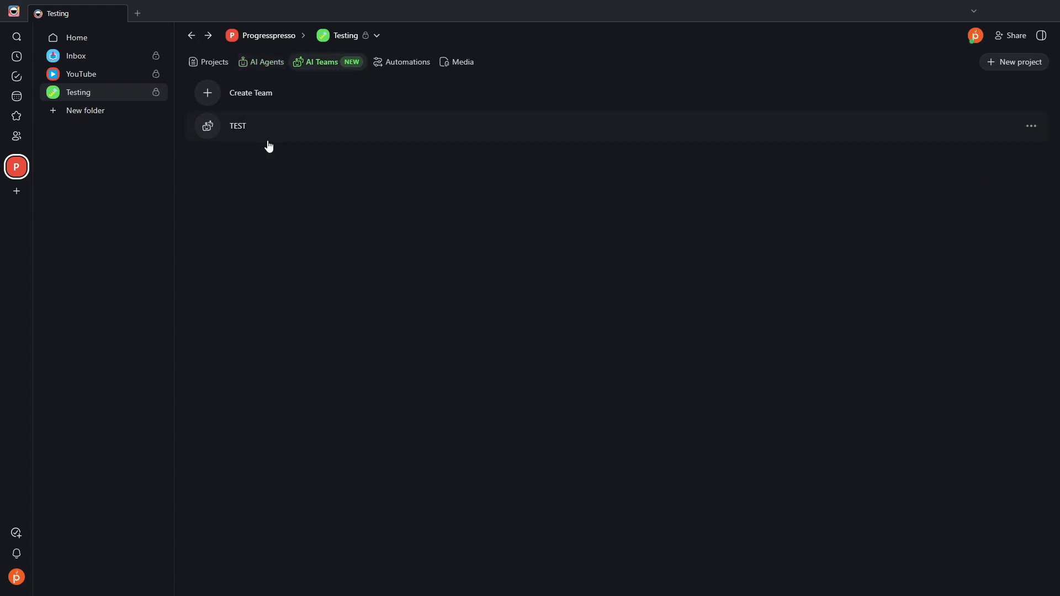
pyautogui.moveTo(428, 147)
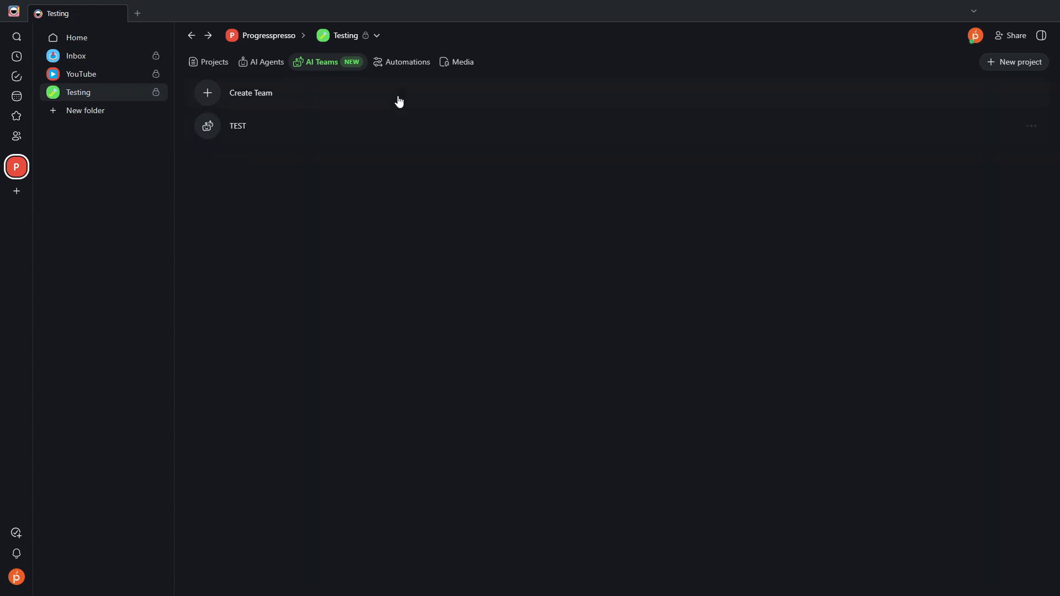
# Reopen the Untitled automation from Automations, then go back to the Projects list
pyautogui.click(406, 61)
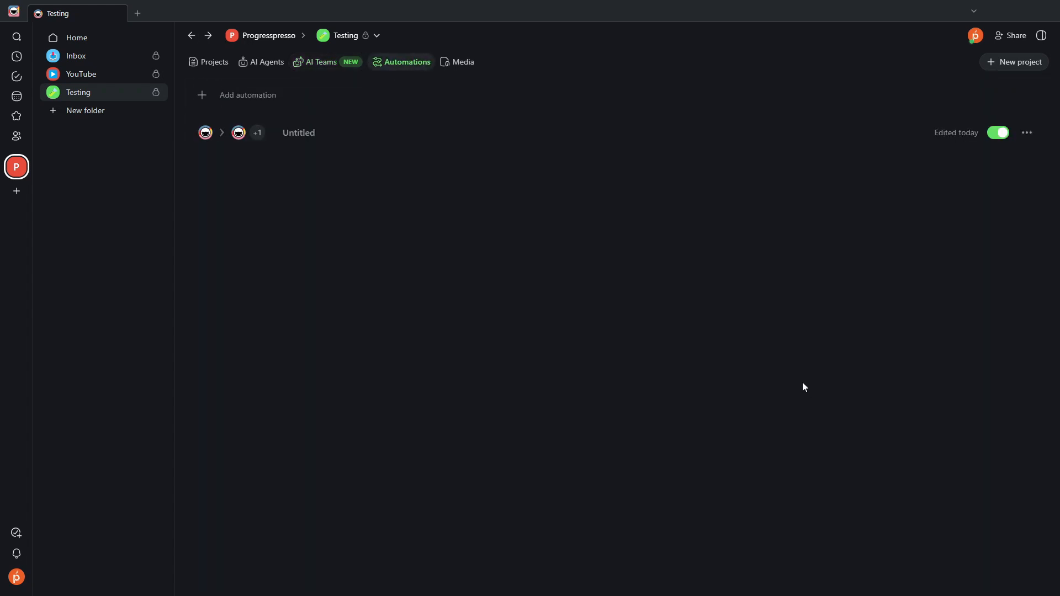
pyautogui.moveTo(509, 205)
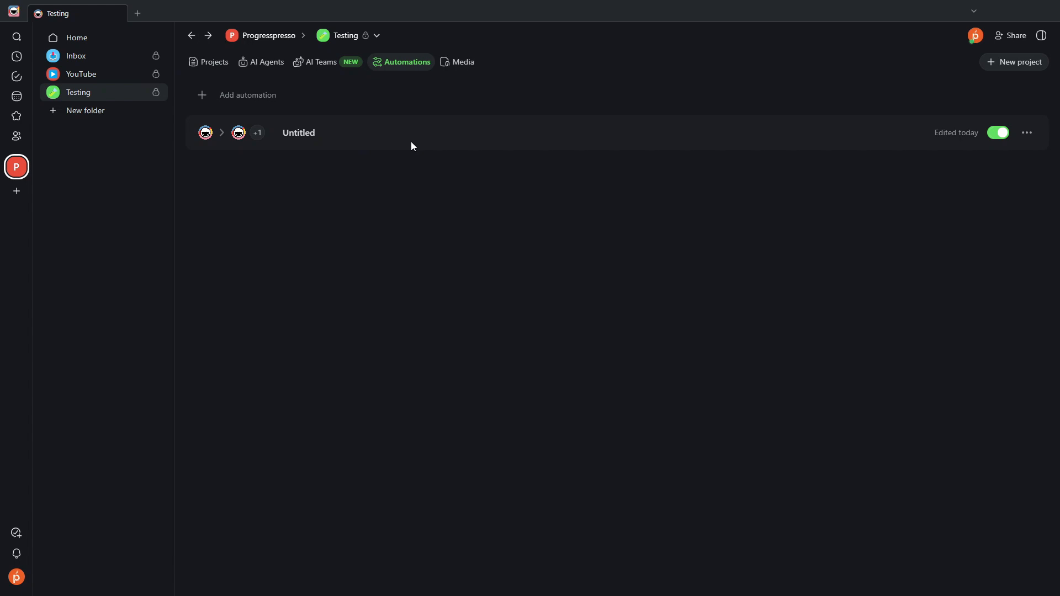
pyautogui.click(299, 133)
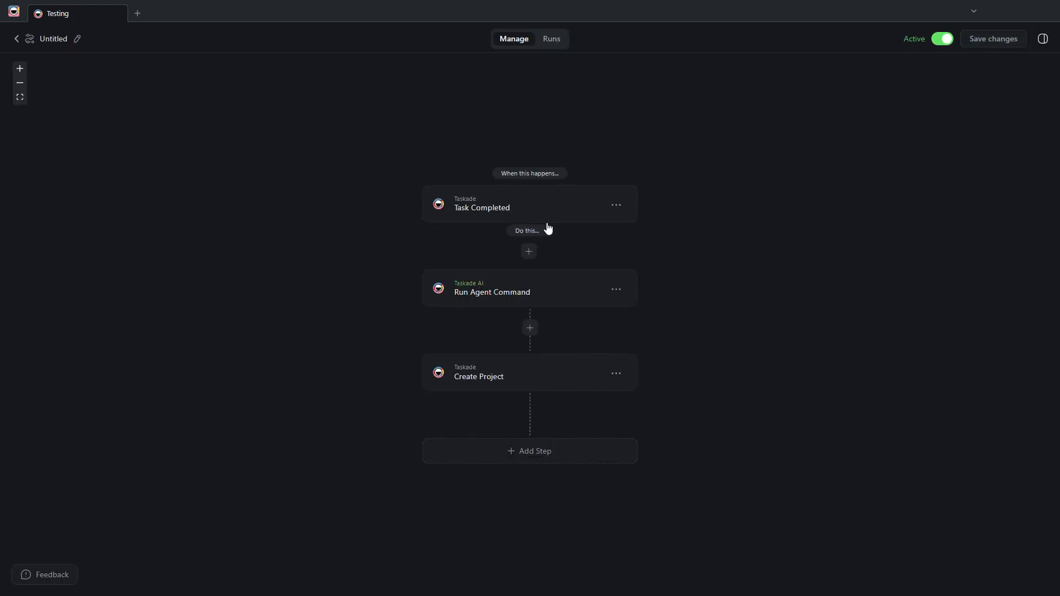
pyautogui.moveTo(549, 227)
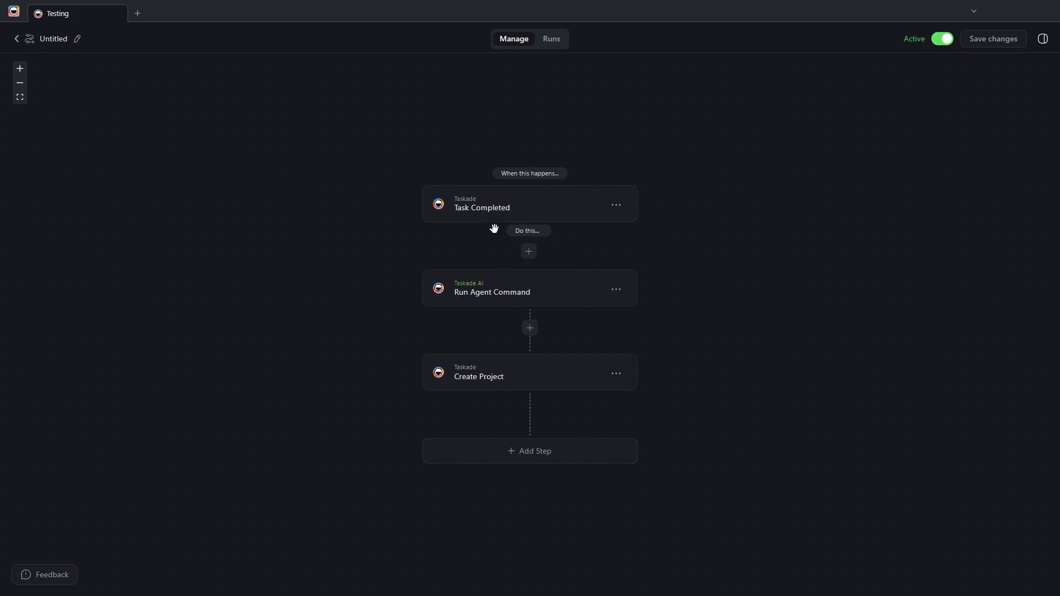
pyautogui.moveTo(507, 213)
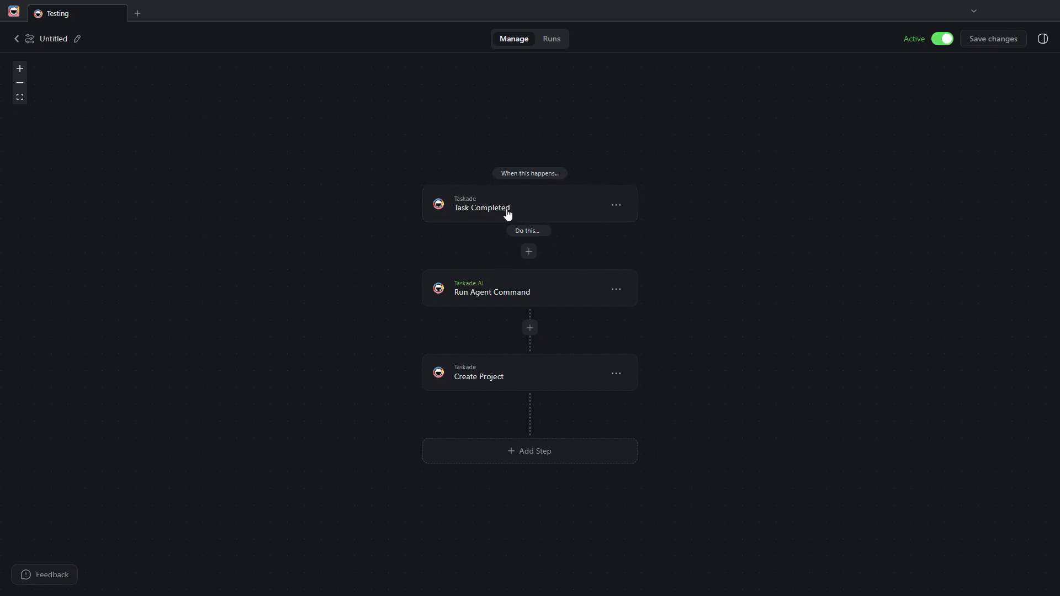
pyautogui.moveTo(22, 33)
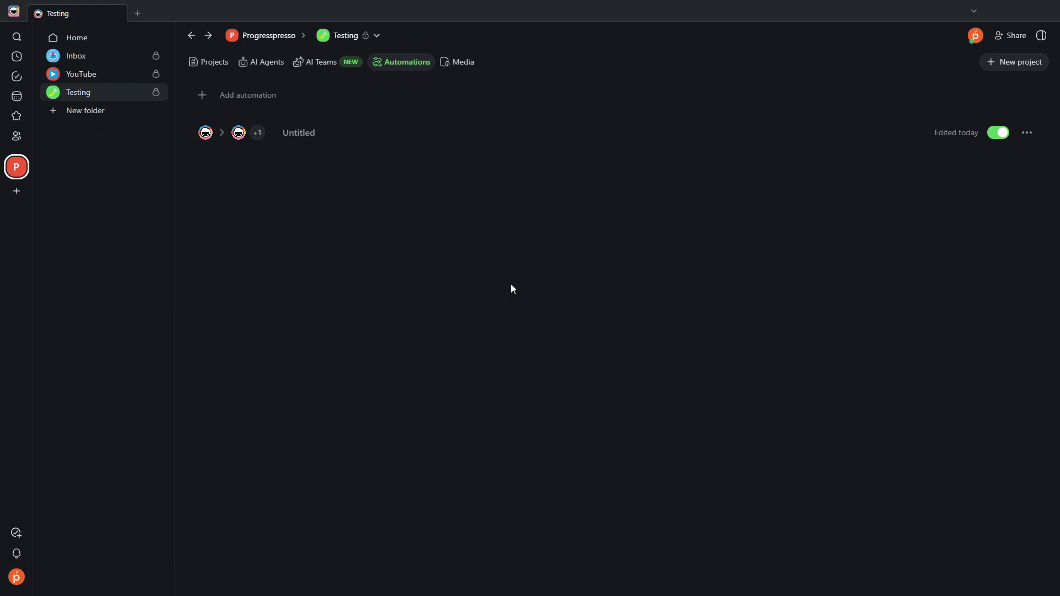
pyautogui.moveTo(532, 220)
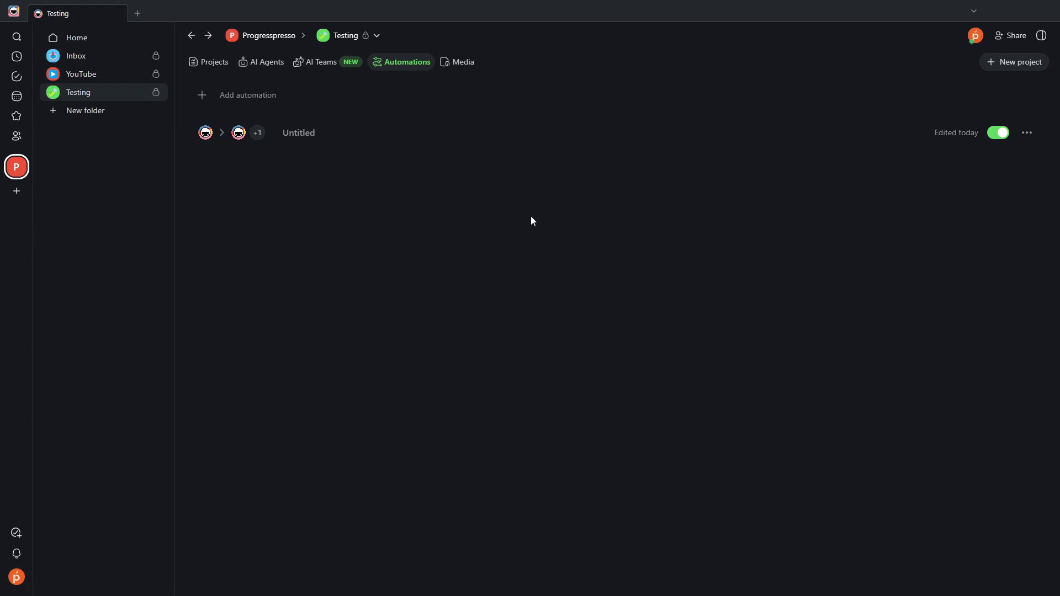
pyautogui.moveTo(580, 235)
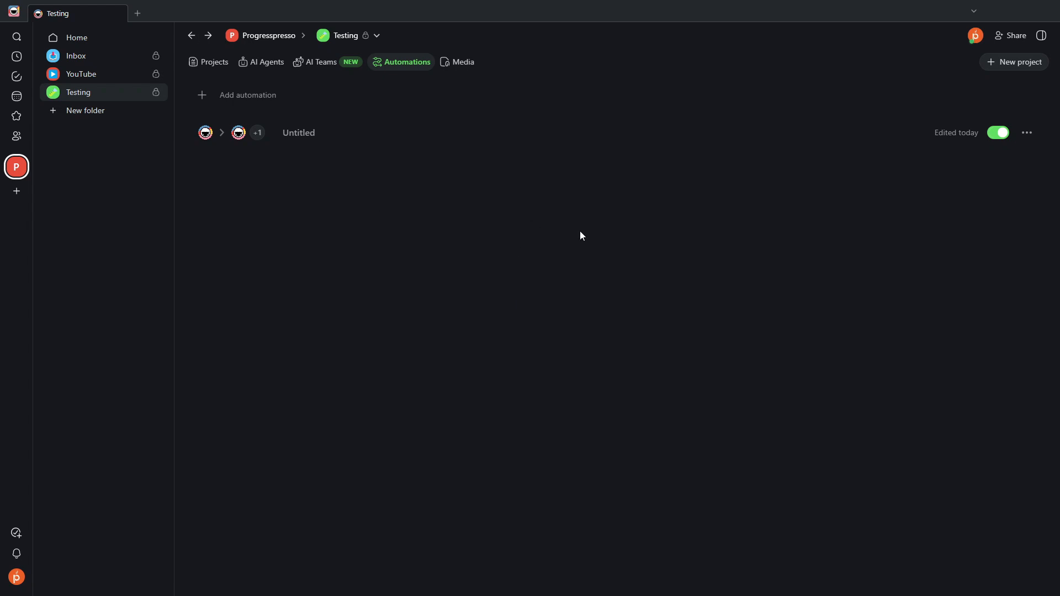
pyautogui.moveTo(190, 112)
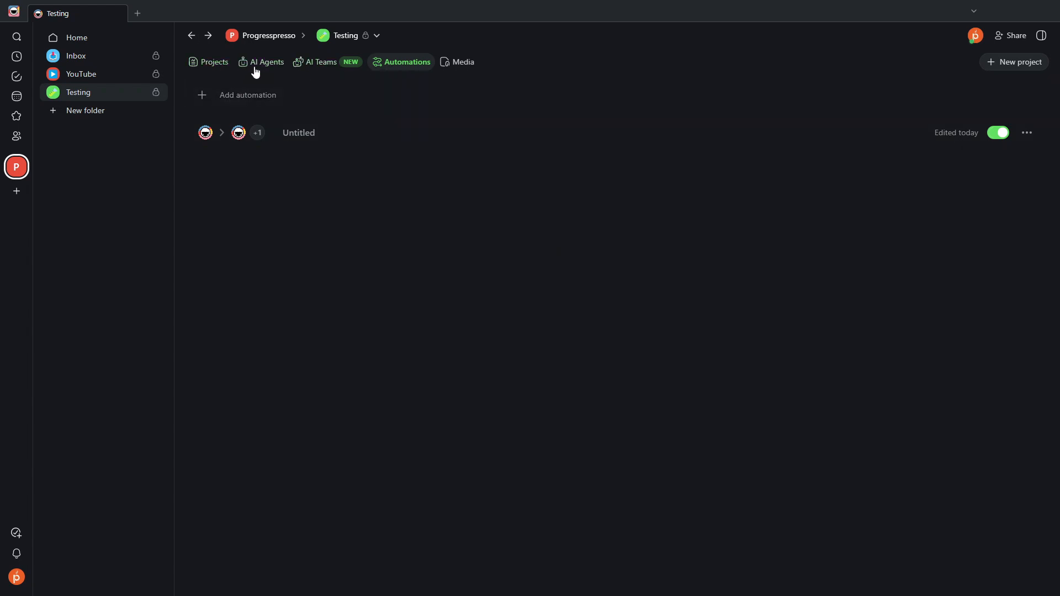
pyautogui.click(214, 62)
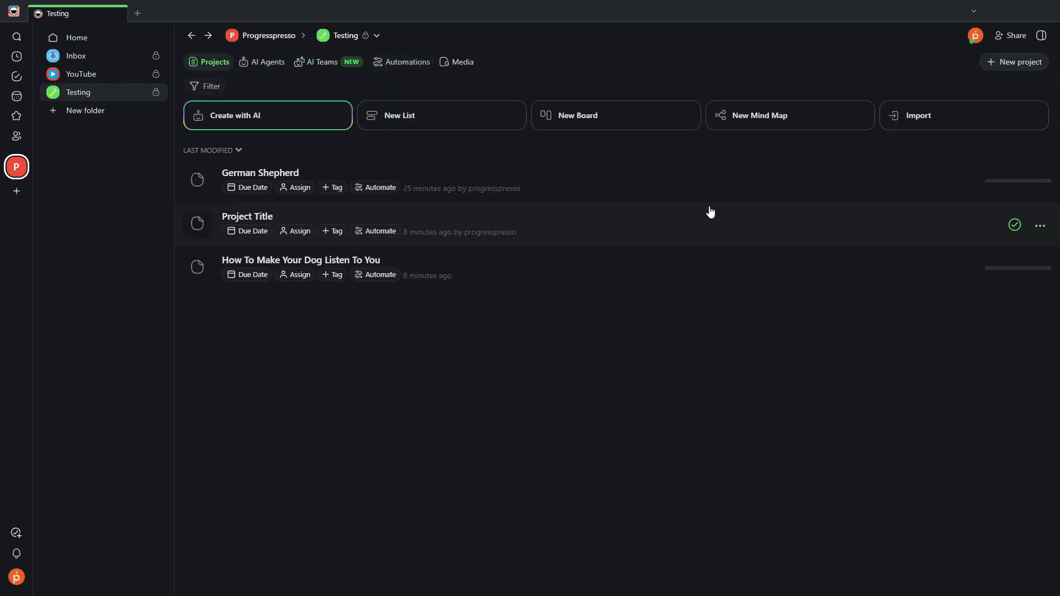